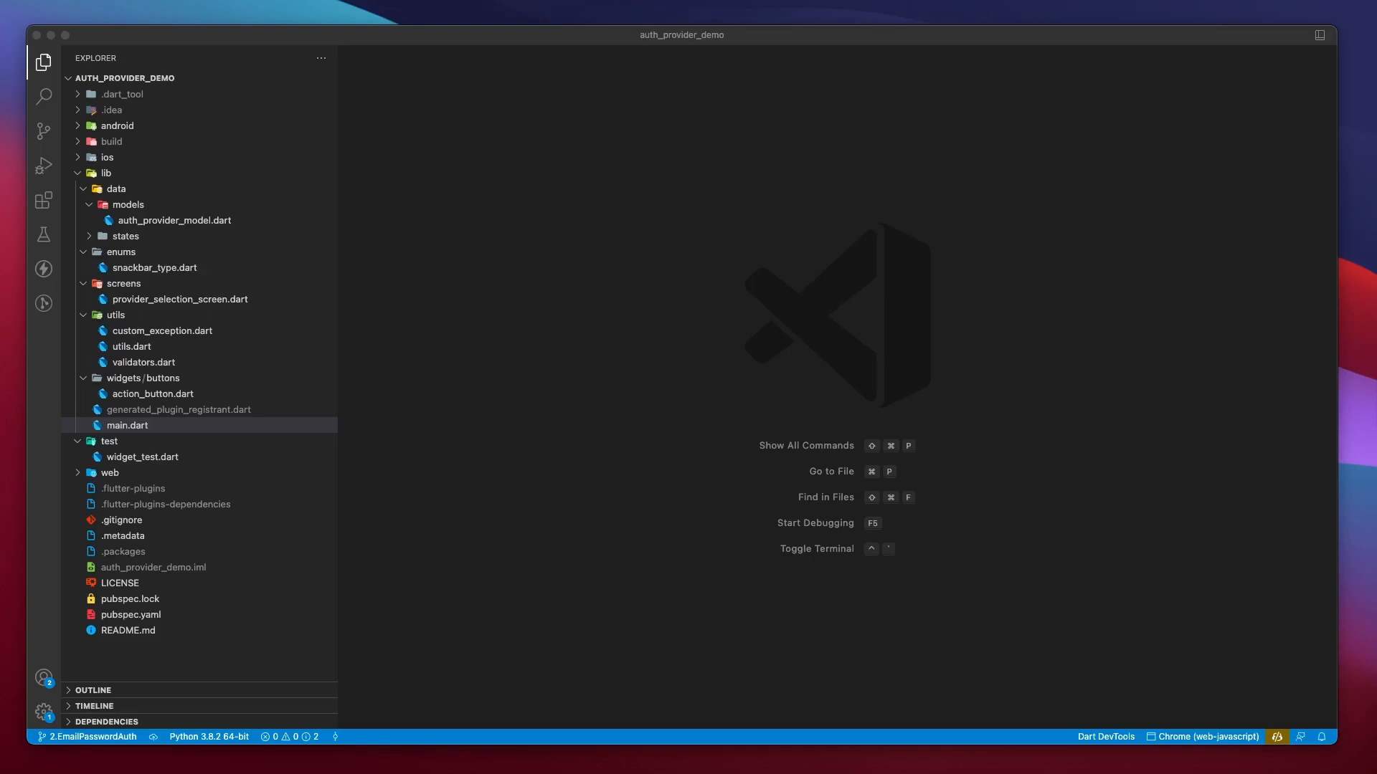
mouse_move(1035, 580)
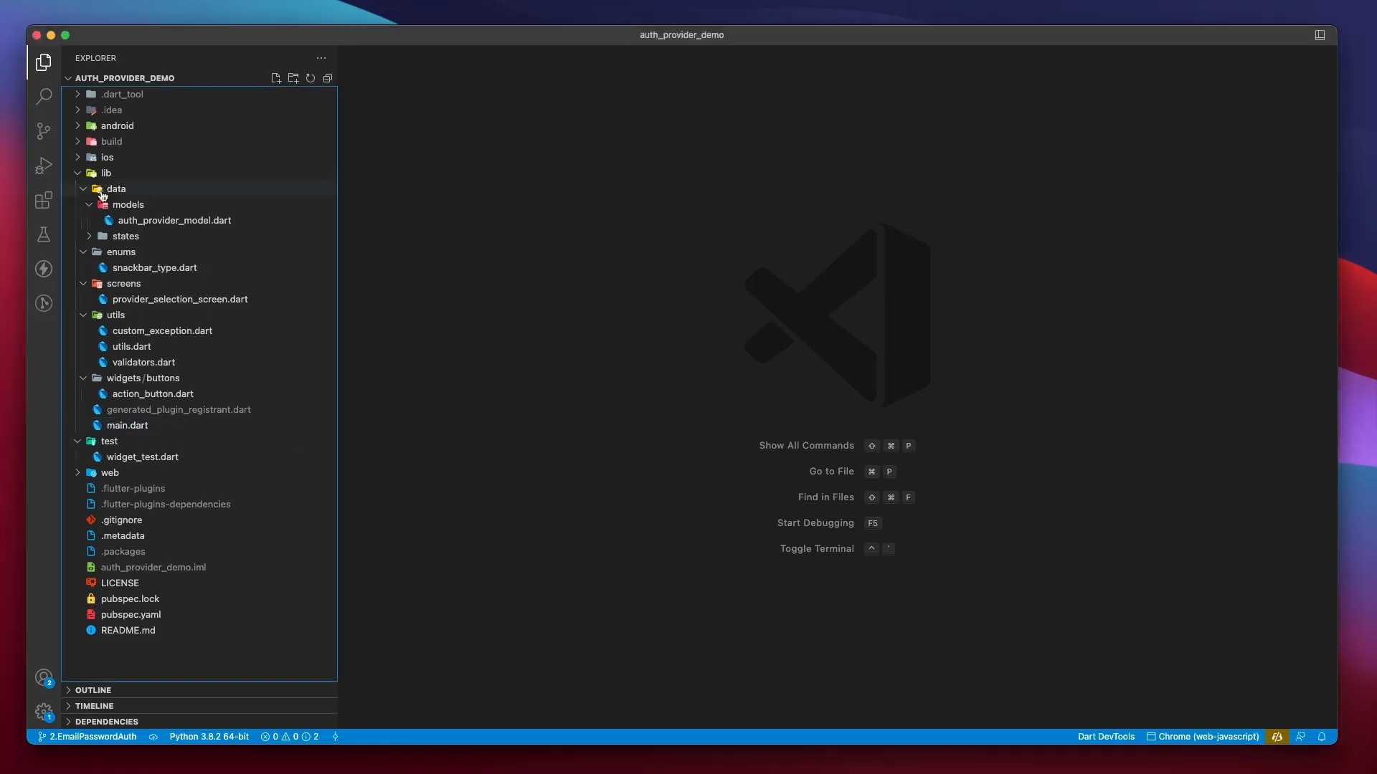
Collapse the data folder and another lib subfolder in the Explorer tree.
left_click(114, 189)
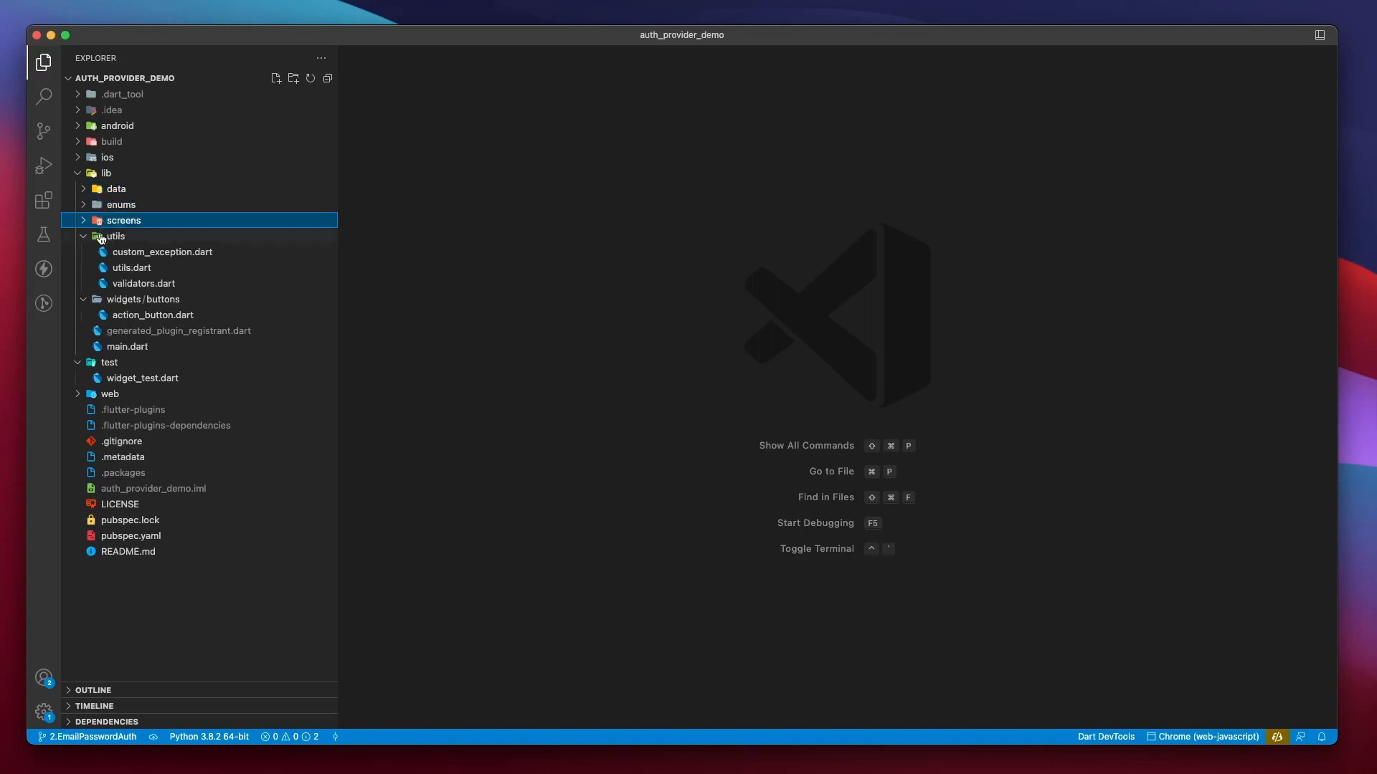
left_click(106, 173)
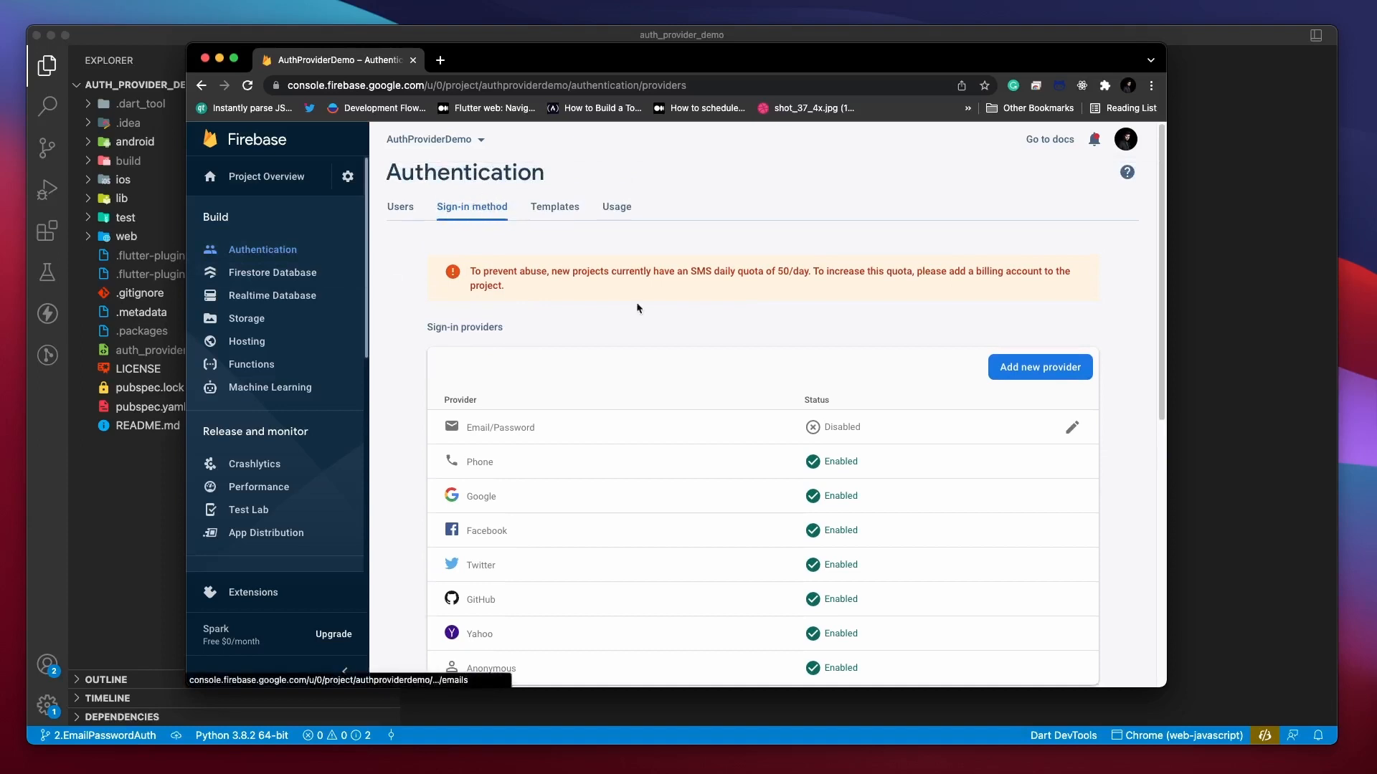
Enable the Email/Password provider in Authentication's Sign-in method list and save it.
scroll("down", 3)
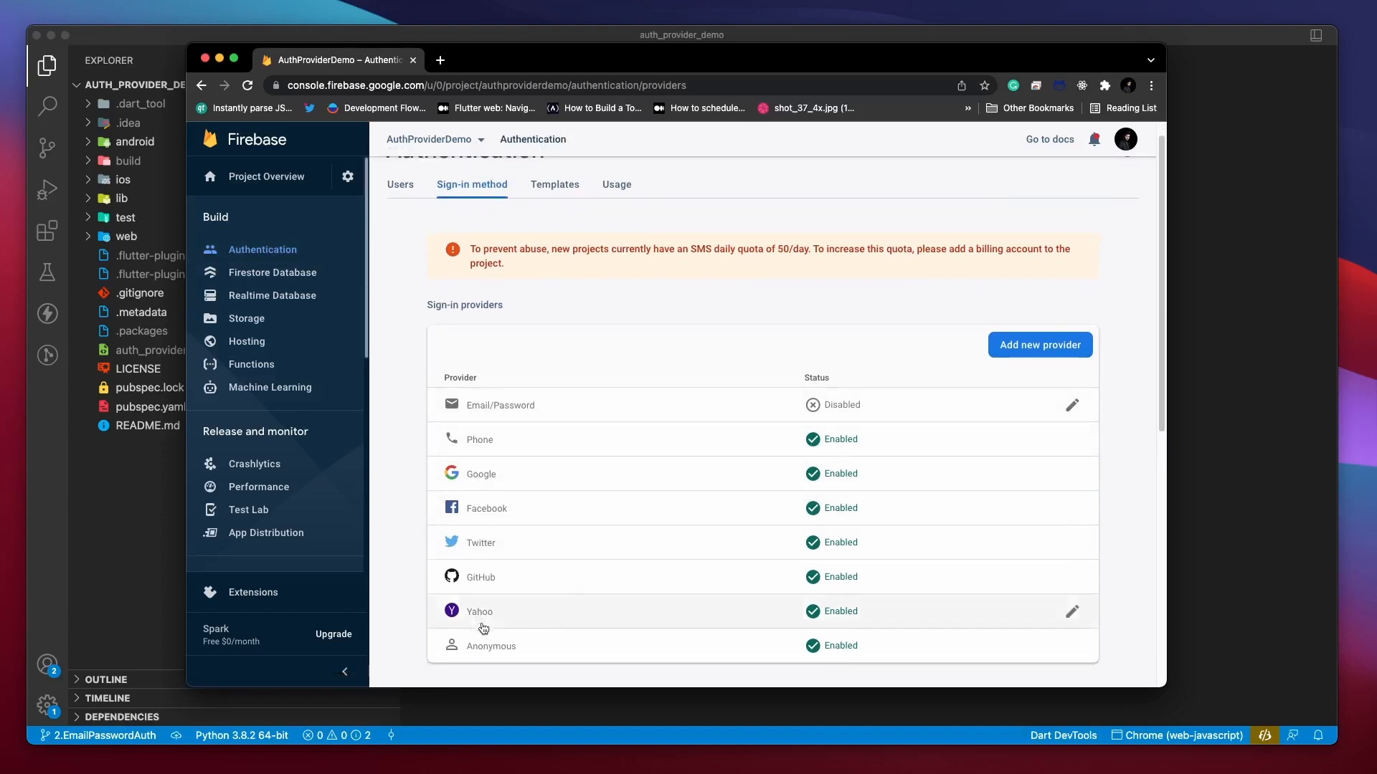
left_click(1071, 404)
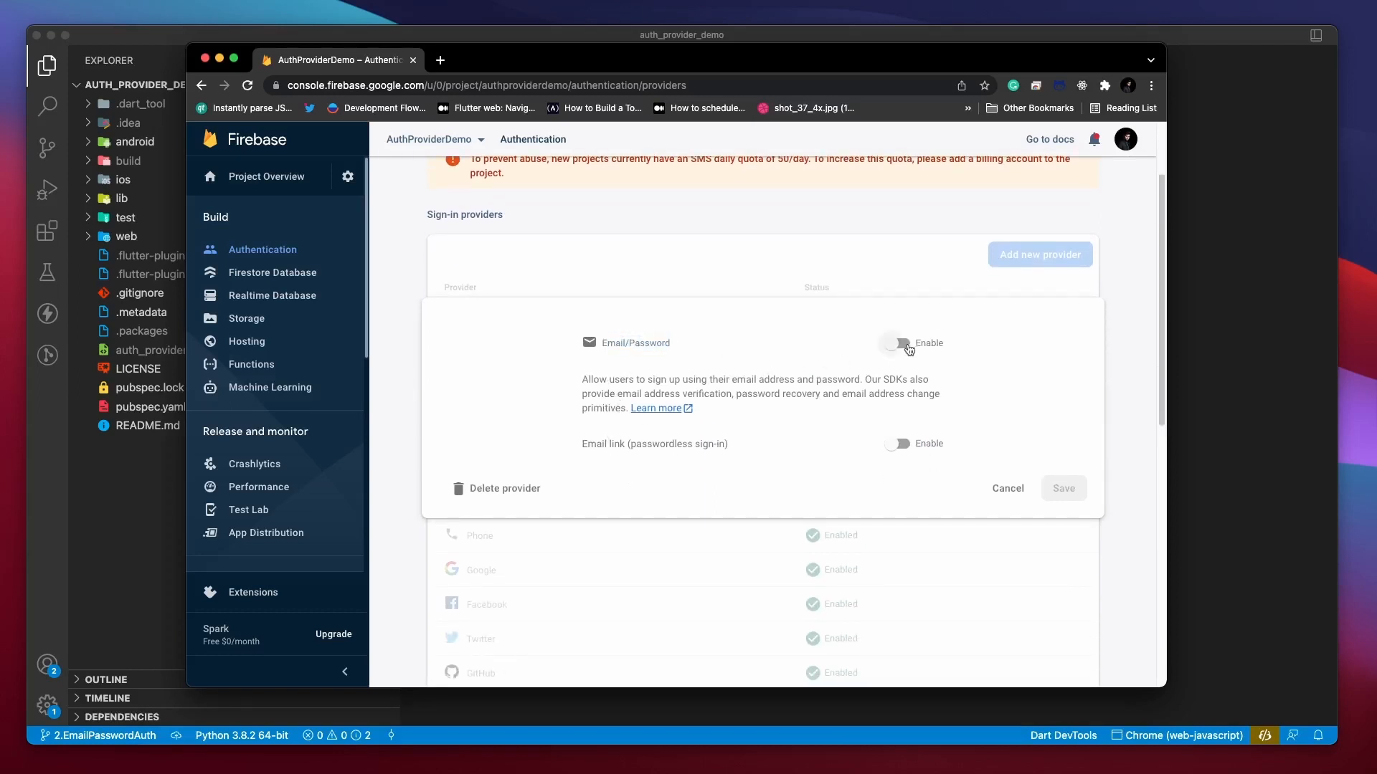
left_click(897, 343)
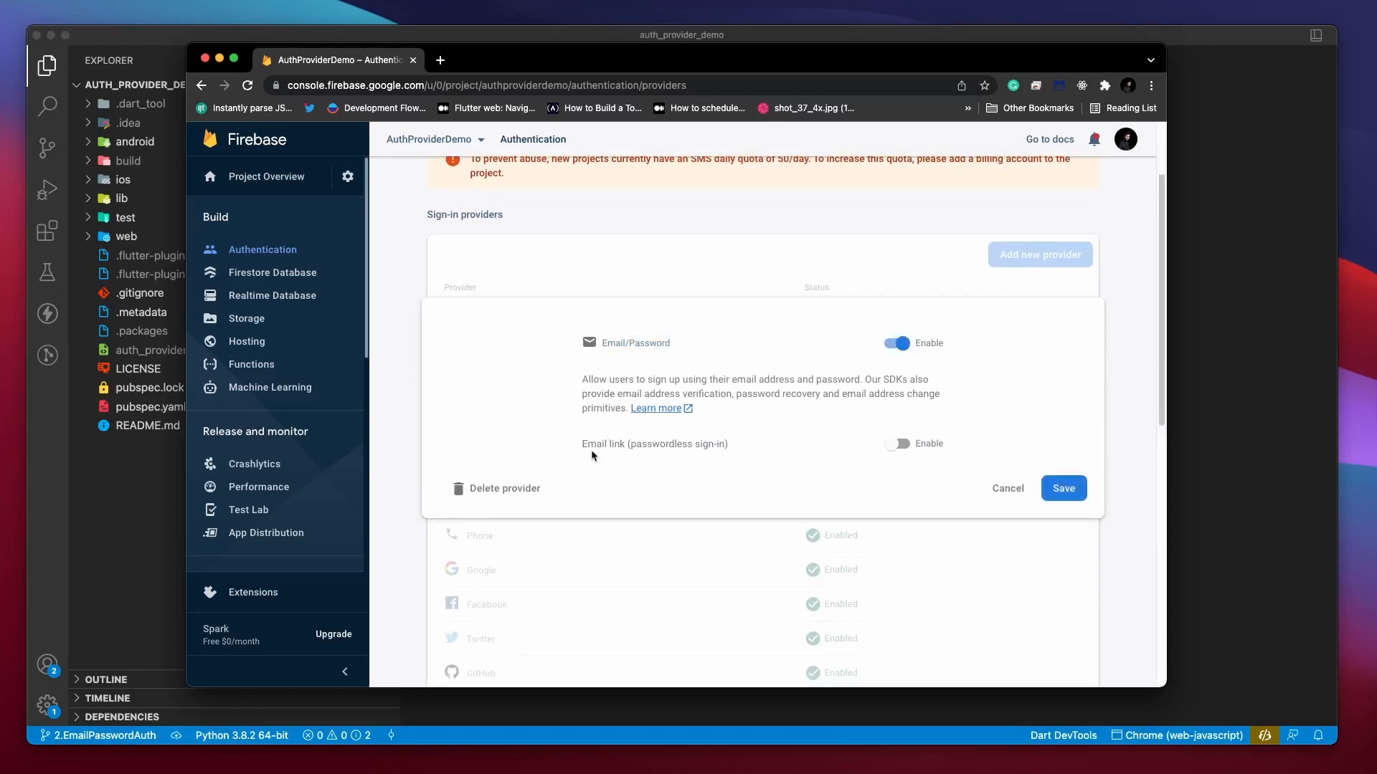
mouse_move(796, 449)
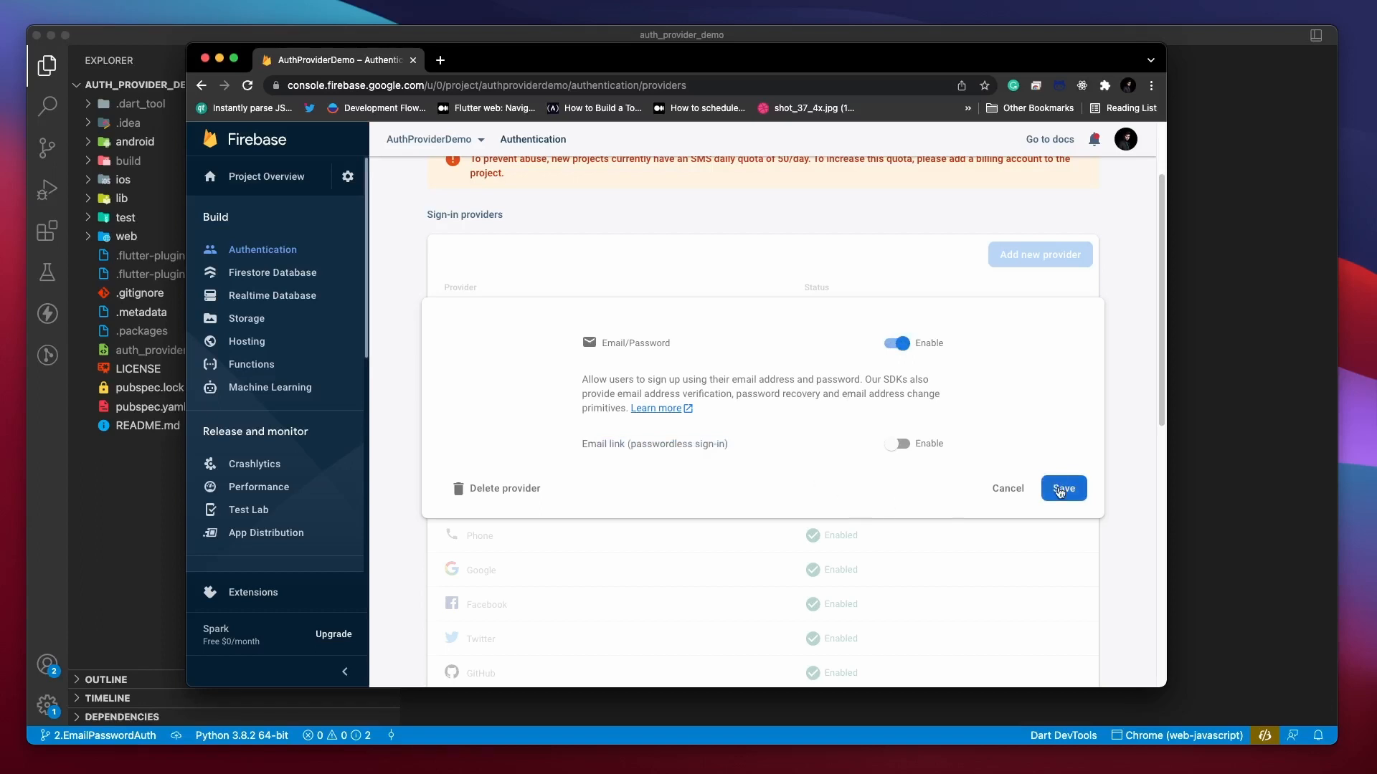
left_click(1062, 488)
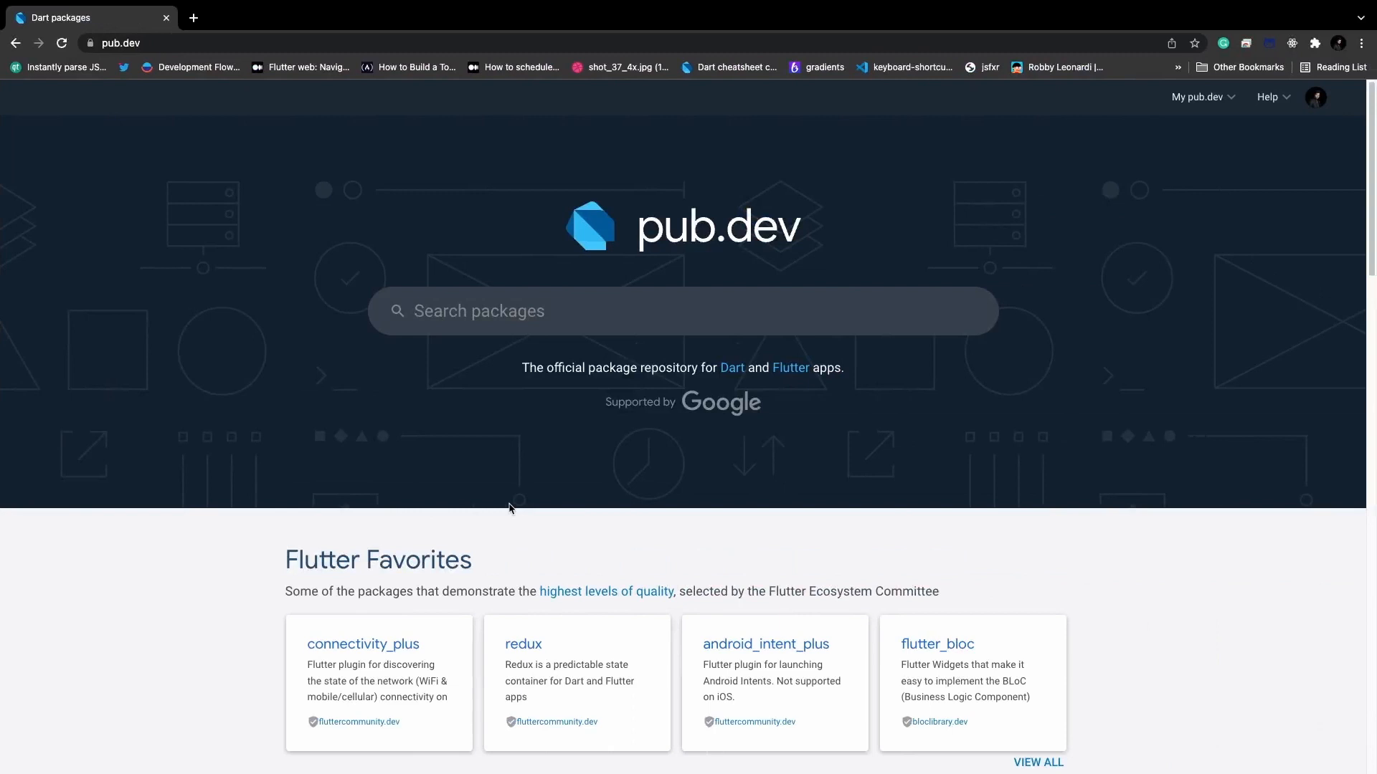
Search pub.dev for 'firebase core'.
type("firebase core")
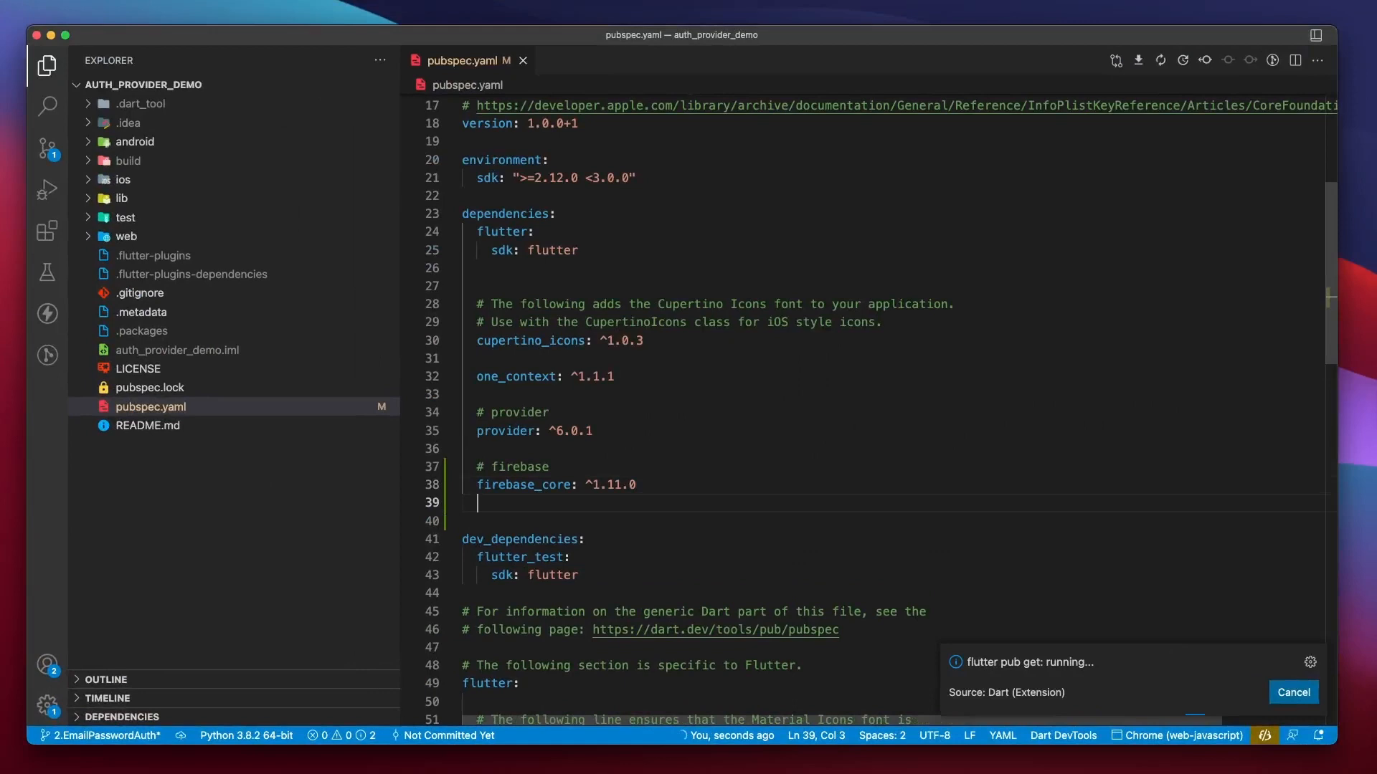
Add firebase_auth: ^3.3.5 under the firebase dependencies in pubspec.yaml.
type("firebase_auth: ^3.3.5")
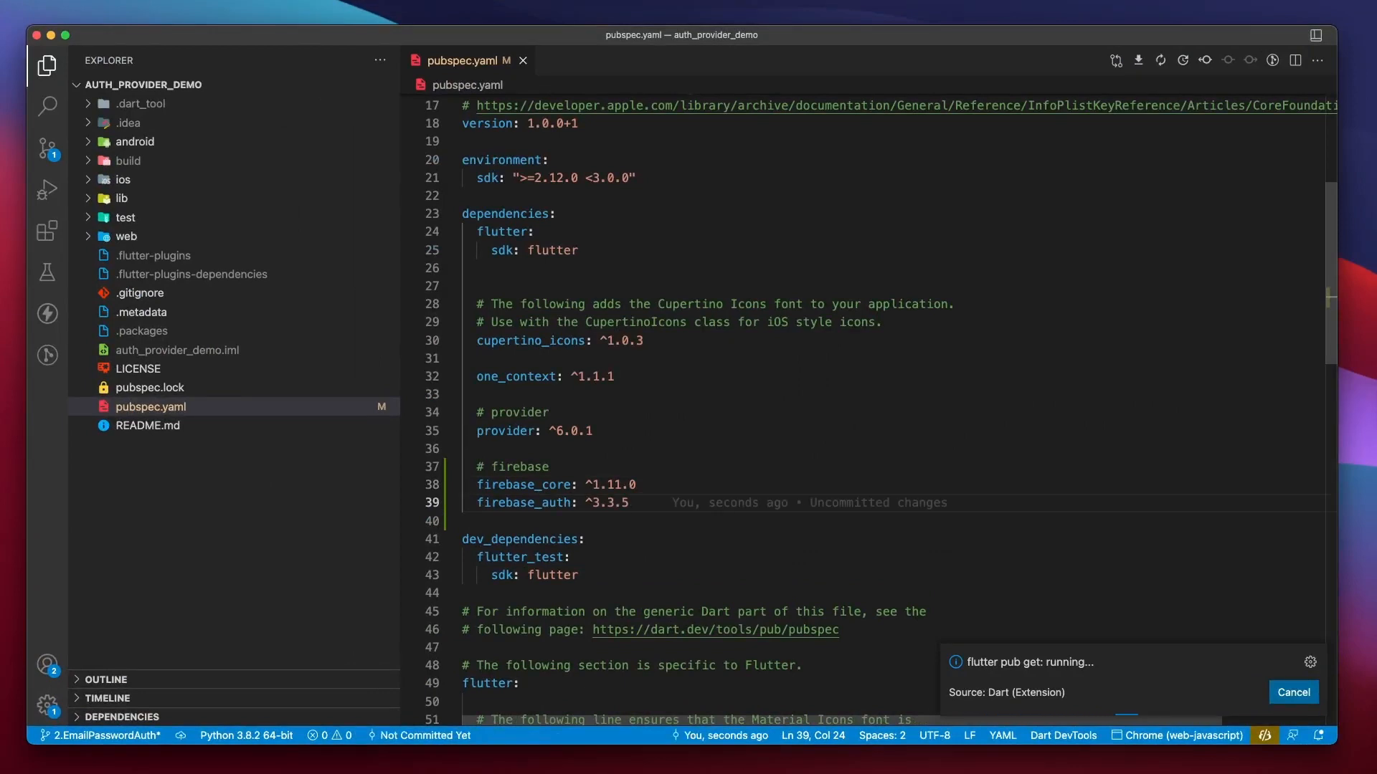
left_click(149, 332)
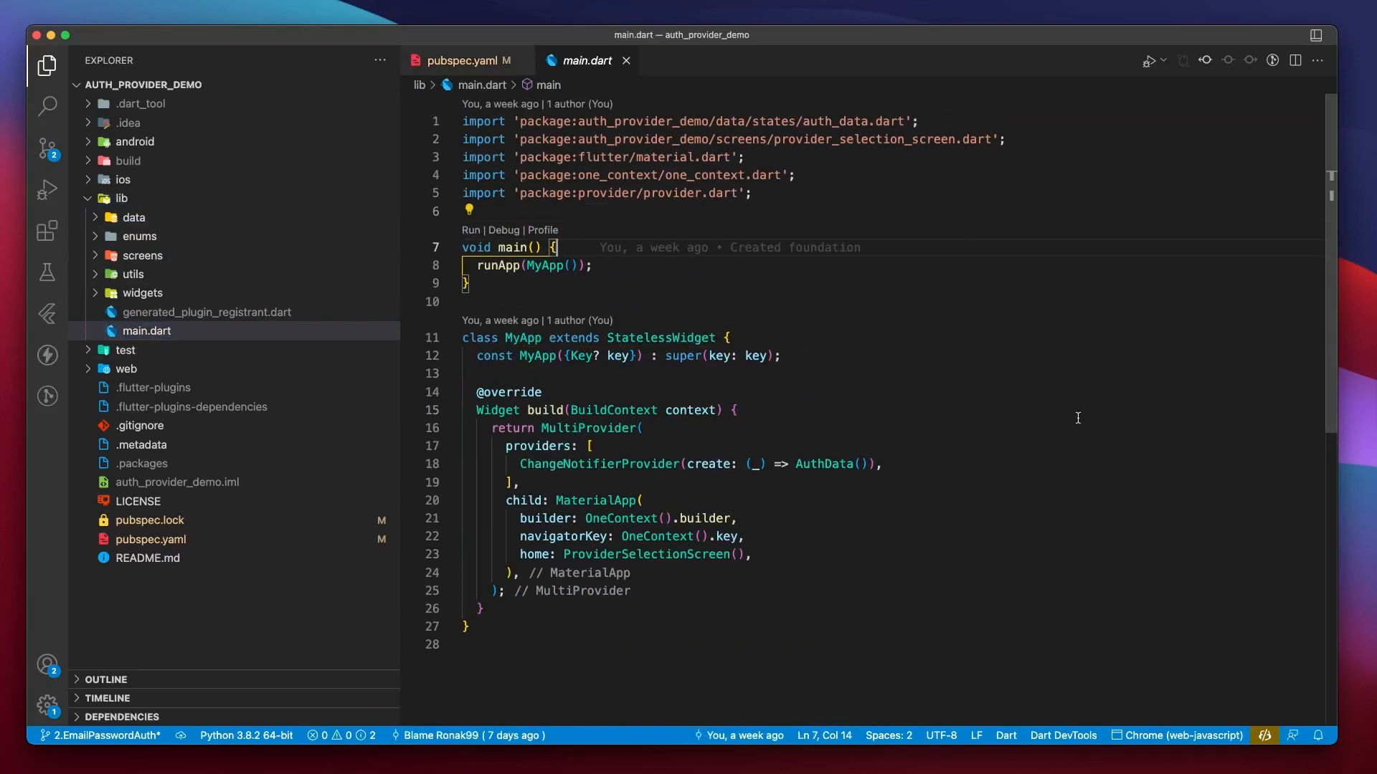
Add WidgetsFlutterBinding.ensureInitialized() and a try/catch around Firebase.initializeApp() printing e.
type("WidgetsFlutterBinding.ensureInitialized();")
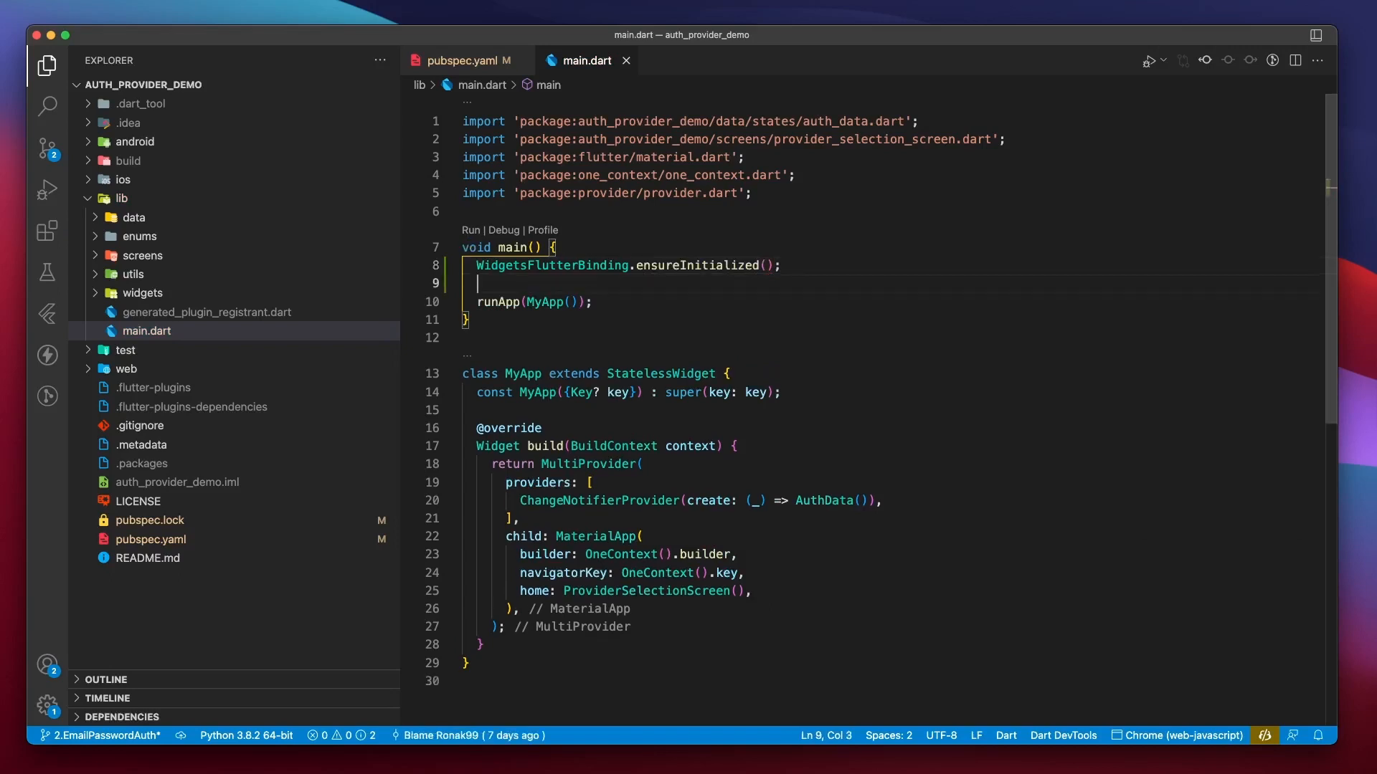
type("try{")
type("}catch(e){")
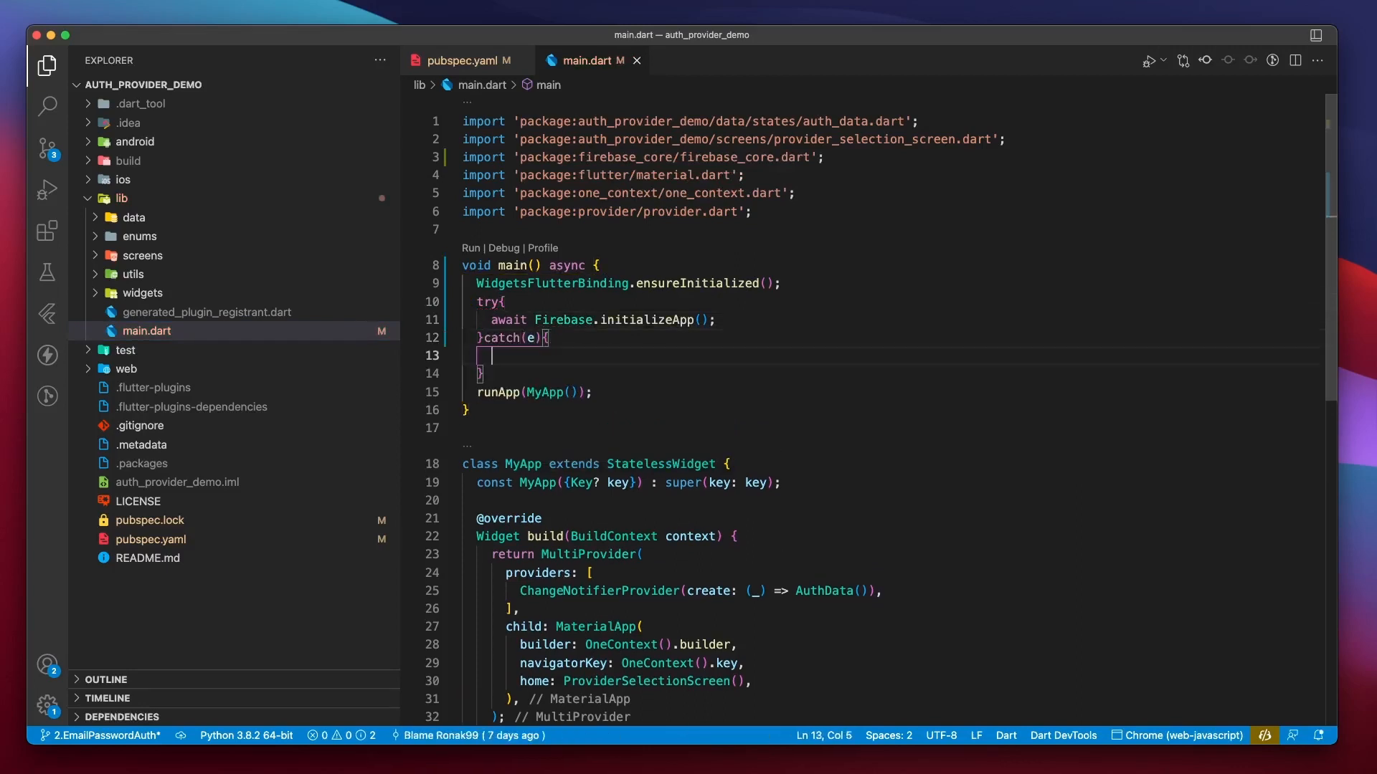
type("print(e);")
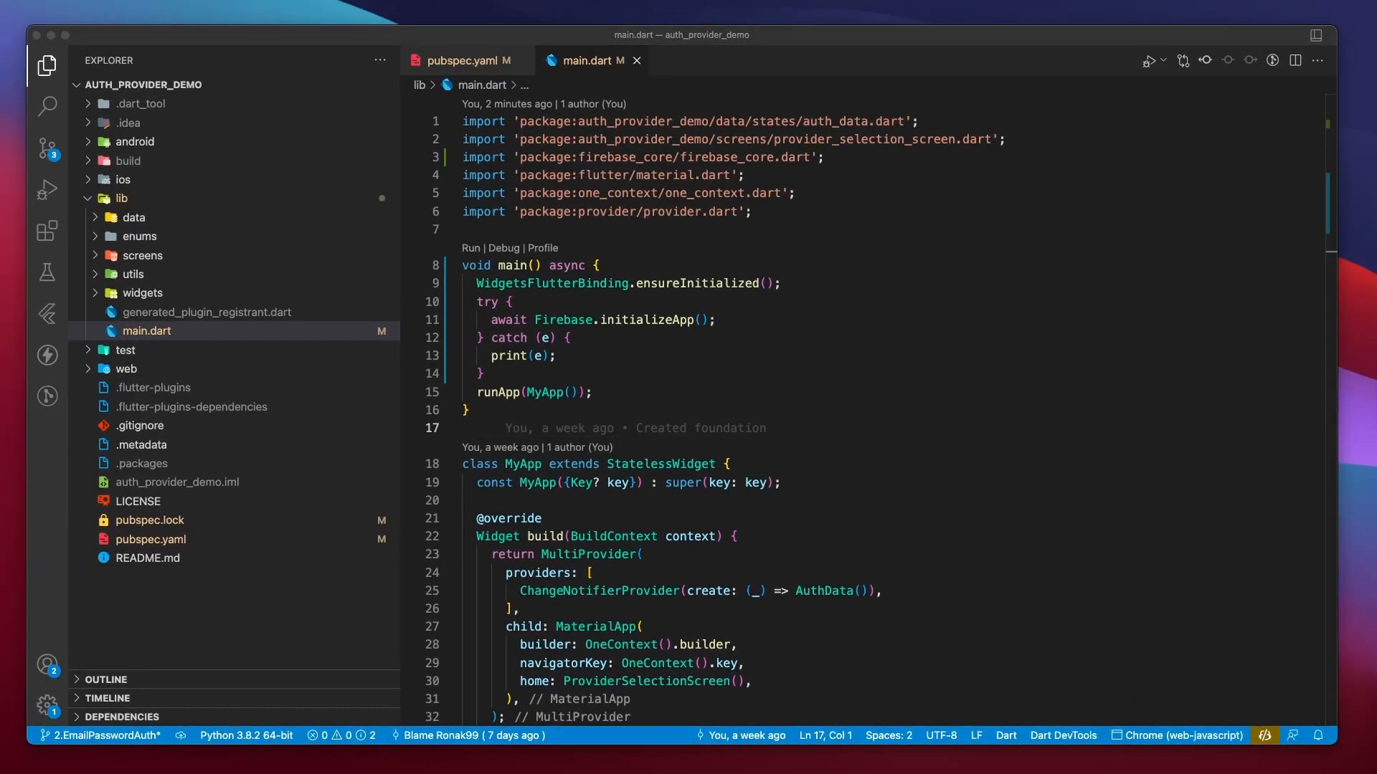
left_click(135, 217)
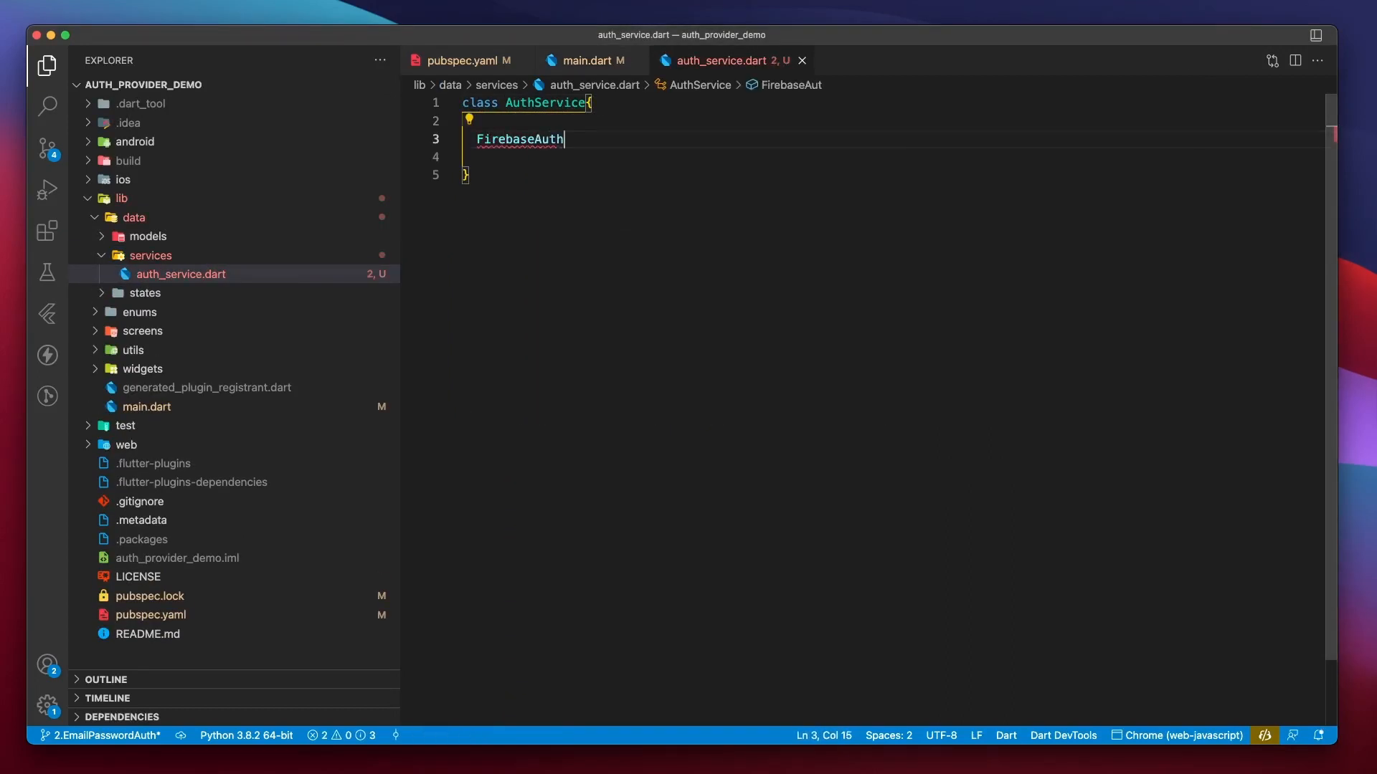
Declare final FirebaseAuth _auth = FirebaseAuth.instance and start a check using _auth.currentUser.
type("_auth = FirebaseAut")
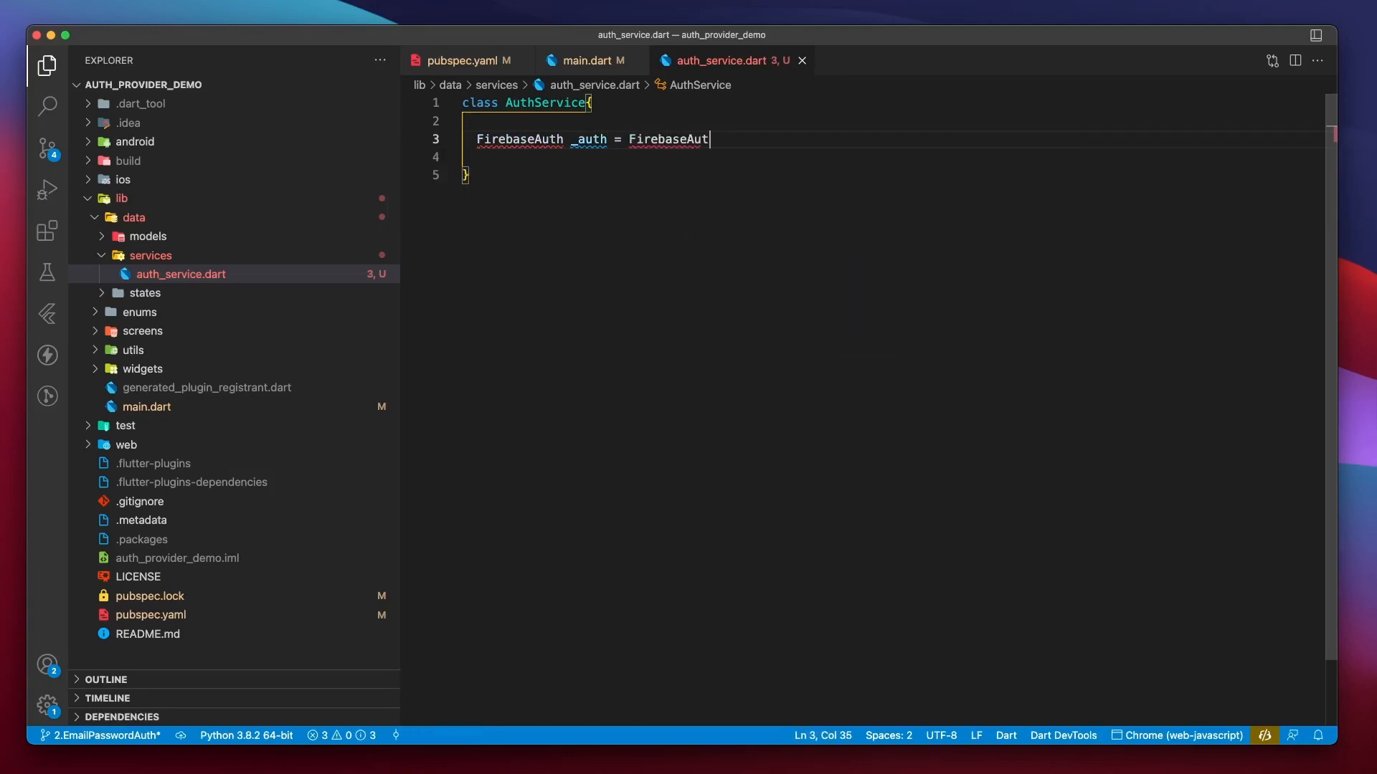
type(".instance;")
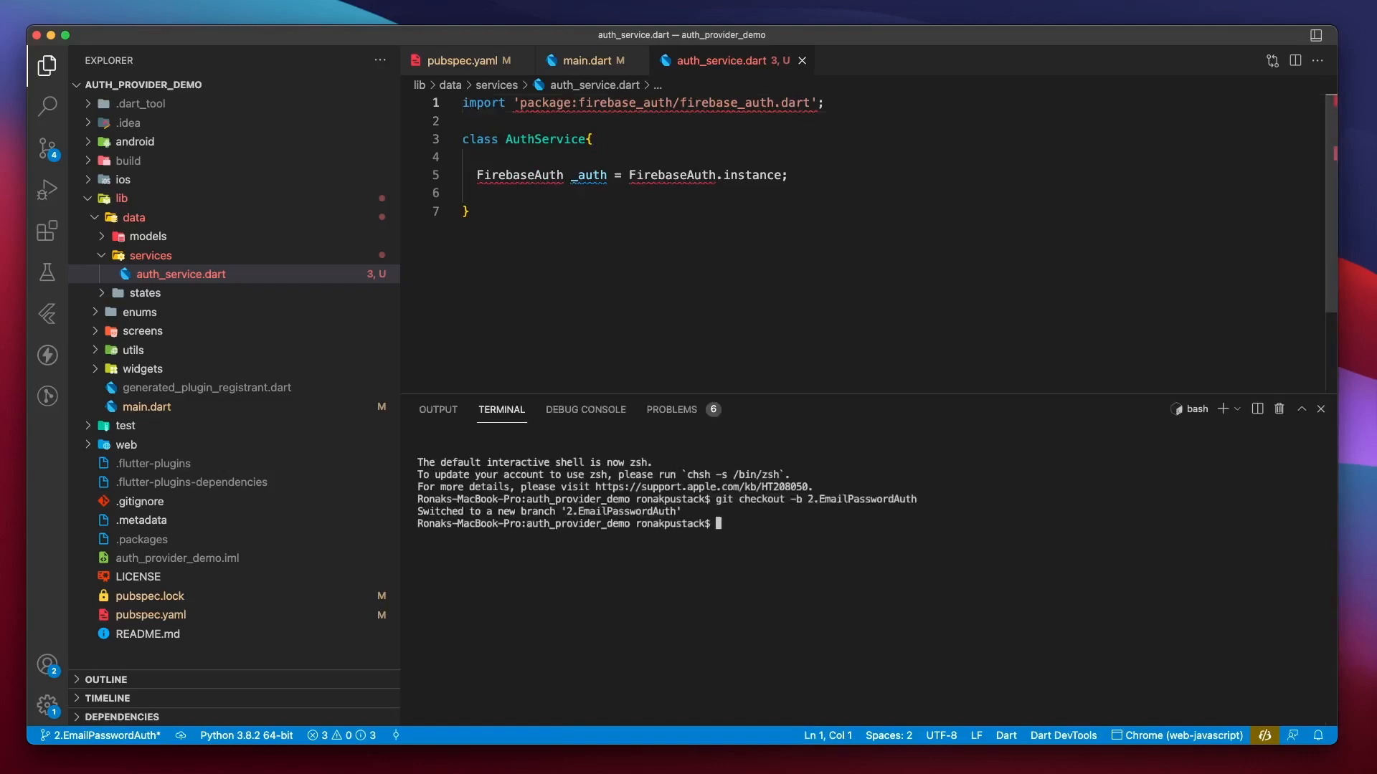
type("flutter")
left_click(895, 175)
type("final ")
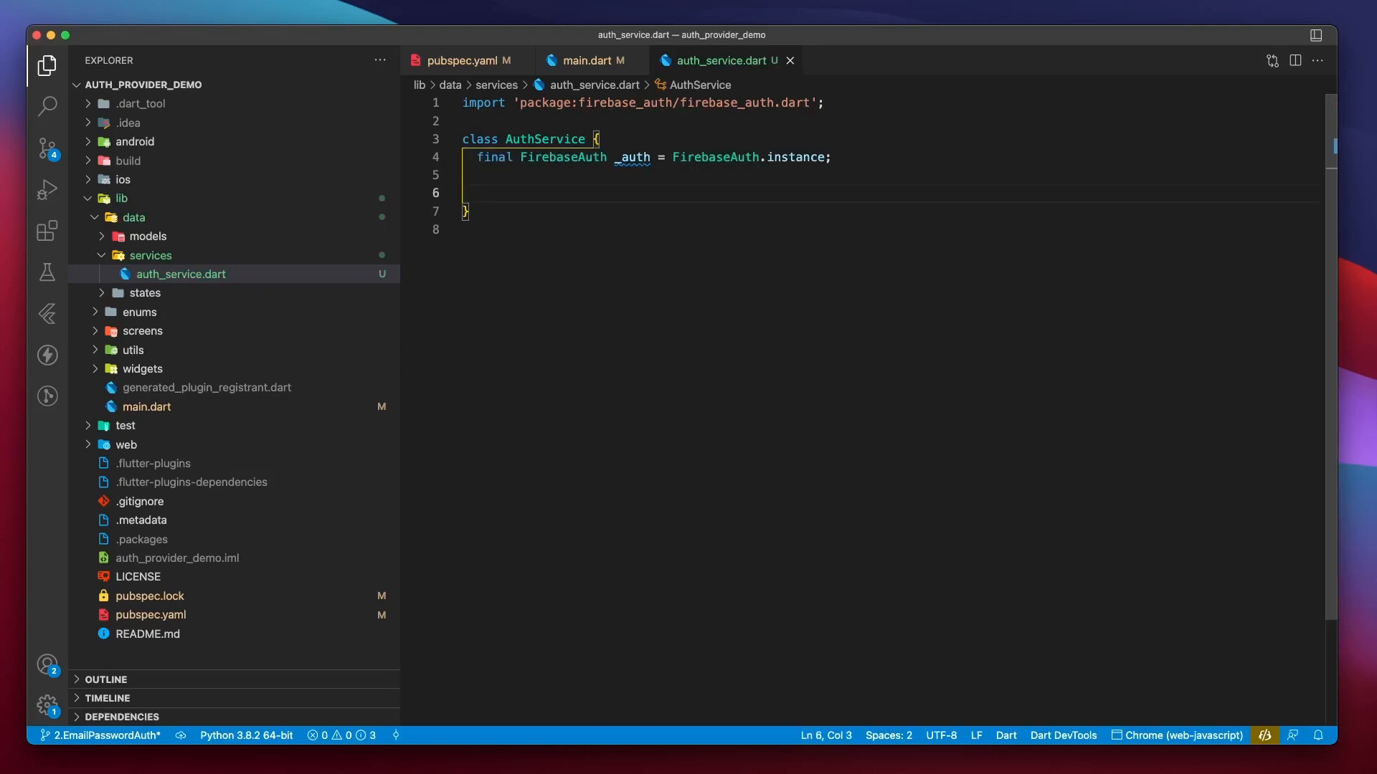
type("check(){")
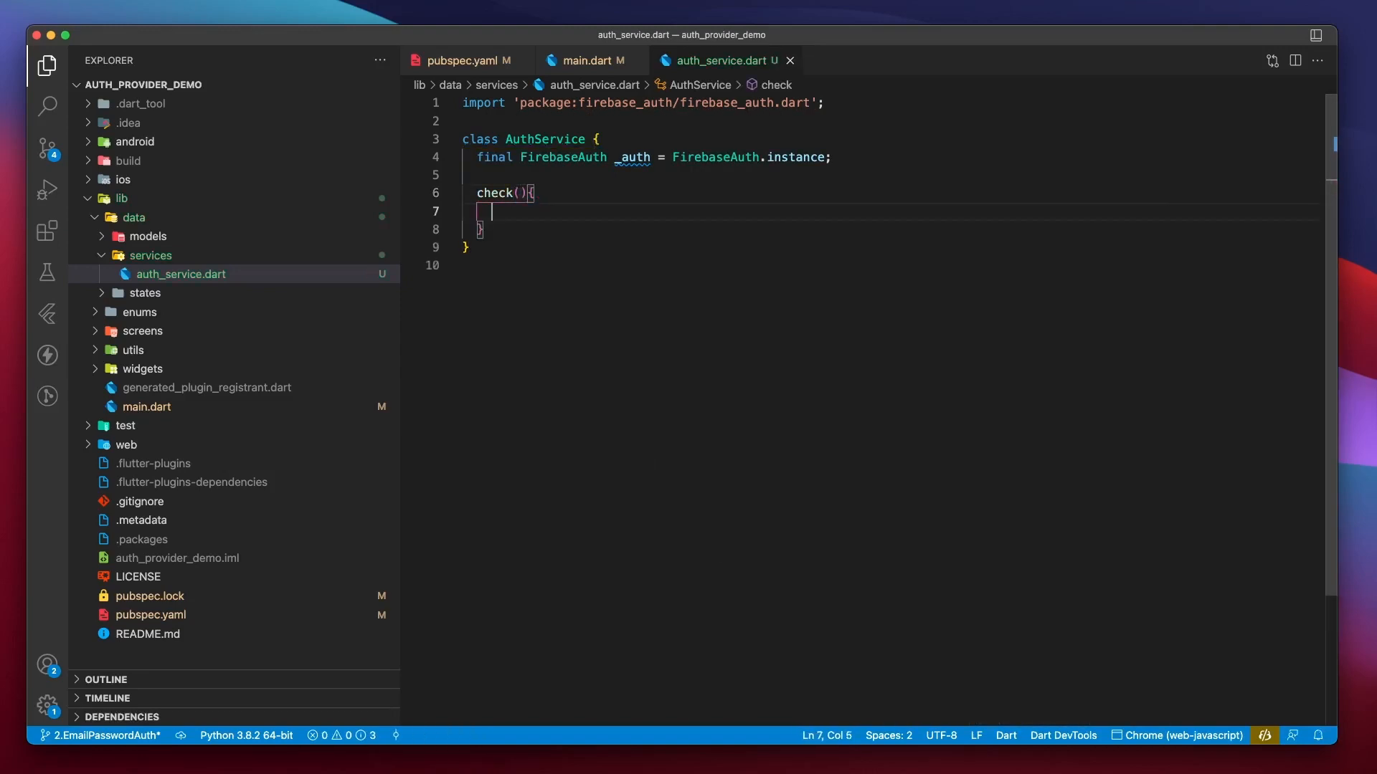
type("_auth.")
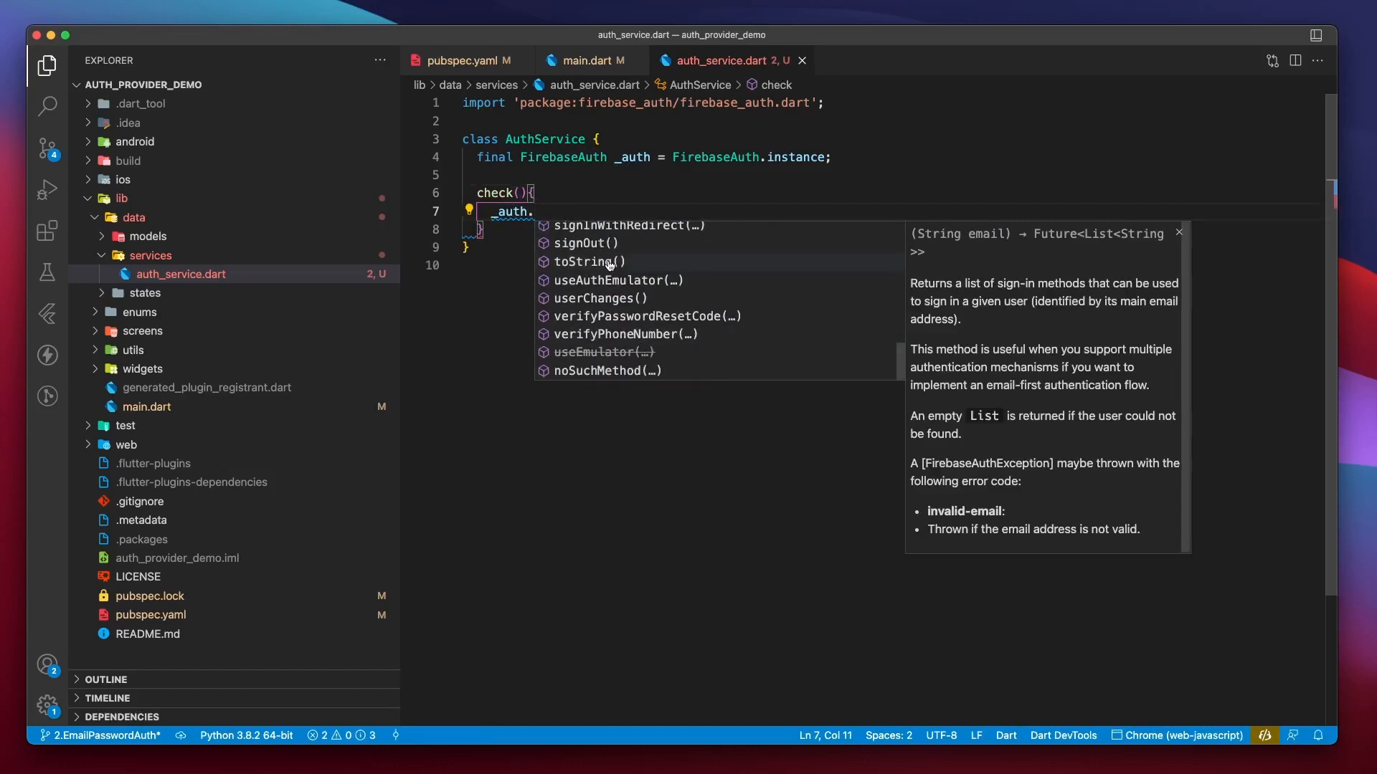
type("currentUser")
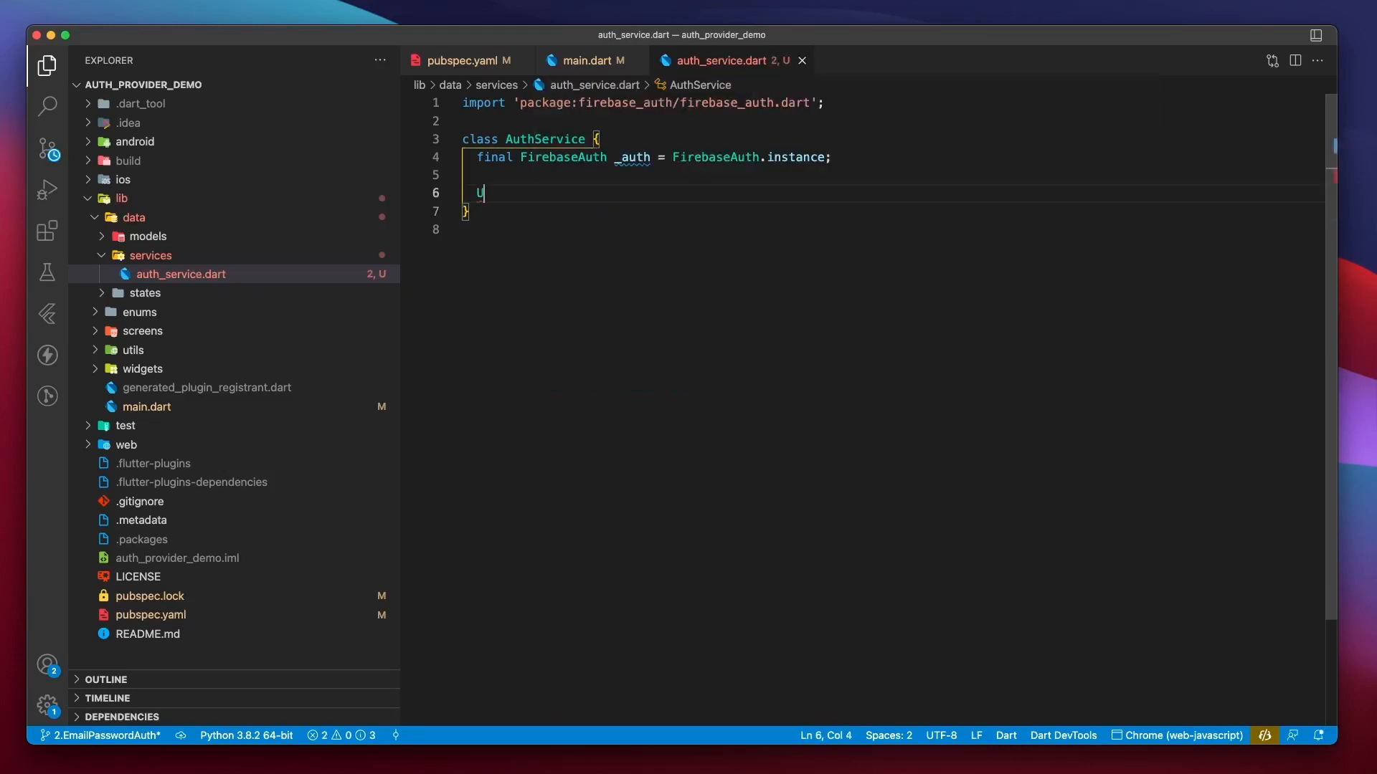
Write the User? get getCurrentUser => _auth.currentUser getter with its doc comment.
type("ser? get getCurrentUse")
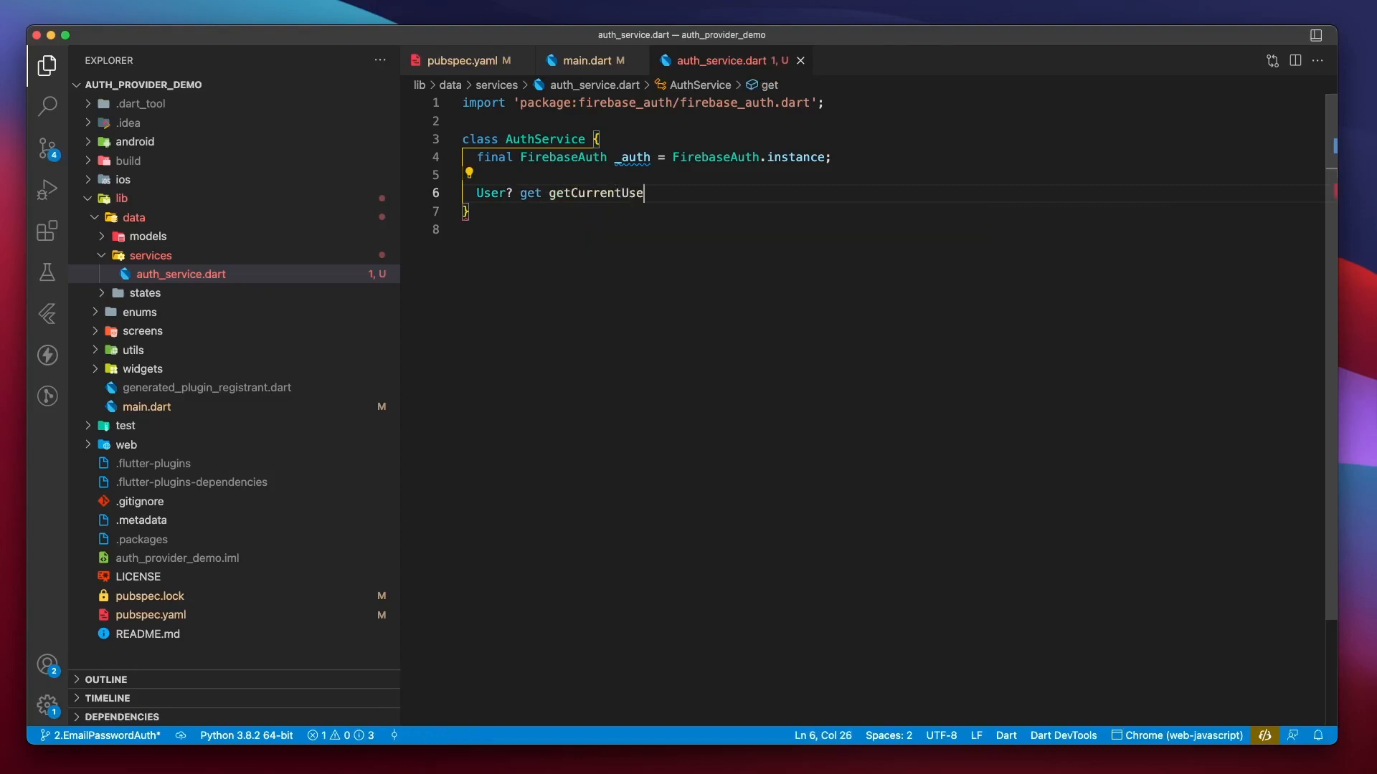
type("r => _auth.currentUser;")
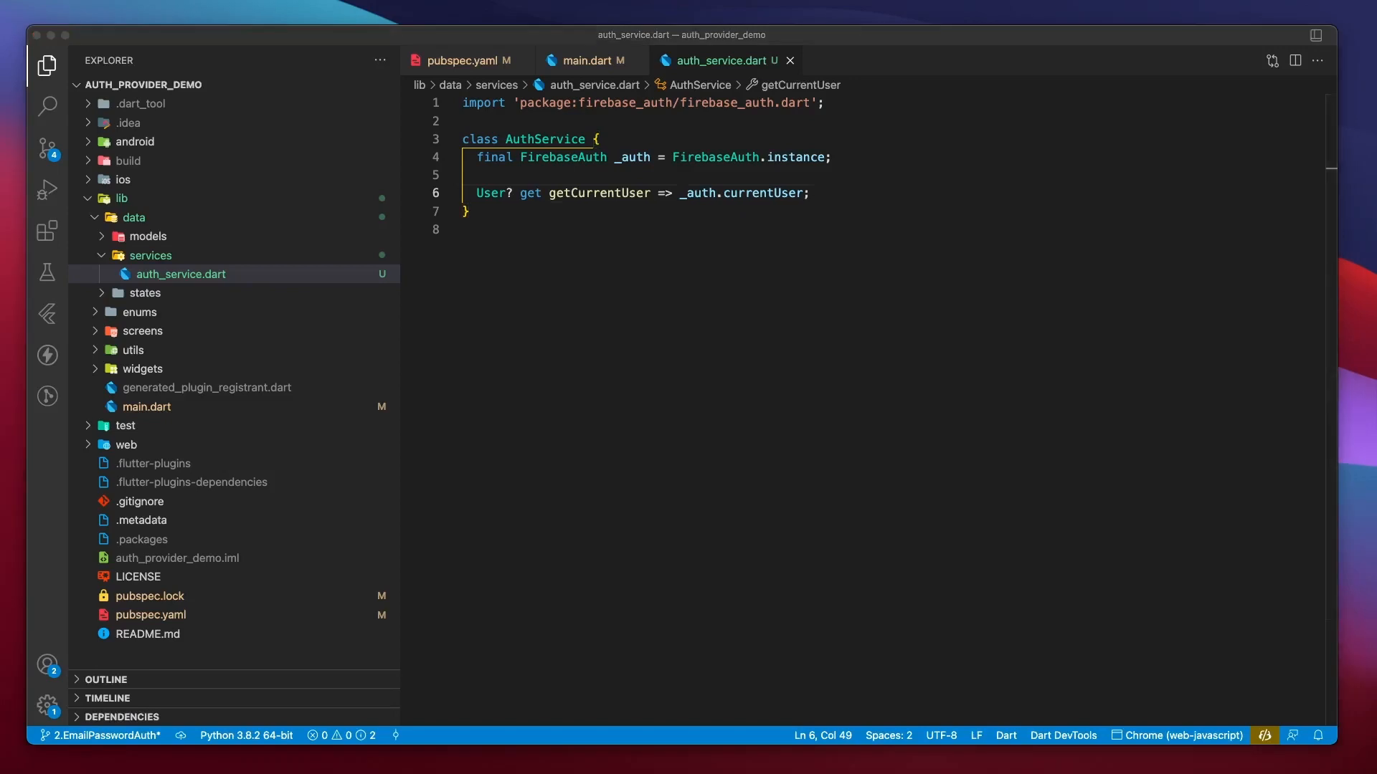
mouse_move(417, 367)
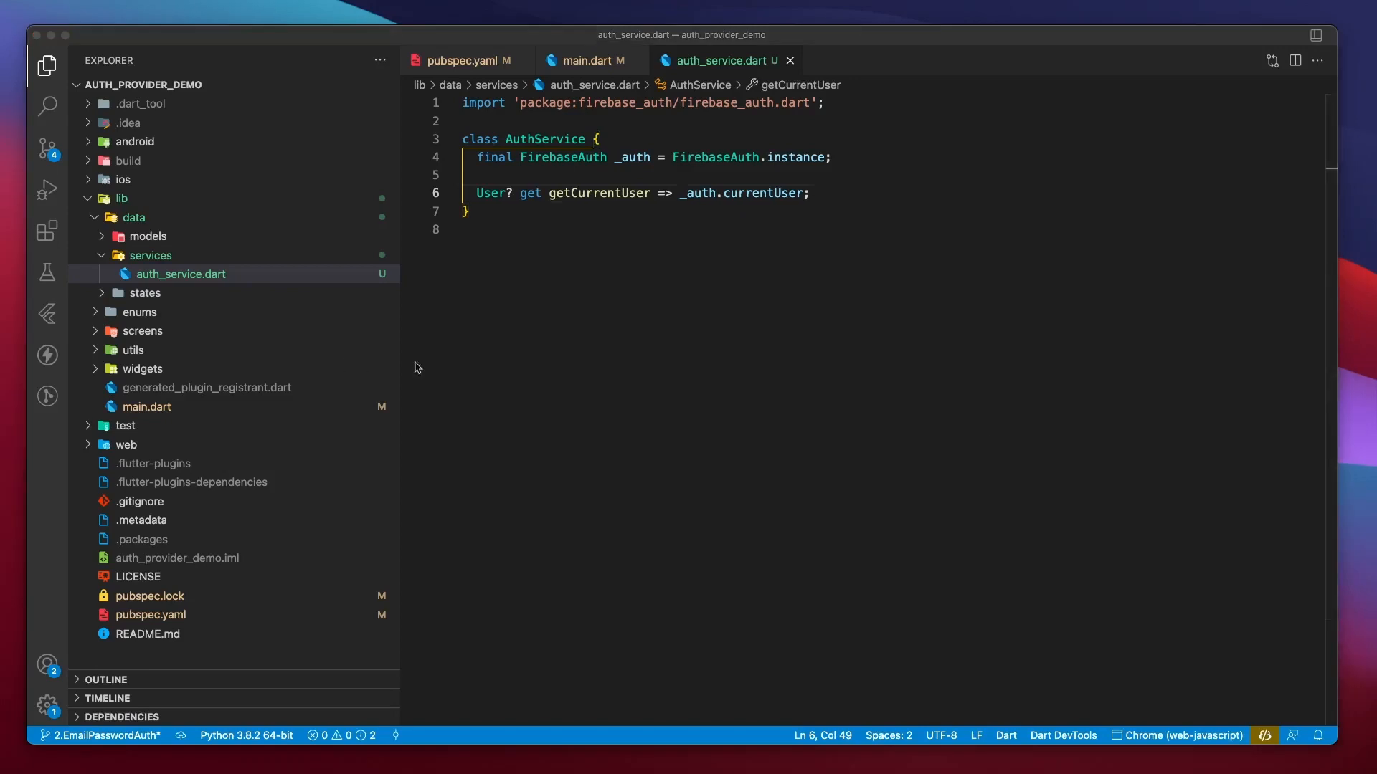
type("/// Returns the current [User] if they are currently signed-in, or null if not.")
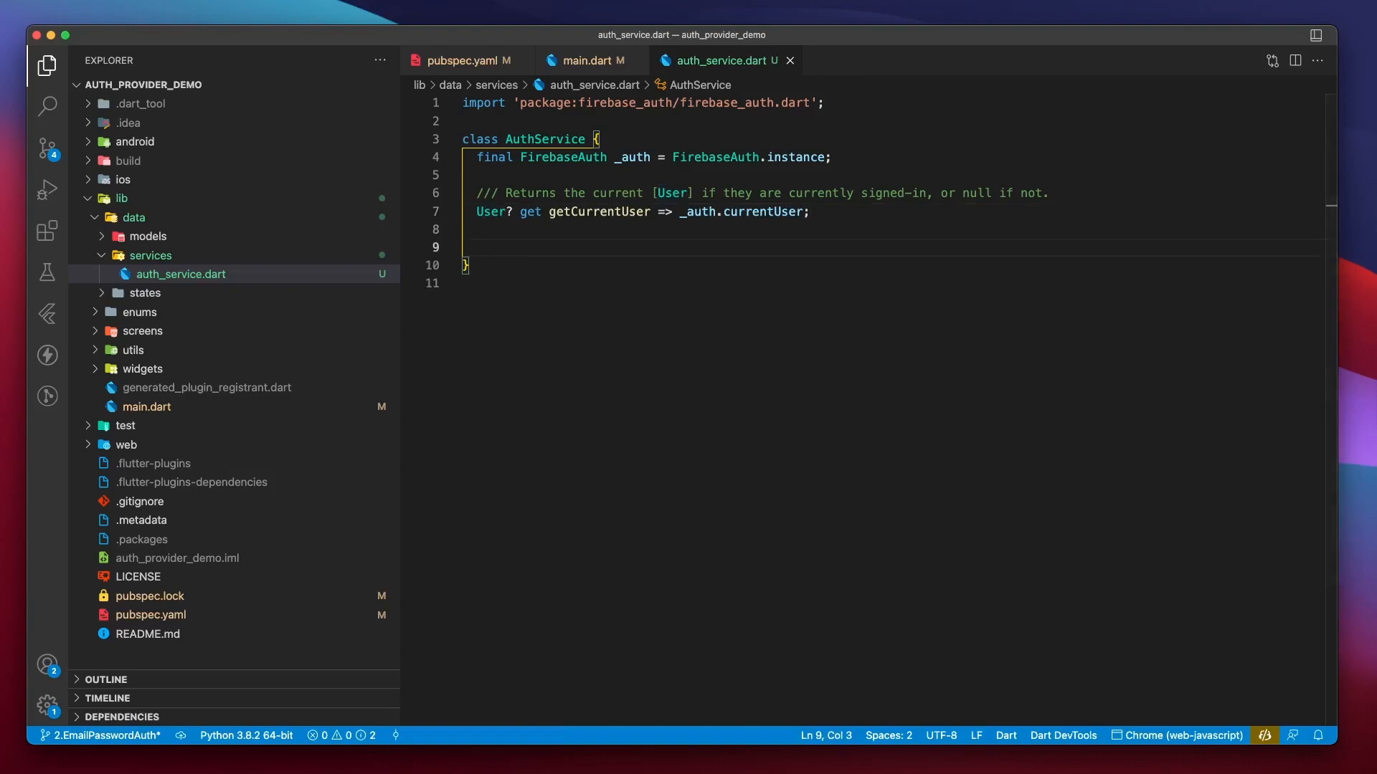
mouse_move(562, 384)
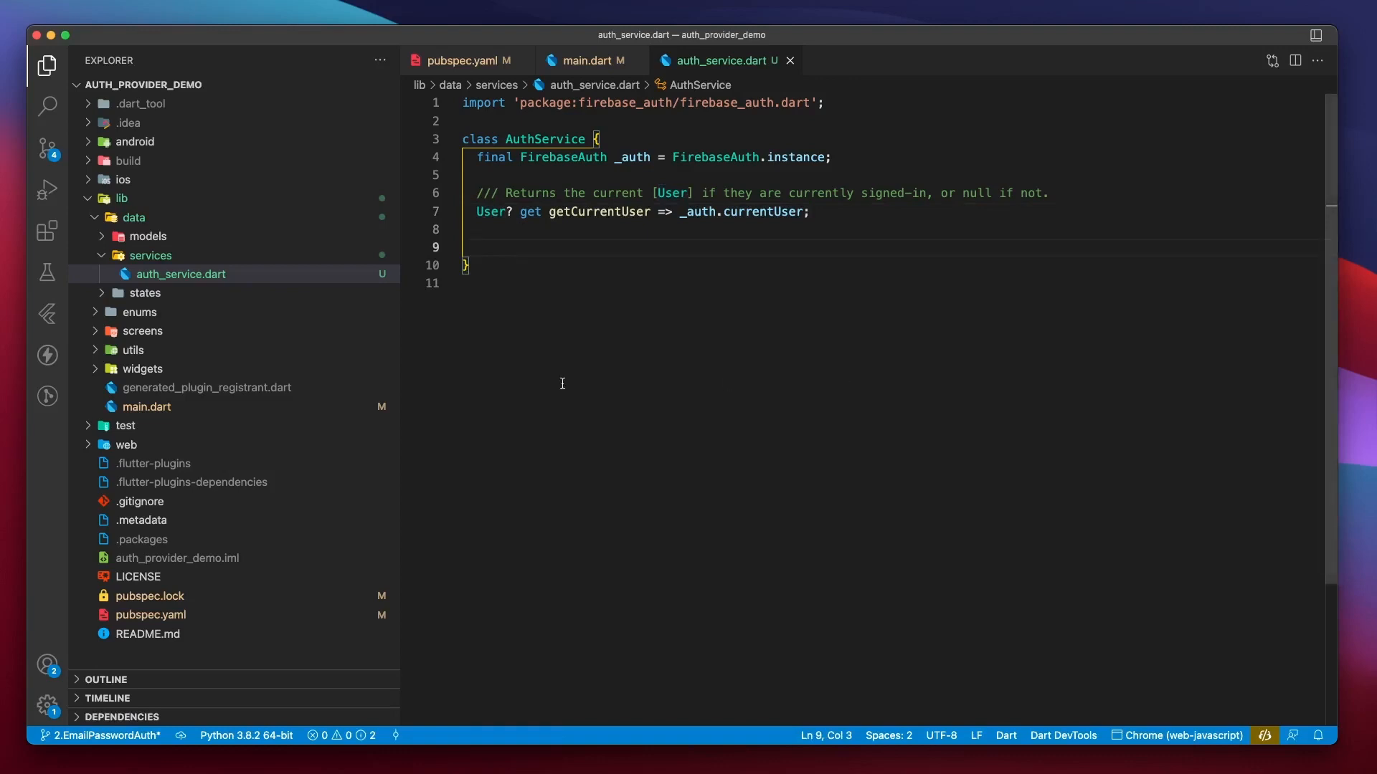
Write a Stream<User?> authChanges() returning _auth.authStateChanges().
type("_auth.")
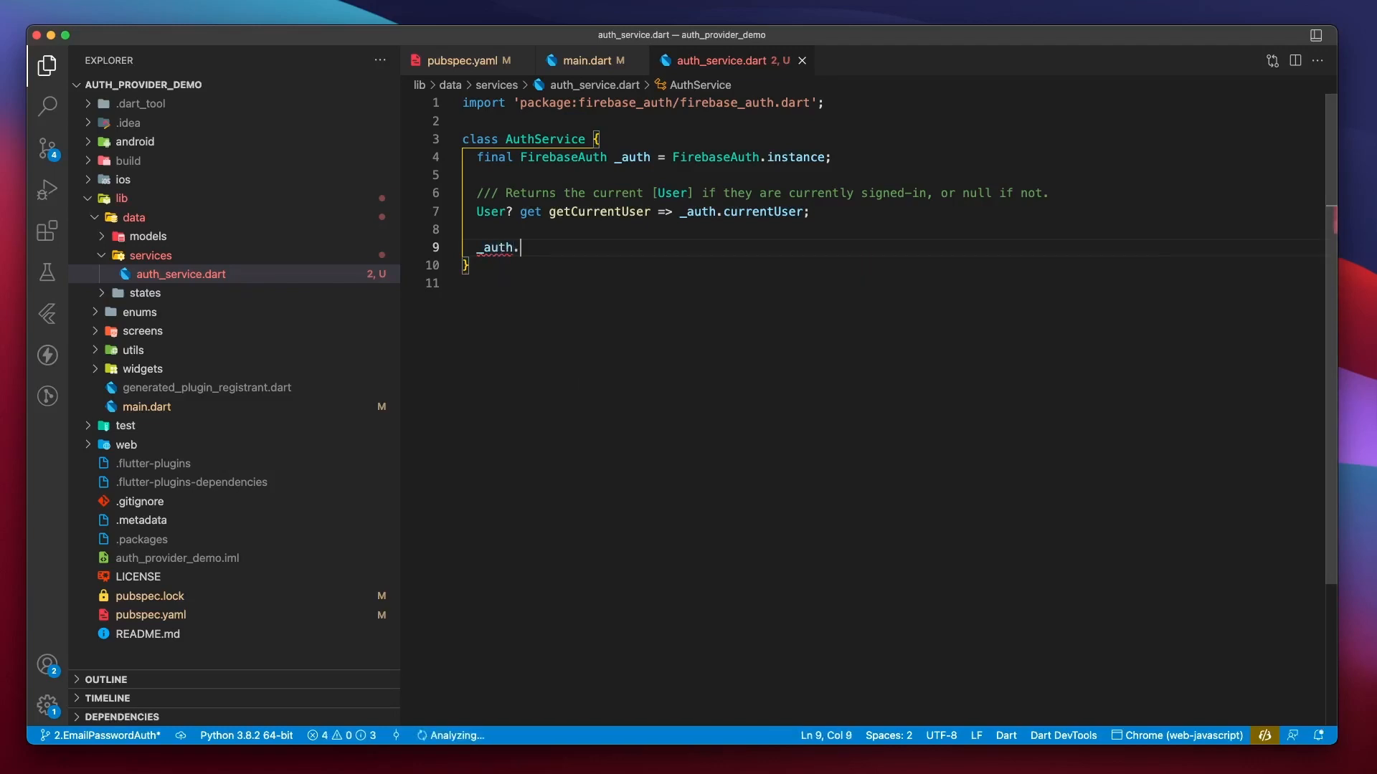
type("authStateChanges();")
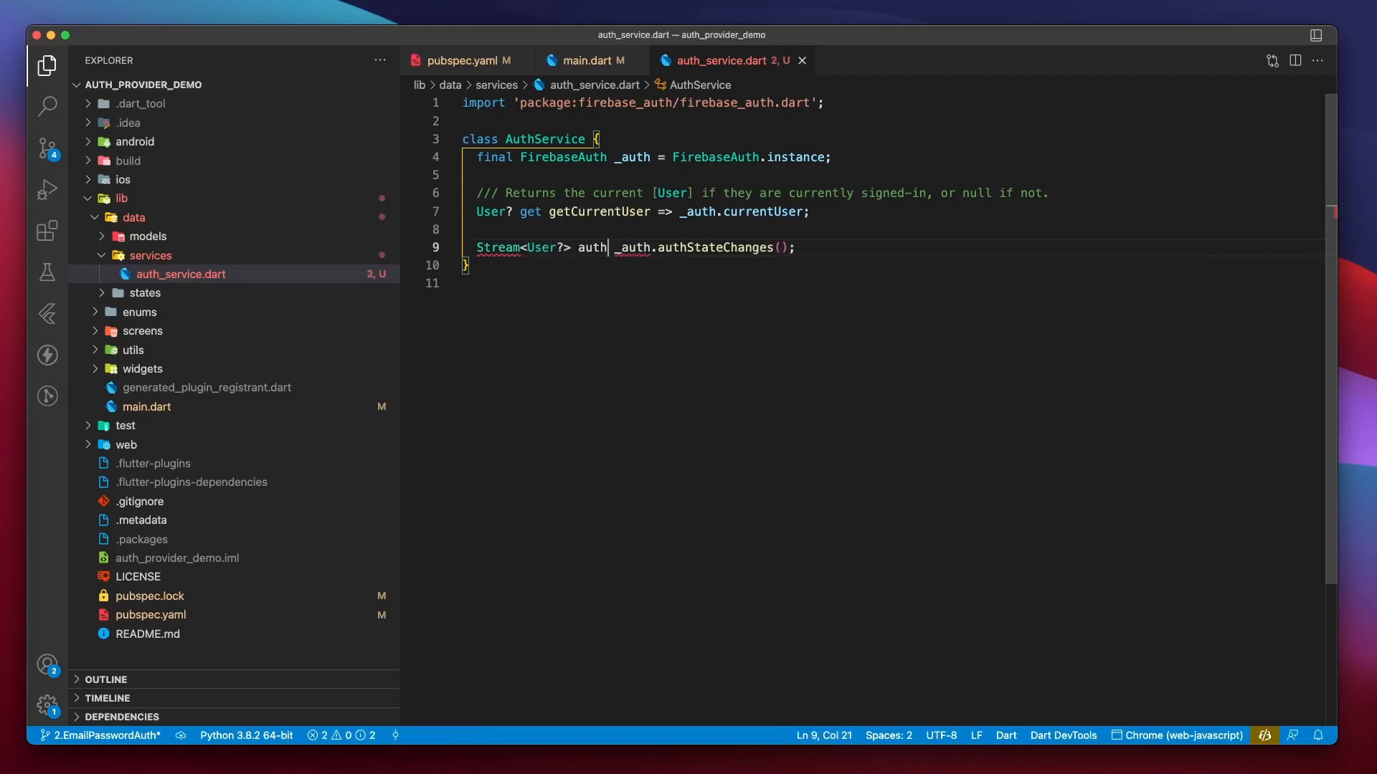
type("Changes() =>")
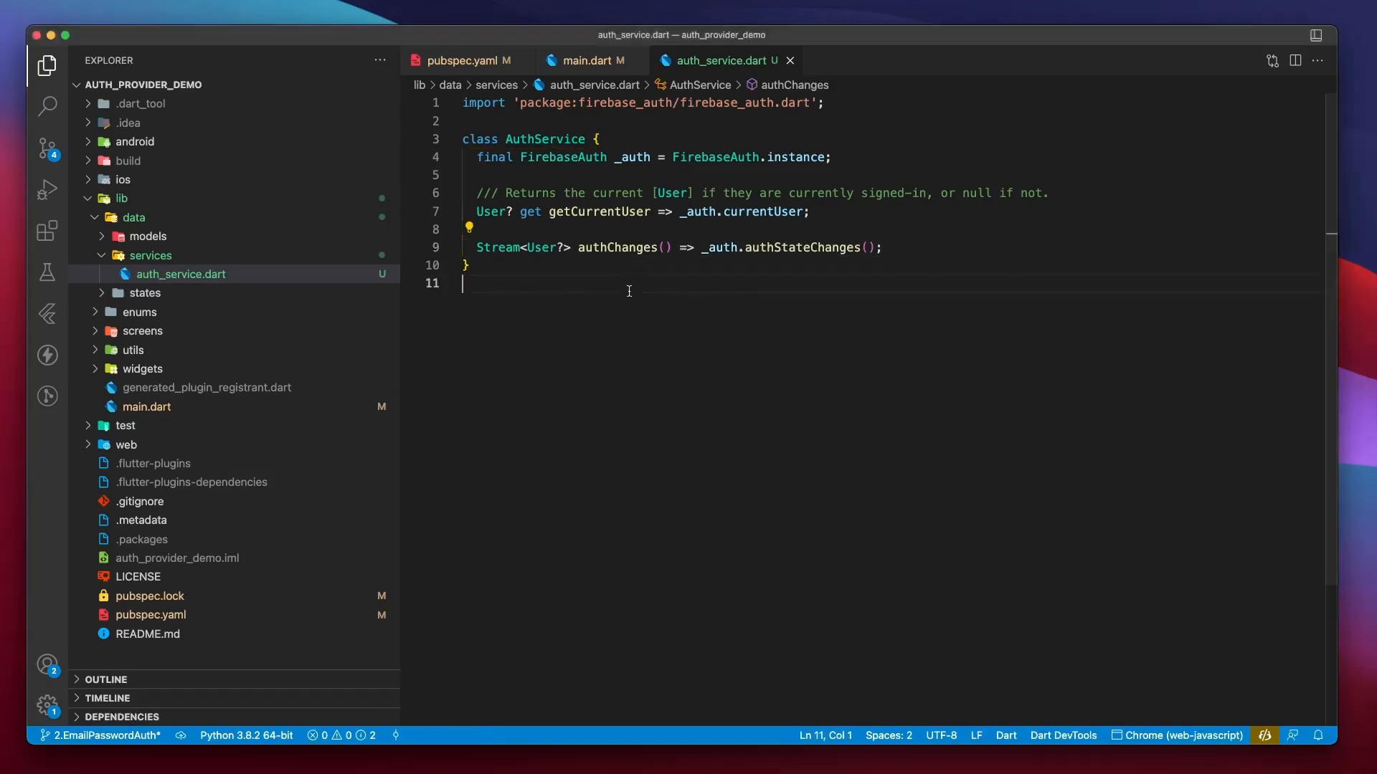
double_click(542, 247)
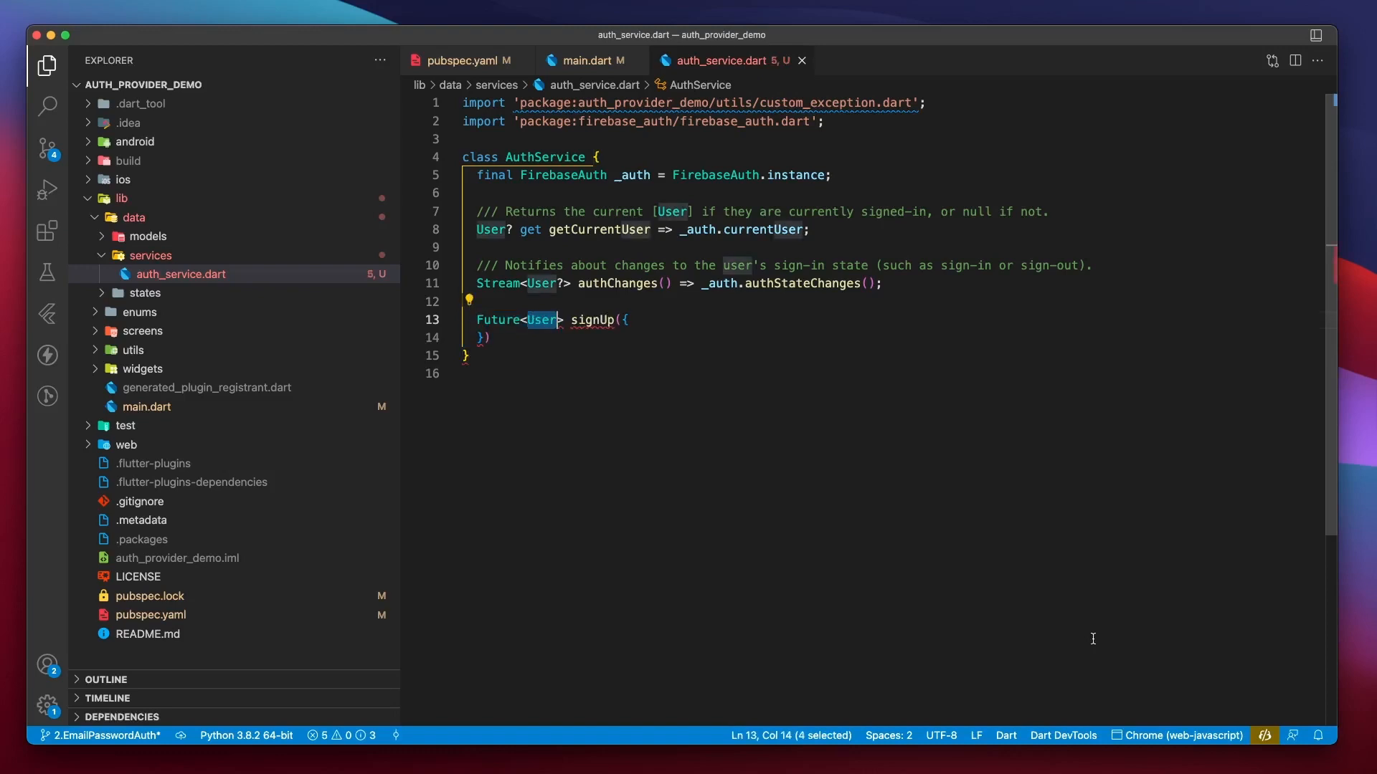
Write signUp with required email and password, awaiting createUserWithEmailAndPassword and returning _userCredential.user!
type("required String email,")
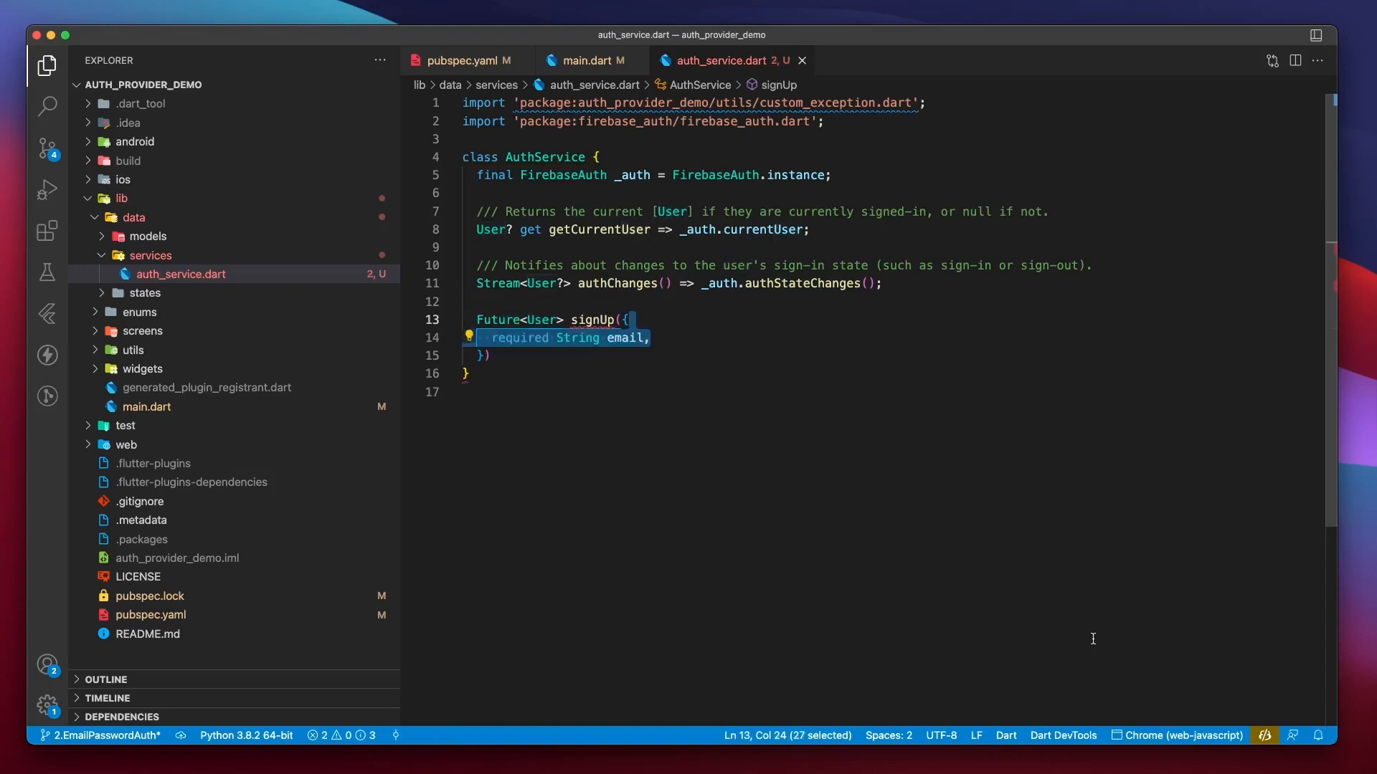
type("required String password,")
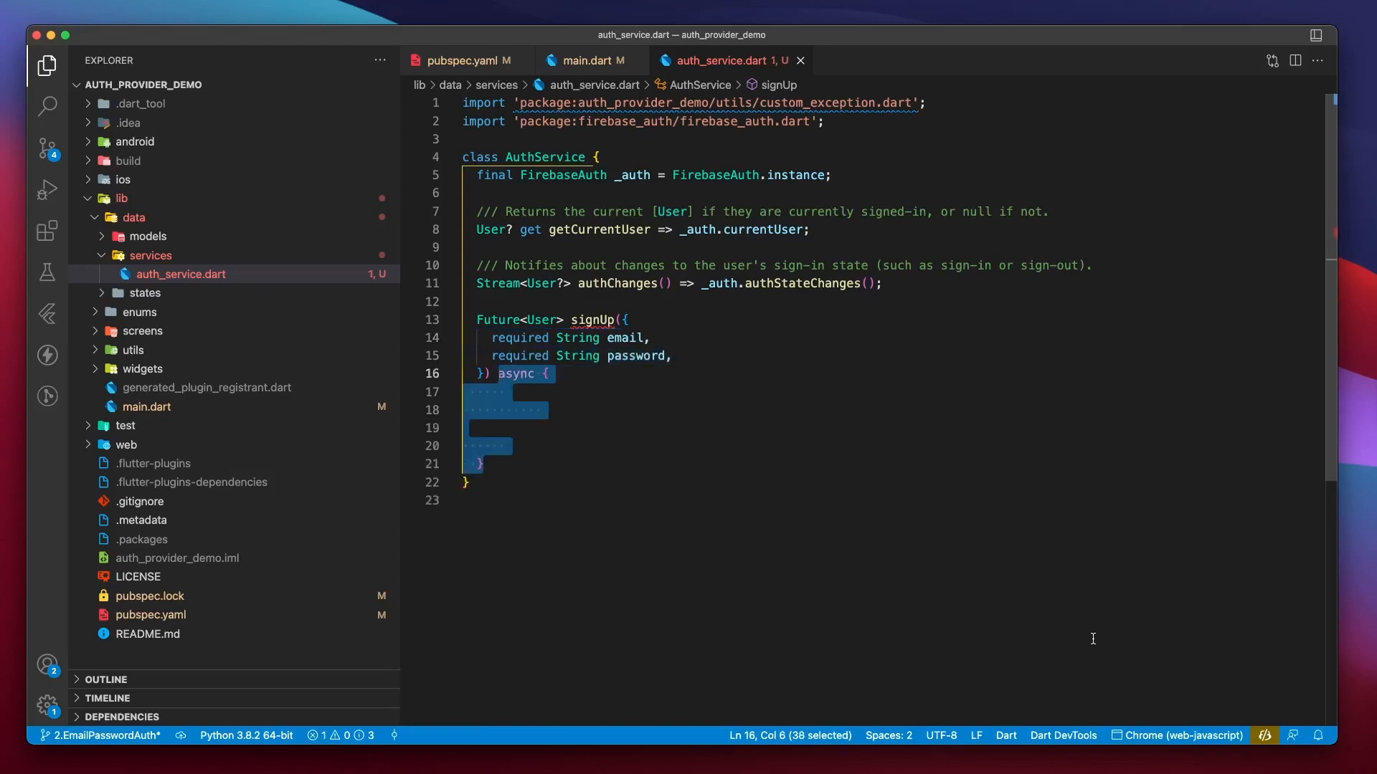
type("_auth.createUserWithEmailAndPassword();")
type("email: email,")
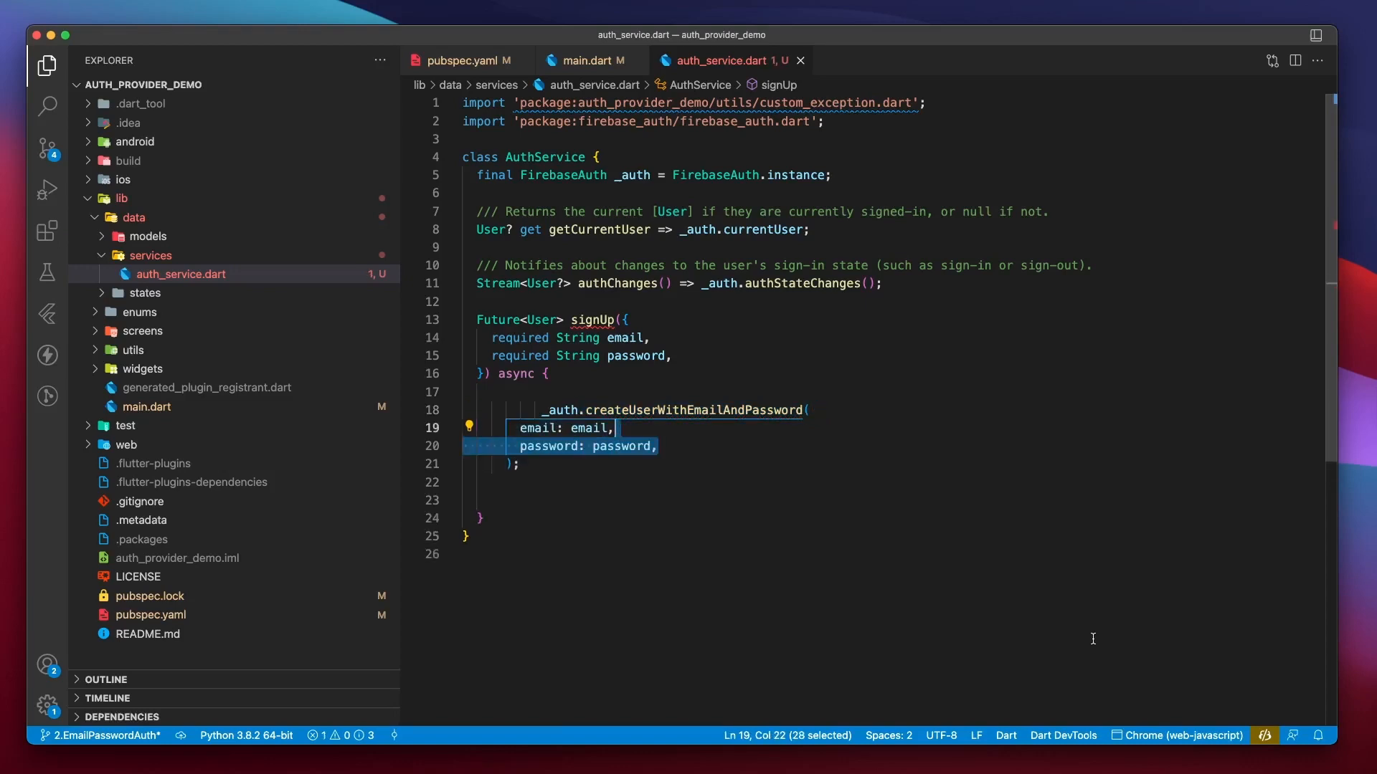
type("UserCredential _userCredential = await")
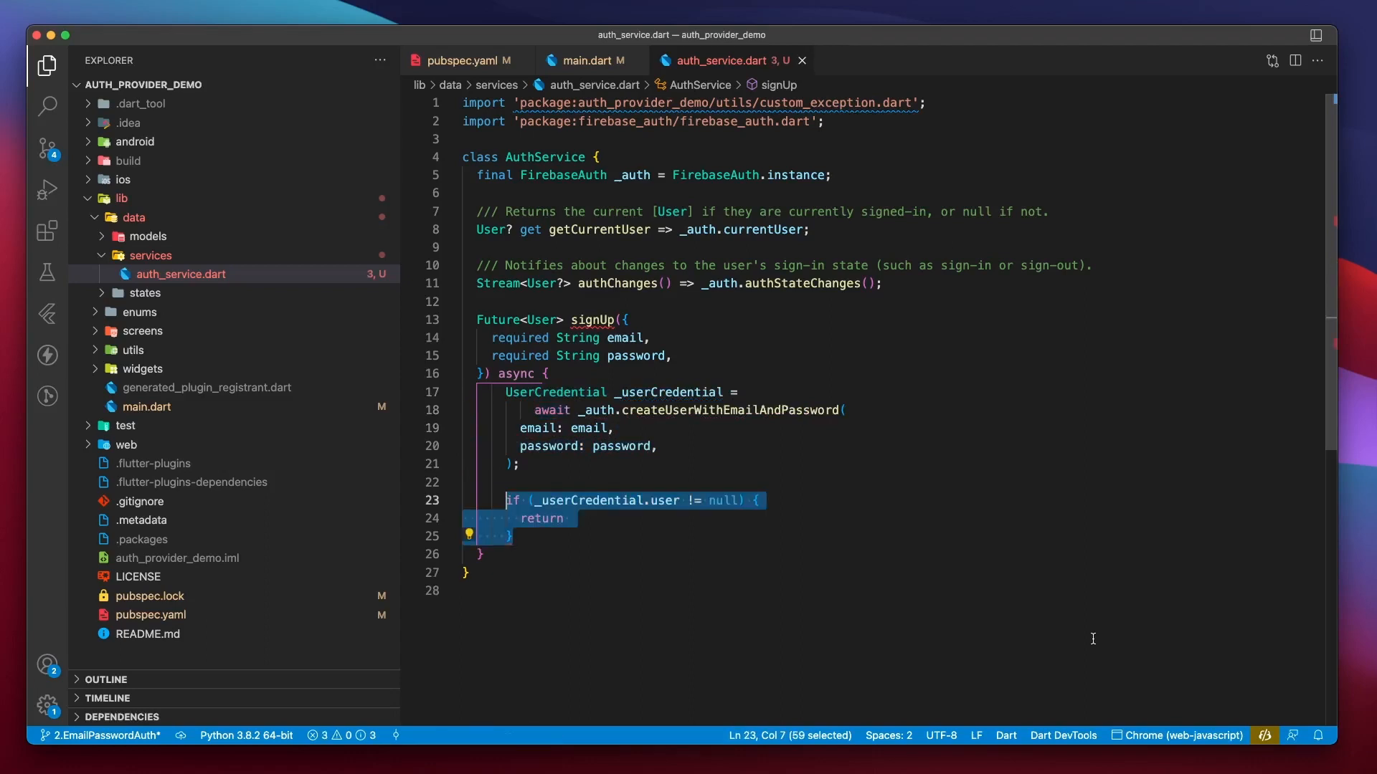
type("_userCredential.user!;")
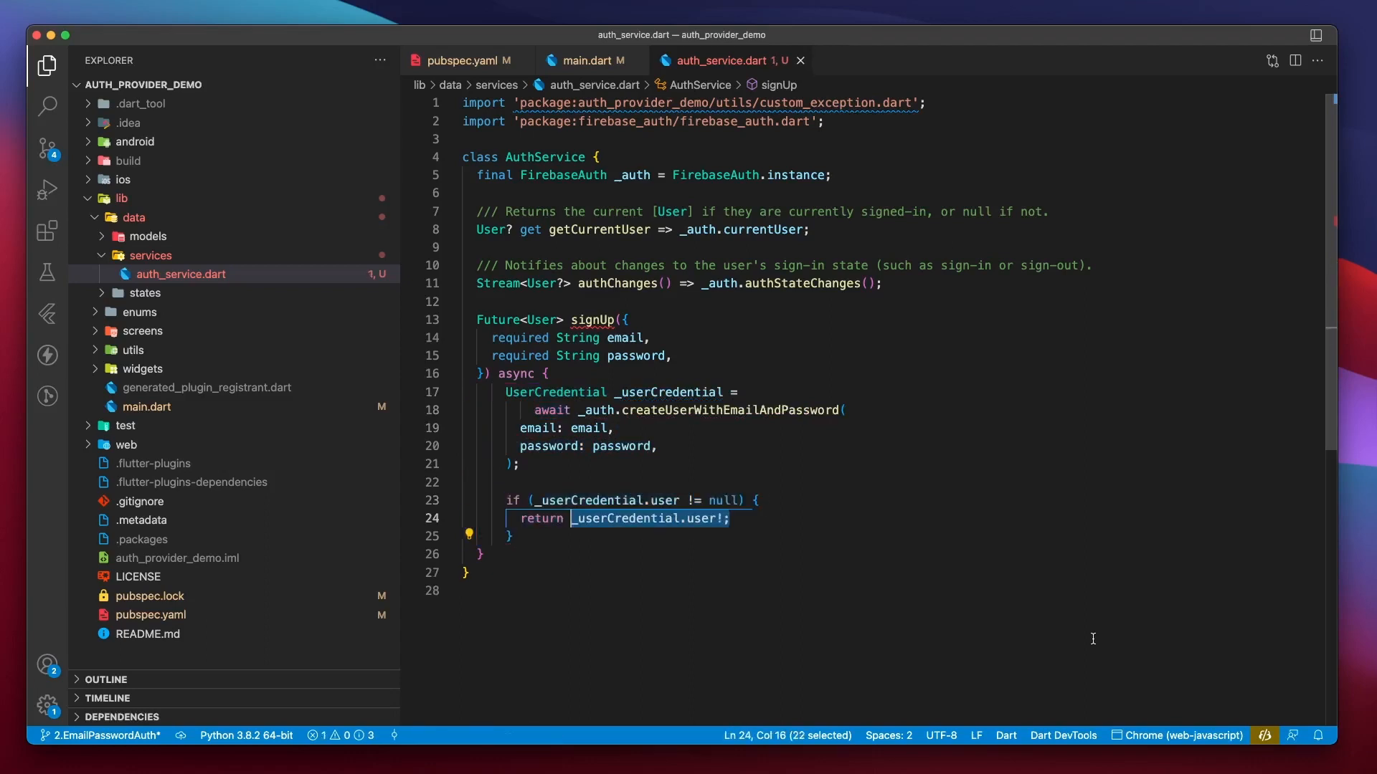
Wrap signUp in try and throw CustomException(err.message!) on FirebaseException or null user.
type("throw CustomException();")
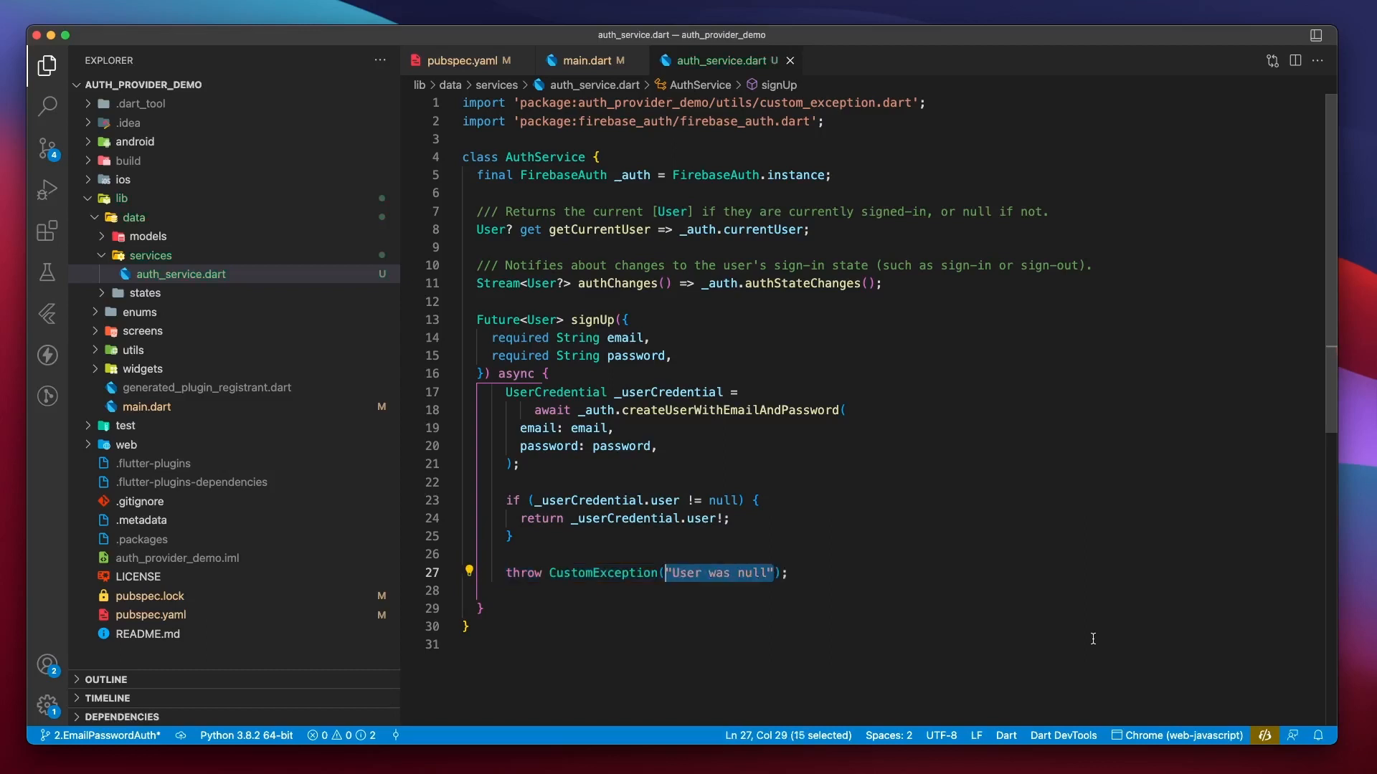
type("try {")
type("} on FirebaseException catch () {")
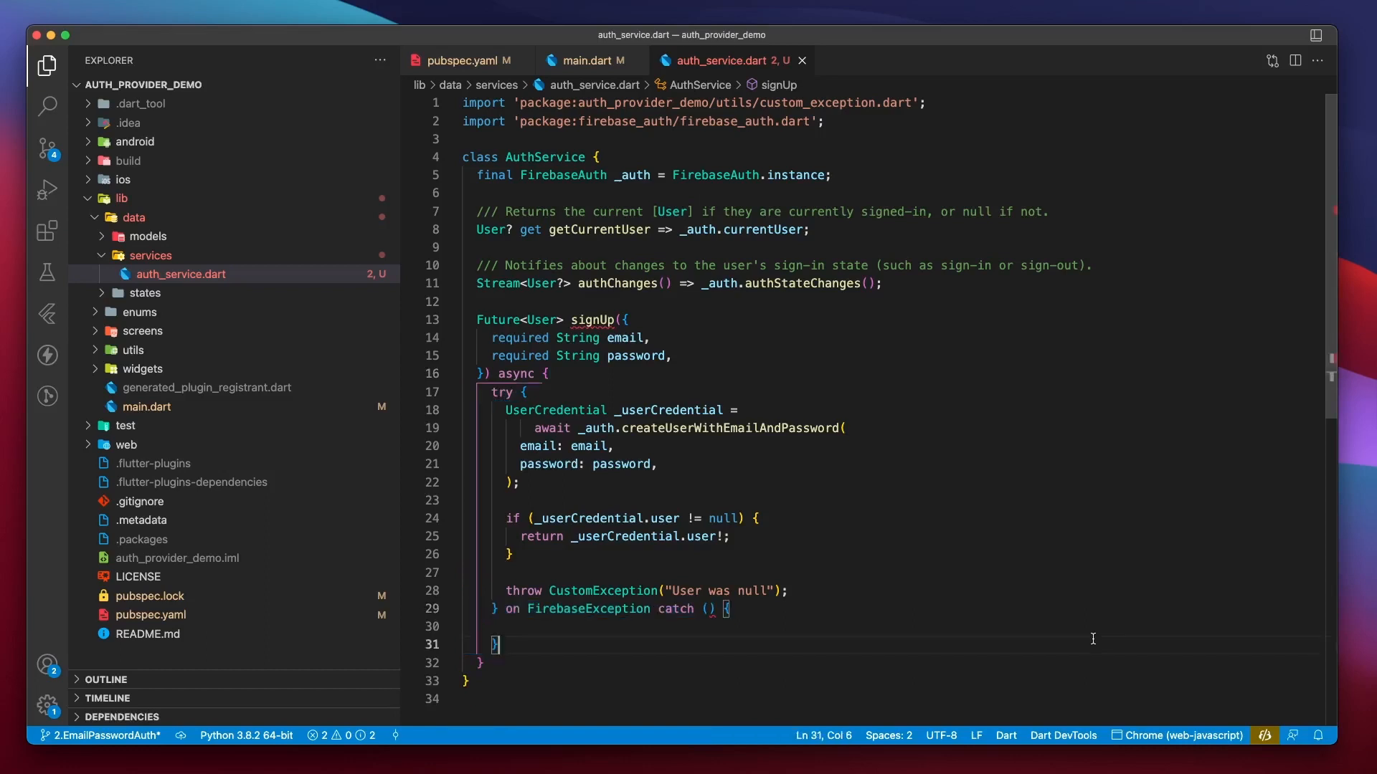
scroll("down", 3)
type("throw")
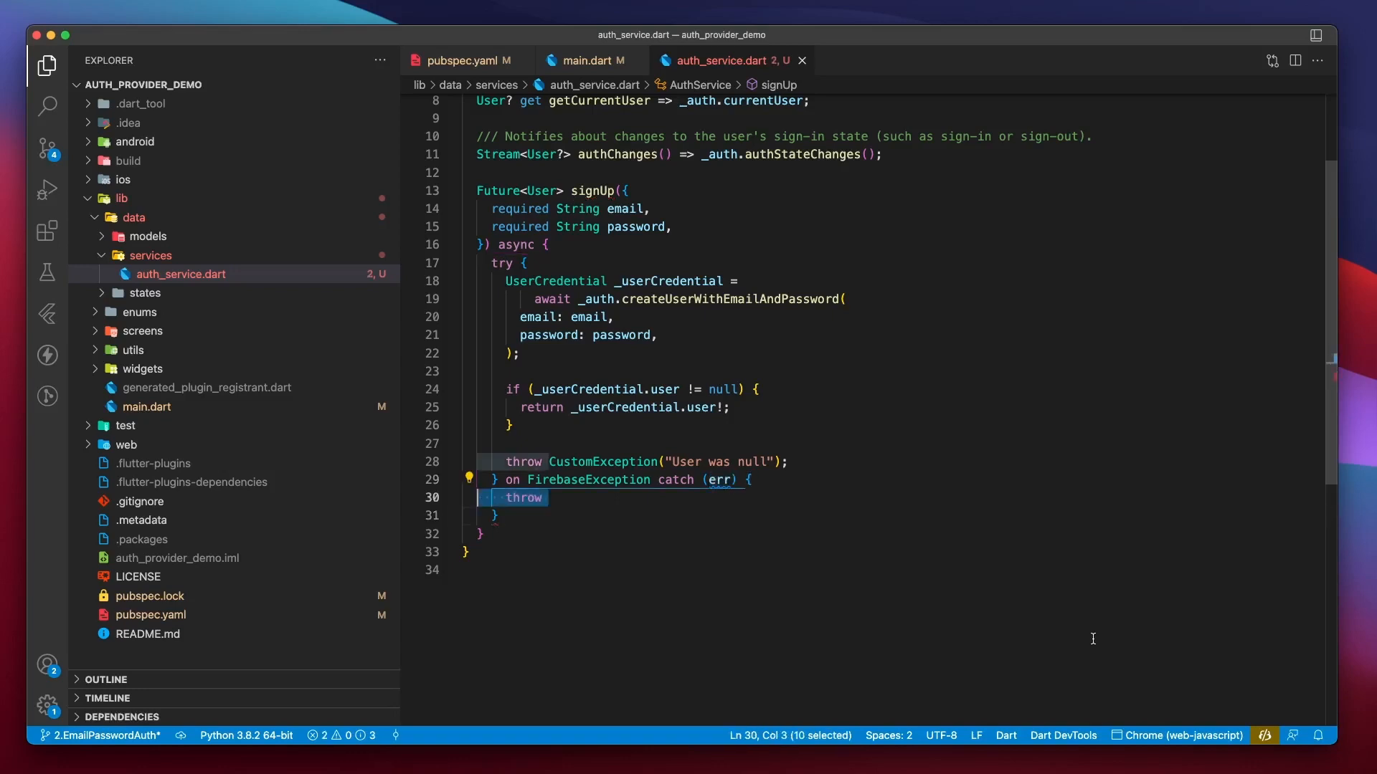
type("CustomException(err);")
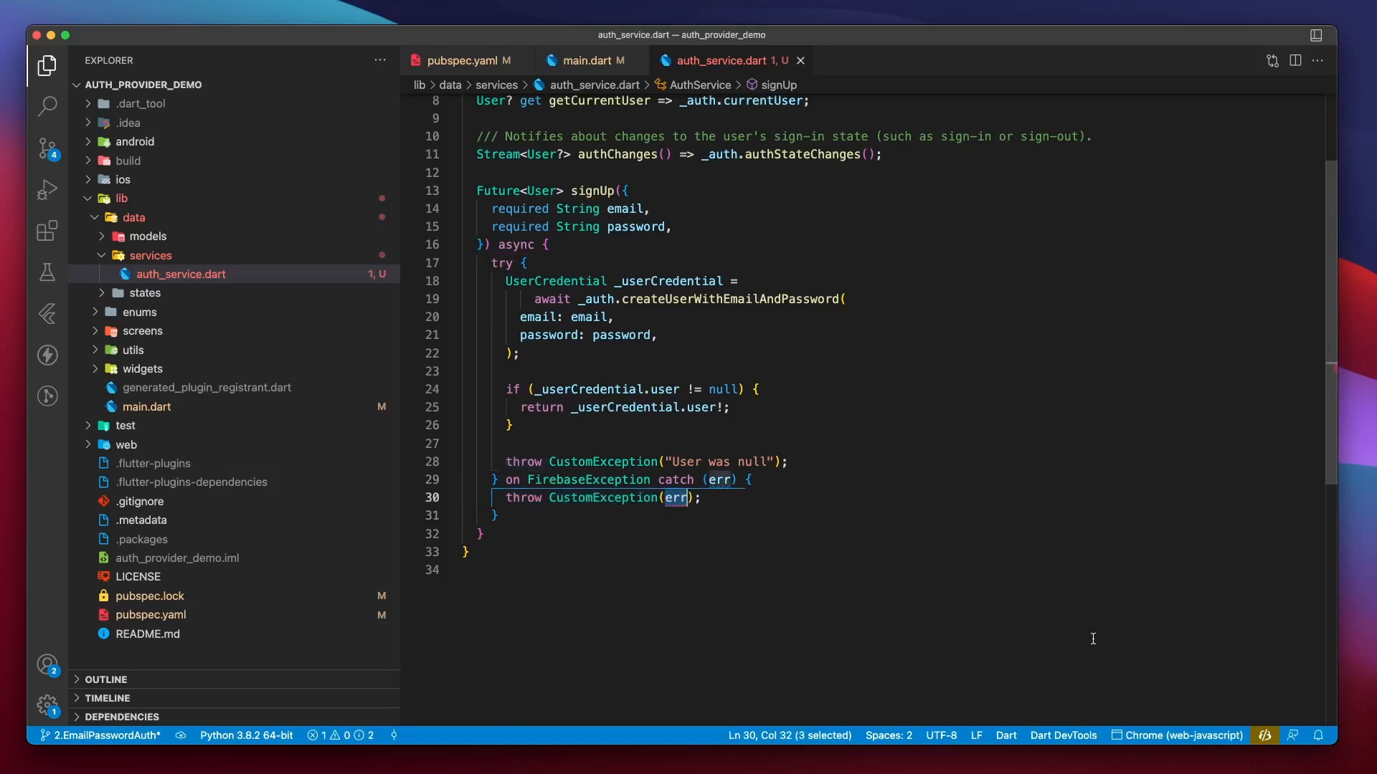
type(".message!")
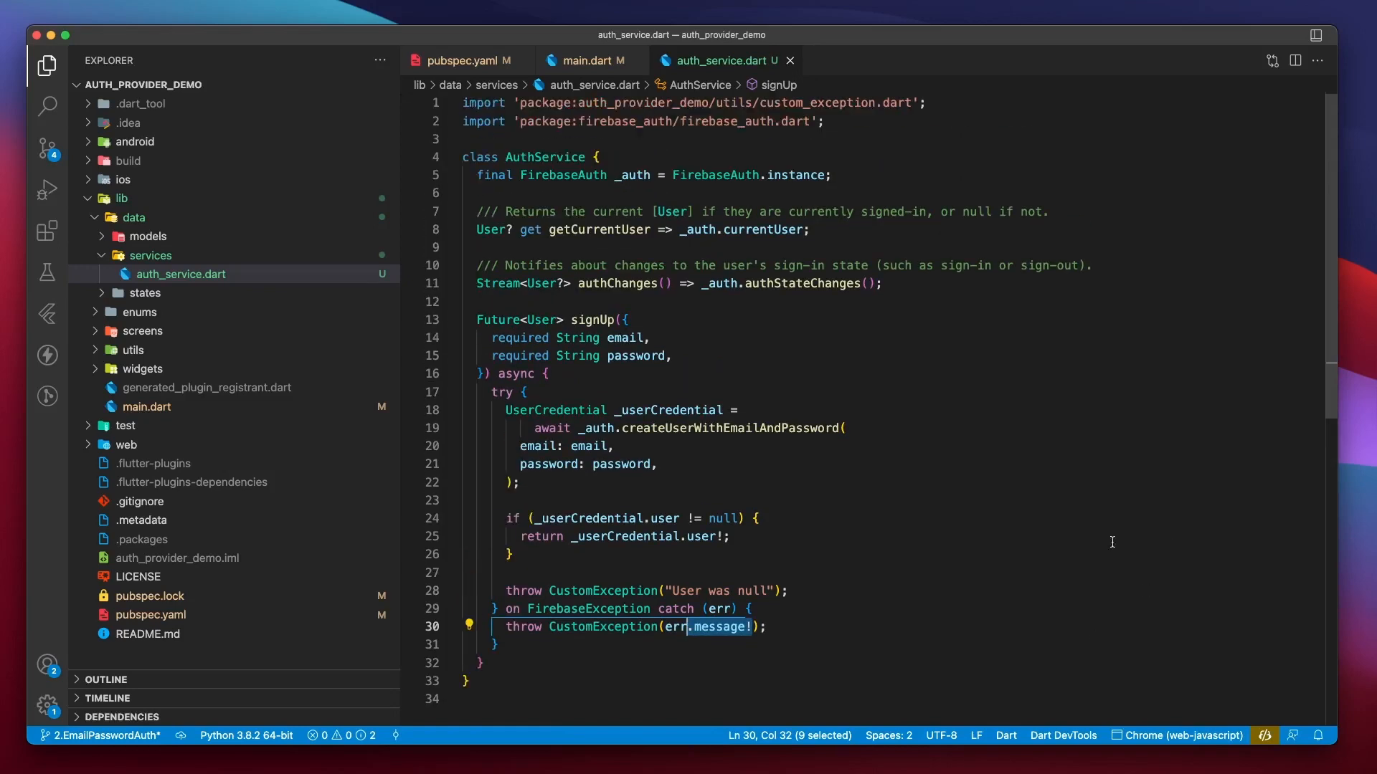
left_click(142, 331)
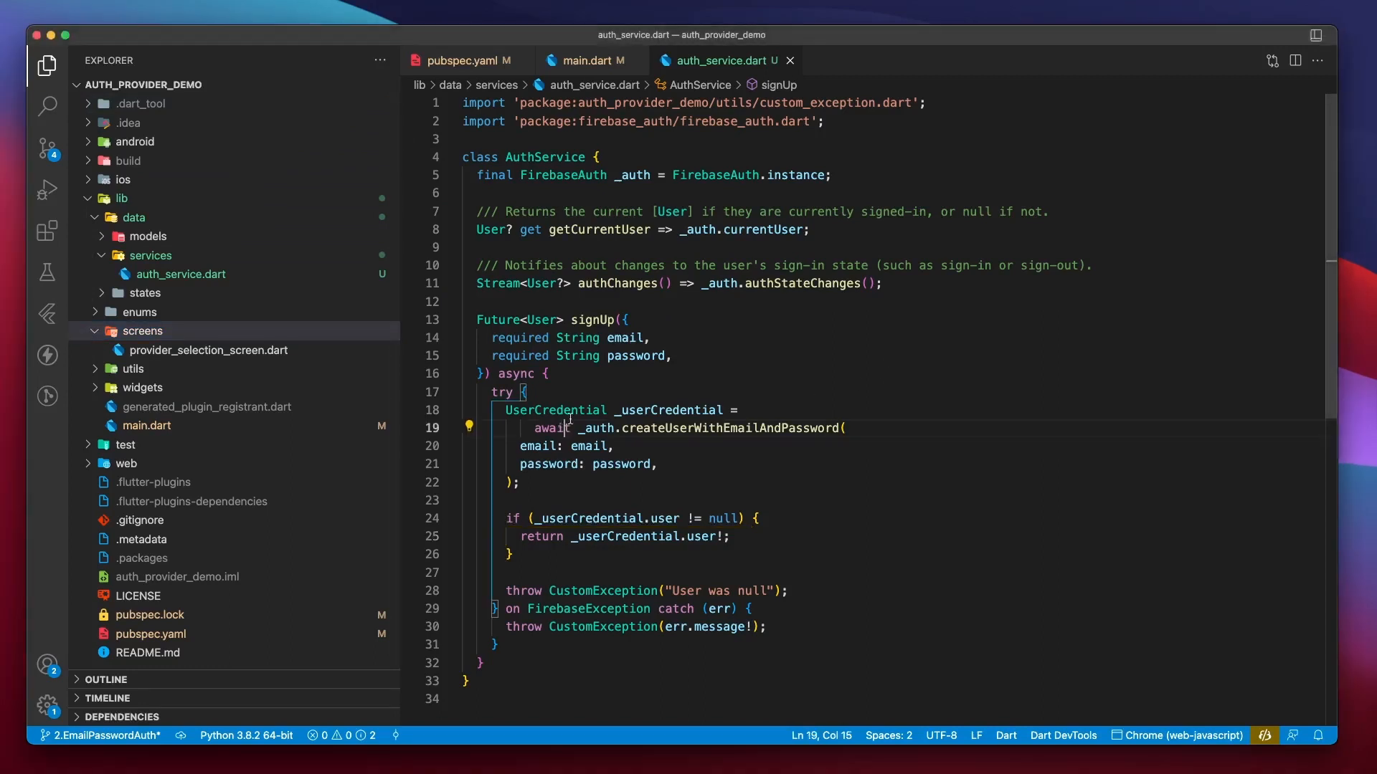
Create a screens/authentication folder and move provider_selection_screen.dart into it.
left_click(346, 85)
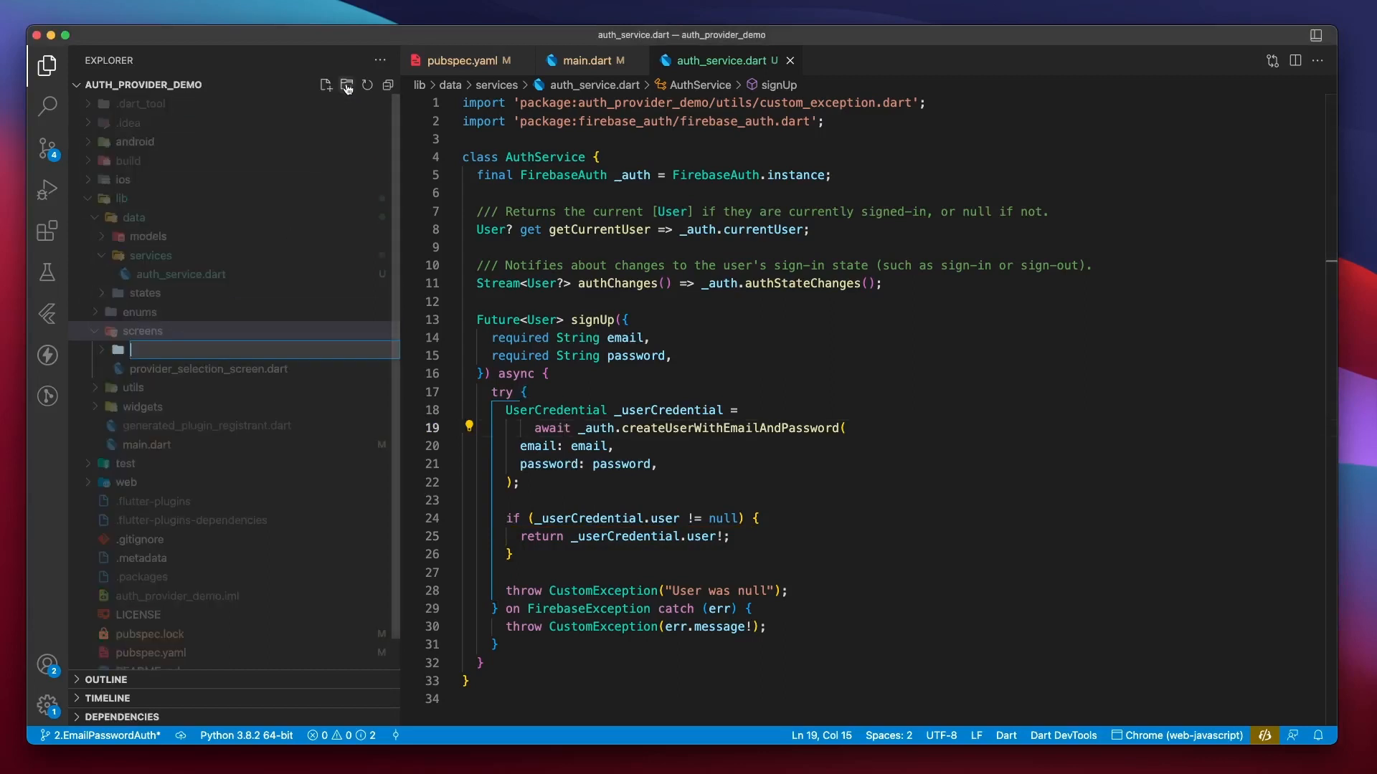
type("authentication")
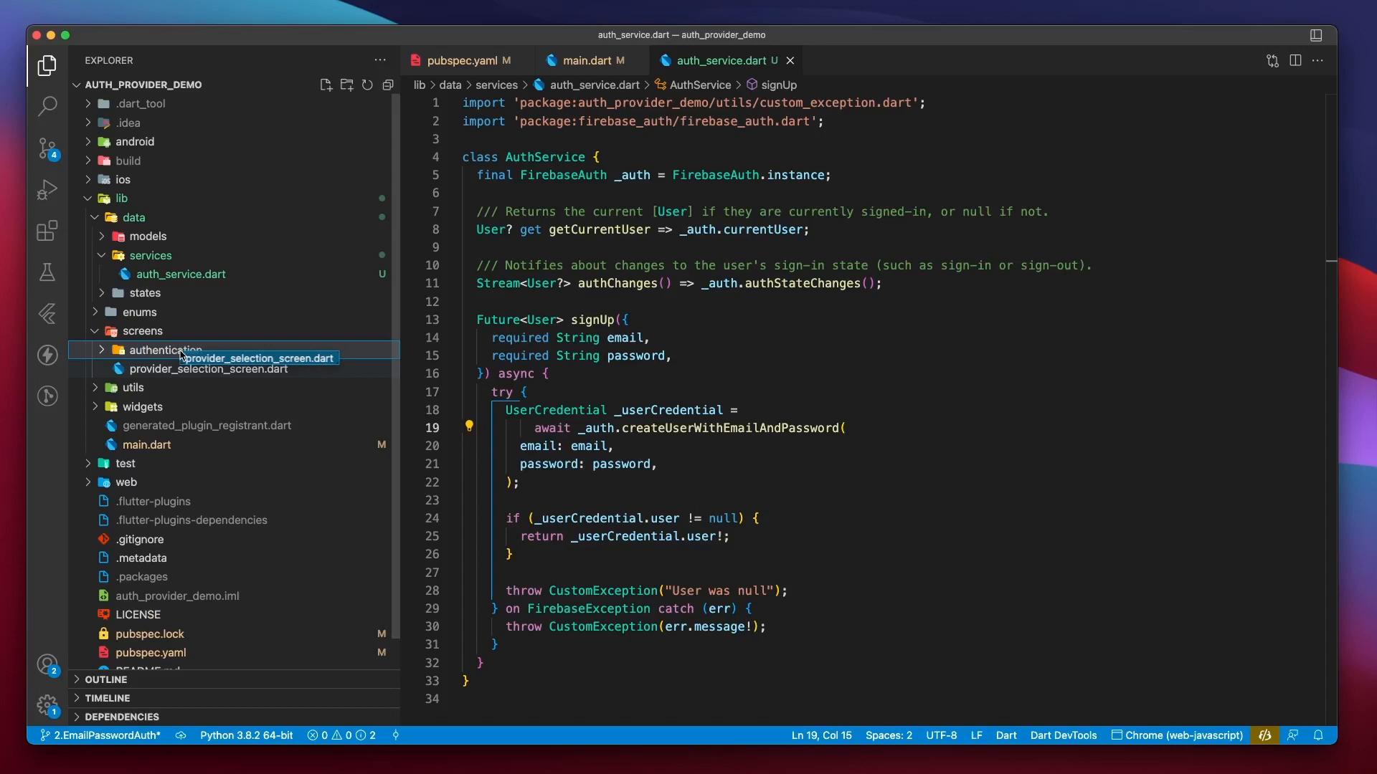
left_click(166, 350)
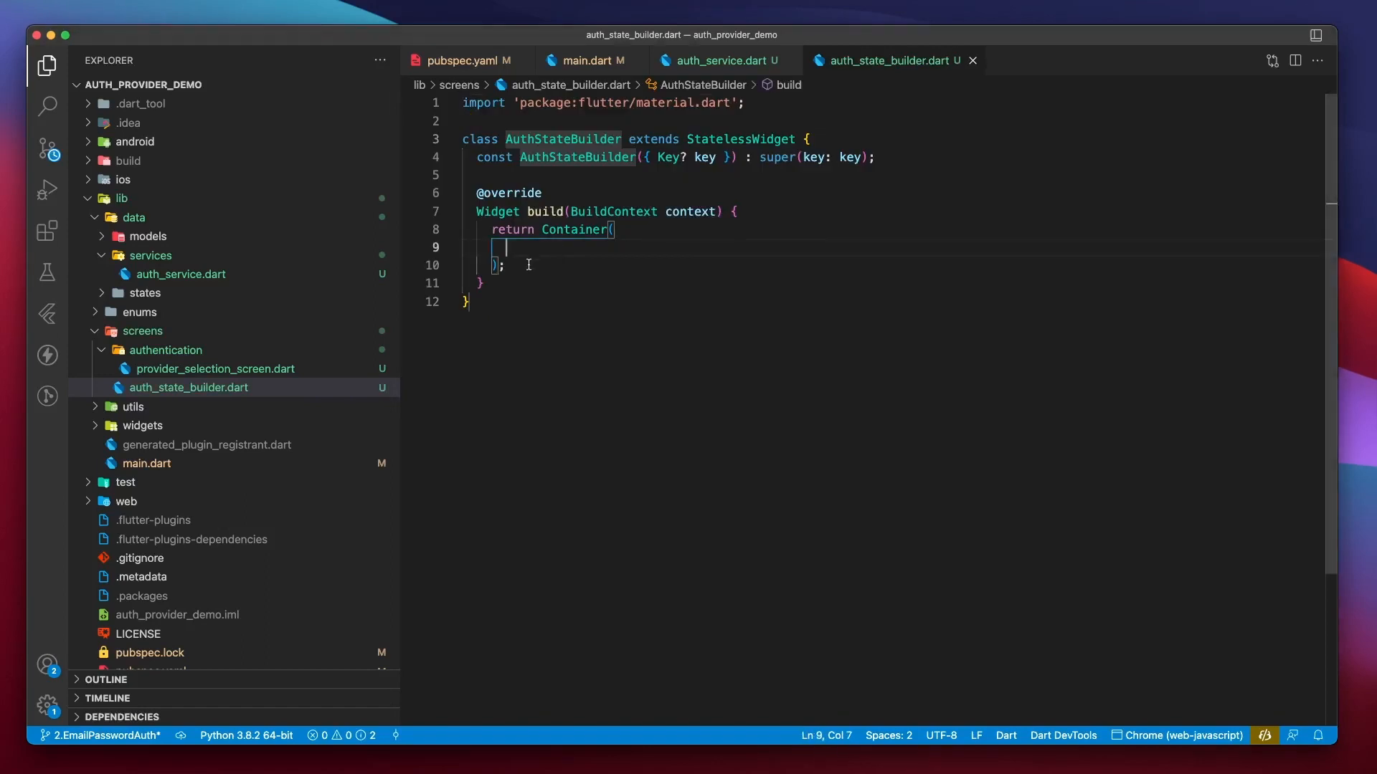
Return a StreamBuilder<User?> on AuthService().authChanges() showing LandingScreen if snapshot.hasData, else ProviderSelectionScreen.
type("StreamBuilder<User?>")
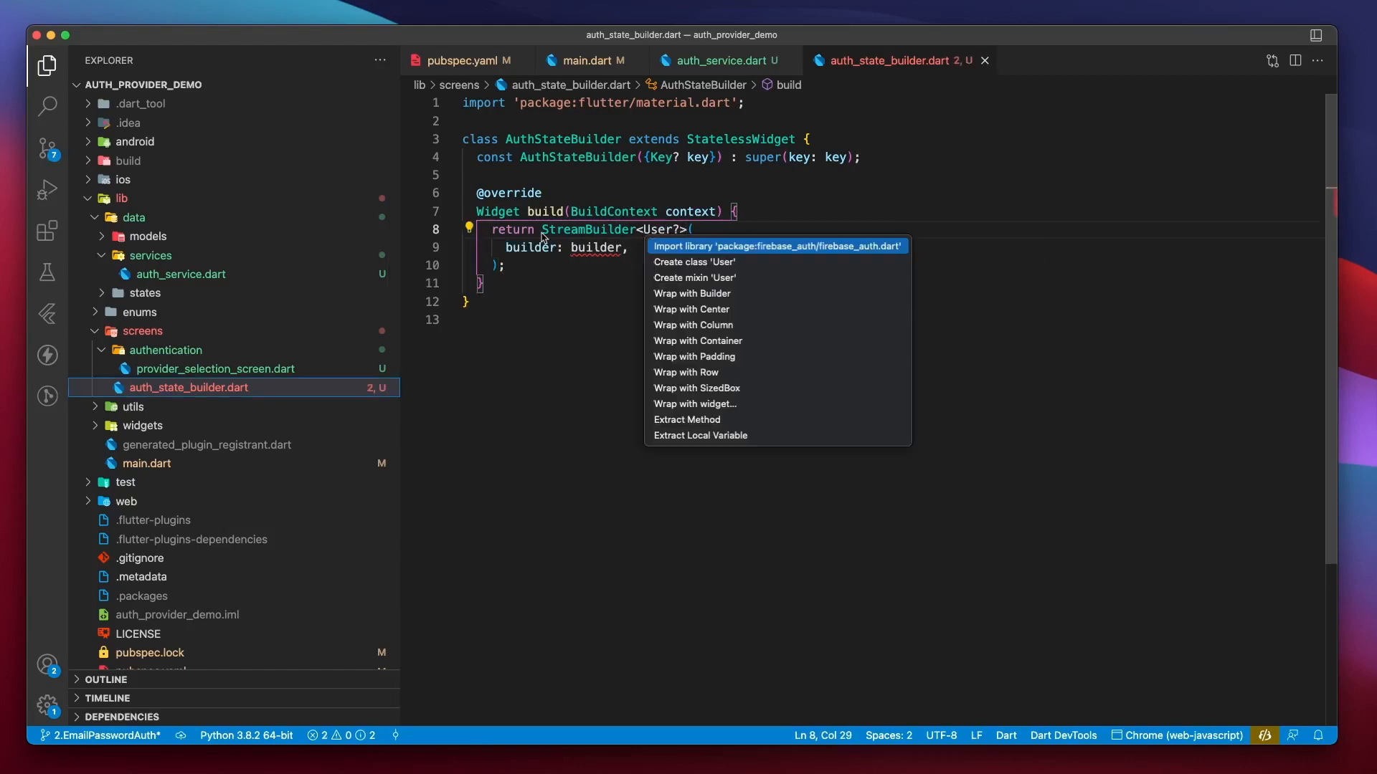
left_click(776, 245)
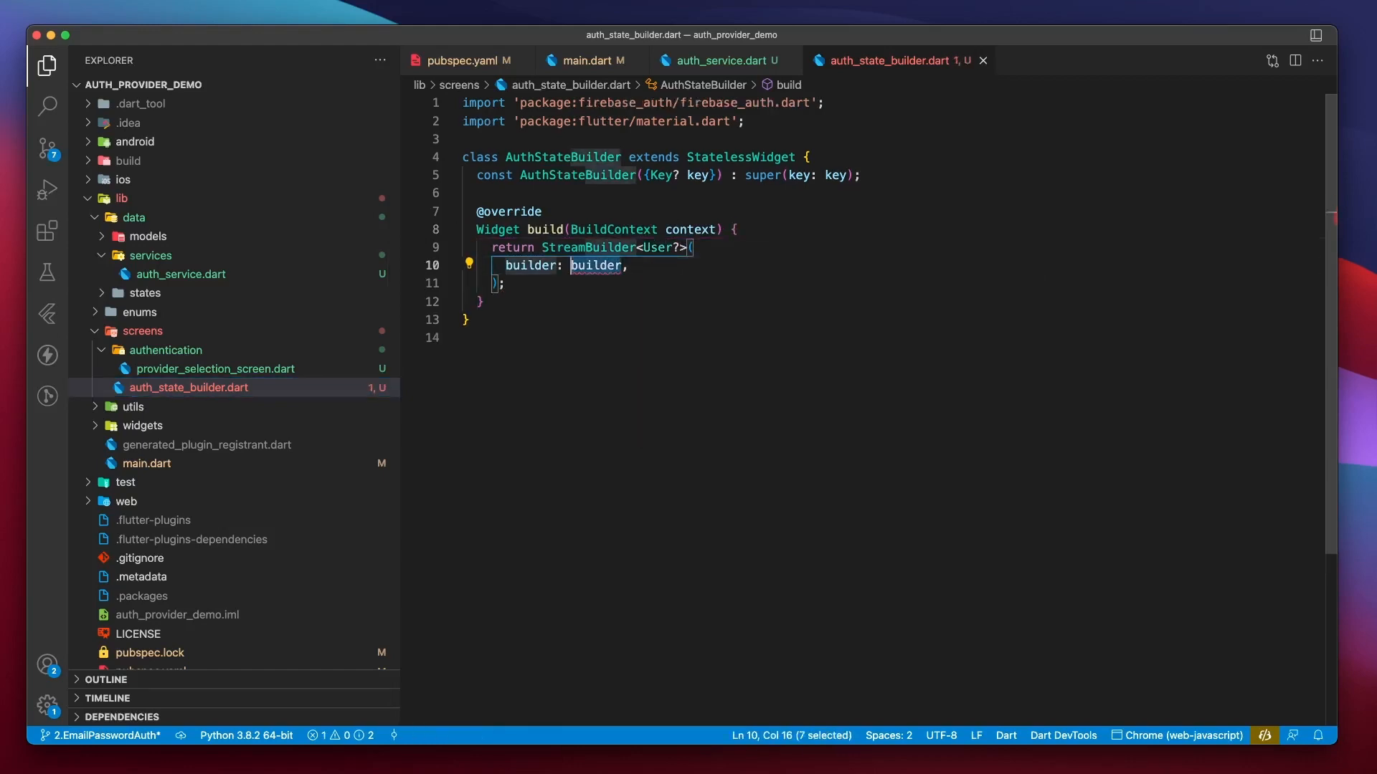
type("stream: AuthService().authChanges(),")
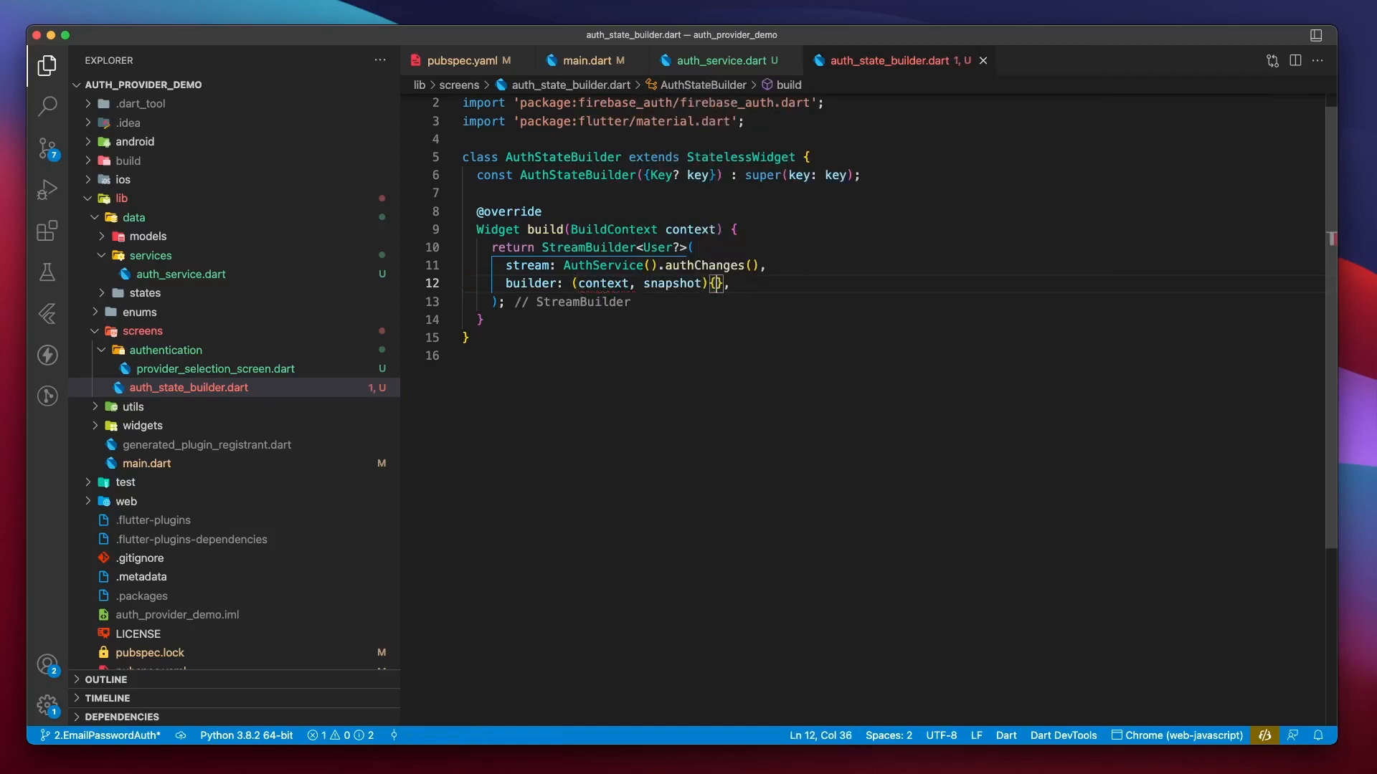
type("if(snapshot.hasData){")
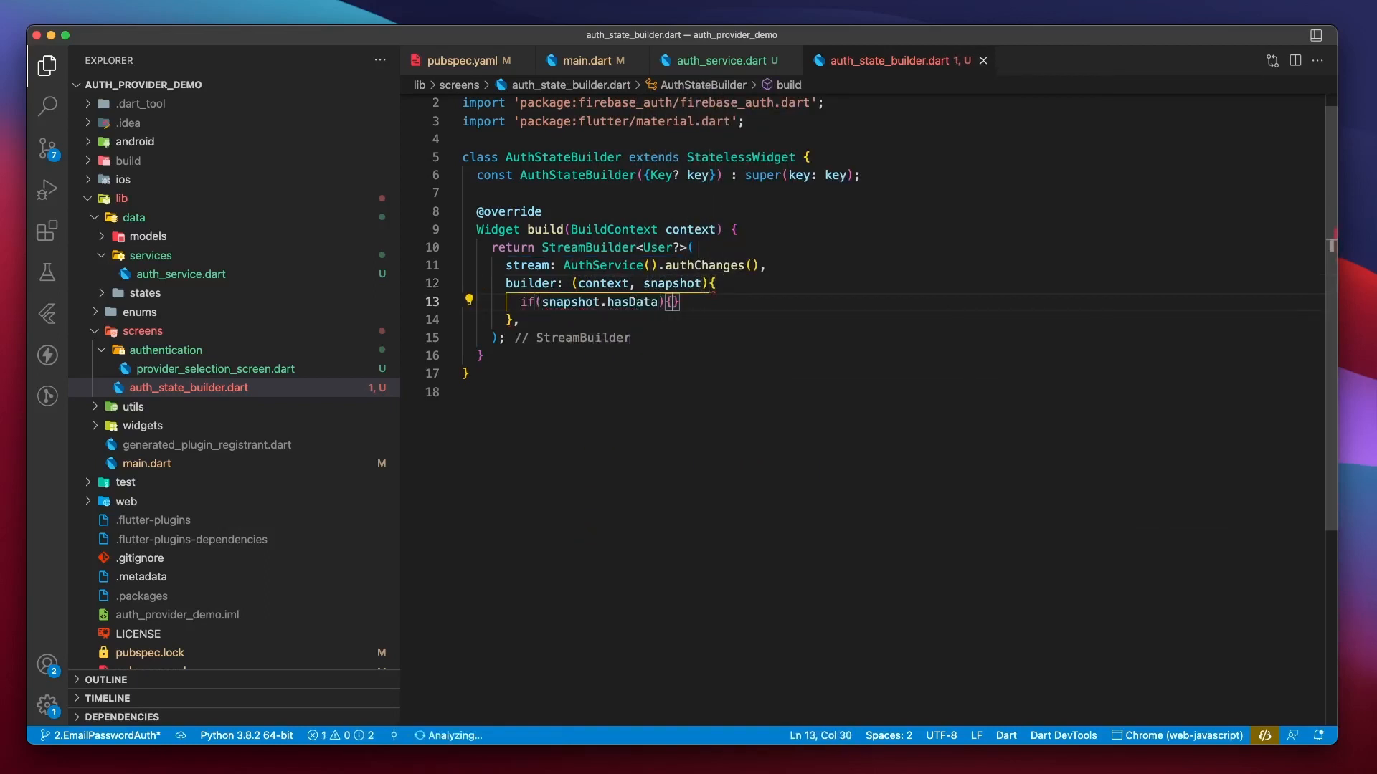
type("returnLandingScreen(")
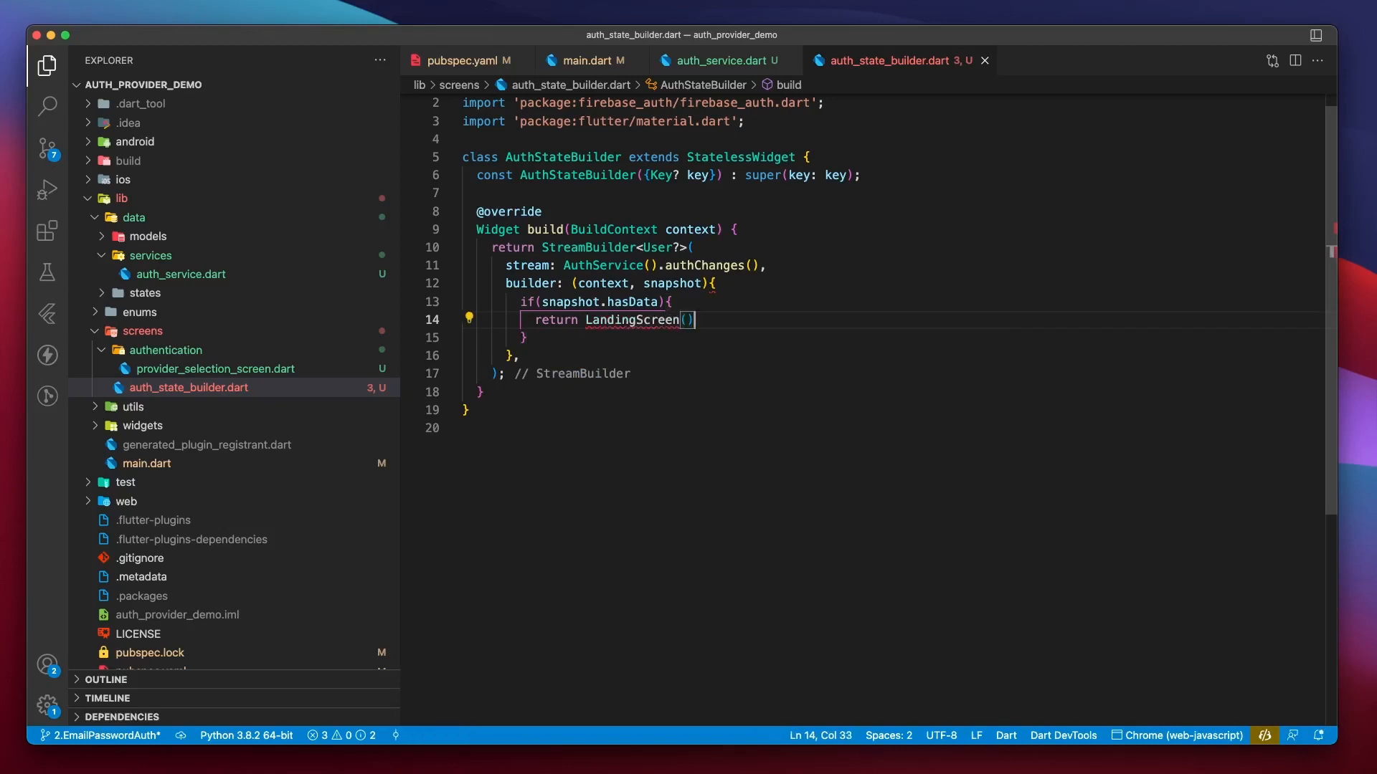
type("return ProviderSelectionScreen();")
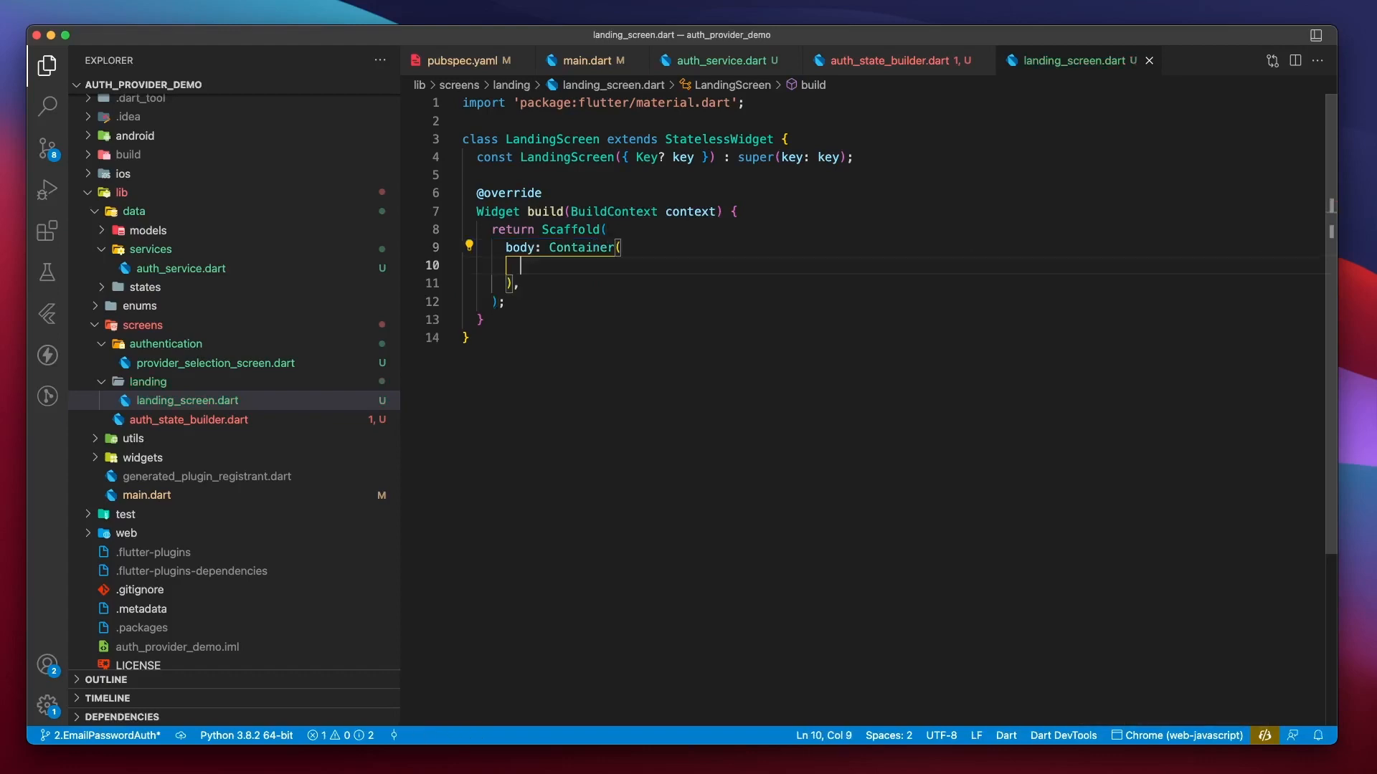
Centre a full-width Column with MainAxisAlignment.center inside LandingScreen's Scaffold.
type("width: double.infinity,")
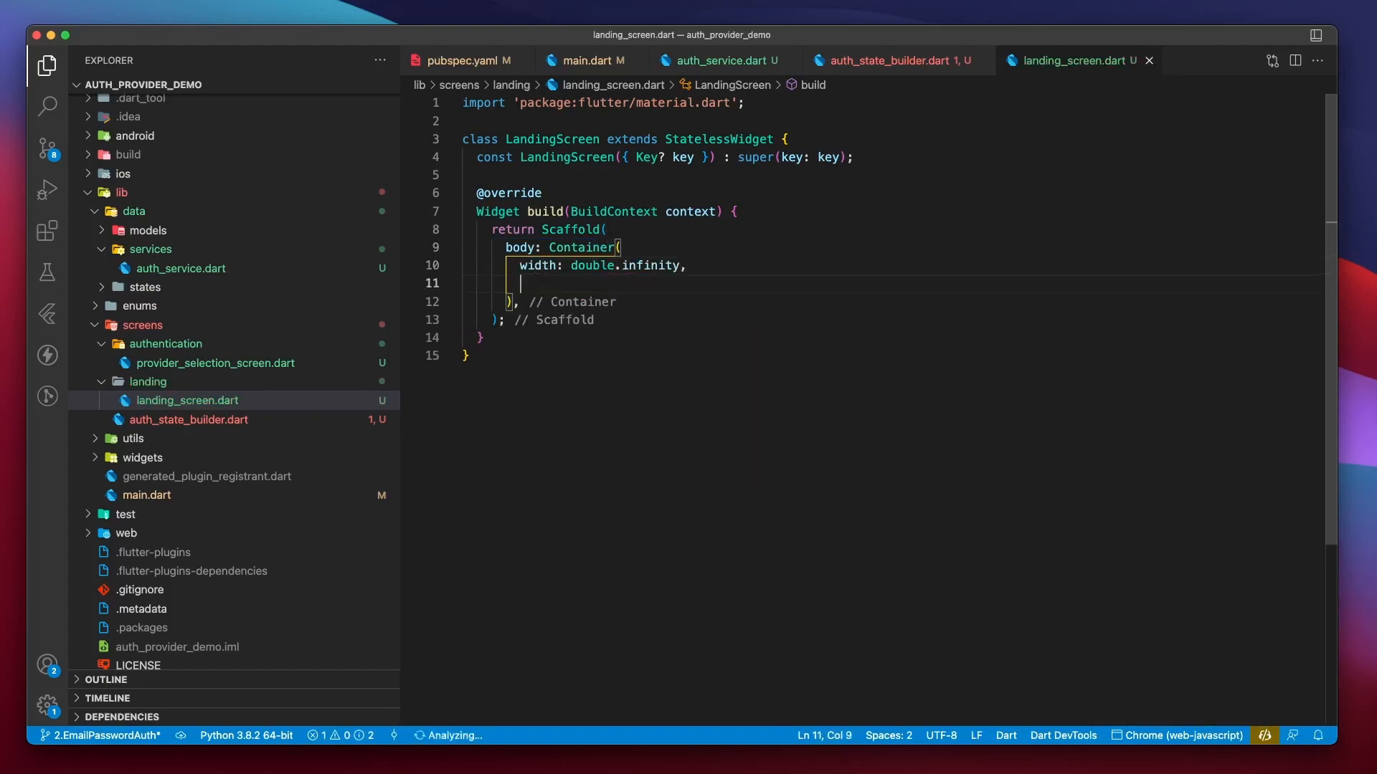
type("child: Column(),")
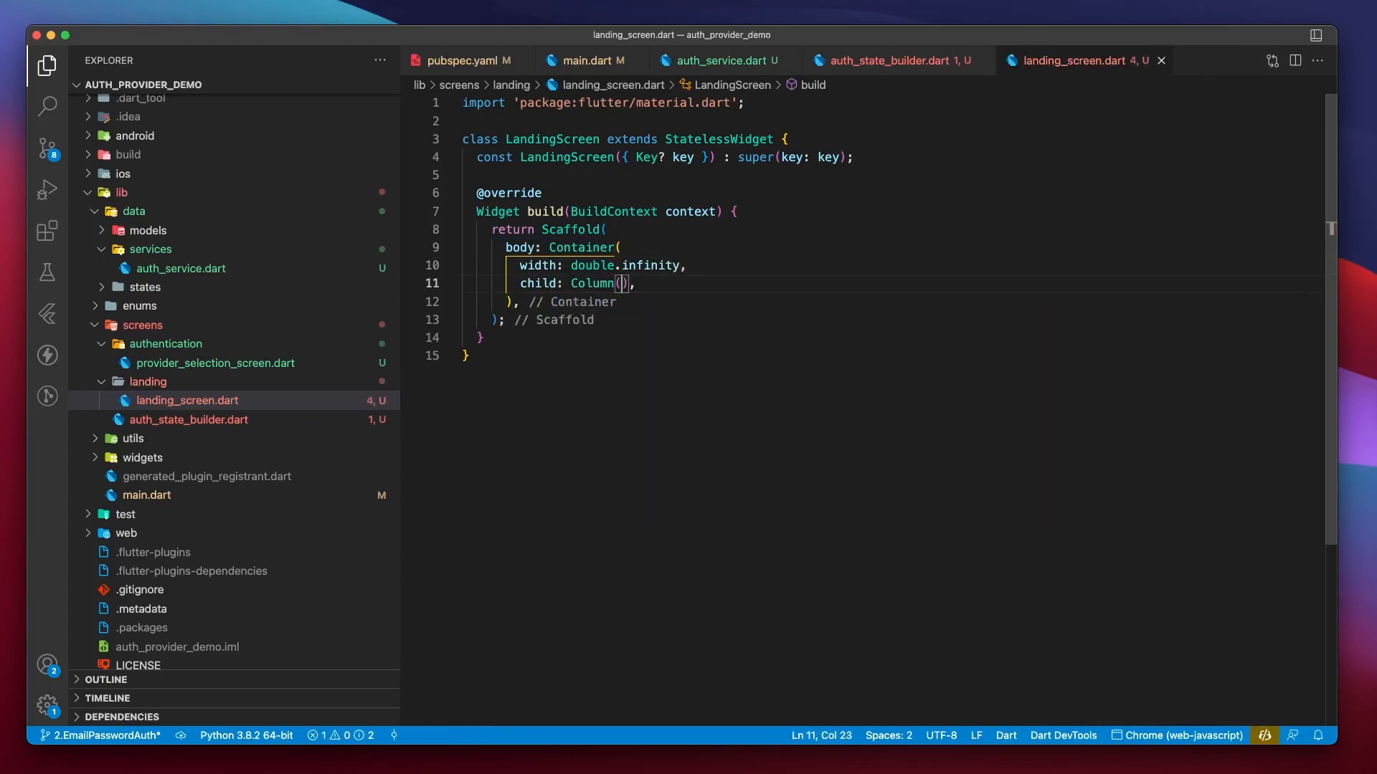
type("mainAxisAlignment: MainAxisAlignment.center,")
type("ActionButton(text: text, onPressed: onPressed, isBusy: isBusy, isEnabled: isEnabled")
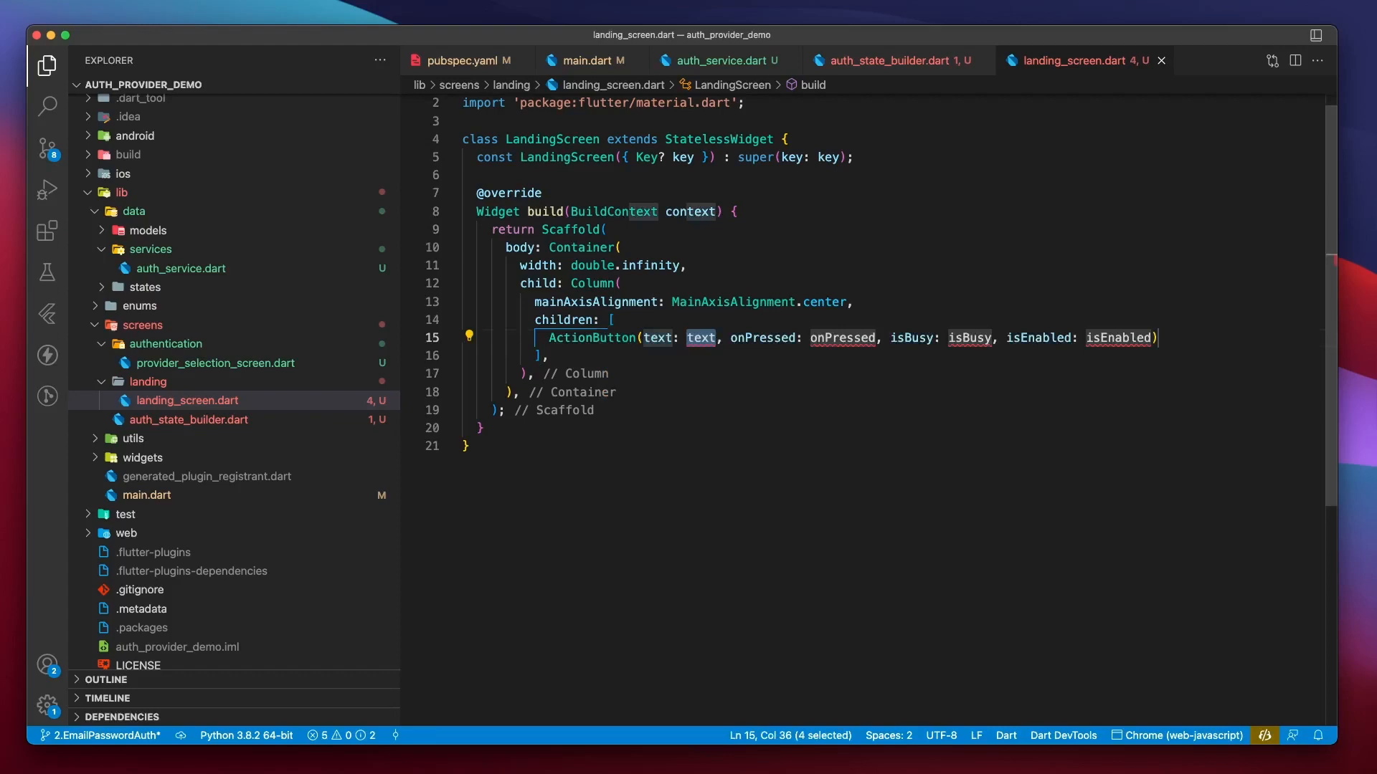
Add a "Logout" ActionButton with an empty onPressed, then go to the ActionButton source.
type("\"Logout\"")
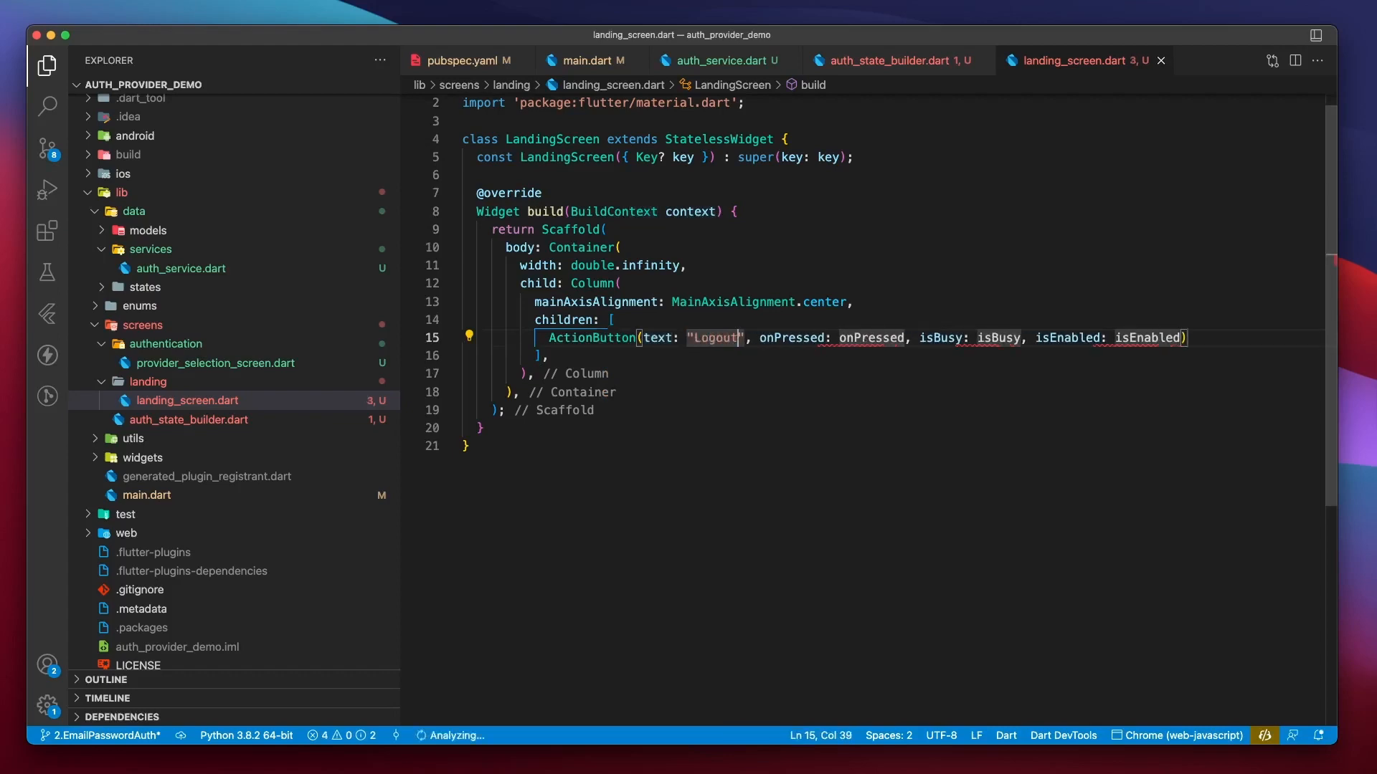
type("(){}")
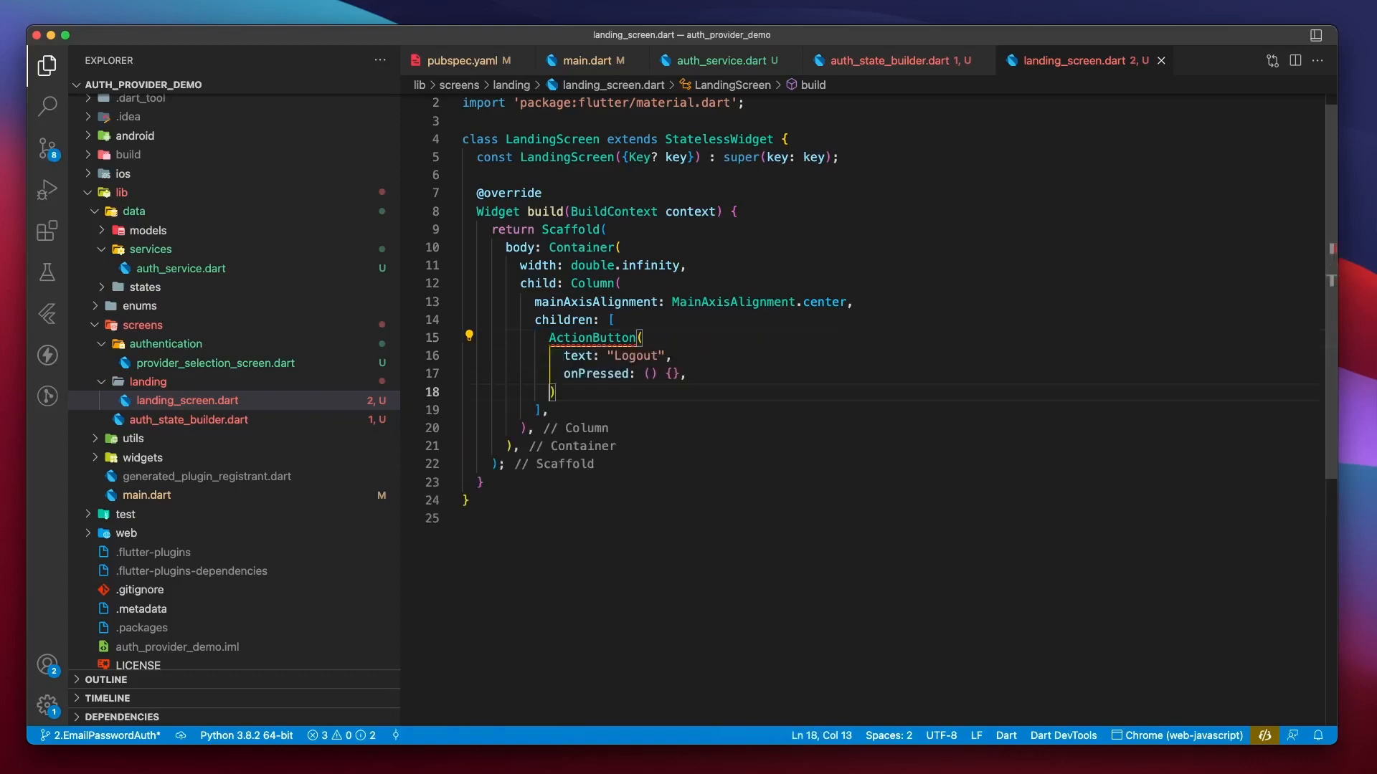
left_click(595, 338)
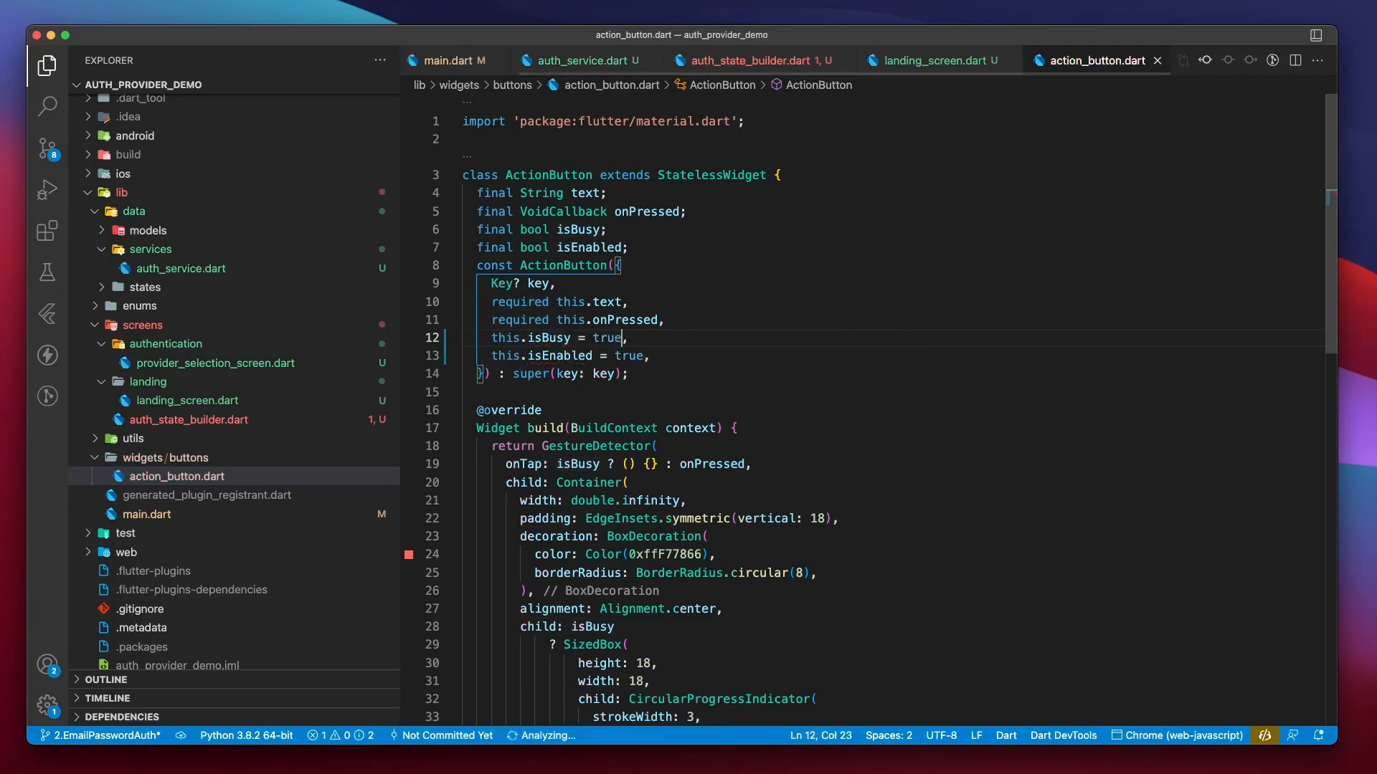
Default isBusy to false and Quick Fix-import landing_screen.dart into auth_state_builder.dart.
type("false")
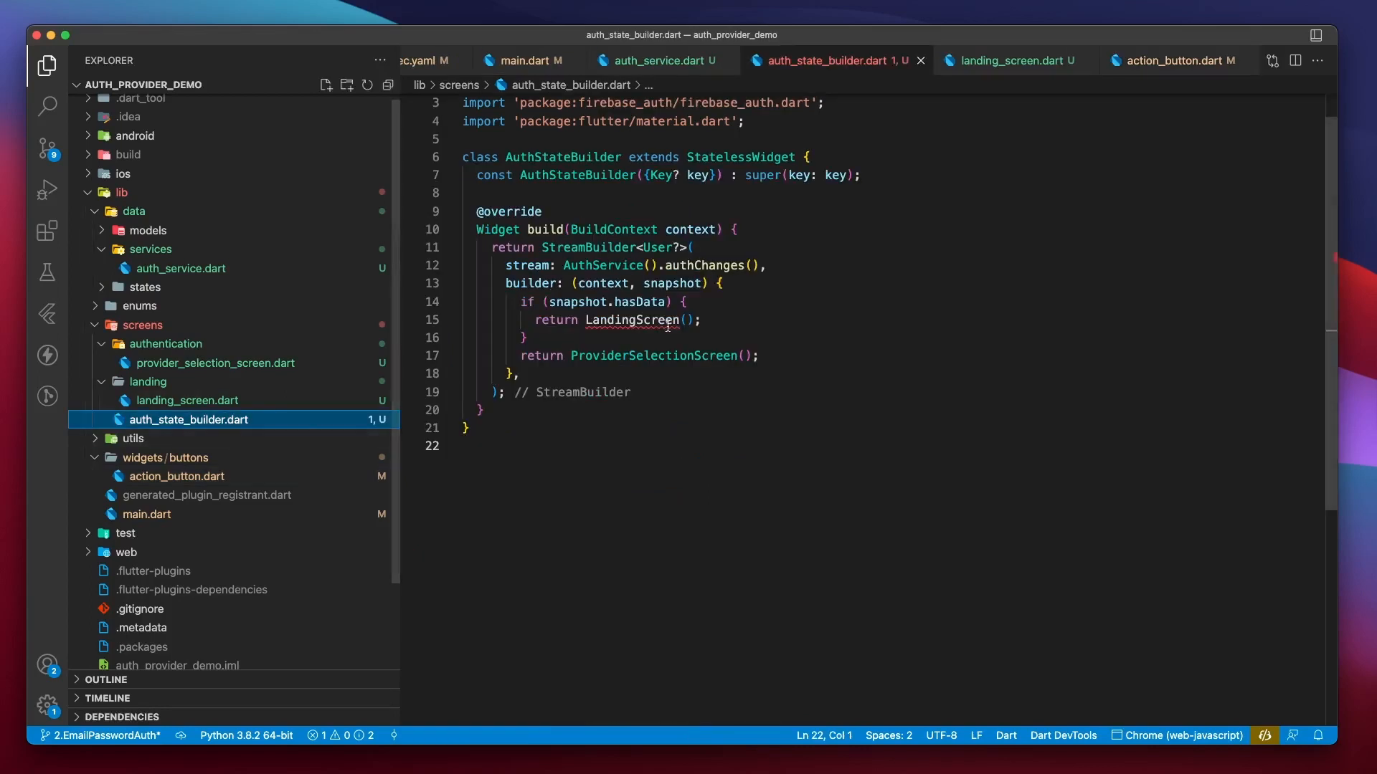
left_click(666, 320)
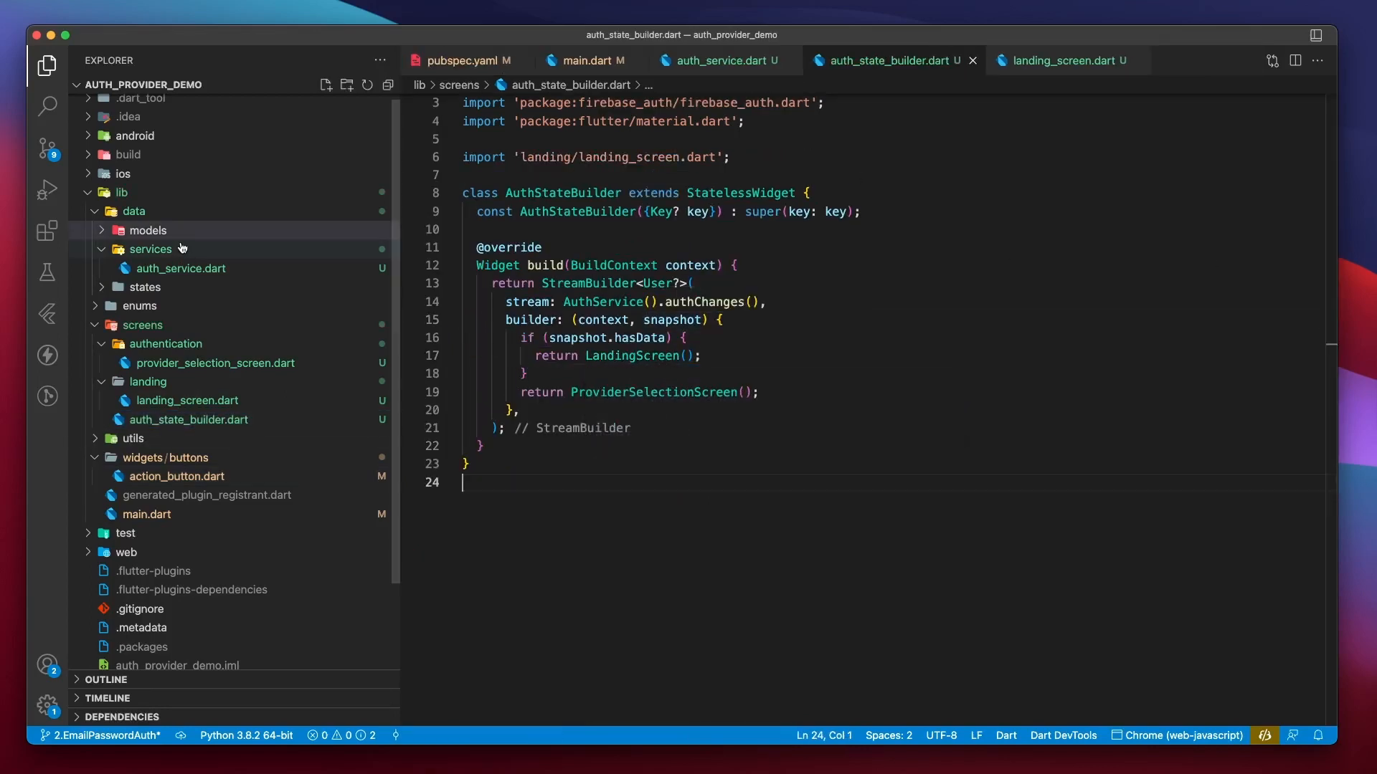
left_click(147, 229)
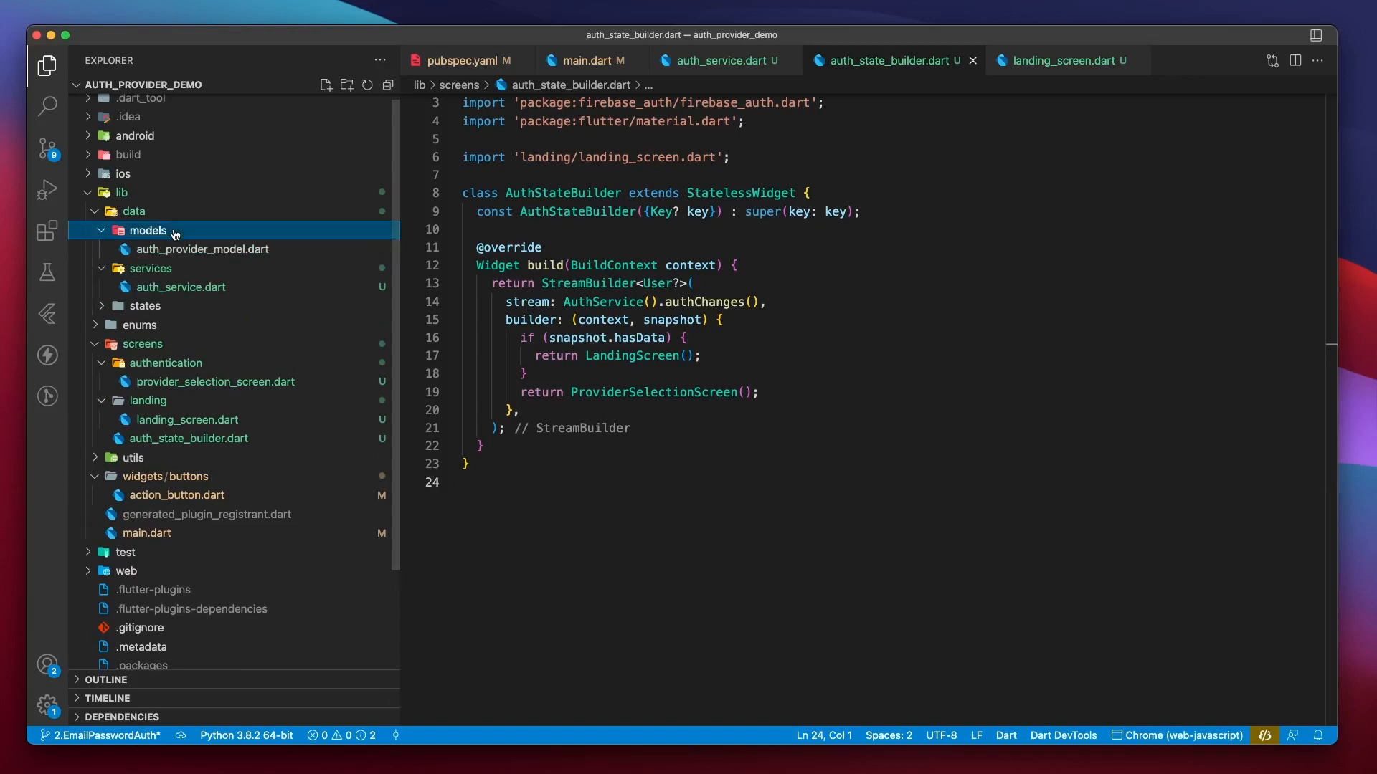
double_click(204, 248)
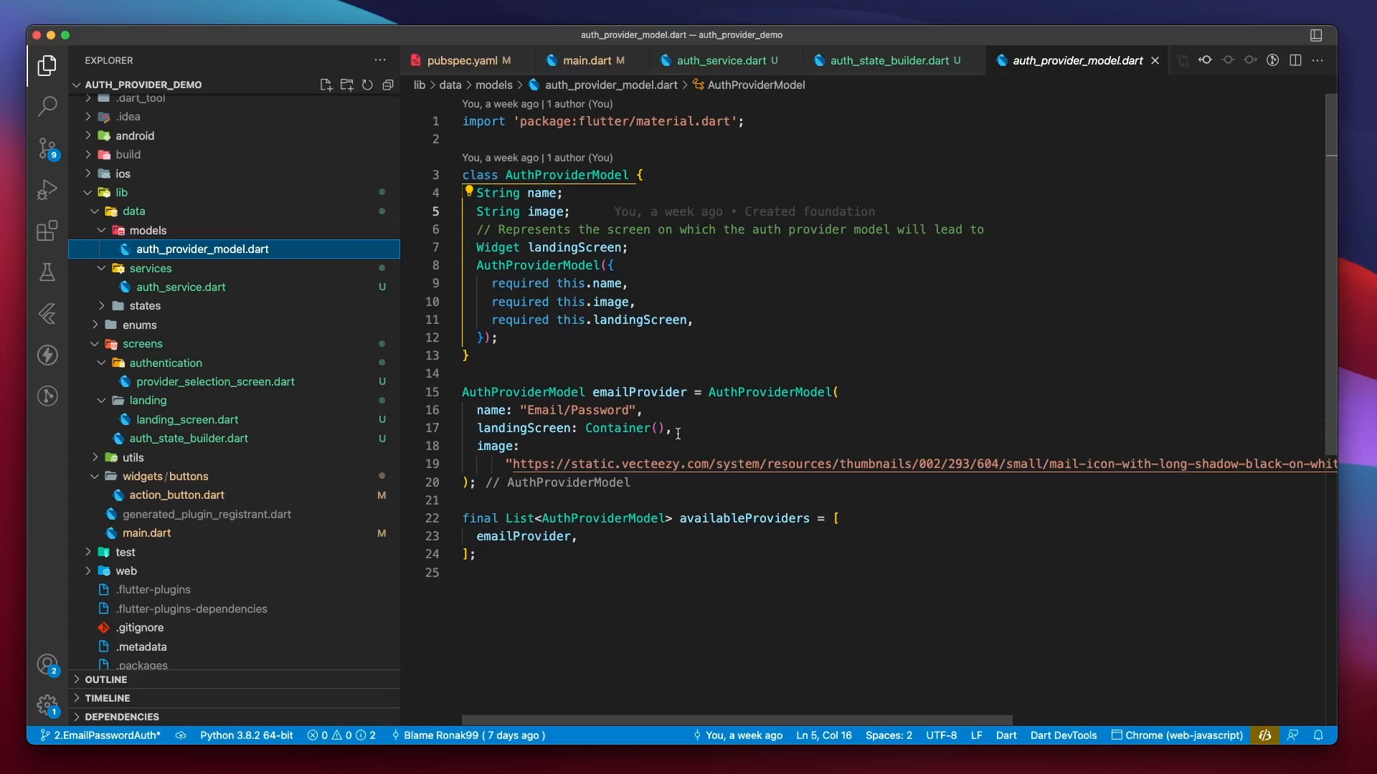
Create email_password_screen.dart in a new screens/authentication/email folder.
double_click(617, 428)
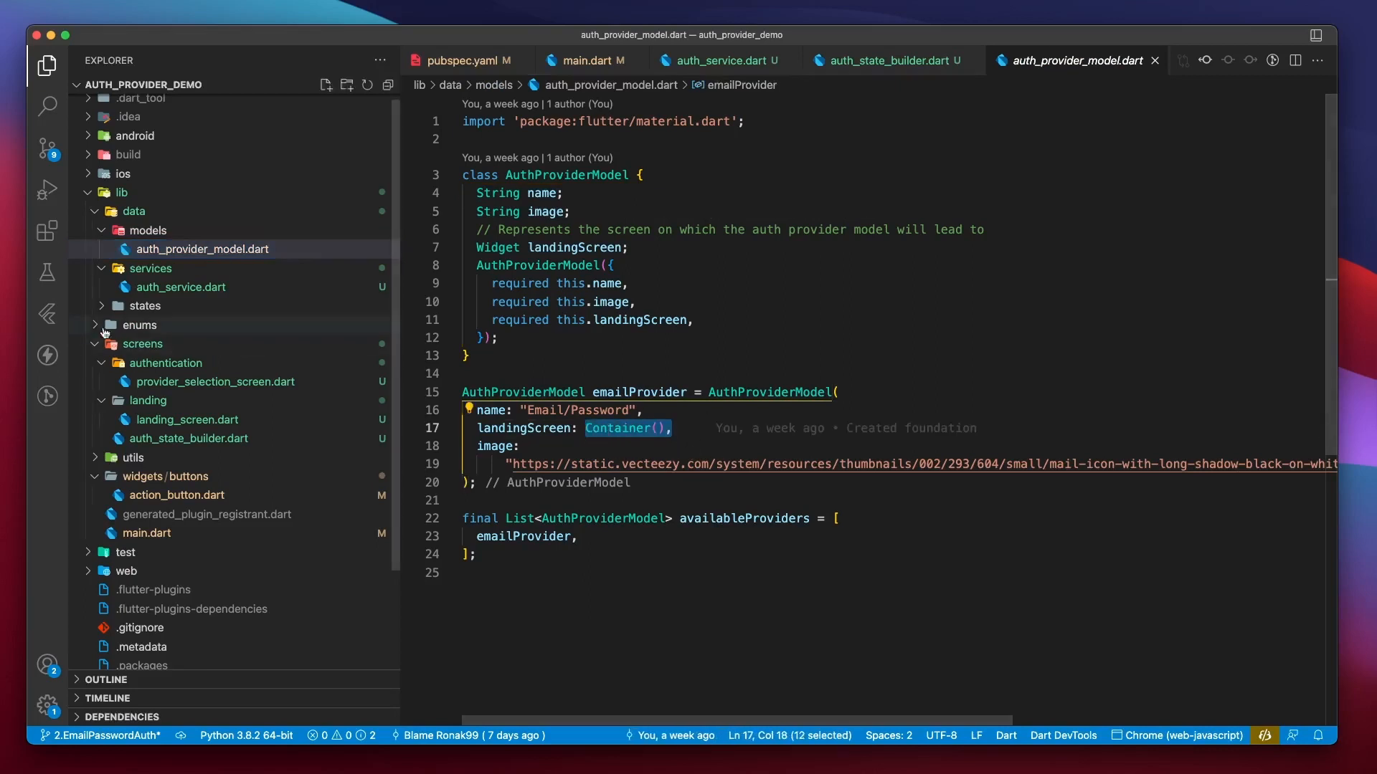
left_click(345, 85)
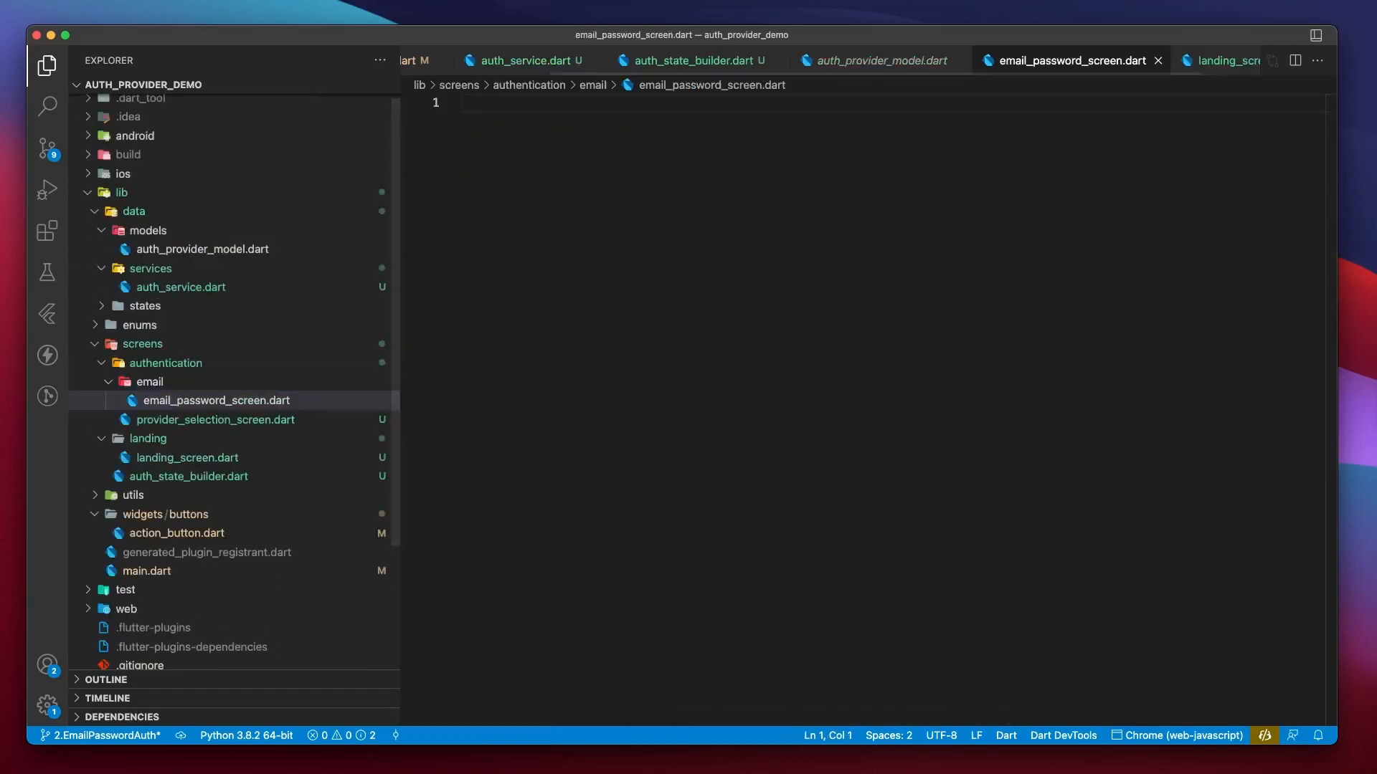
Write EmailPasswordScreen with a Scaffold Column showing a headline3 "Email/Password" Text.
type("import 'package:flutter/material.dart';")
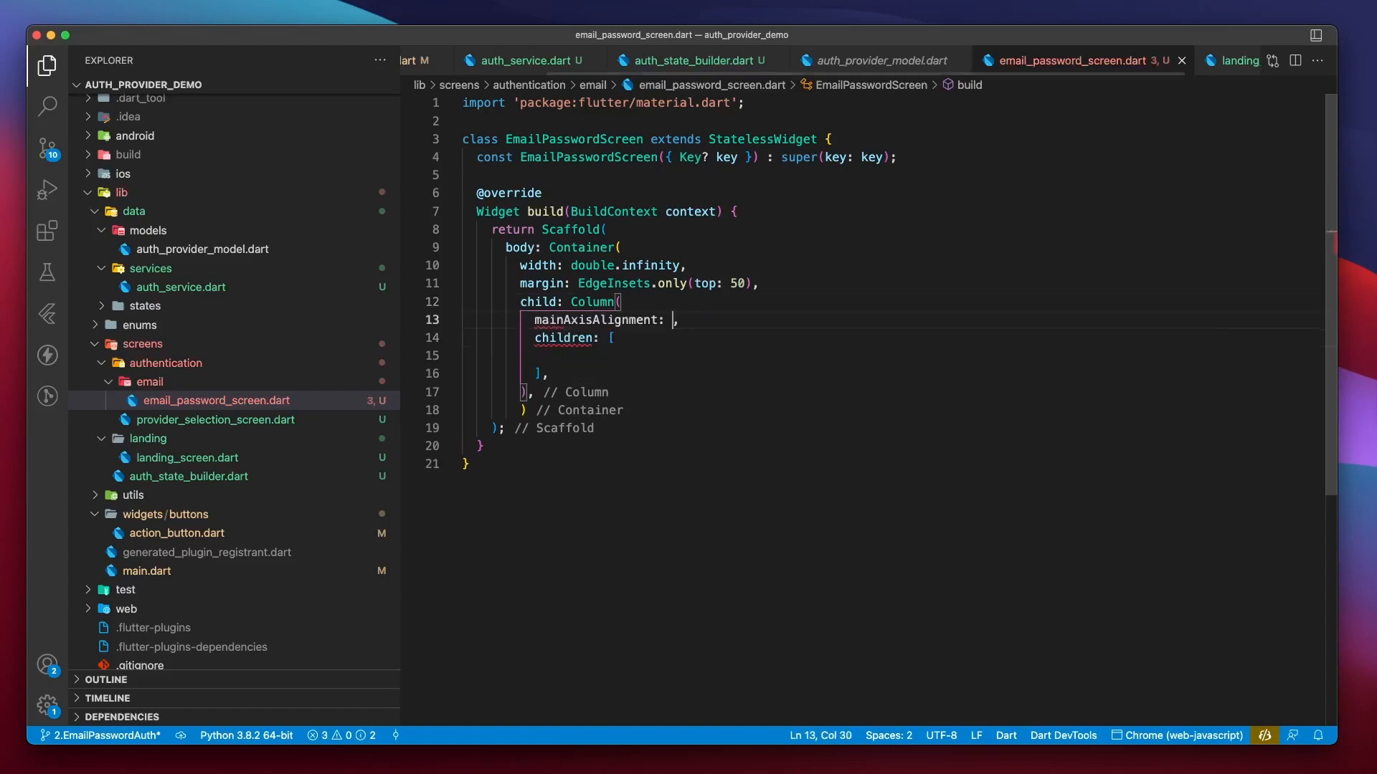
type("Text")
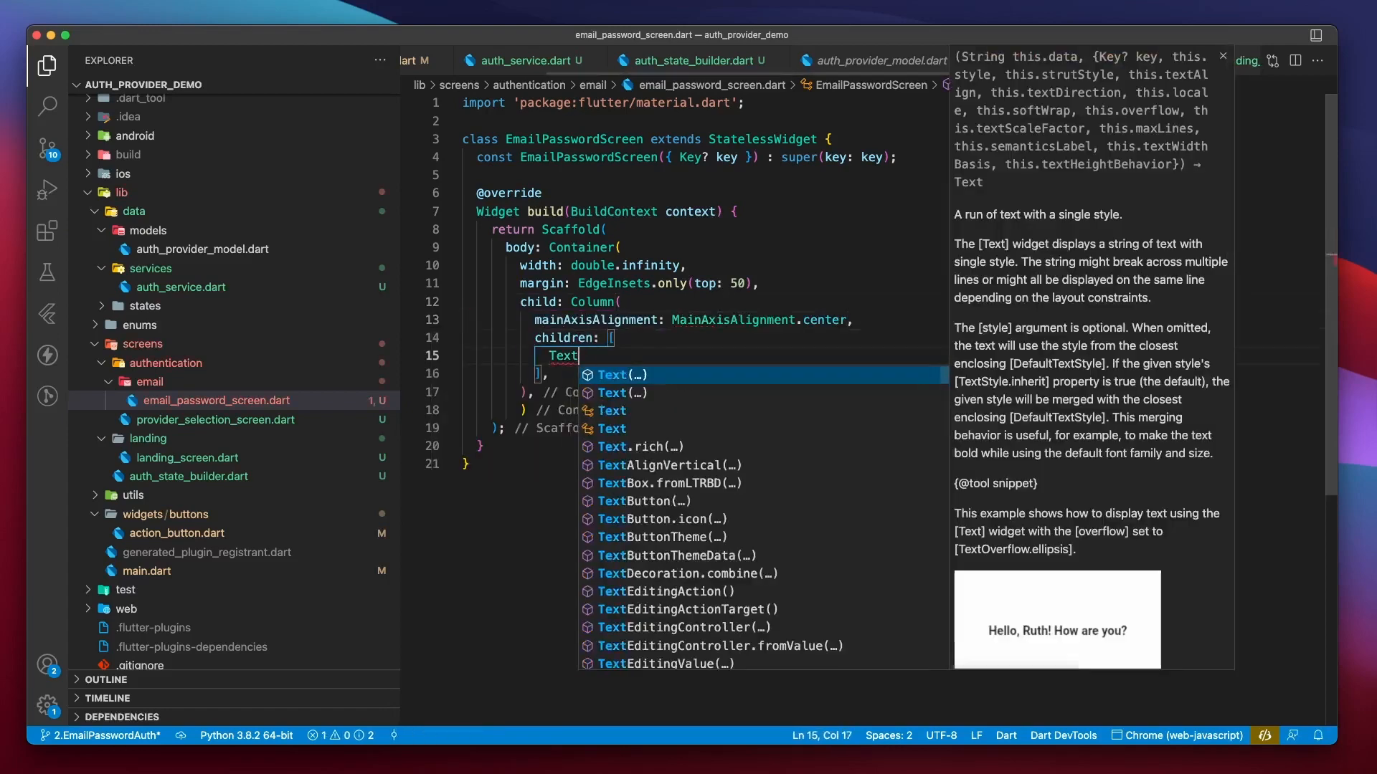
type("\"Email/Password\",")
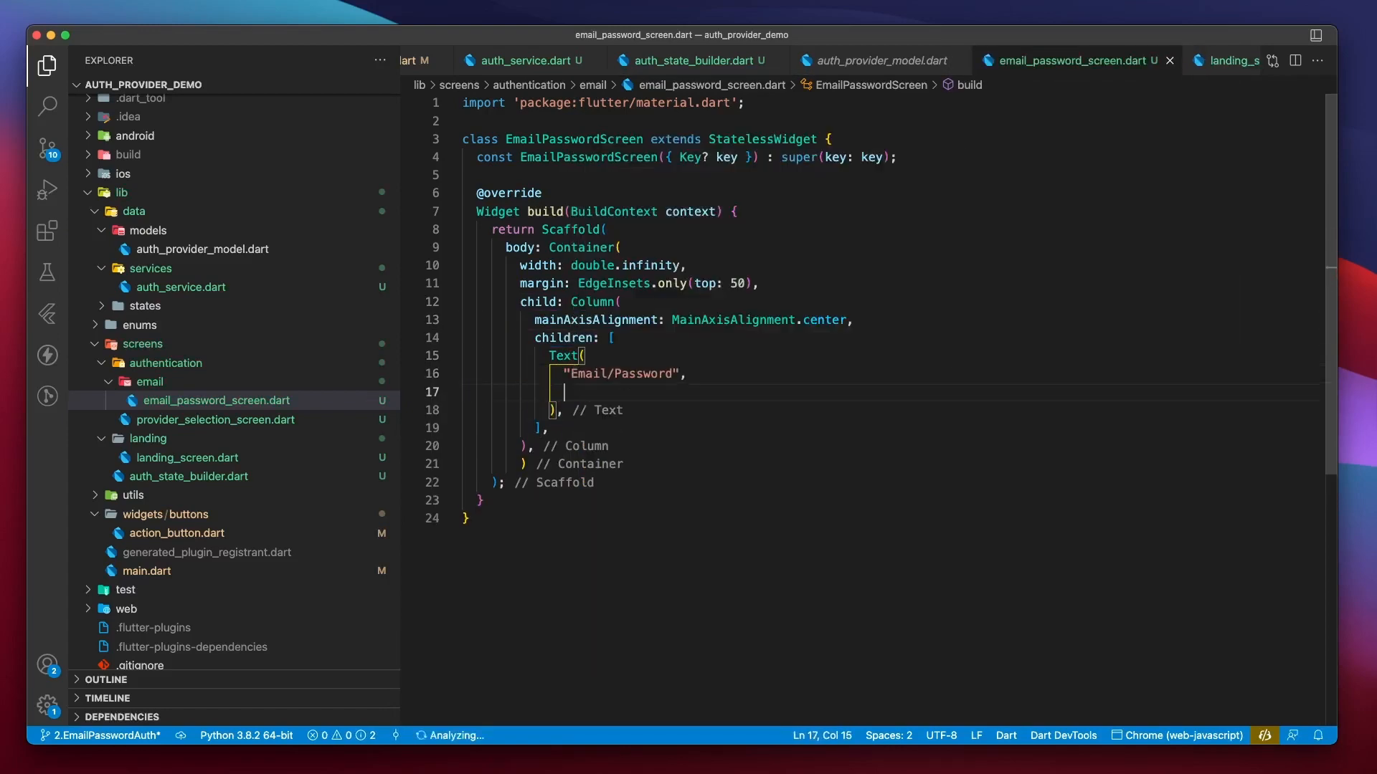
type("style: Theme.of(context).textTheme.headline3,")
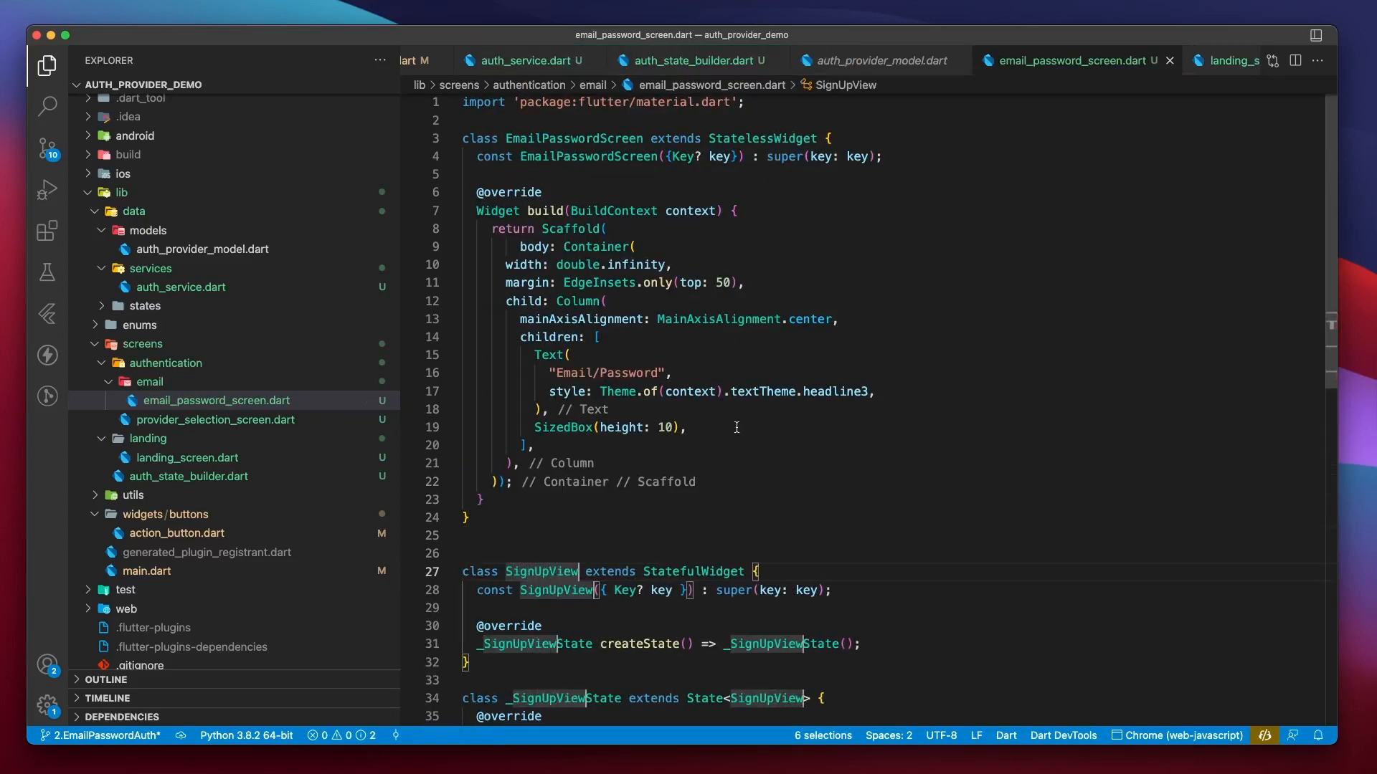
Create an empty SignUpView stateful widget with the stful snippet.
type("SignU")
type("return Form(")
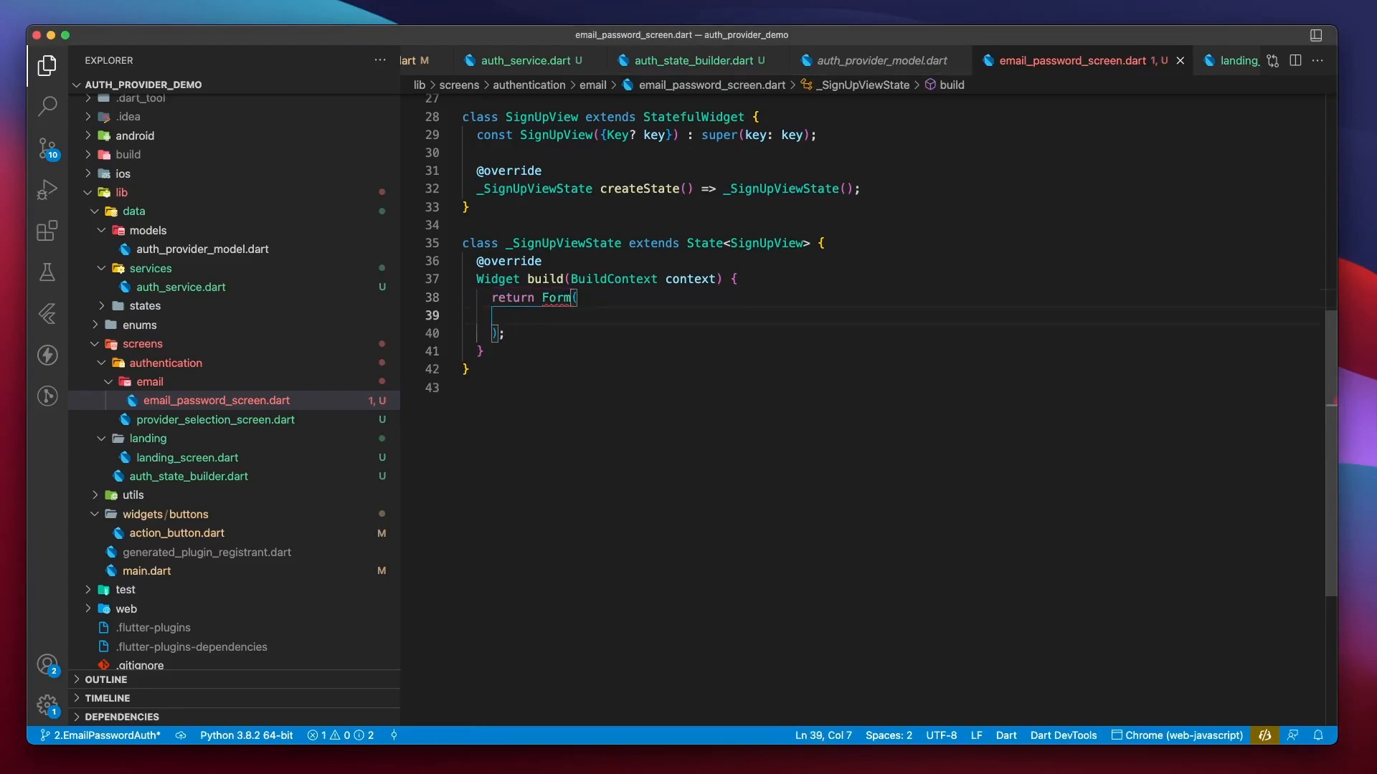
Return a Form with a Column of TextFormFields, duplicating the Email field twice.
type("child: Column(")
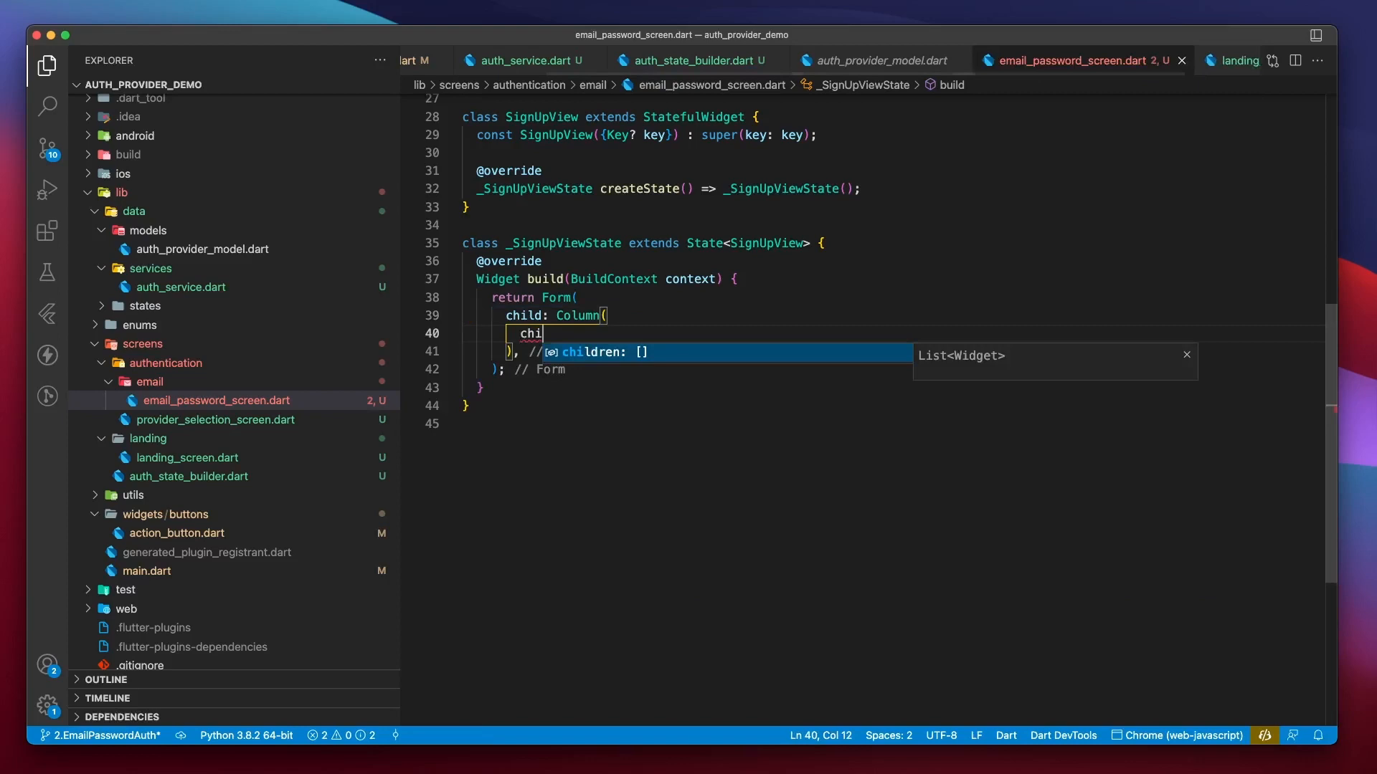
type("TextFormField(")
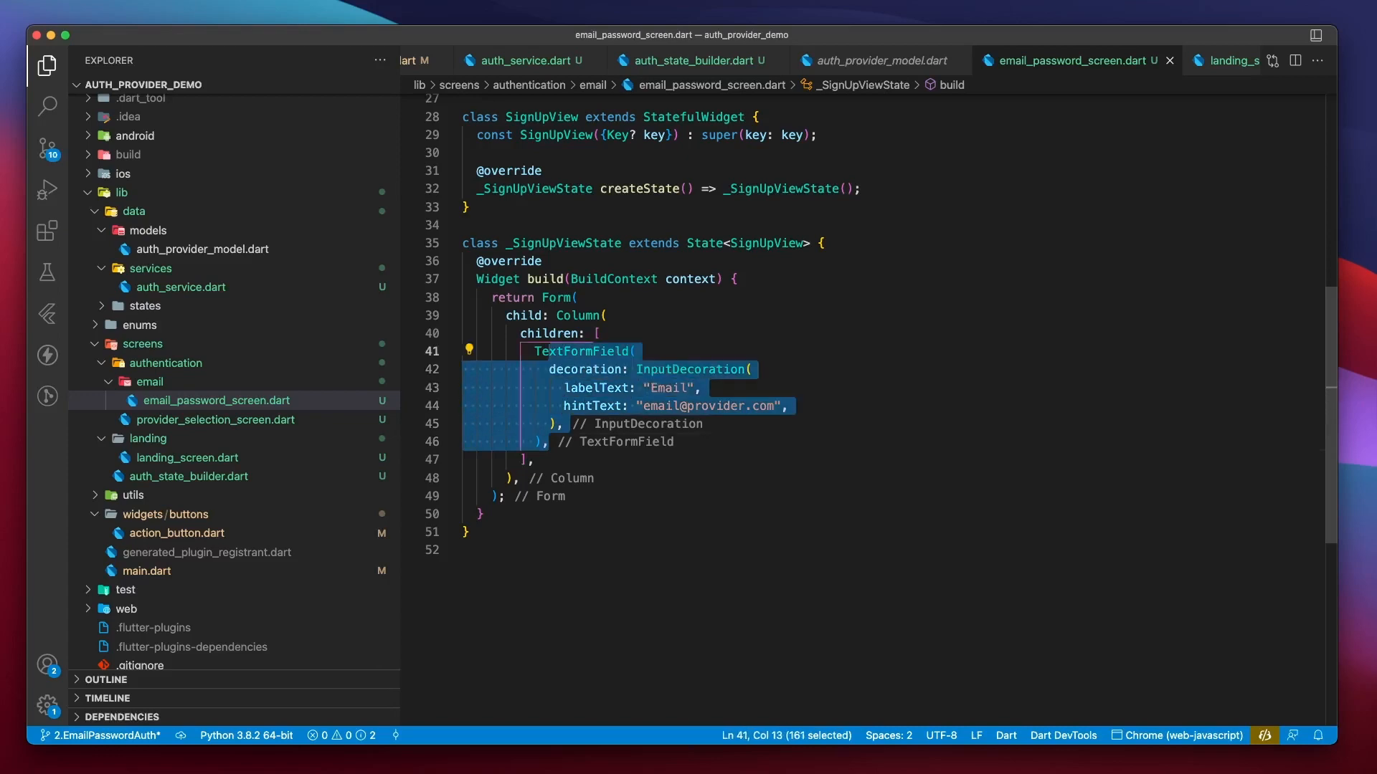
key("cmd+v")
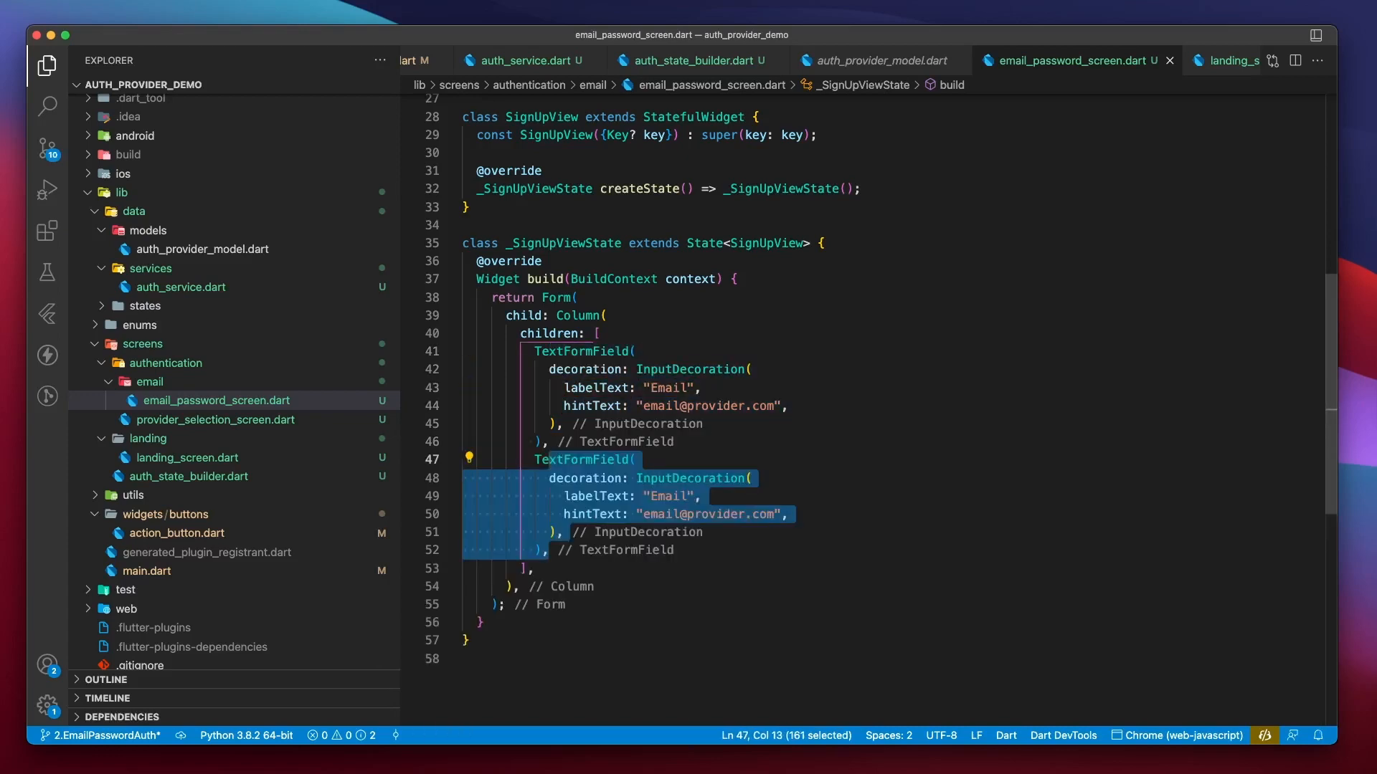
key("cmd+v")
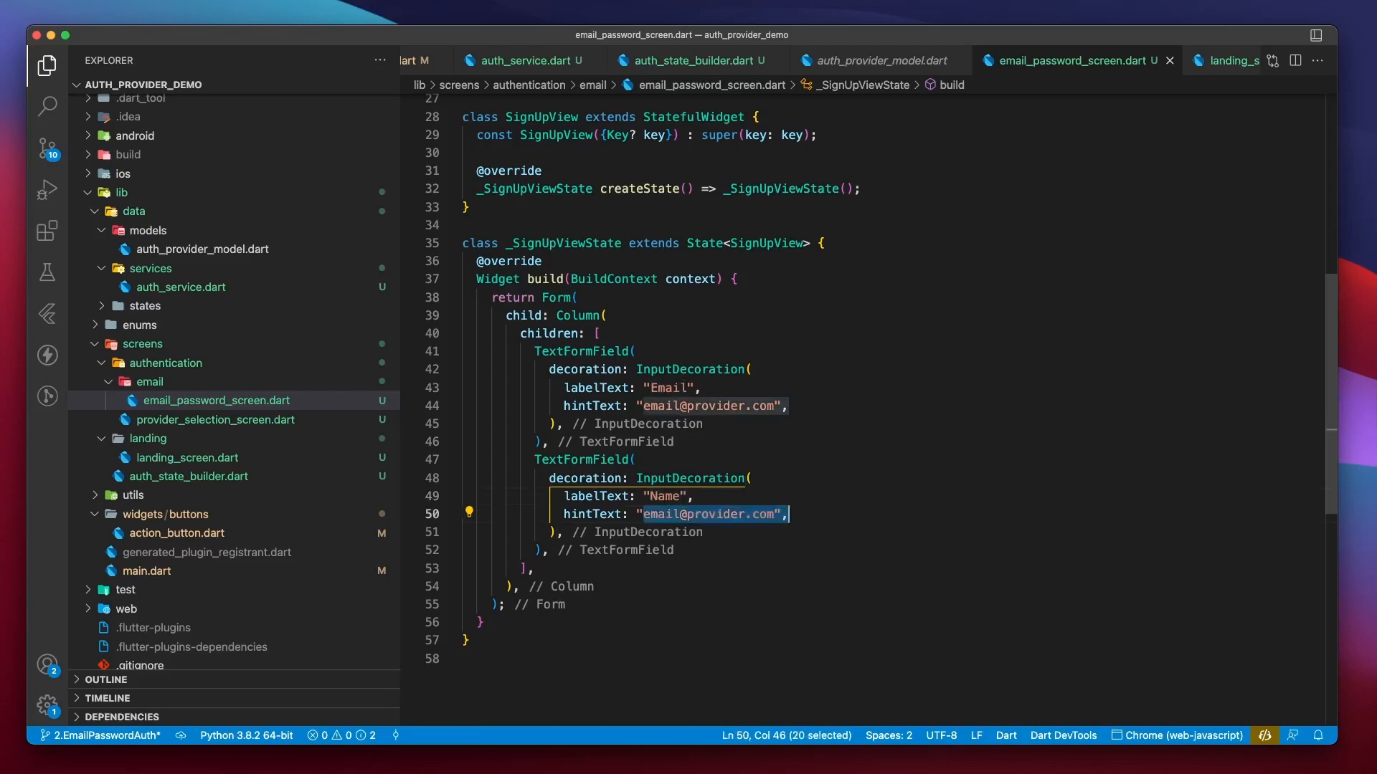
Relabel the copies as Name ("Your Name") and Password with hint "password" and obscureText: true.
type("Your Name\",")
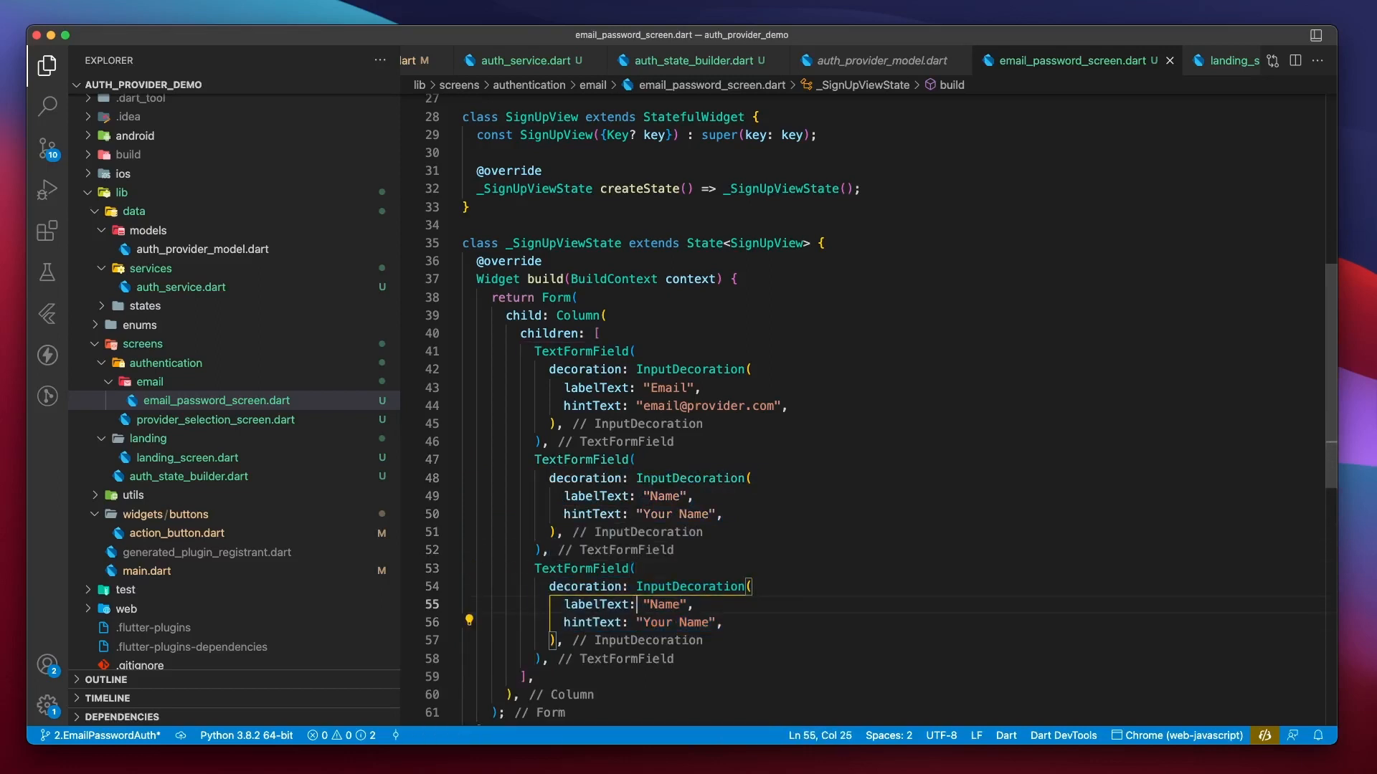
type("Pas")
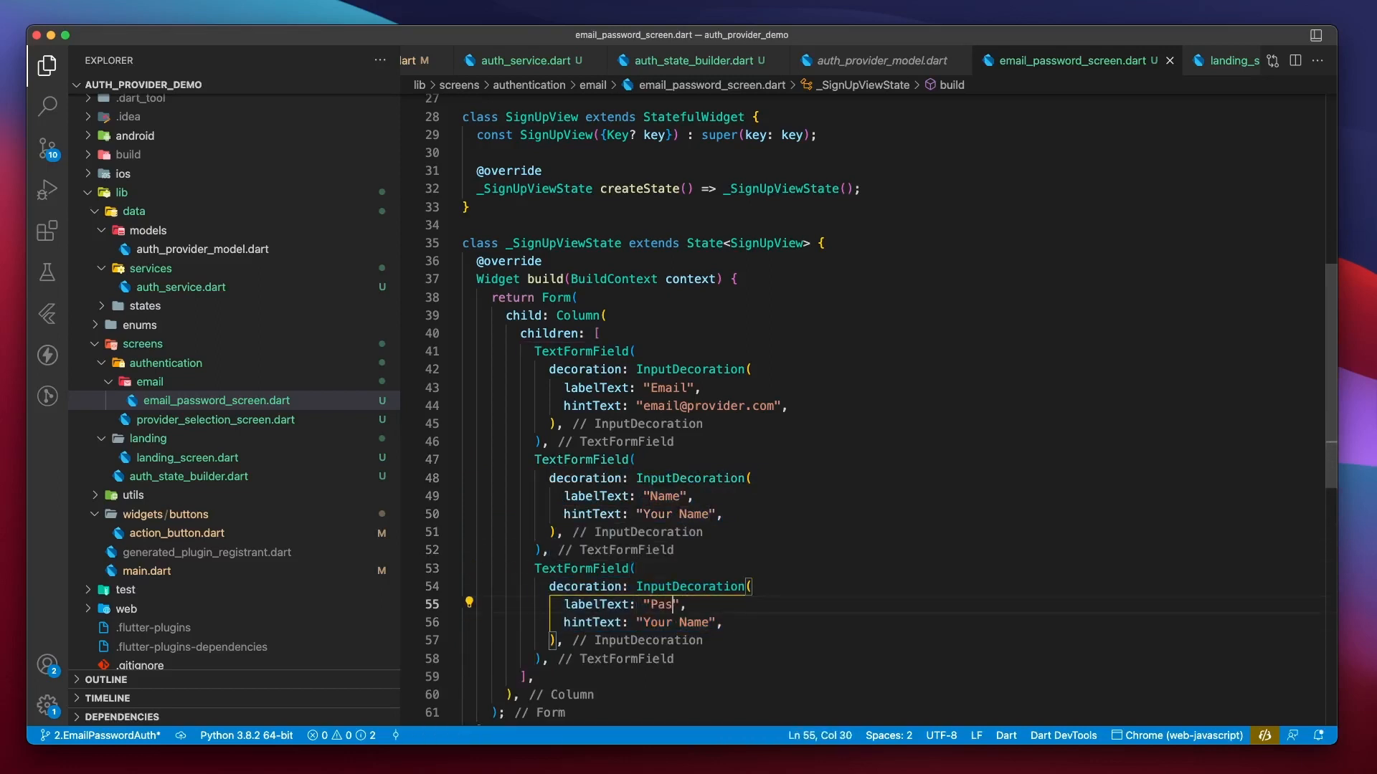
type("sword")
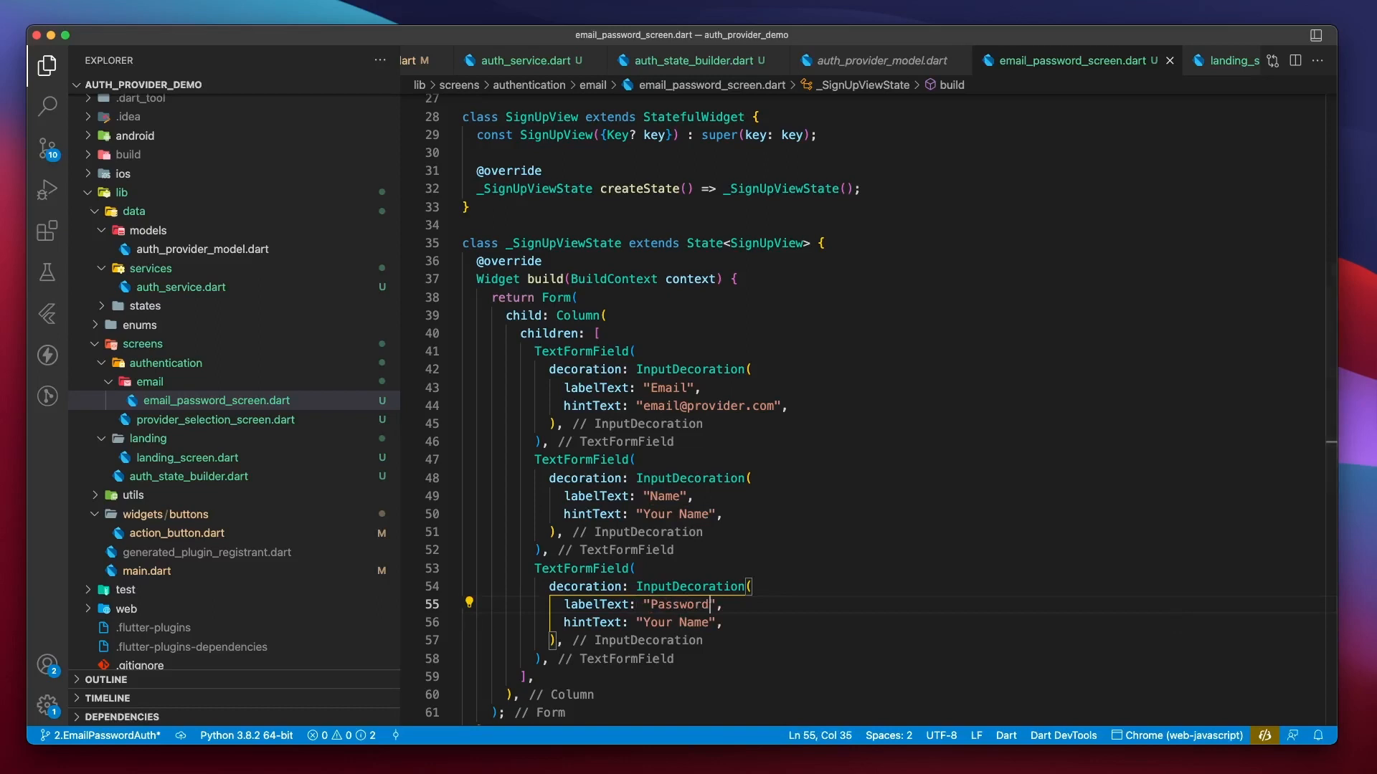
mouse_move(703, 631)
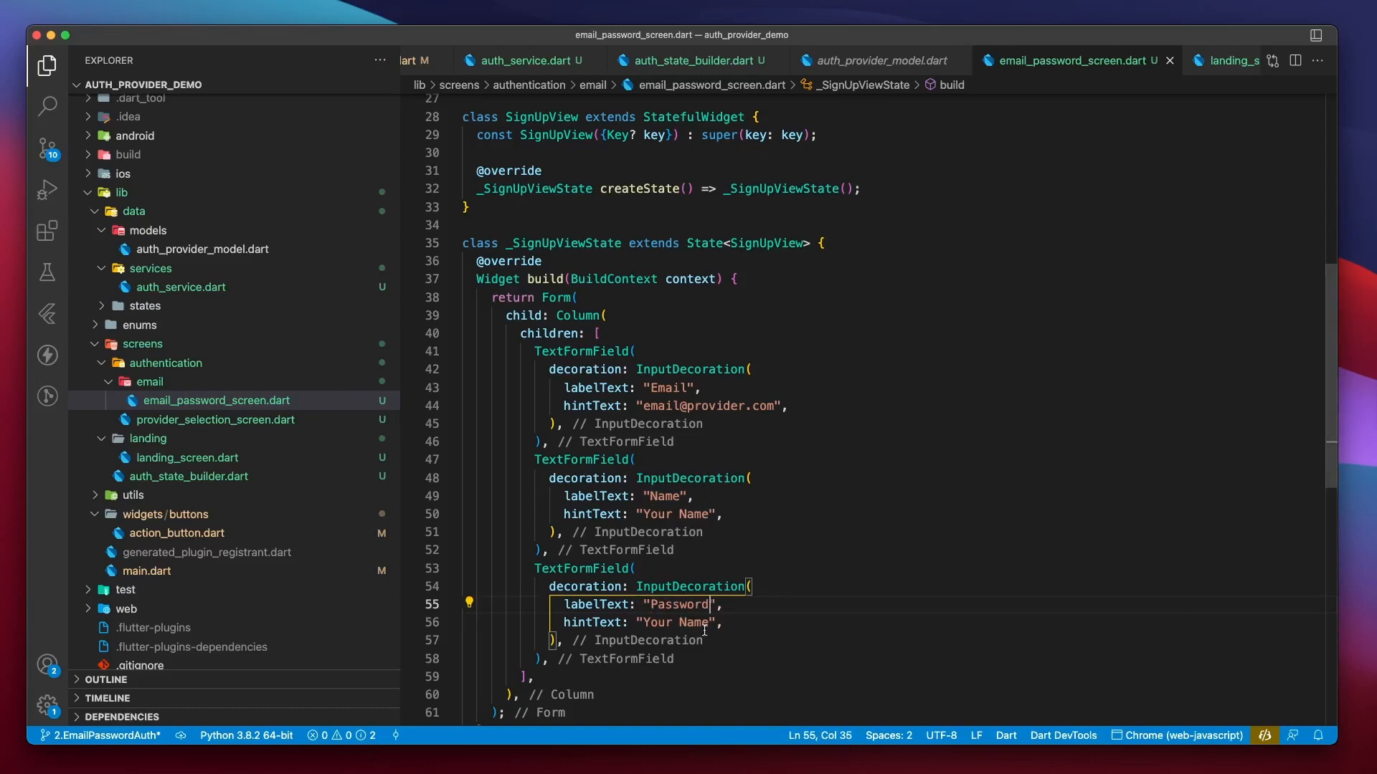
double_click(676, 621)
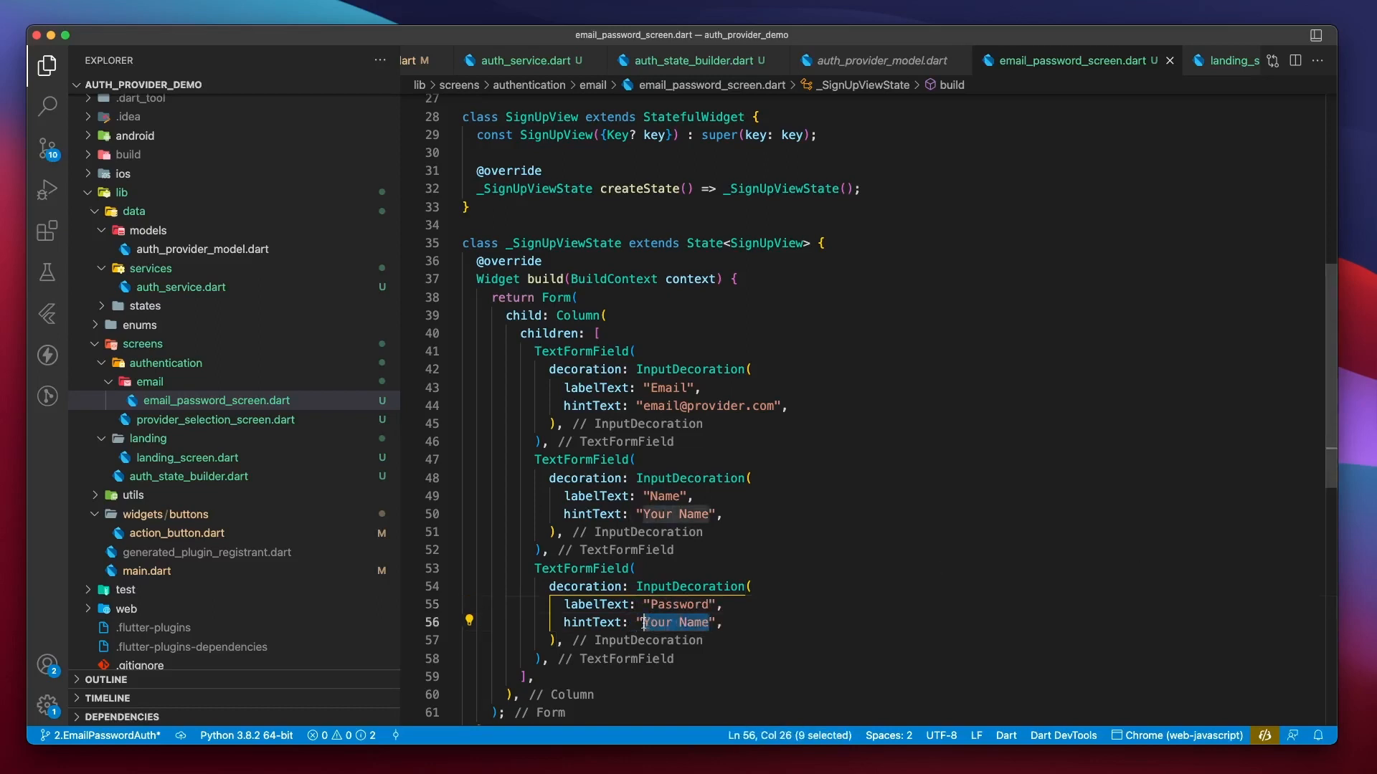
type("password")
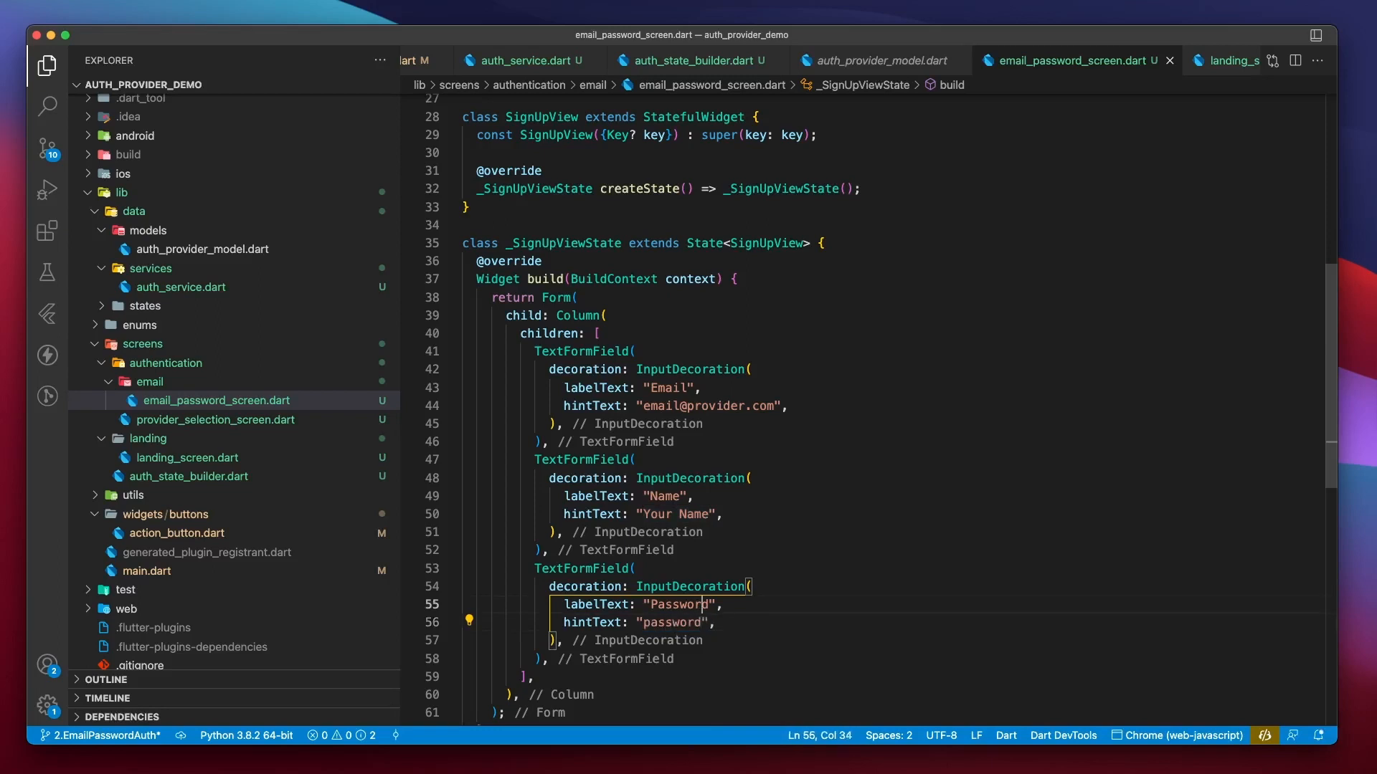
type("obse")
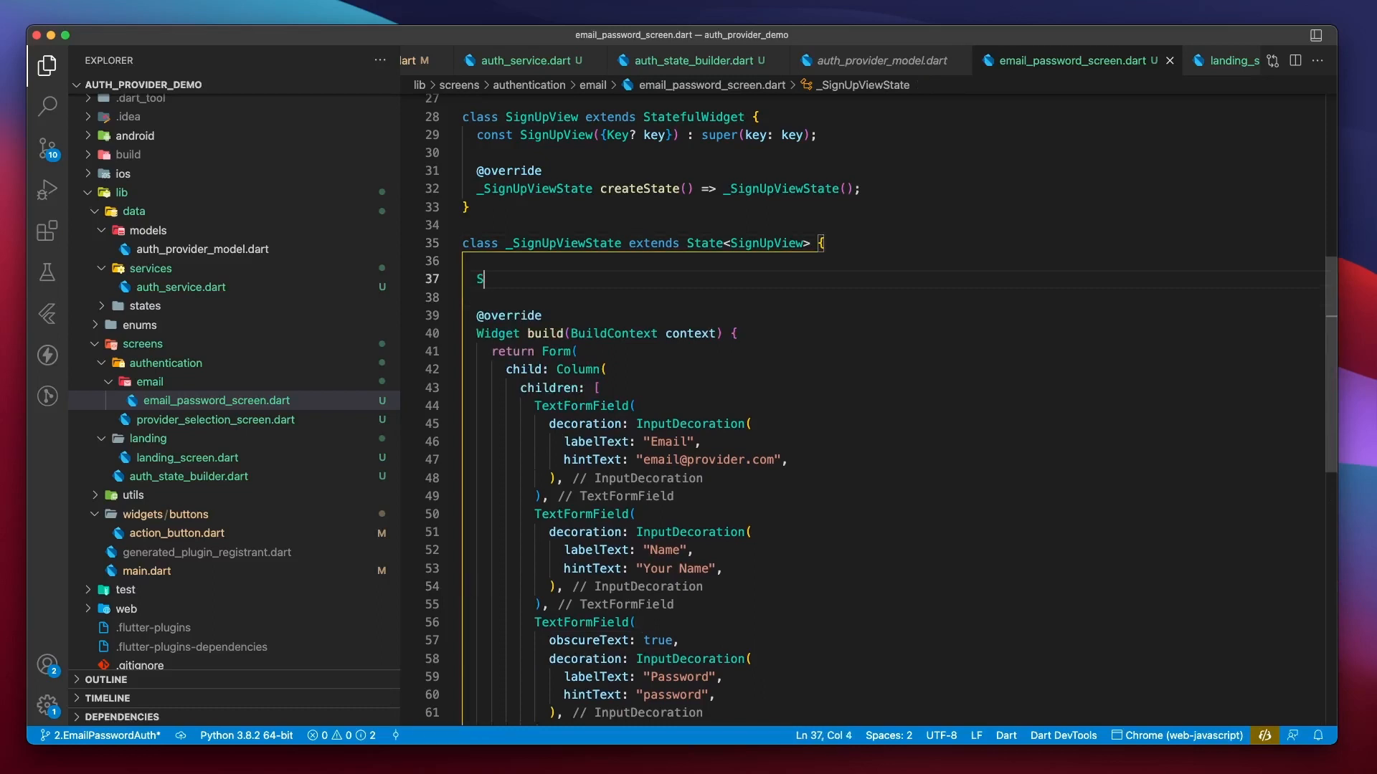
Declare late String _email, _password and _name fields in _SignUpViewState.
type("tring")
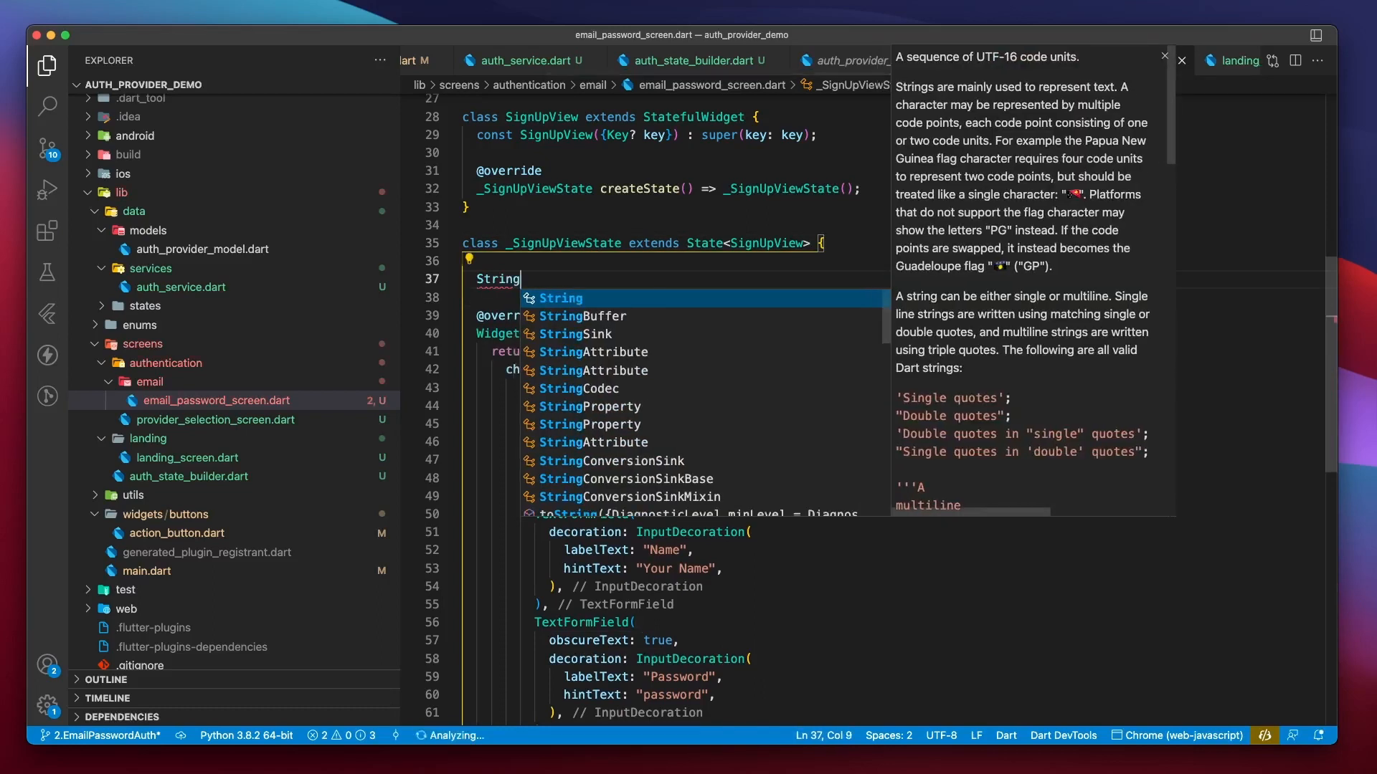
type("_email;")
type("String _")
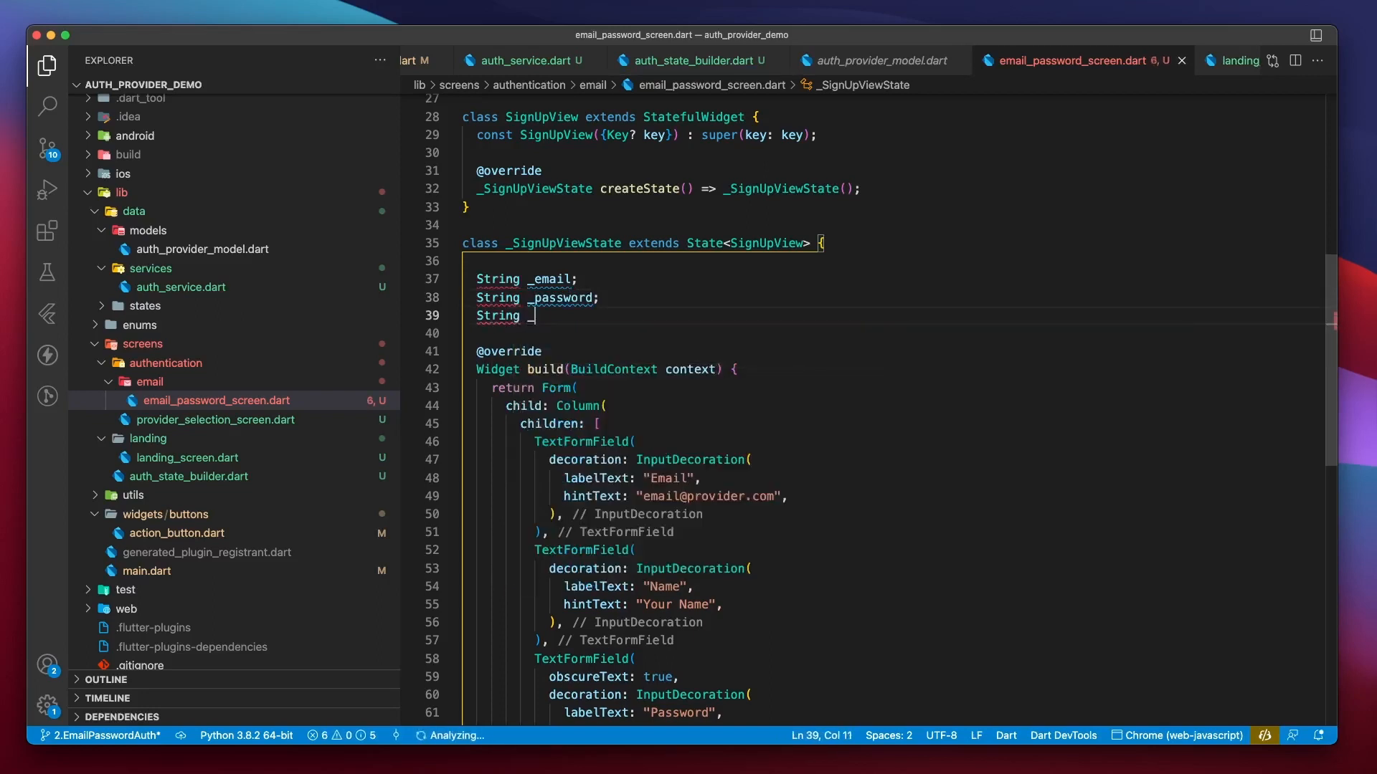
type("name;")
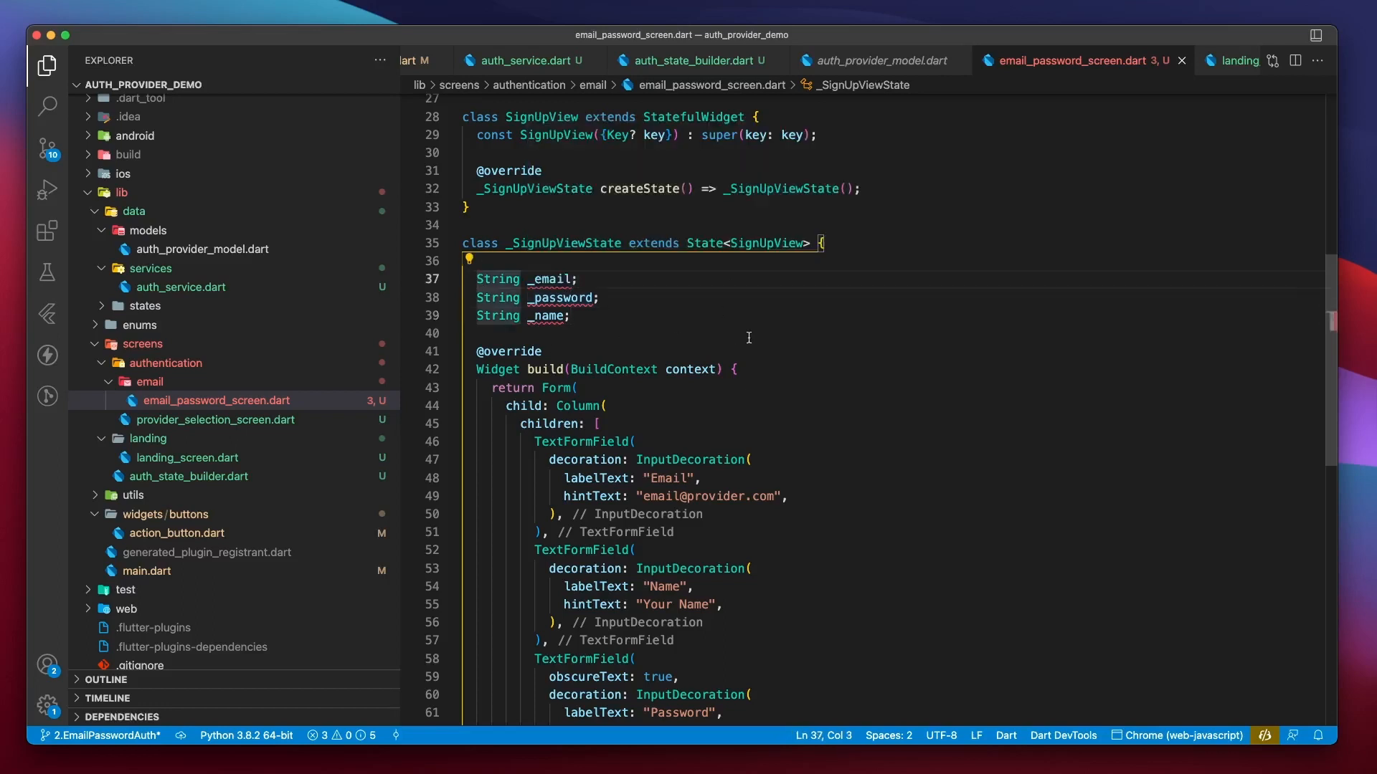
type("late")
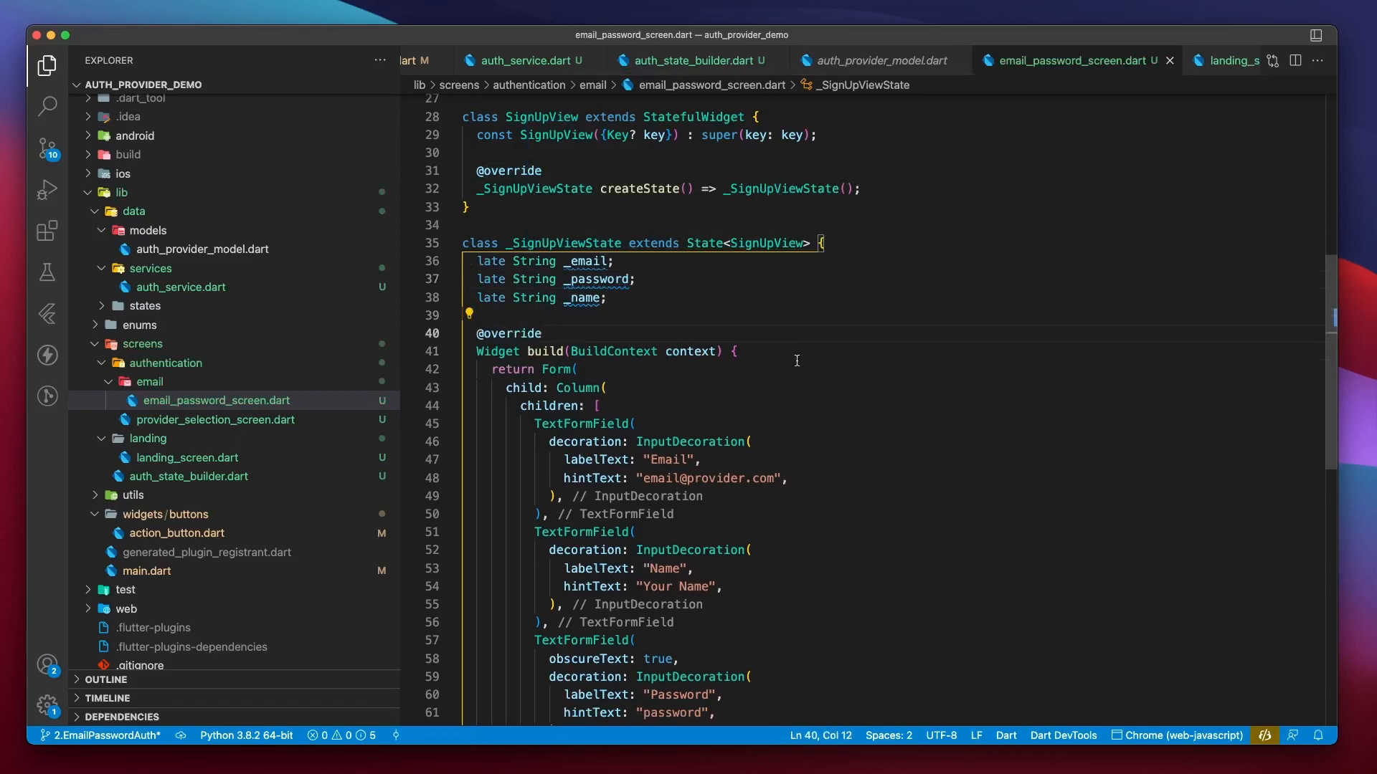
Give each TextFormField an onSaved that stores value! into its field via setState.
left_click(625, 307)
type("onSaved:")
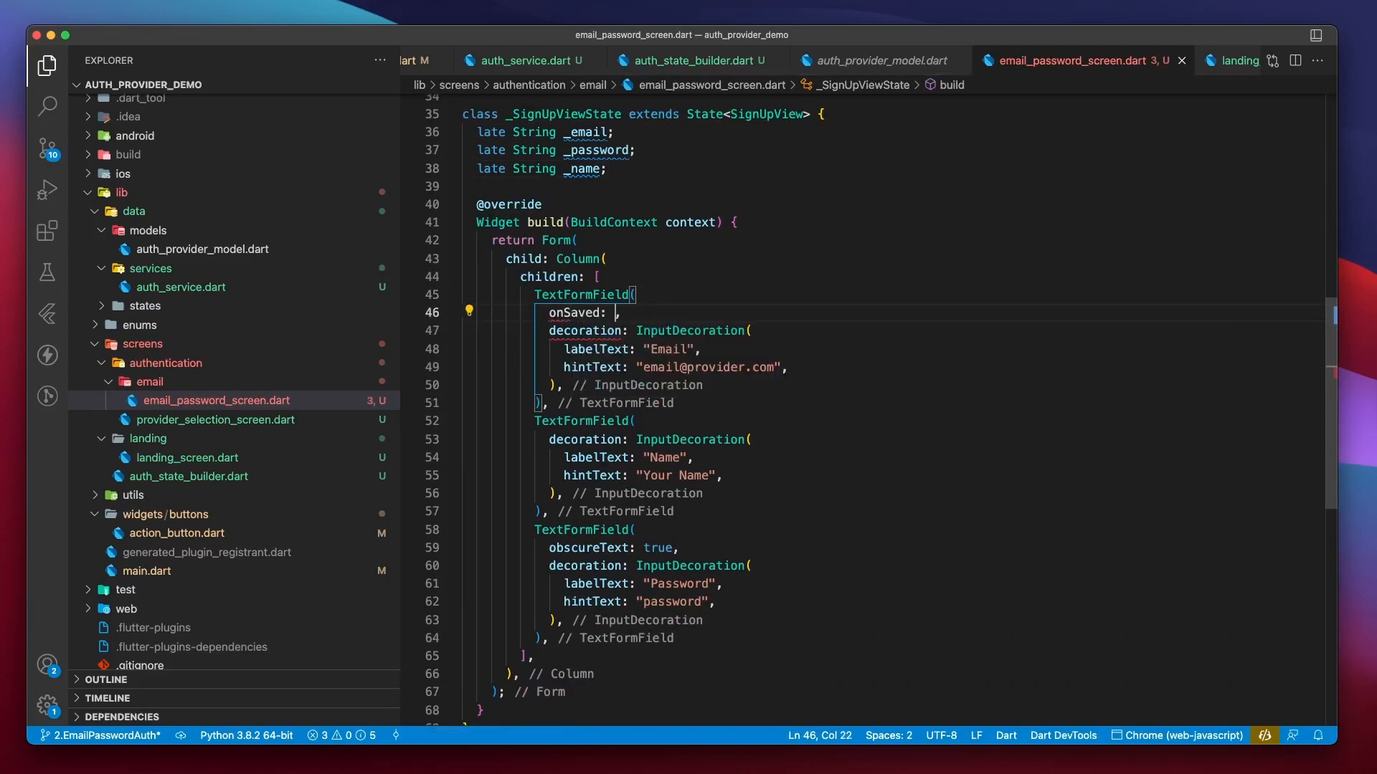
type("(value){")
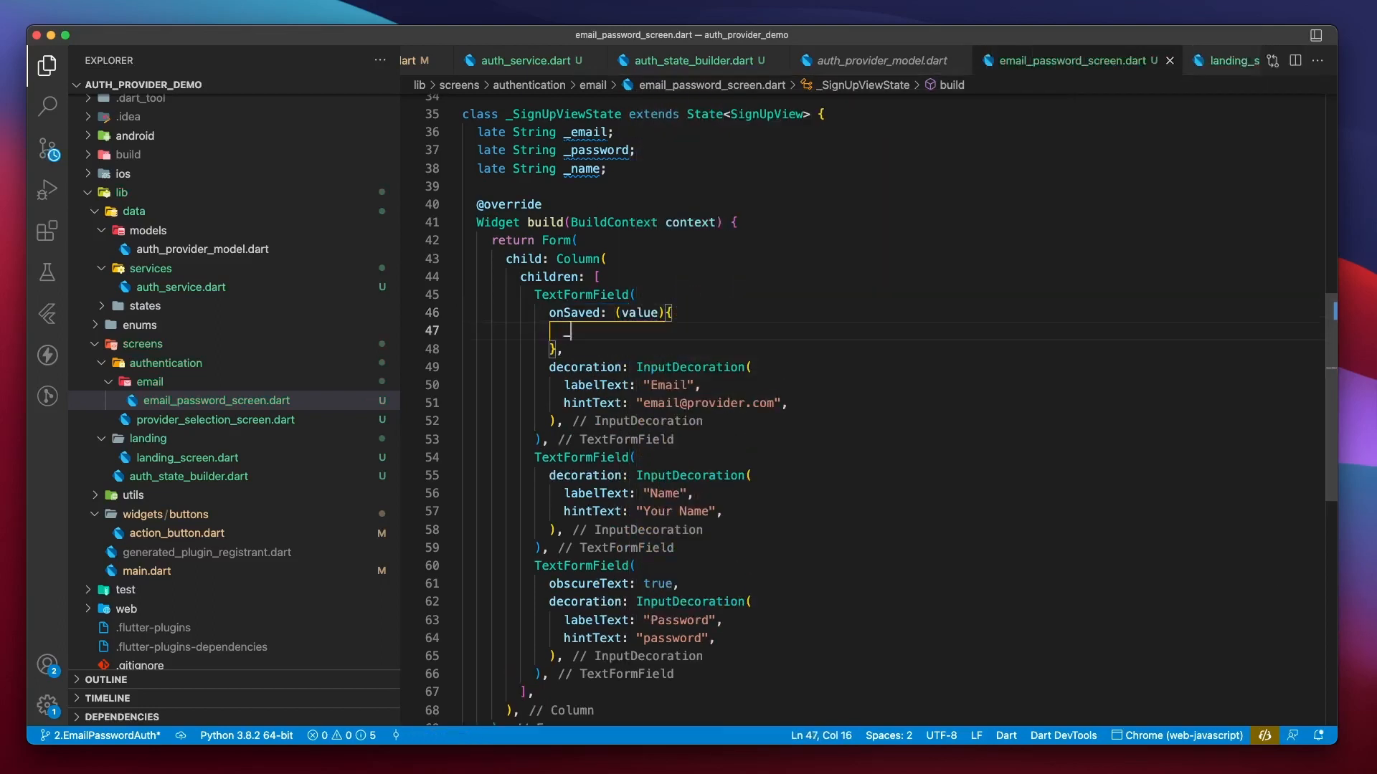
type("setState(() {")
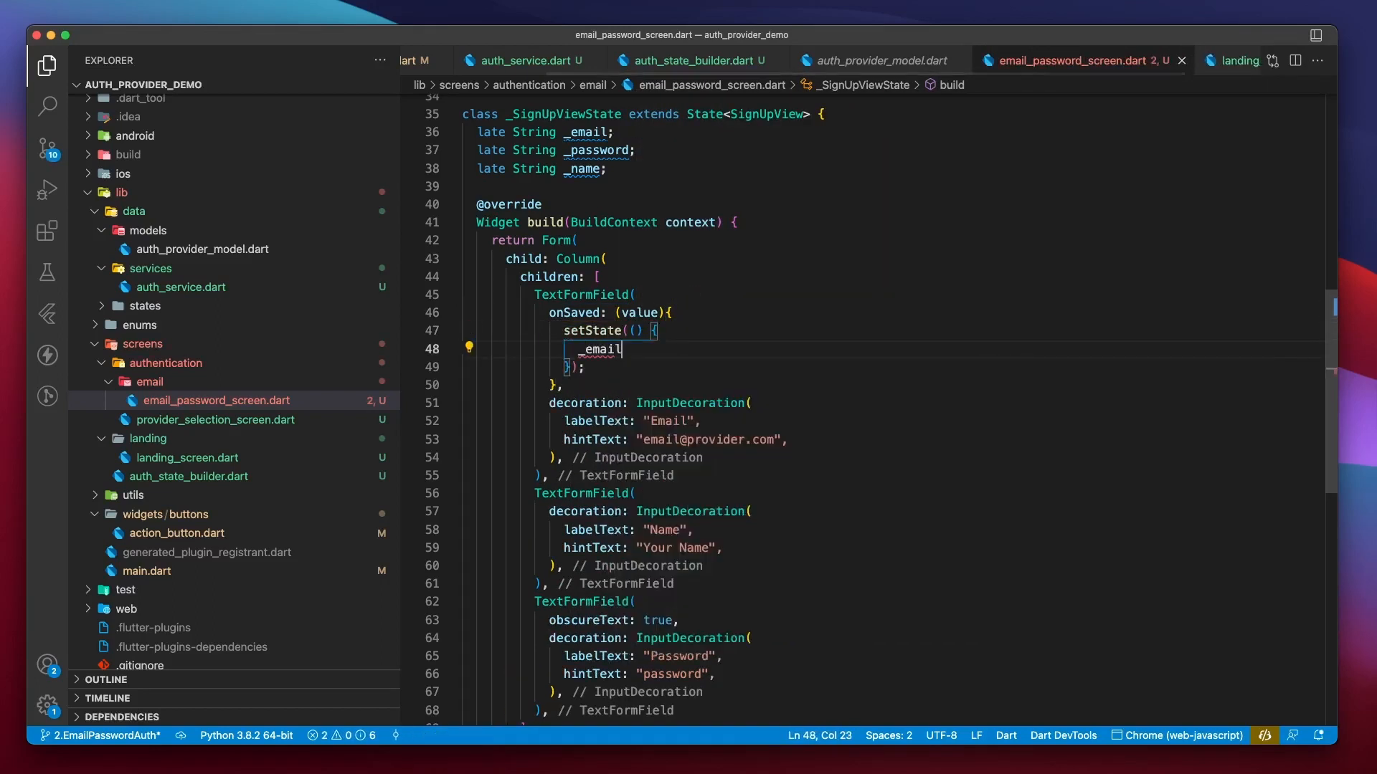
type("= value!;")
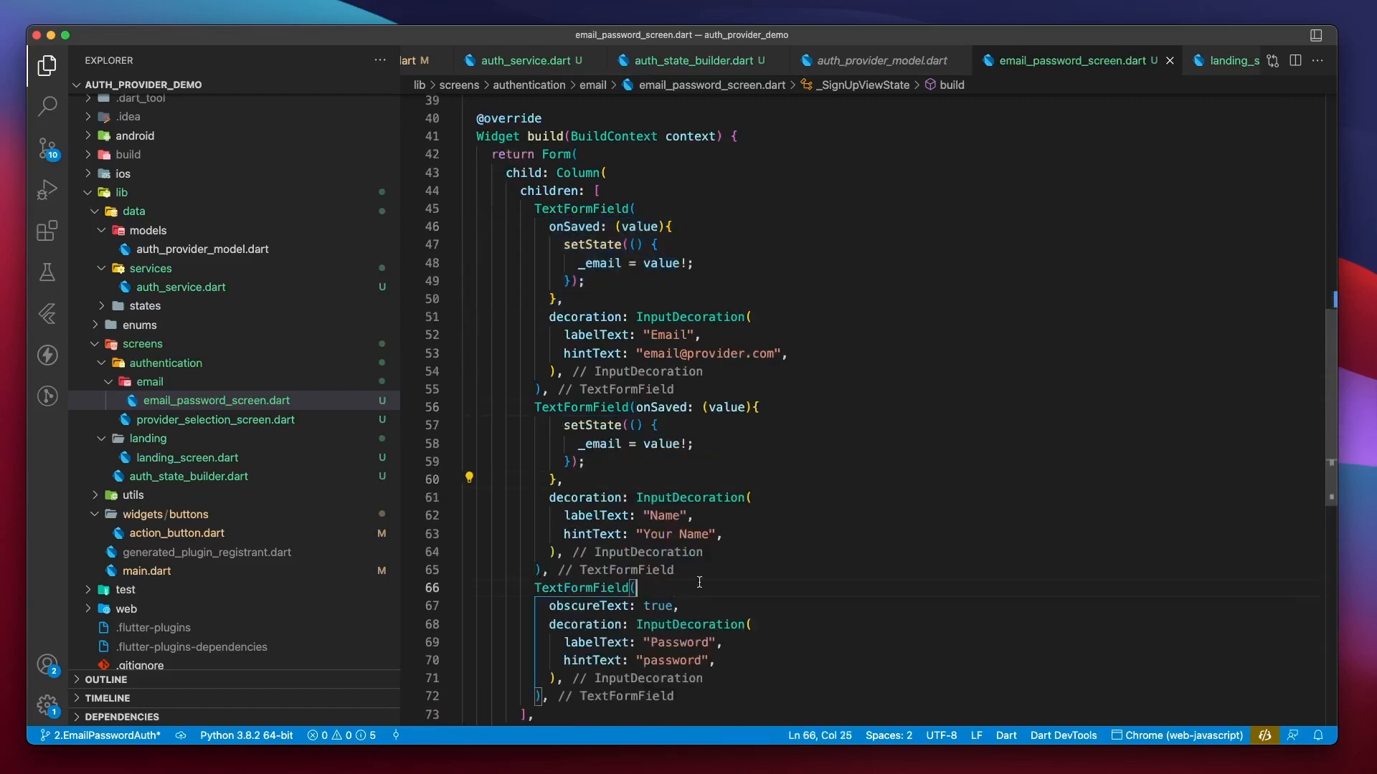
type("_name")
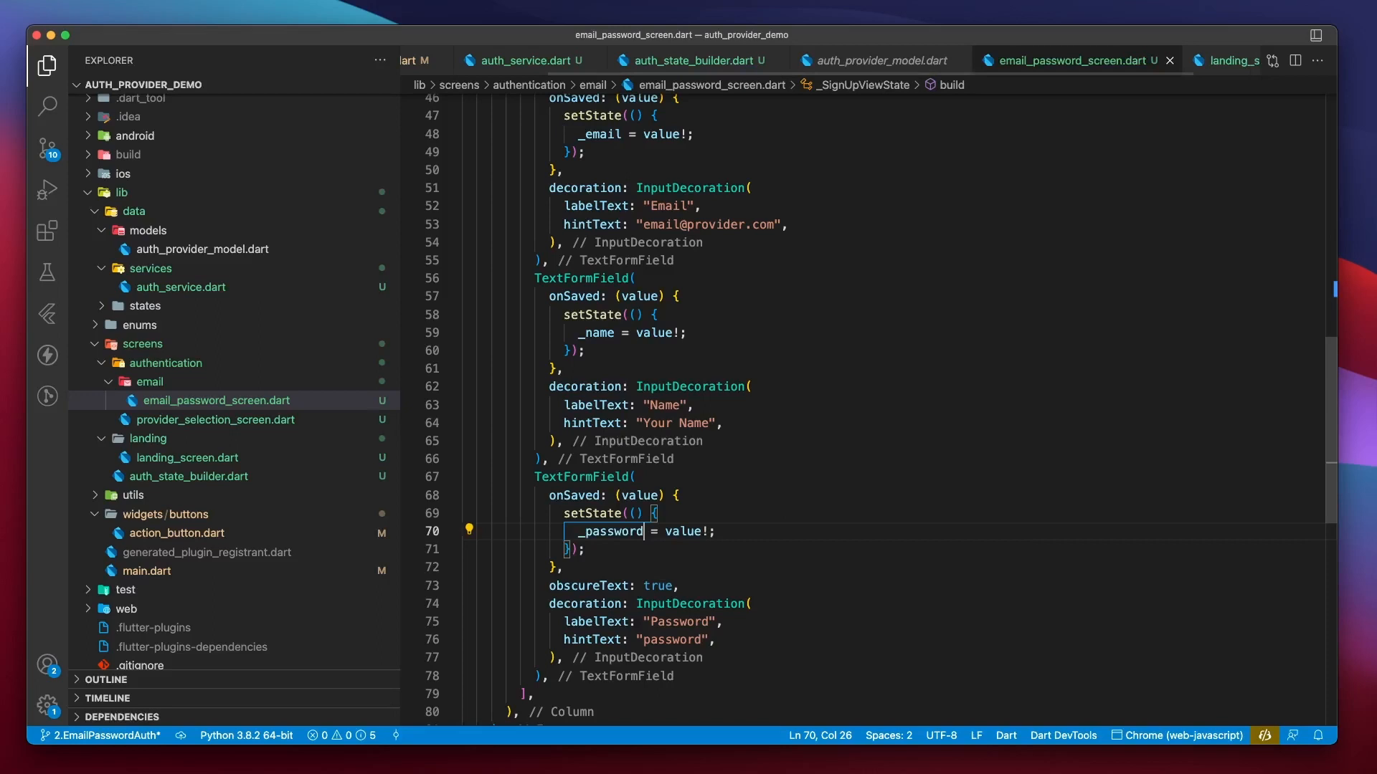
scroll("up", 3)
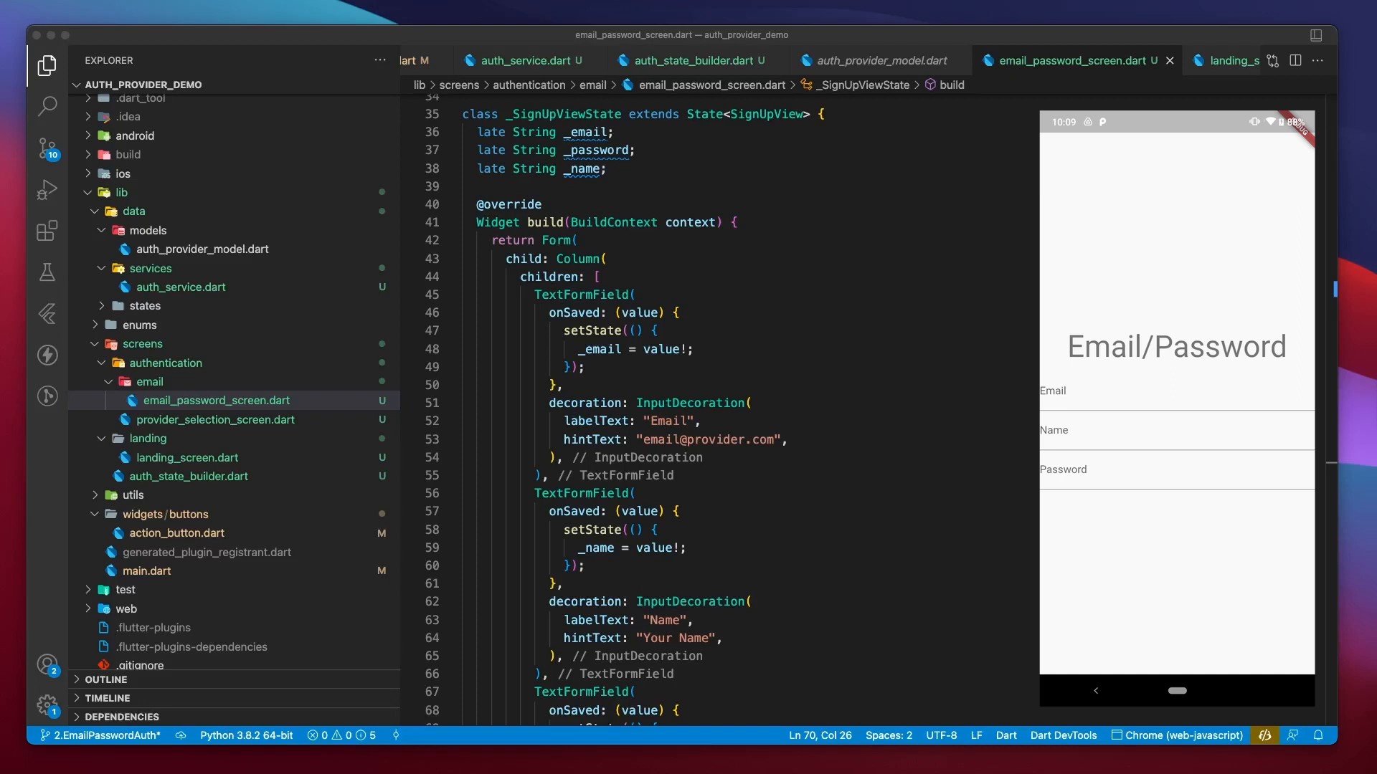
Add SizedBox(height: 10) spacers and a "Sign Up" ActionButton calling a new _onActionButtonTap.
scroll("down", 3)
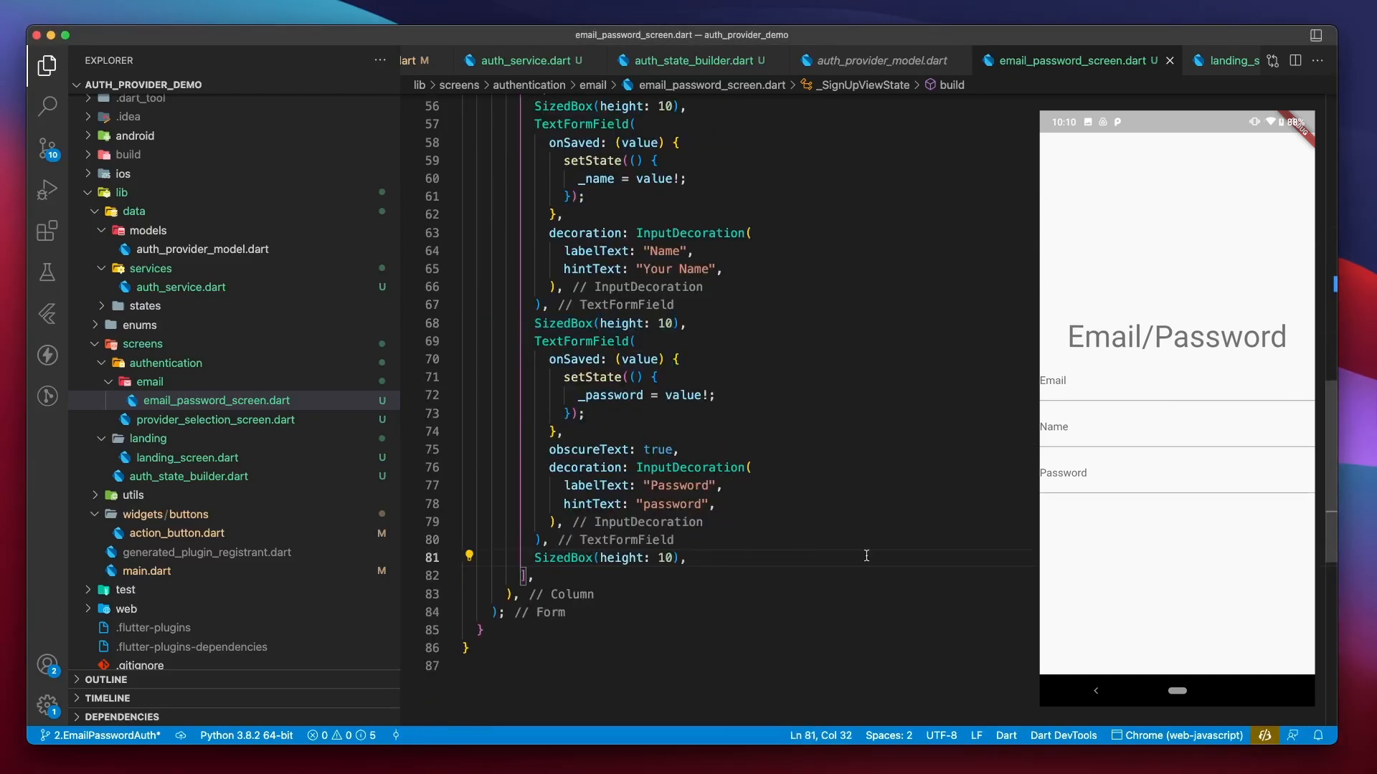
type("ActionButton(text: text, onPressed: onPressed)")
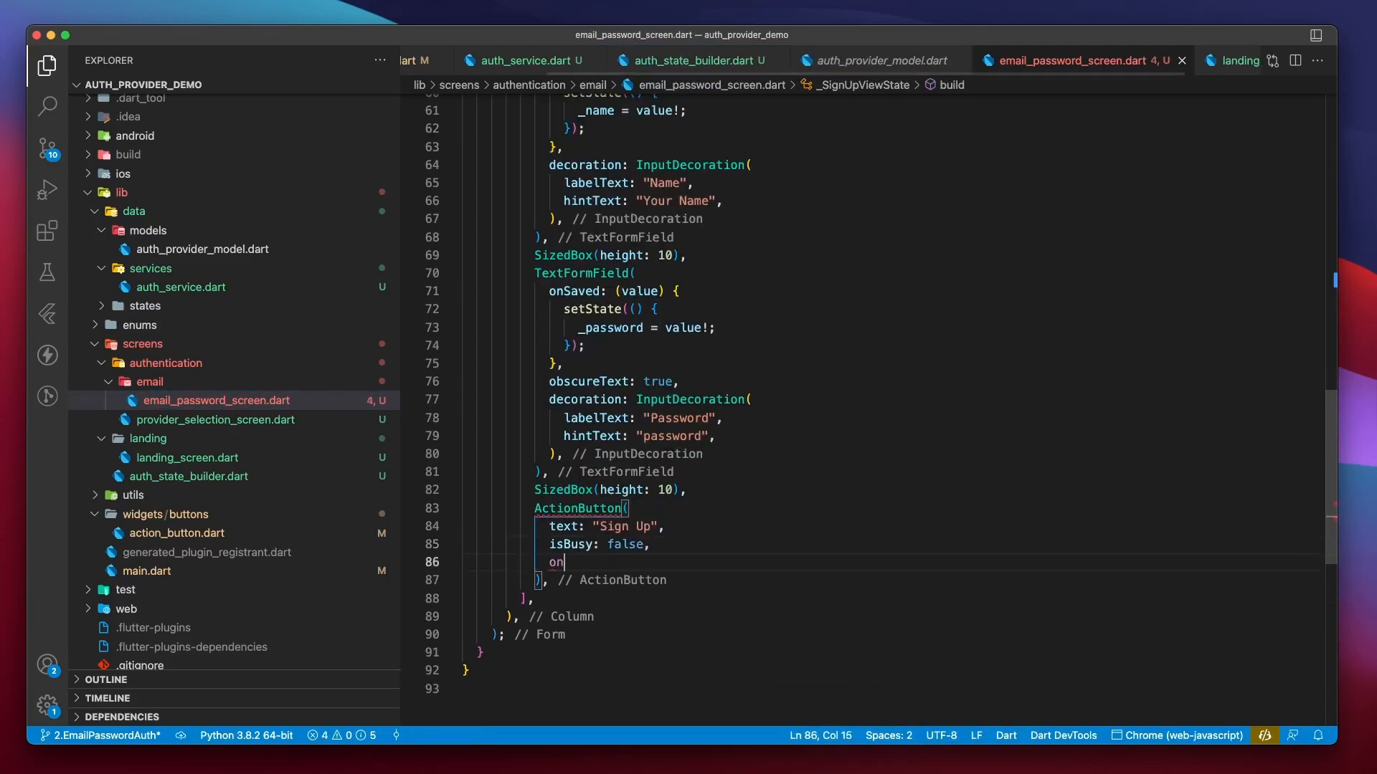
type("Pressed: _onActionBu,")
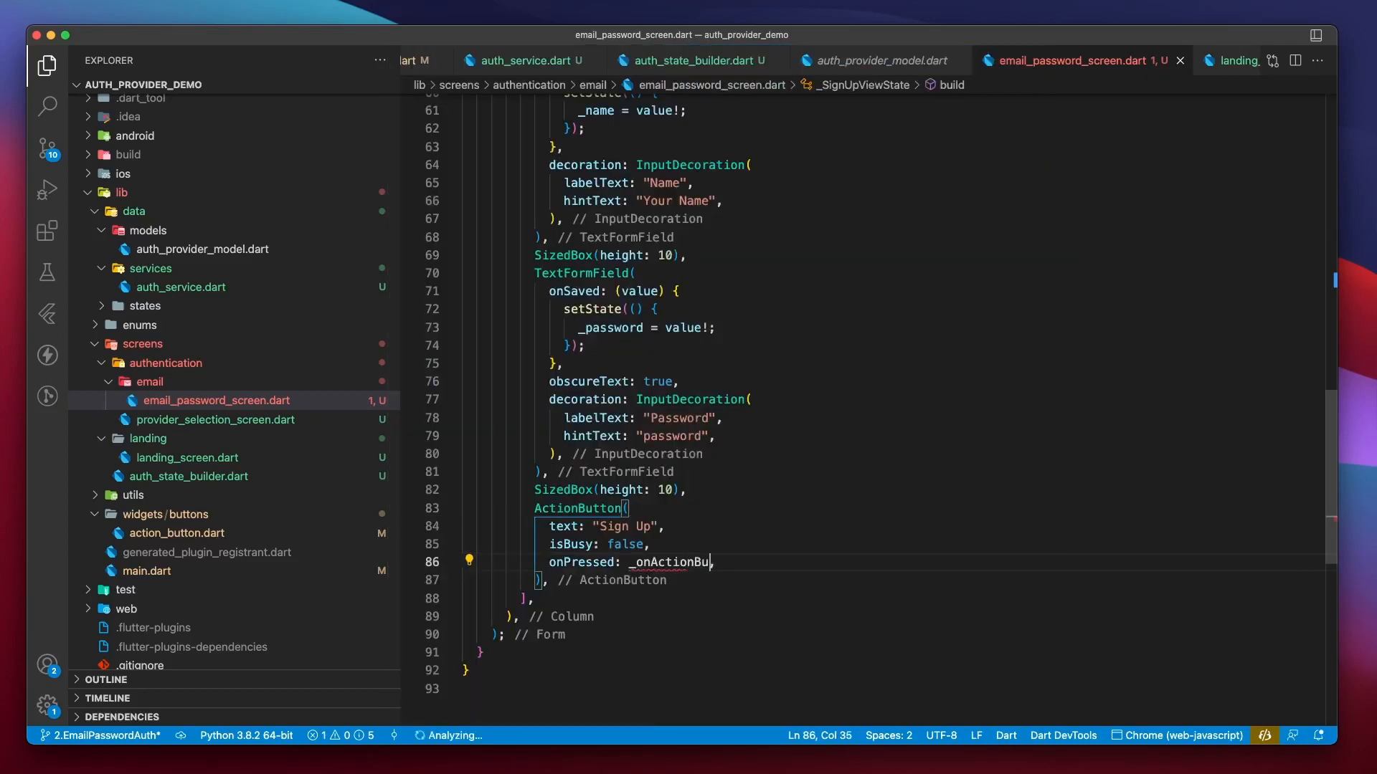
scroll("up", 3)
type("_onActionButtonTap(){")
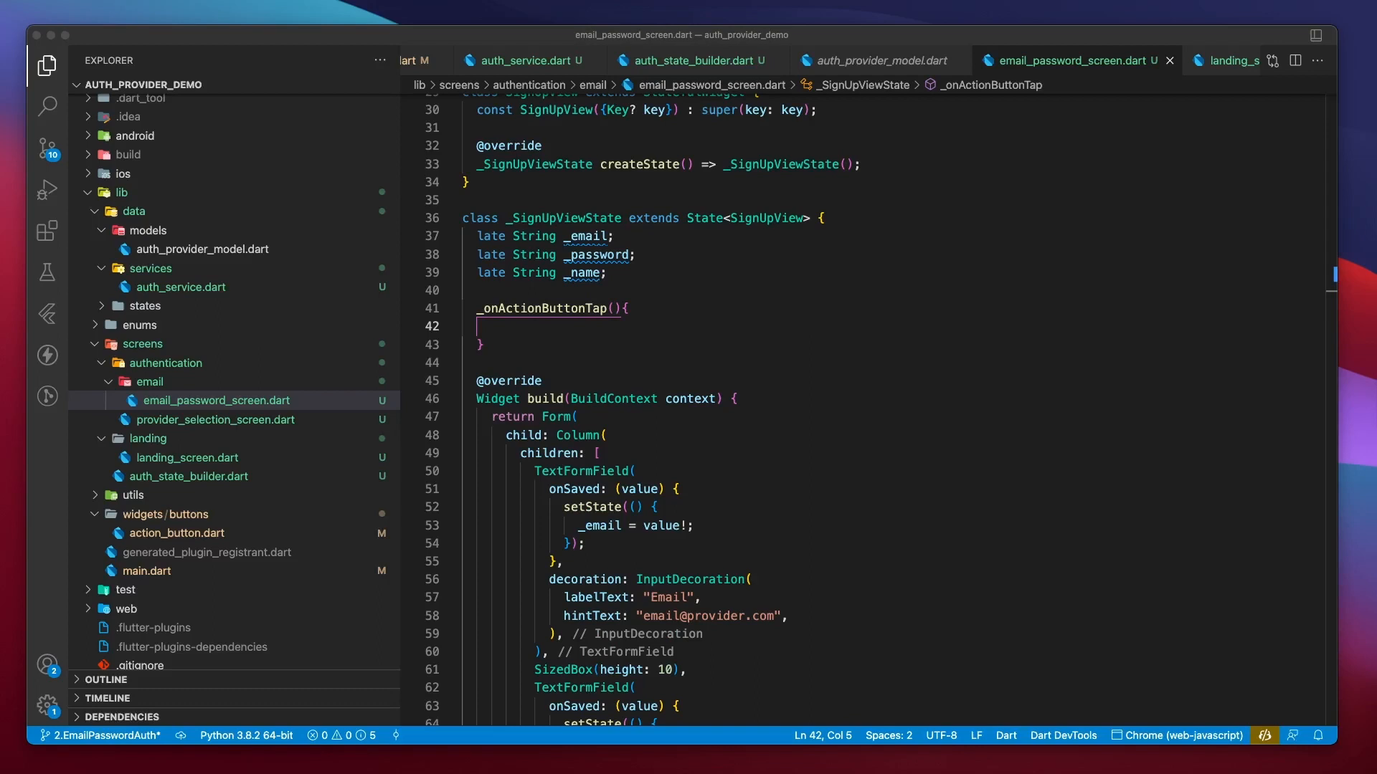
Declare final GlobalKey<FormState> _formKey and set it as the Form's key.
type("final GlobalKey<")
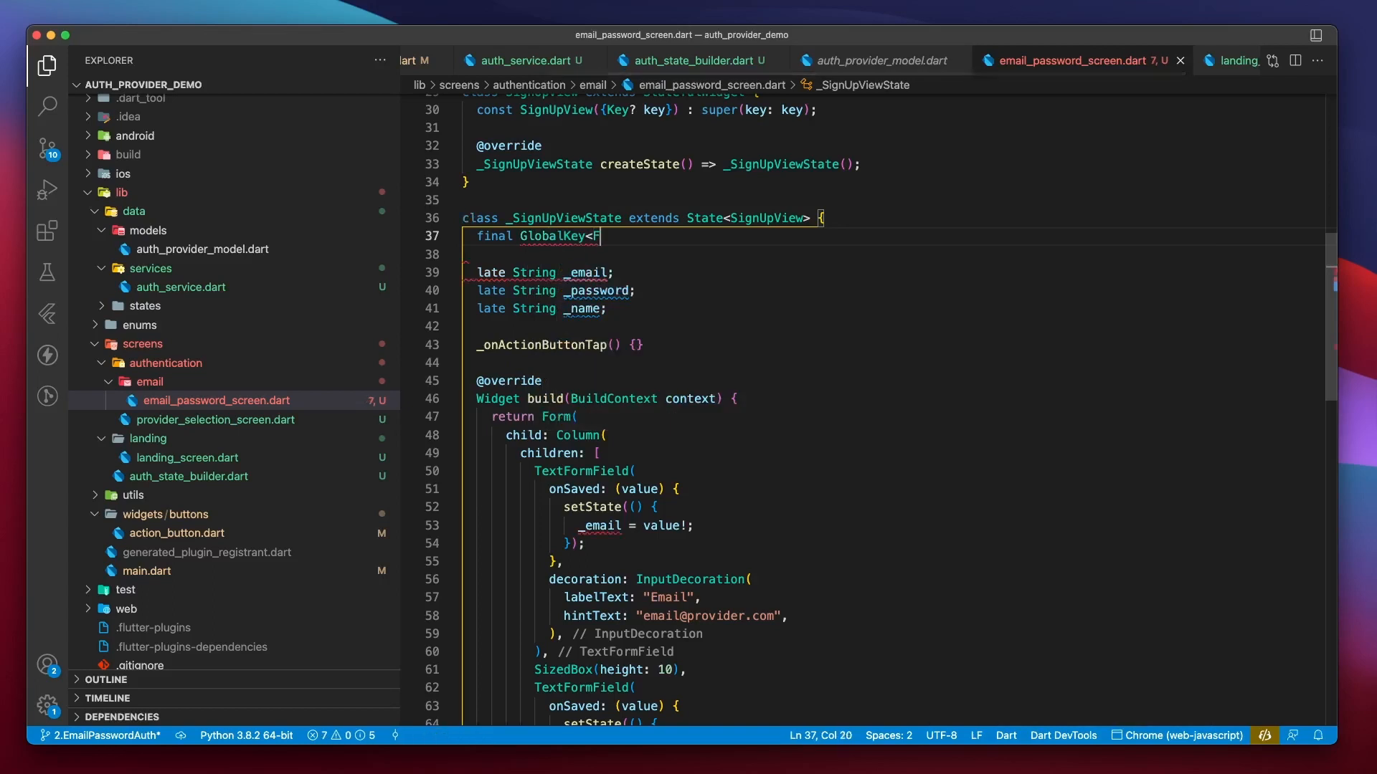
type("FormState>")
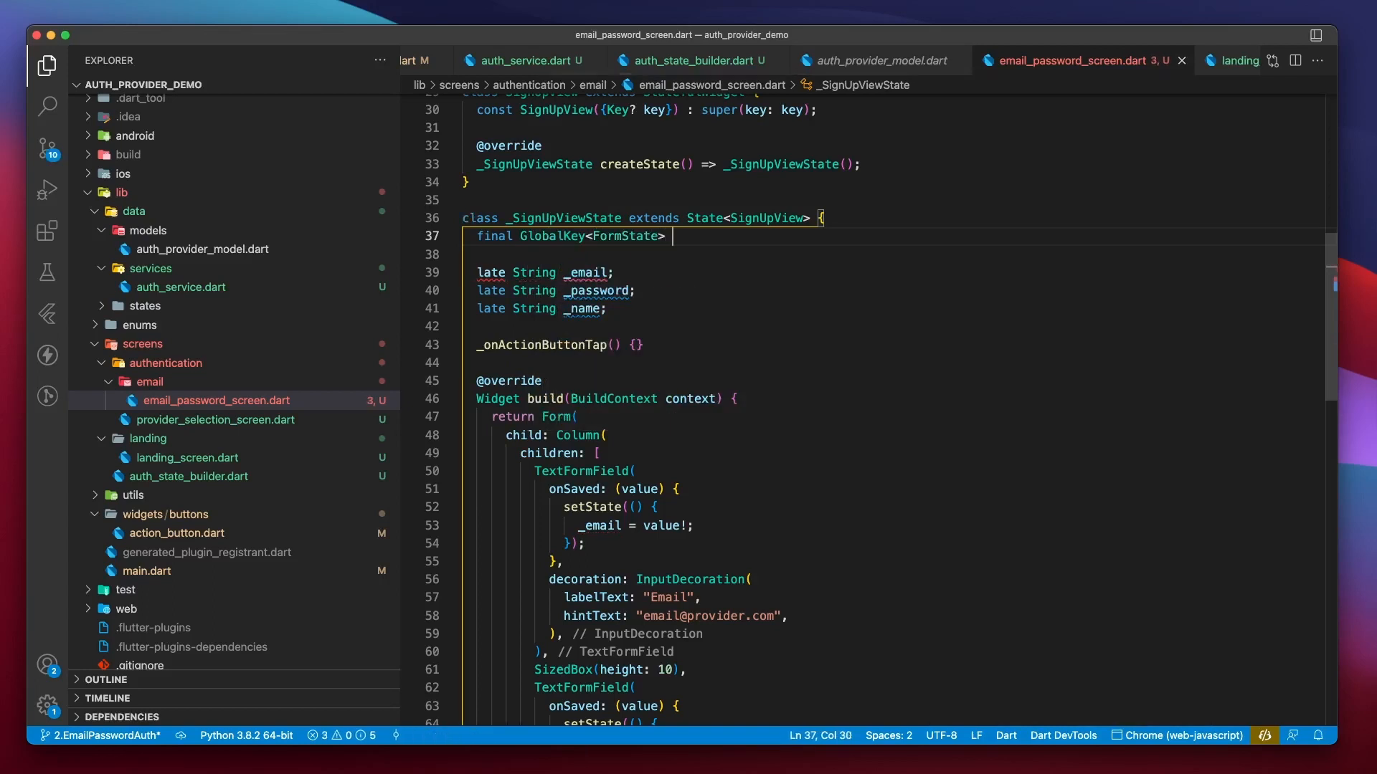
type("_formKey = GlobalKey<FormState>();")
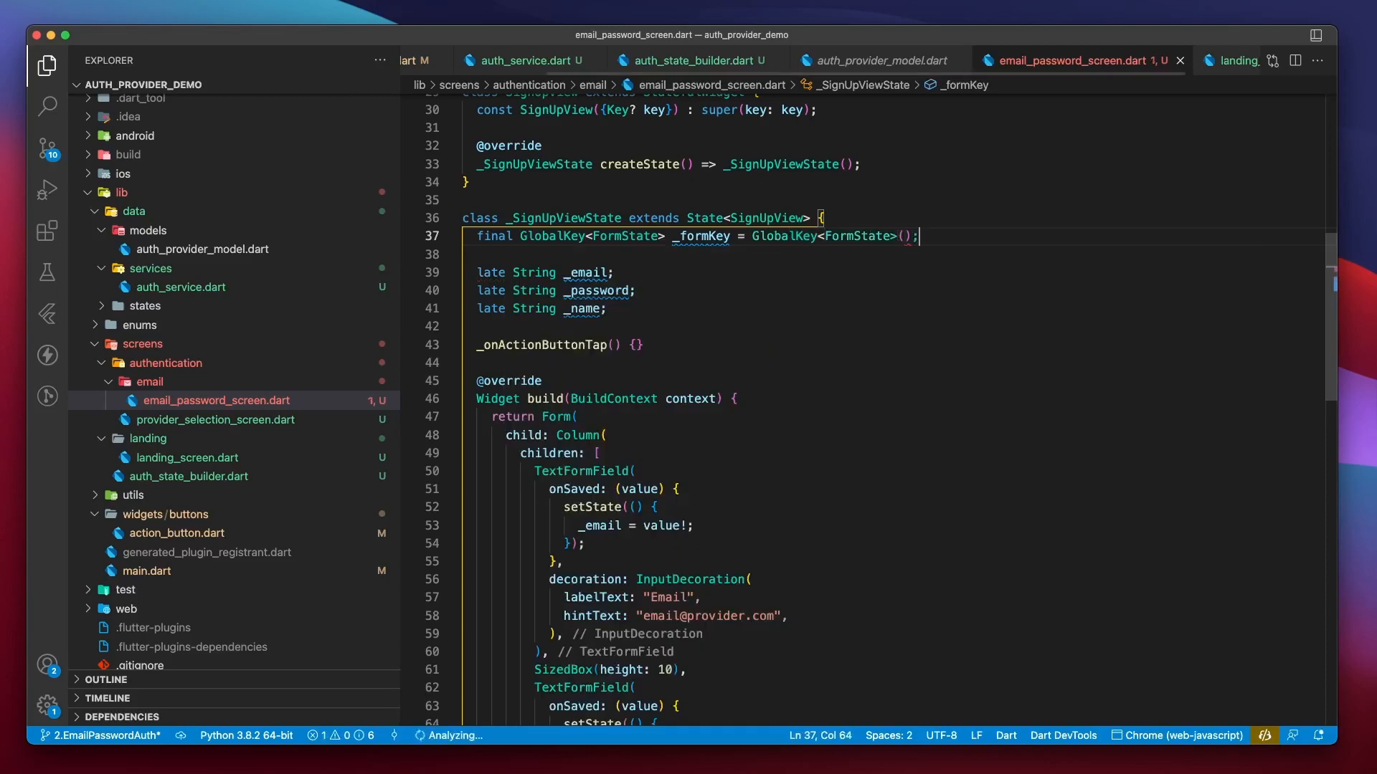
double_click(700, 235)
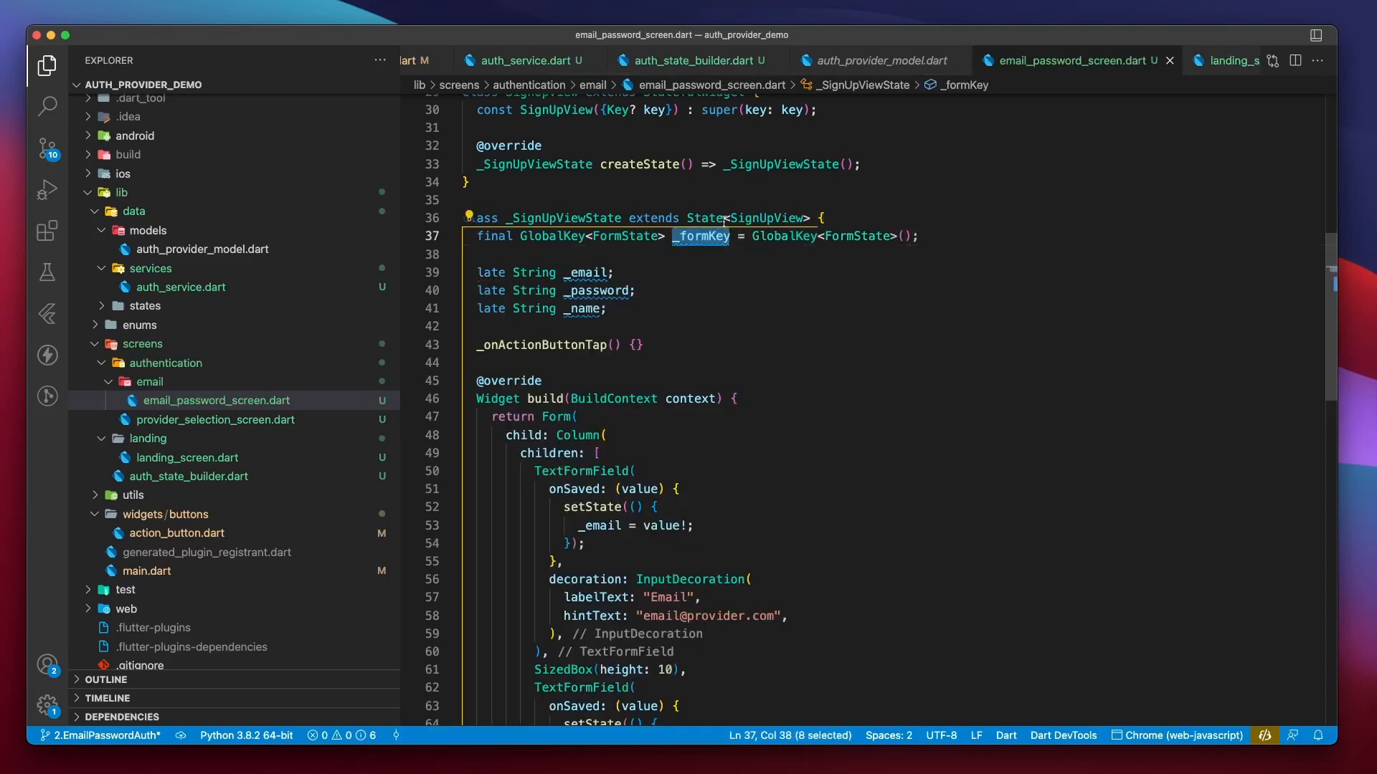
type("key: ,")
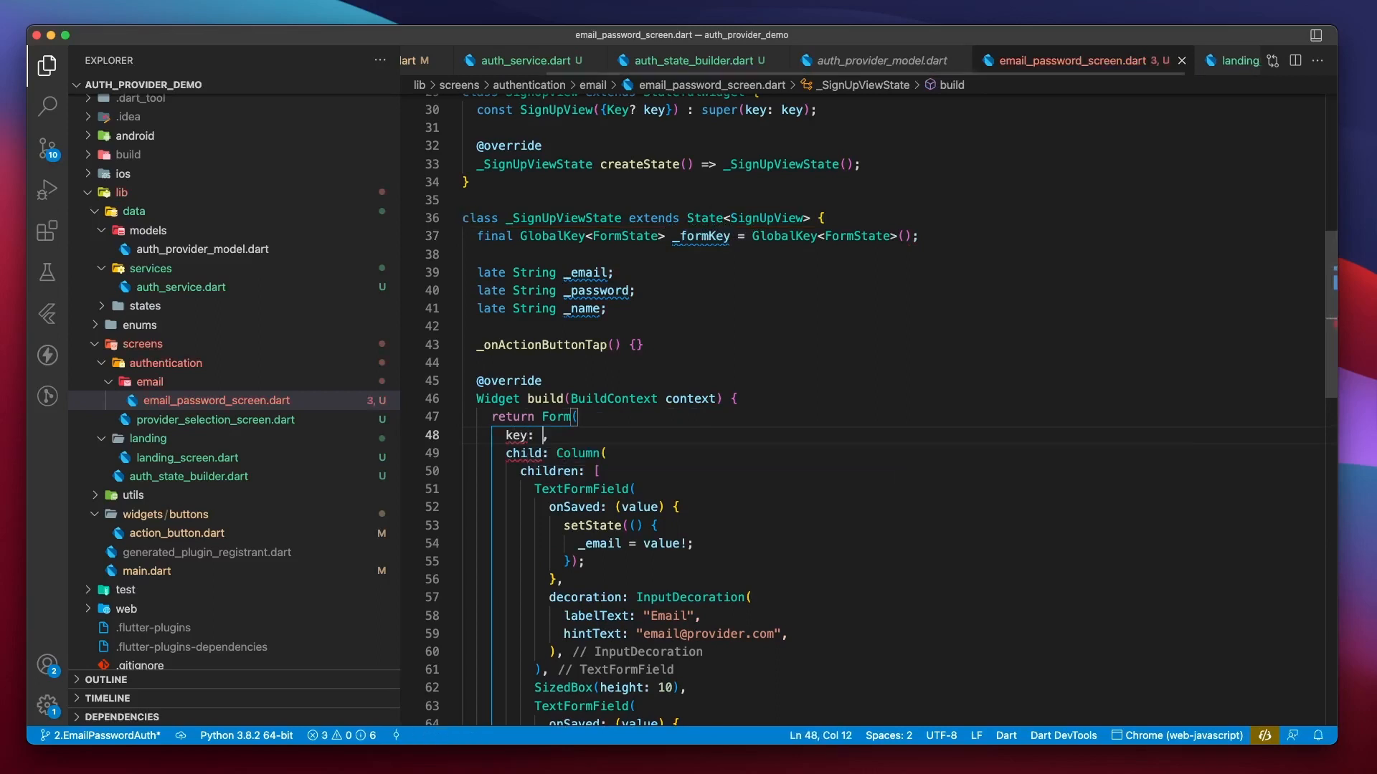
type("_formKey")
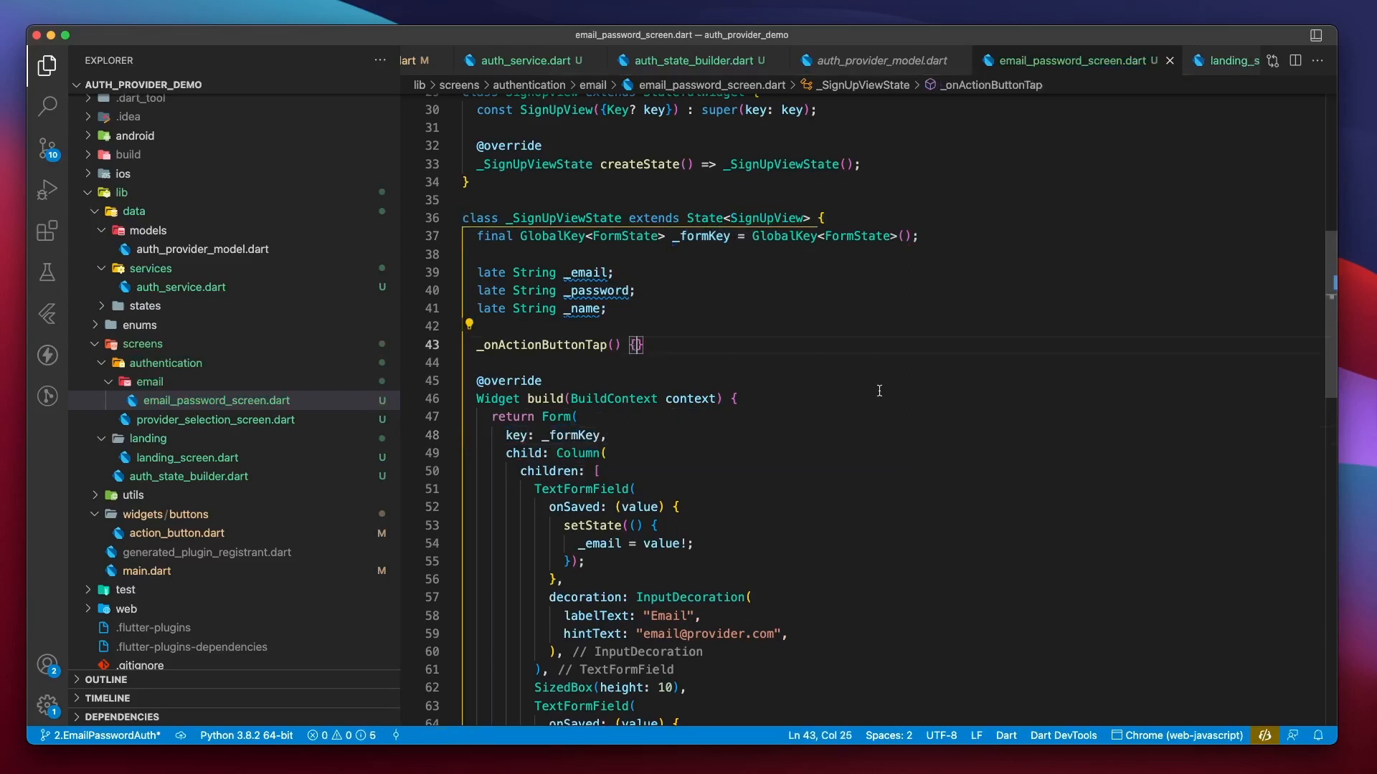
Call _formKey.currentState!.save() in _onActionButtonTap, then start a new auth data file.
type("_formKey.currentState!.save();")
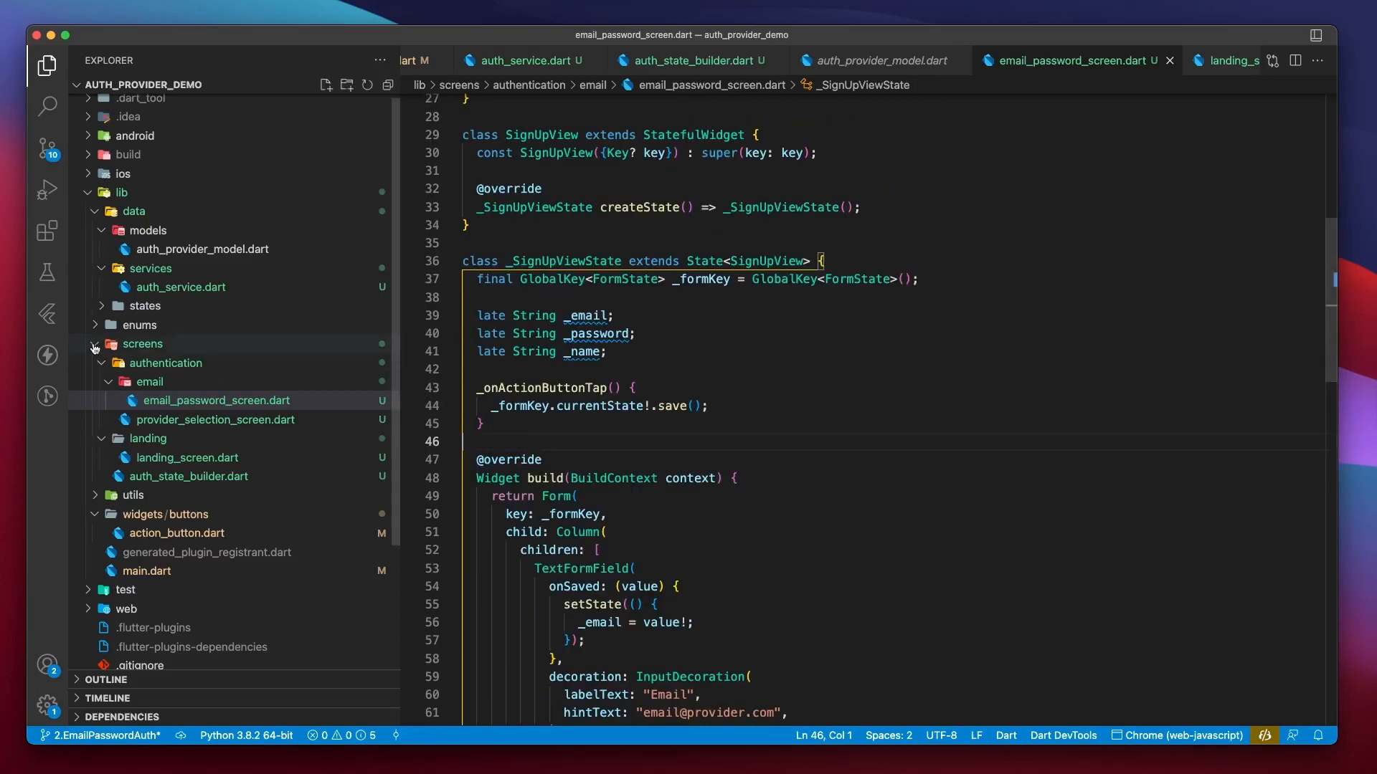
left_click(145, 305)
type("clas")
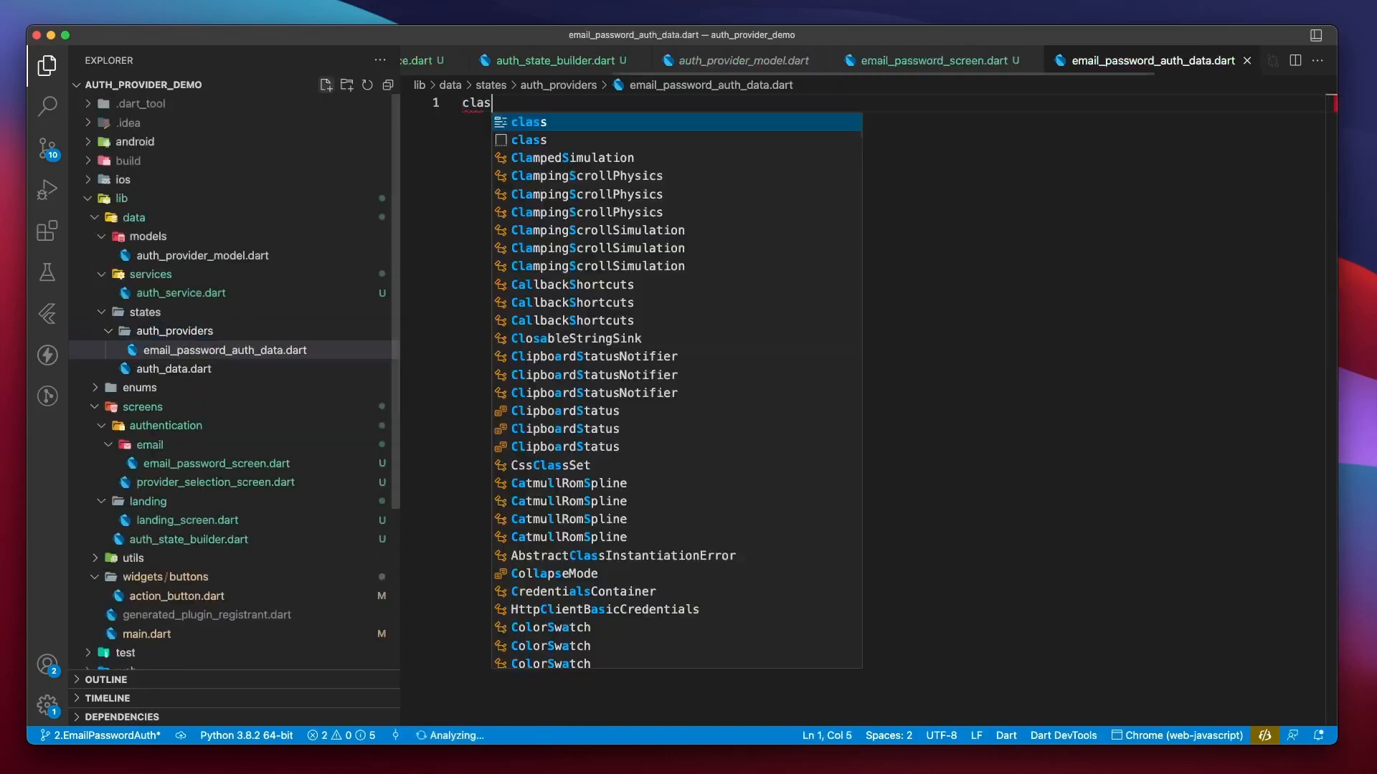
Write EmailPasswordAuthData extends AuthData with signUpUsingEmailAndPassword taking name, email and password.
type("EmailPasswo")
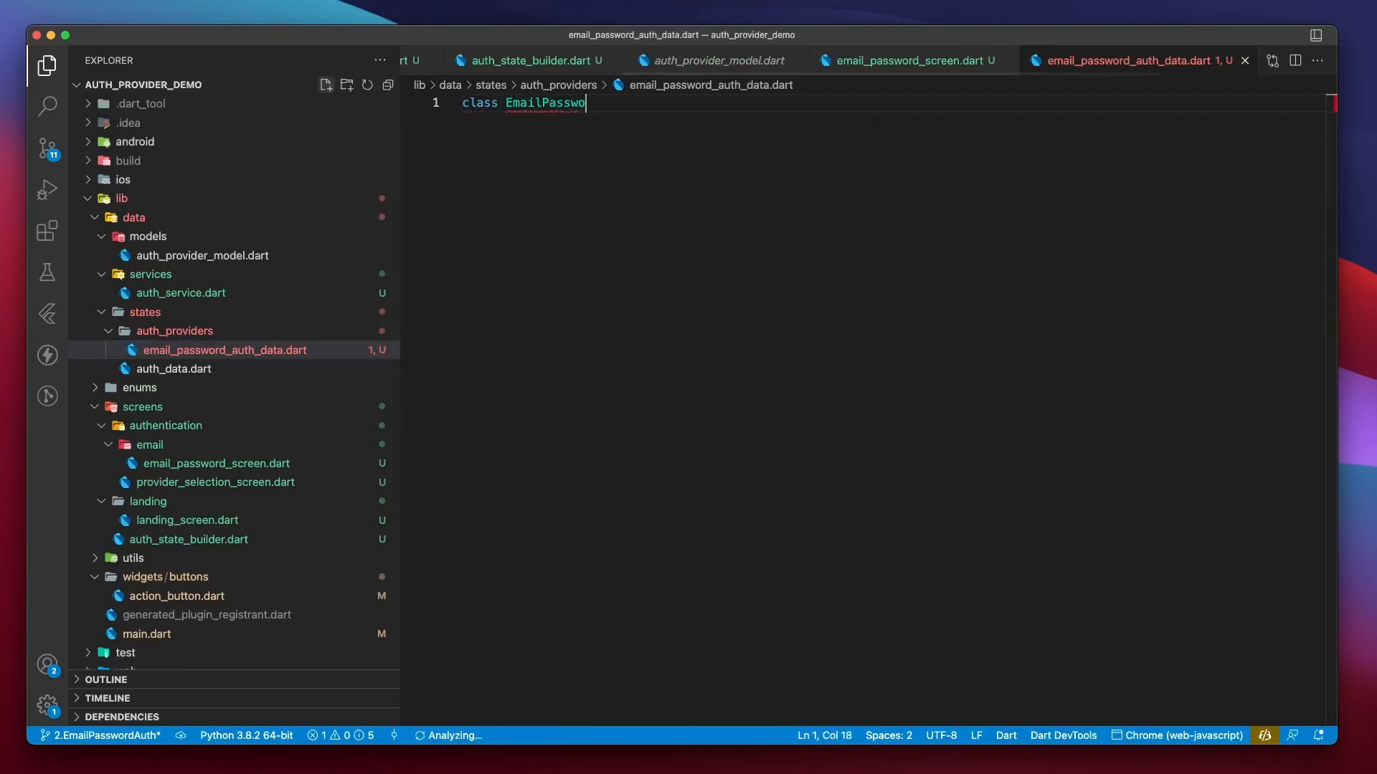
type("rdAuthData extends AuthData{")
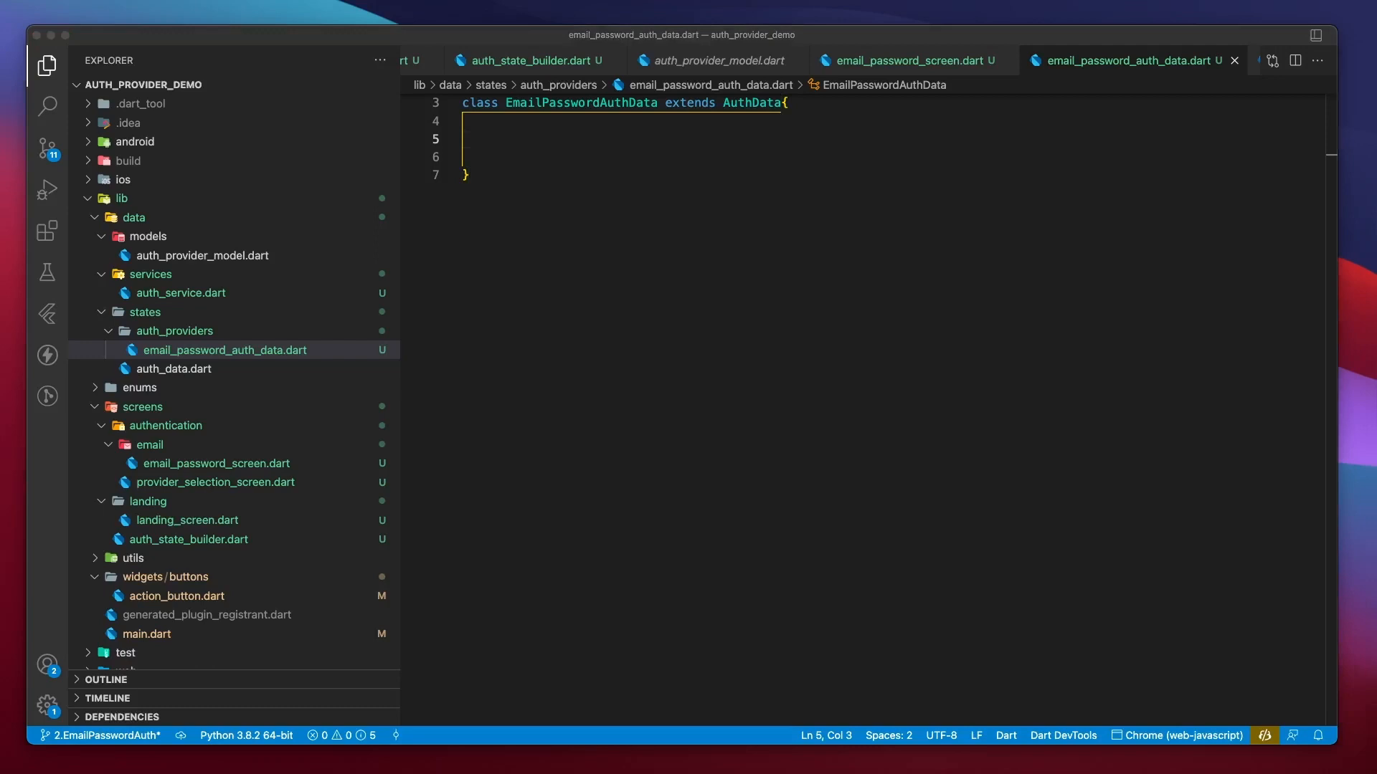
type("signUpUsingEmailAndPassword(){}")
type("String e")
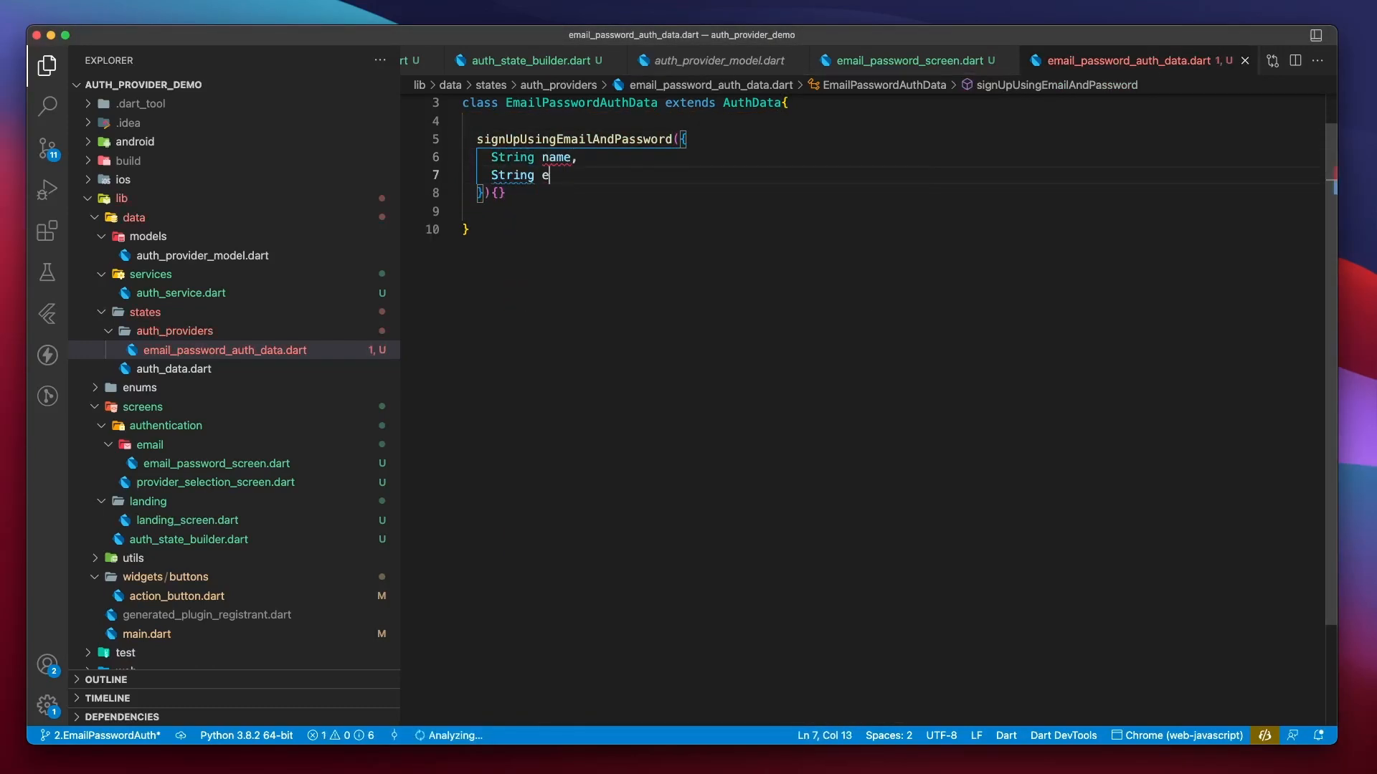
type("mail,")
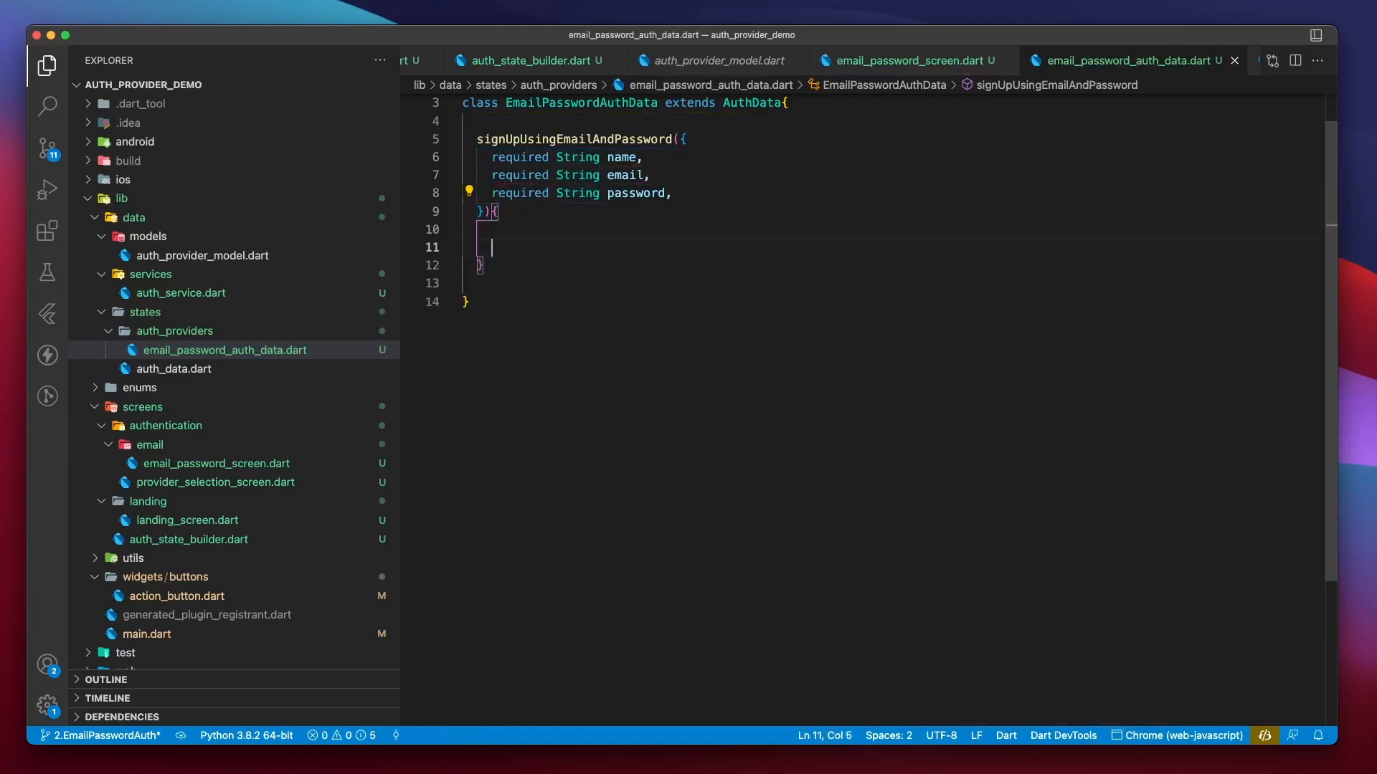
Add a try block with an on CustomException catch starting a Utils snackbar call.
type("try{")
type("} on C")
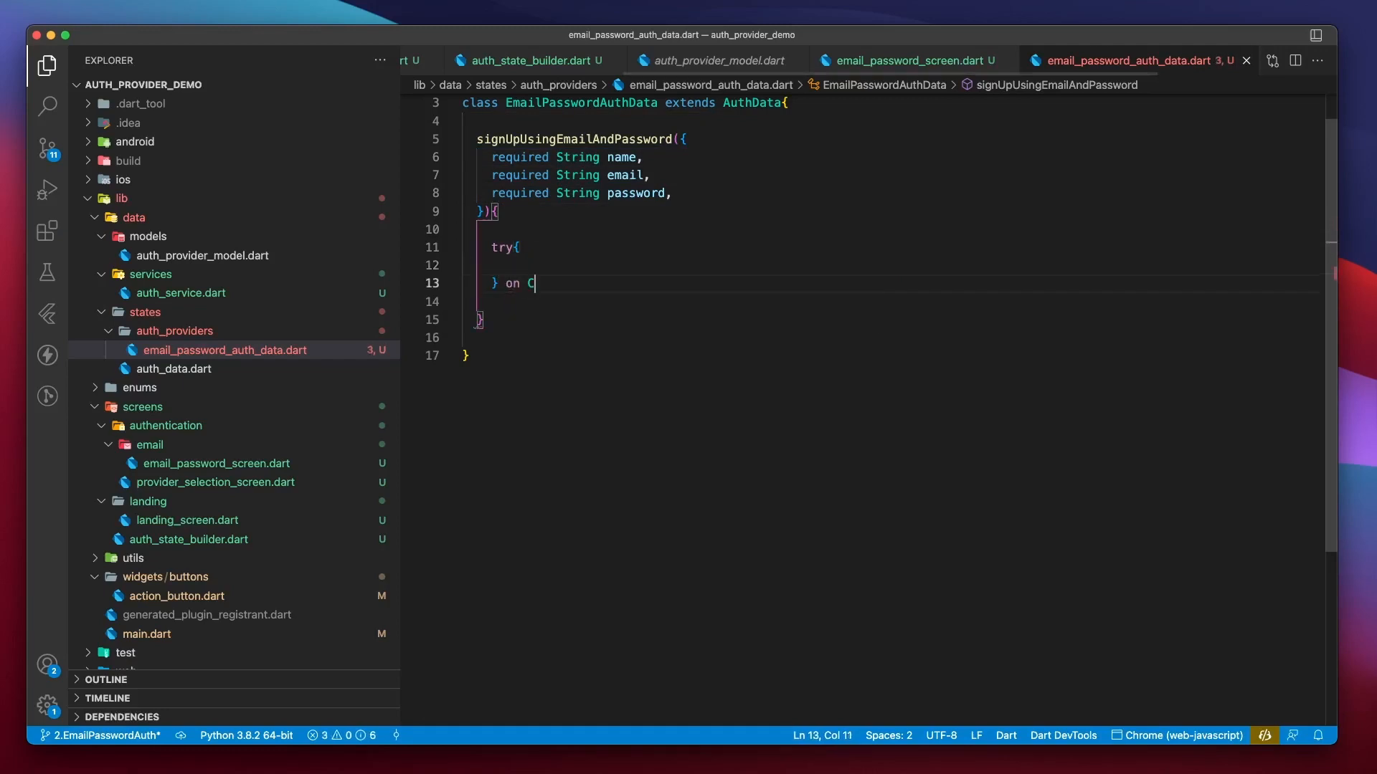
type("ustomException catch")
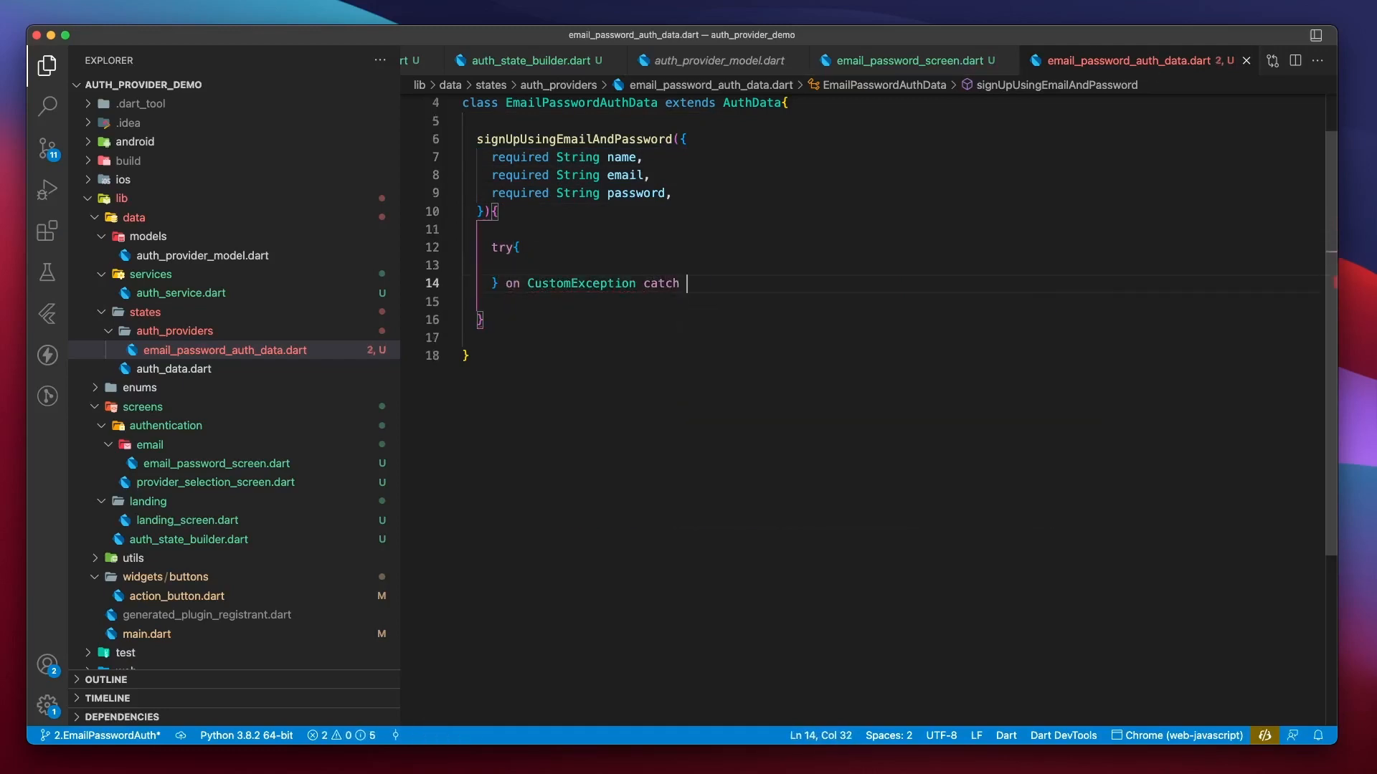
type("(e){")
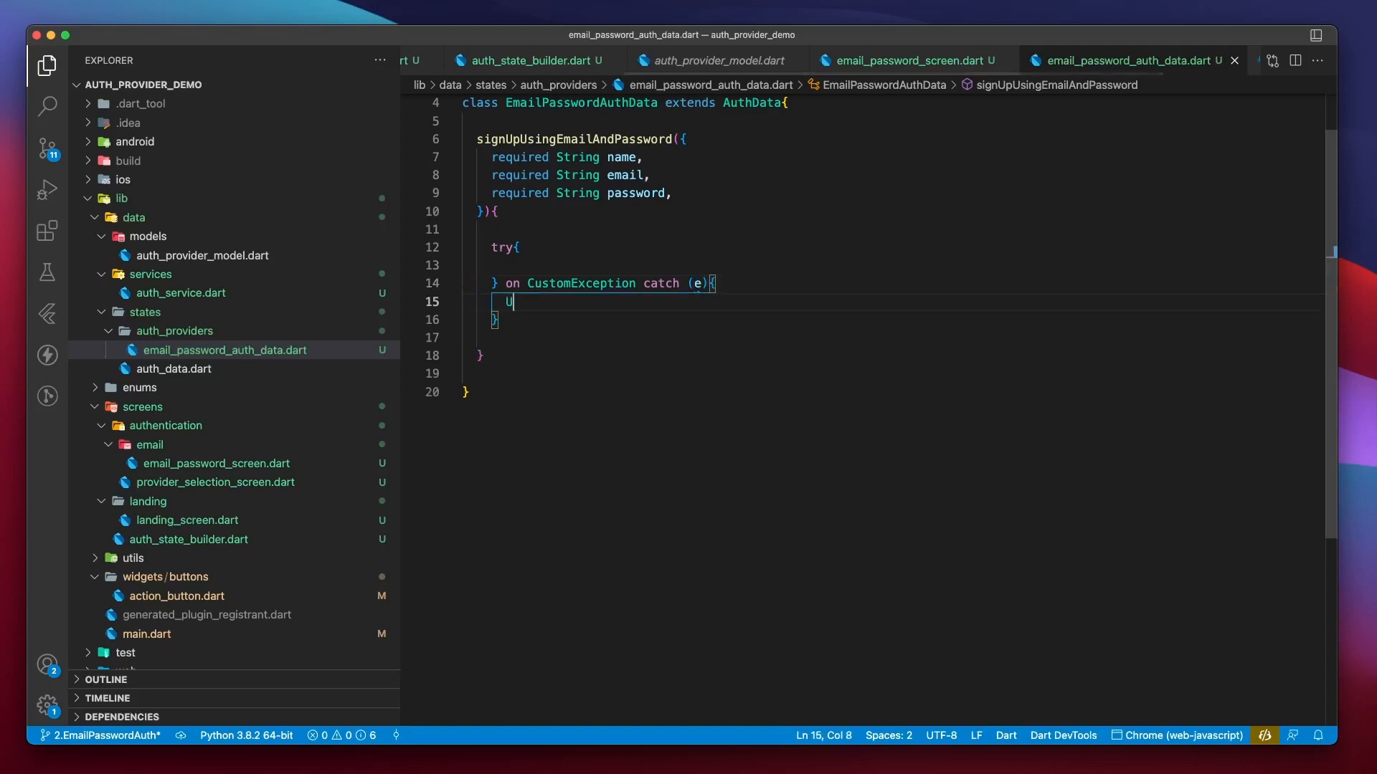
type("tils()")
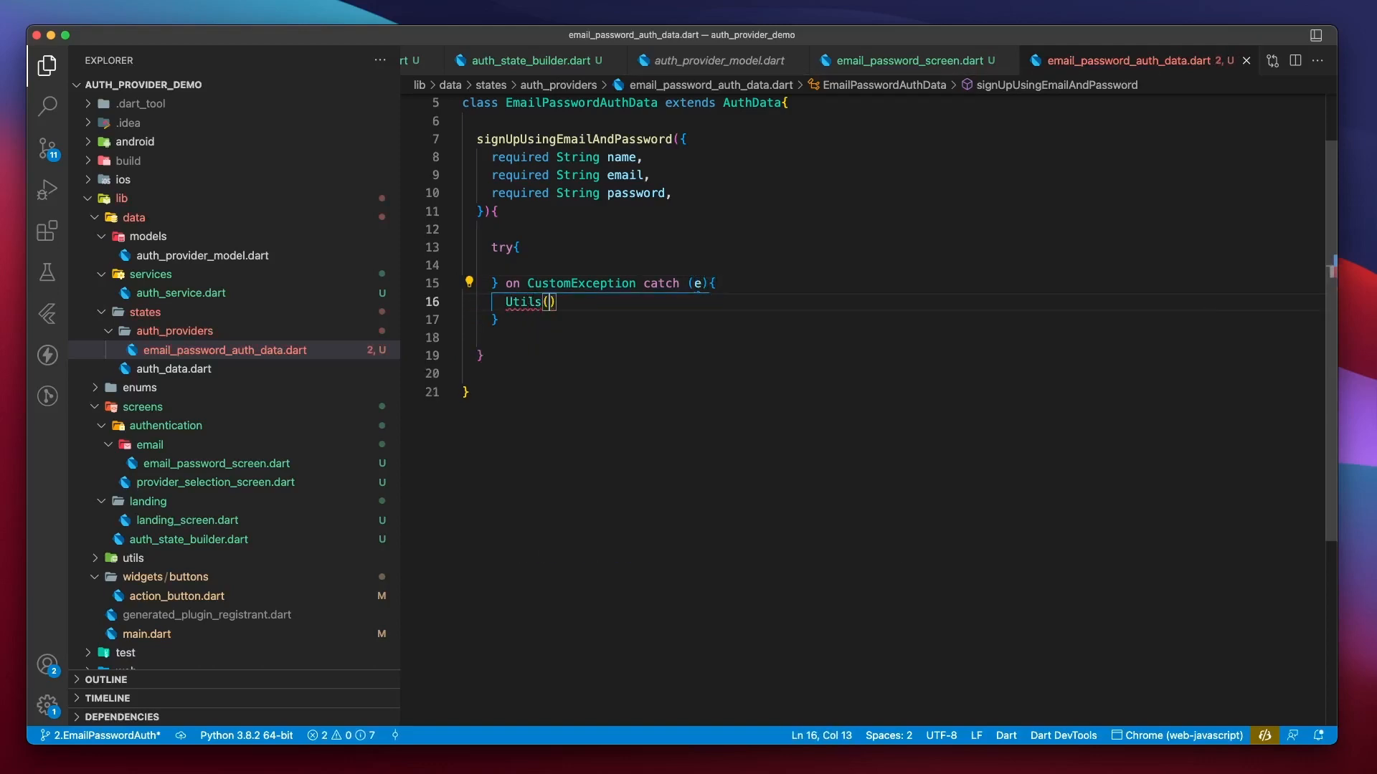
type(".sn")
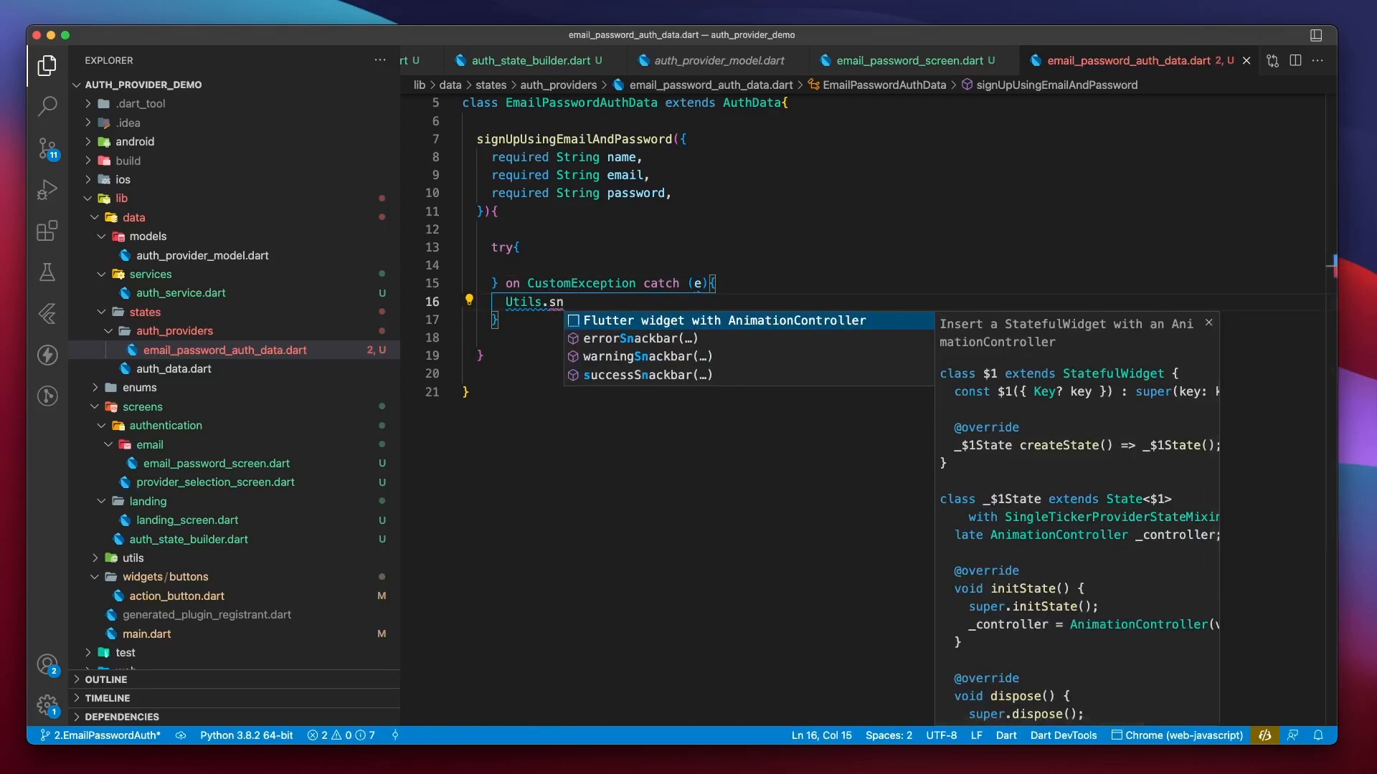
Show Utils.errorSnackbar(e.message) in the catch and call setBusy() in the try block.
left_click(641, 338)
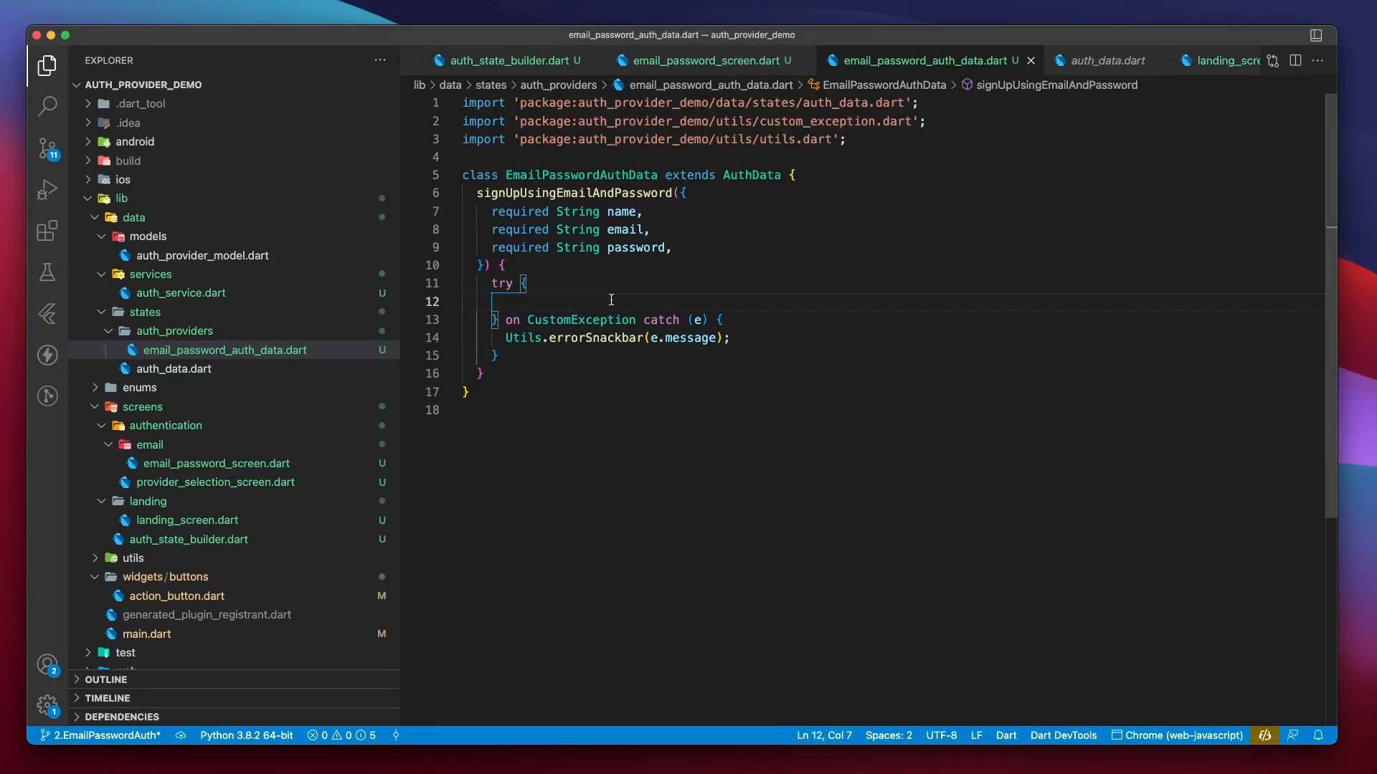
type("setBusy()")
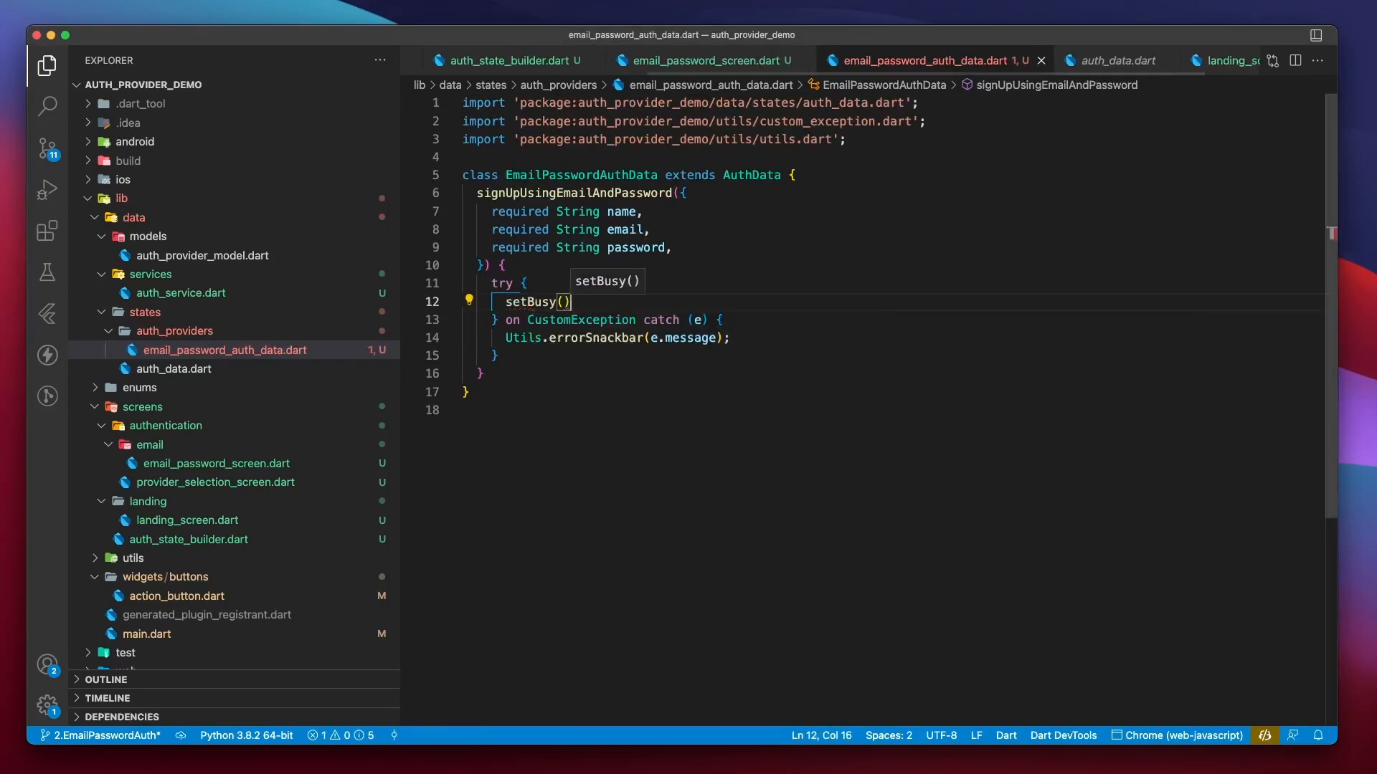
type(";")
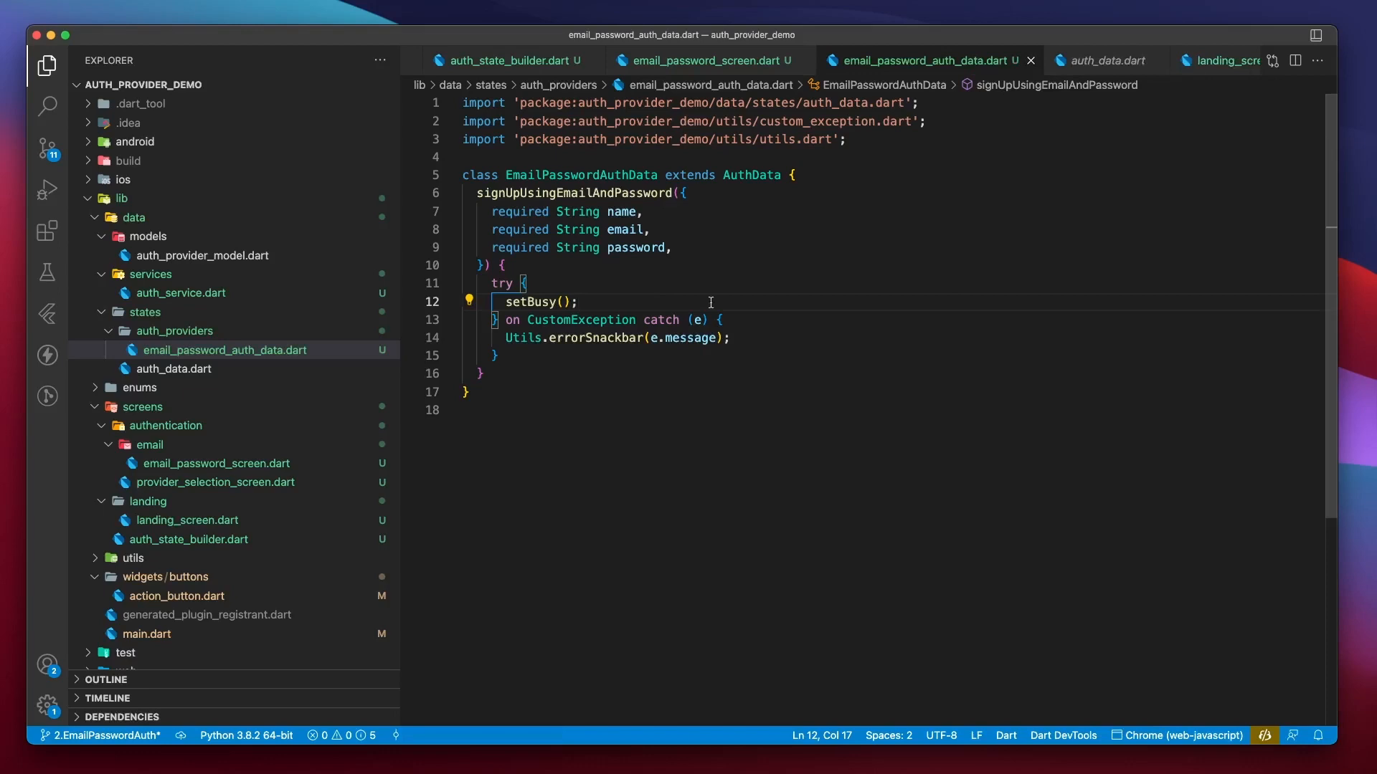
left_click(1100, 60)
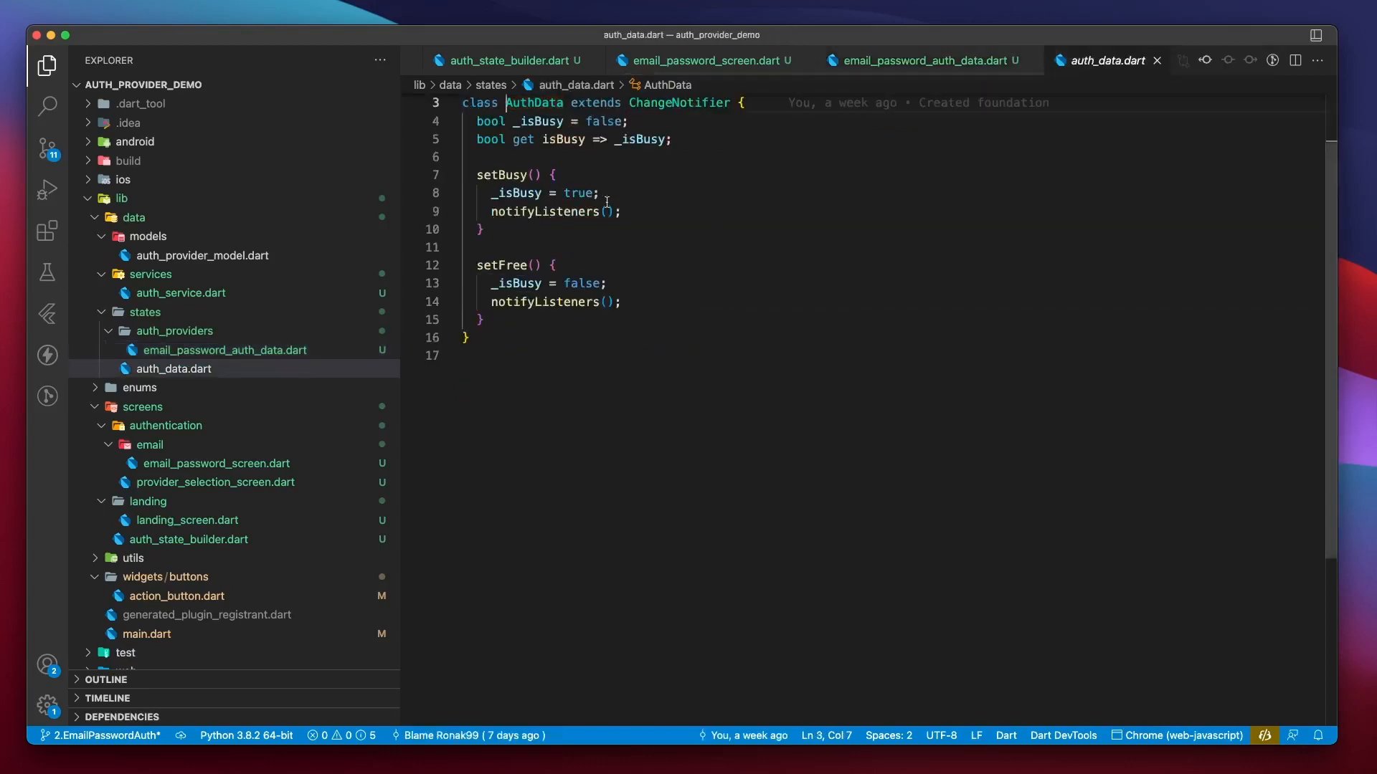
left_click(918, 60)
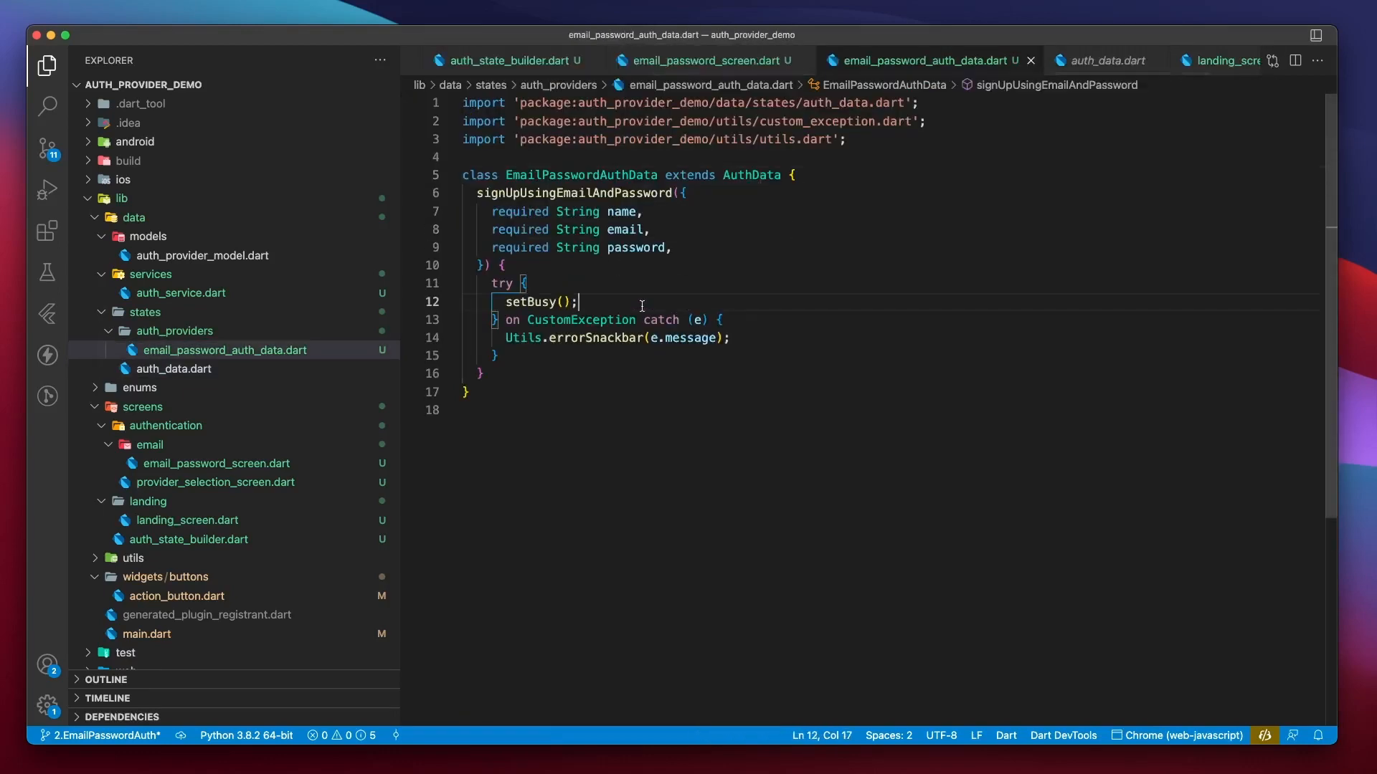
Call AuthService().signUp(email, password) and give AuthData an AuthService authService field.
type("AuthService().signUp(email: email, password: password);")
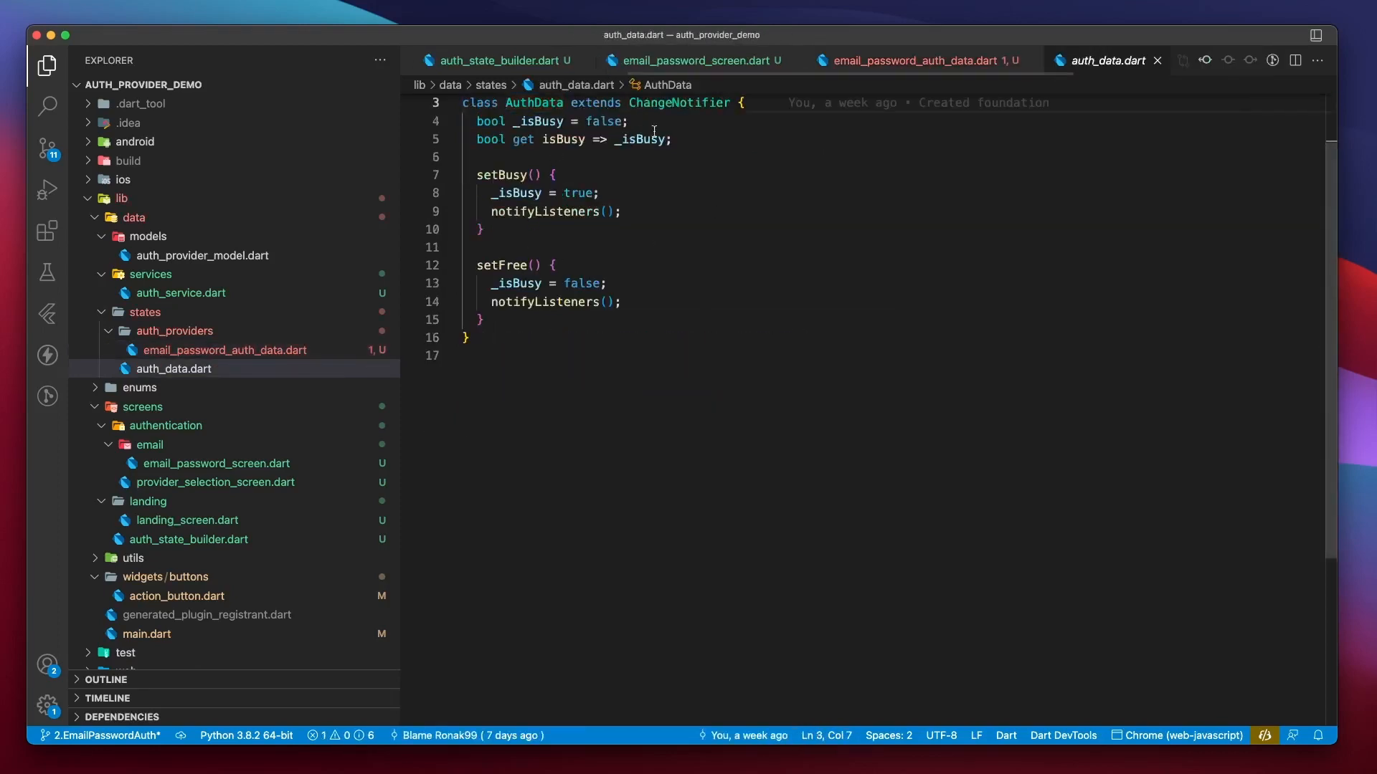
type("AuthService authService = AuthService();")
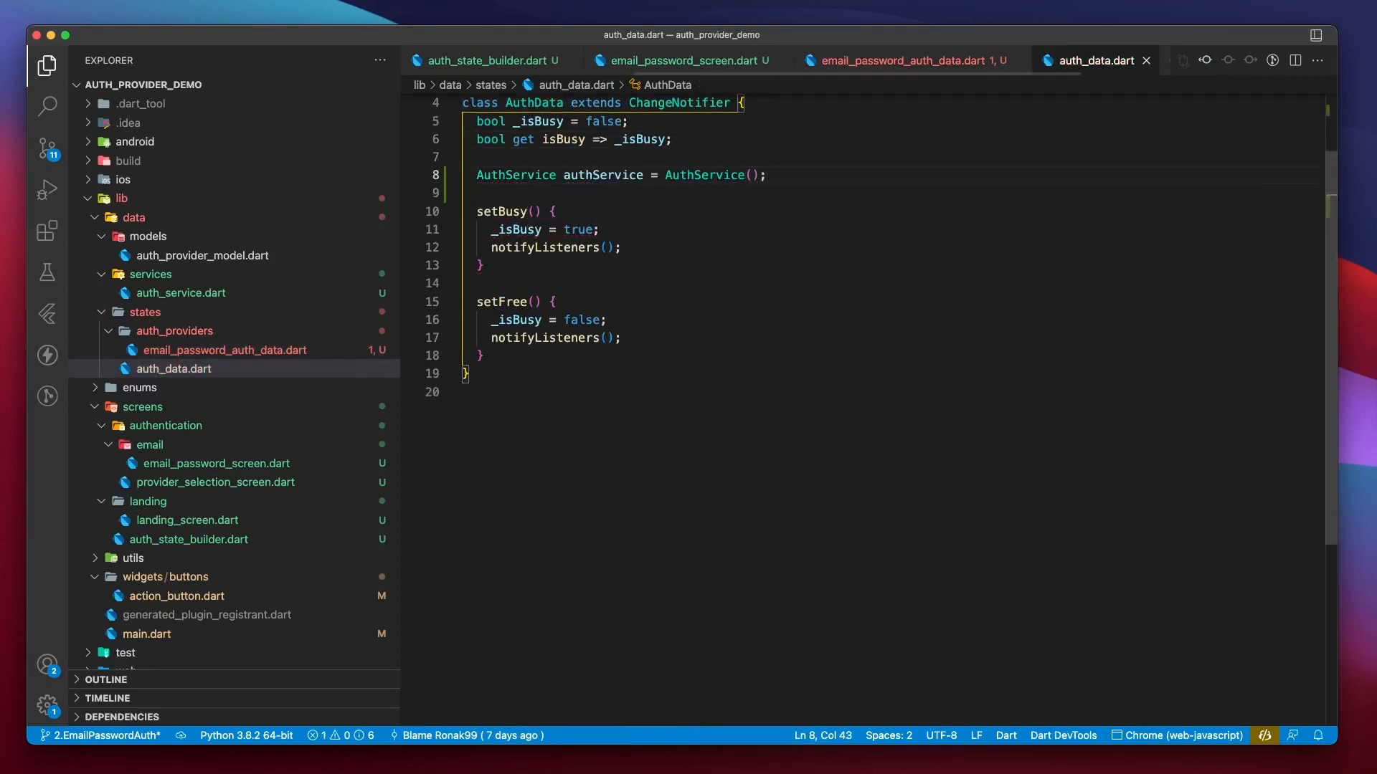
Make sign-up await authService.signUp into User user and print user.uid.
left_click(903, 60)
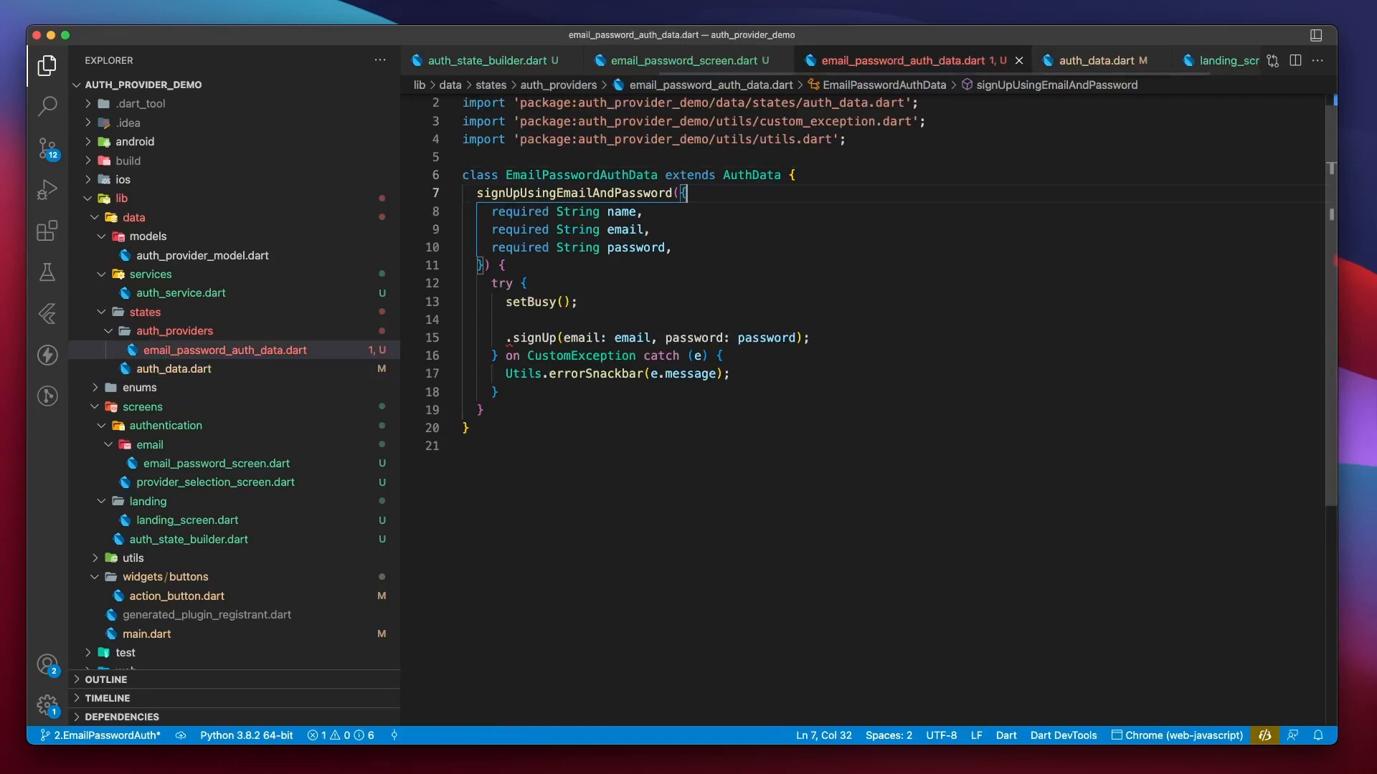
type("authService")
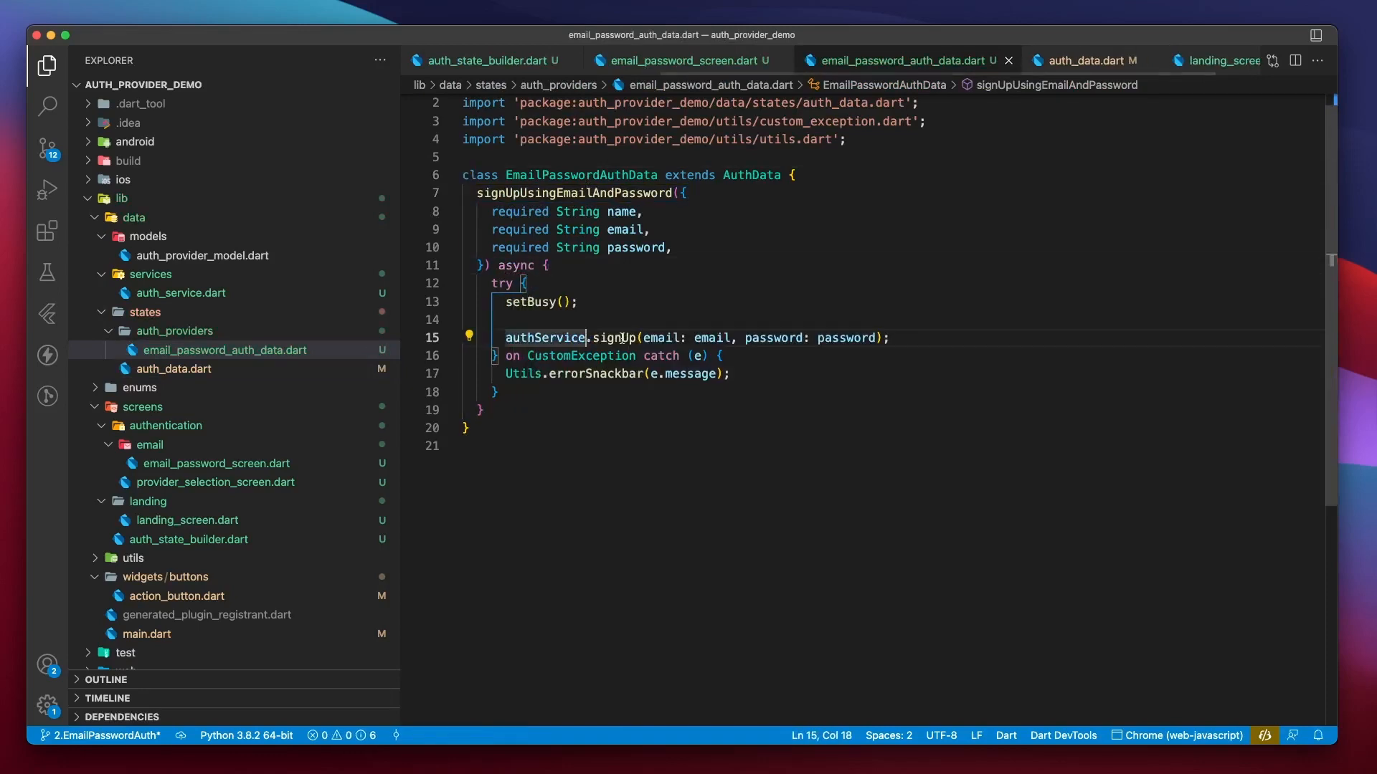
type("await")
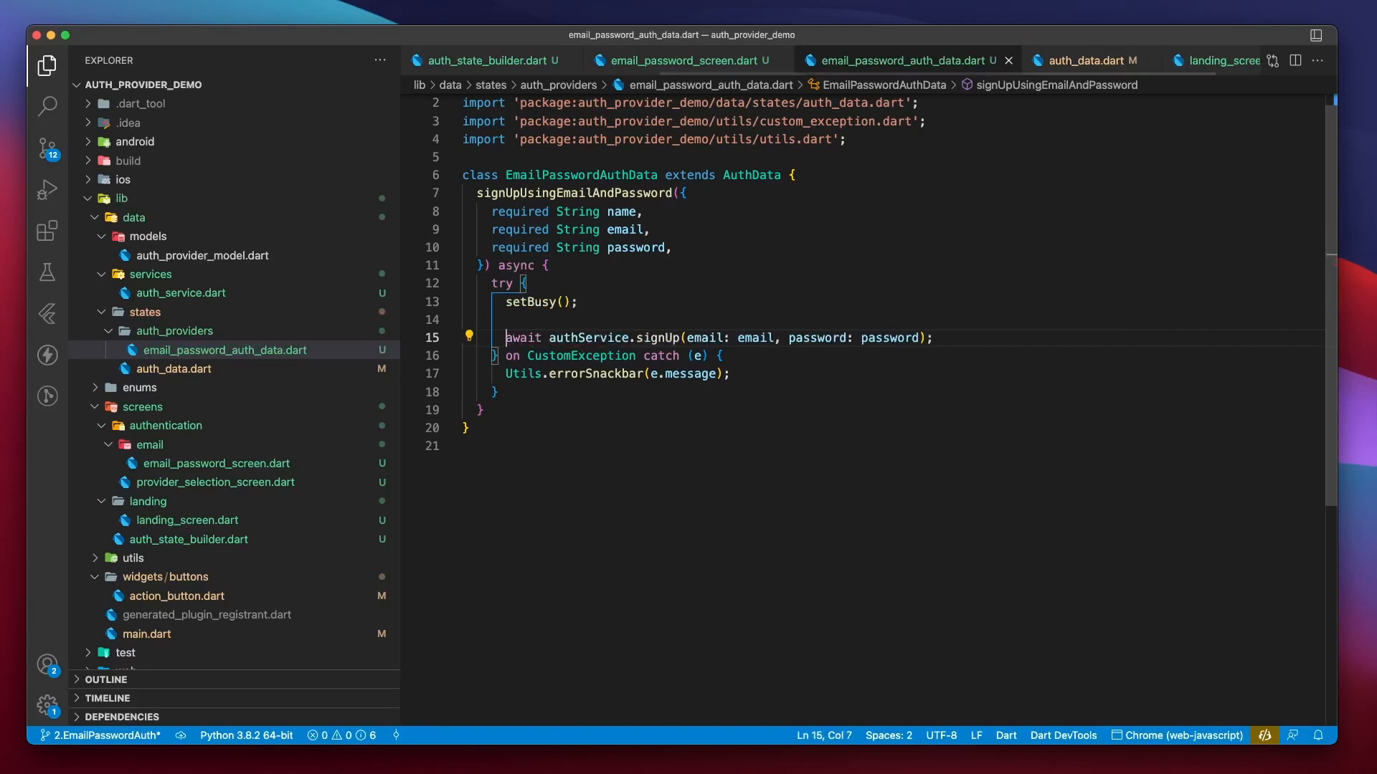
type("User user =")
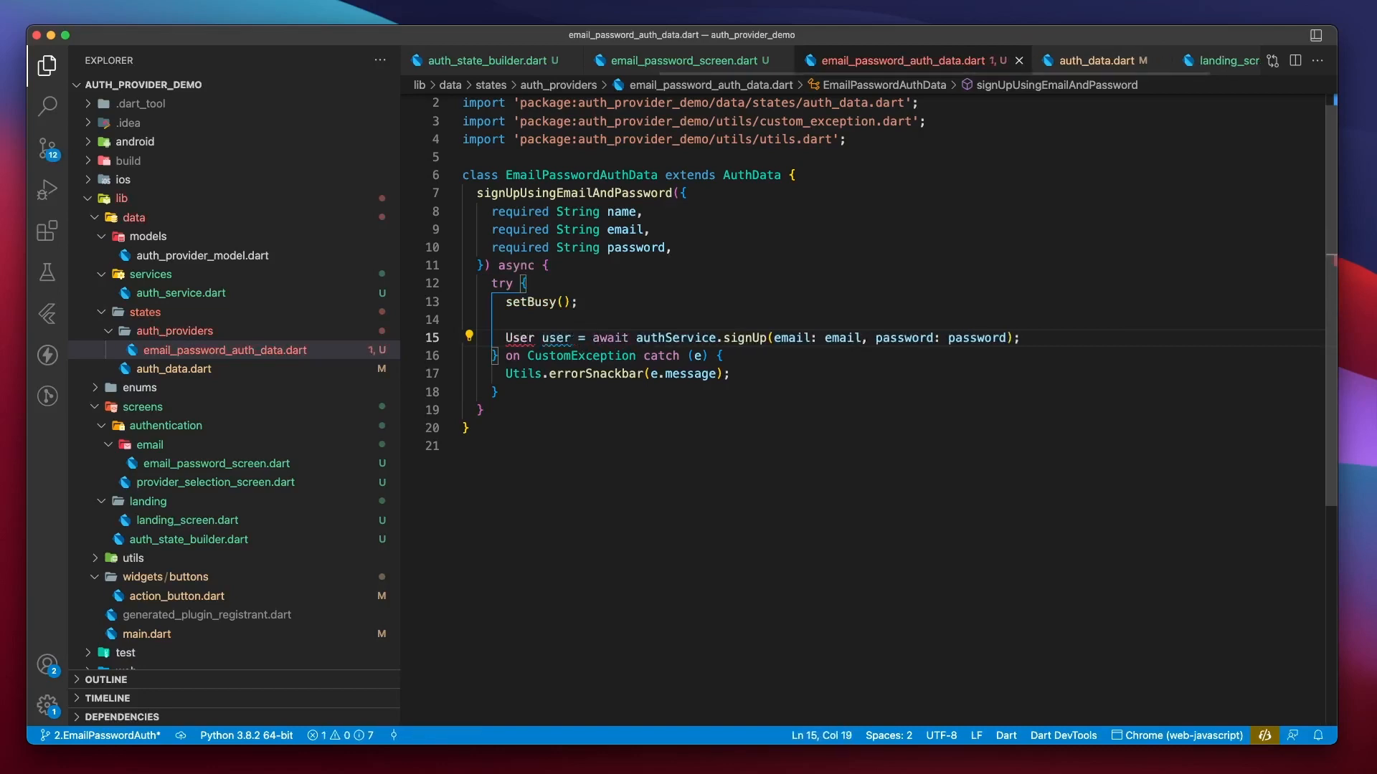
type("print(\"Signed up user\\'s uid : ${user.uid}\");")
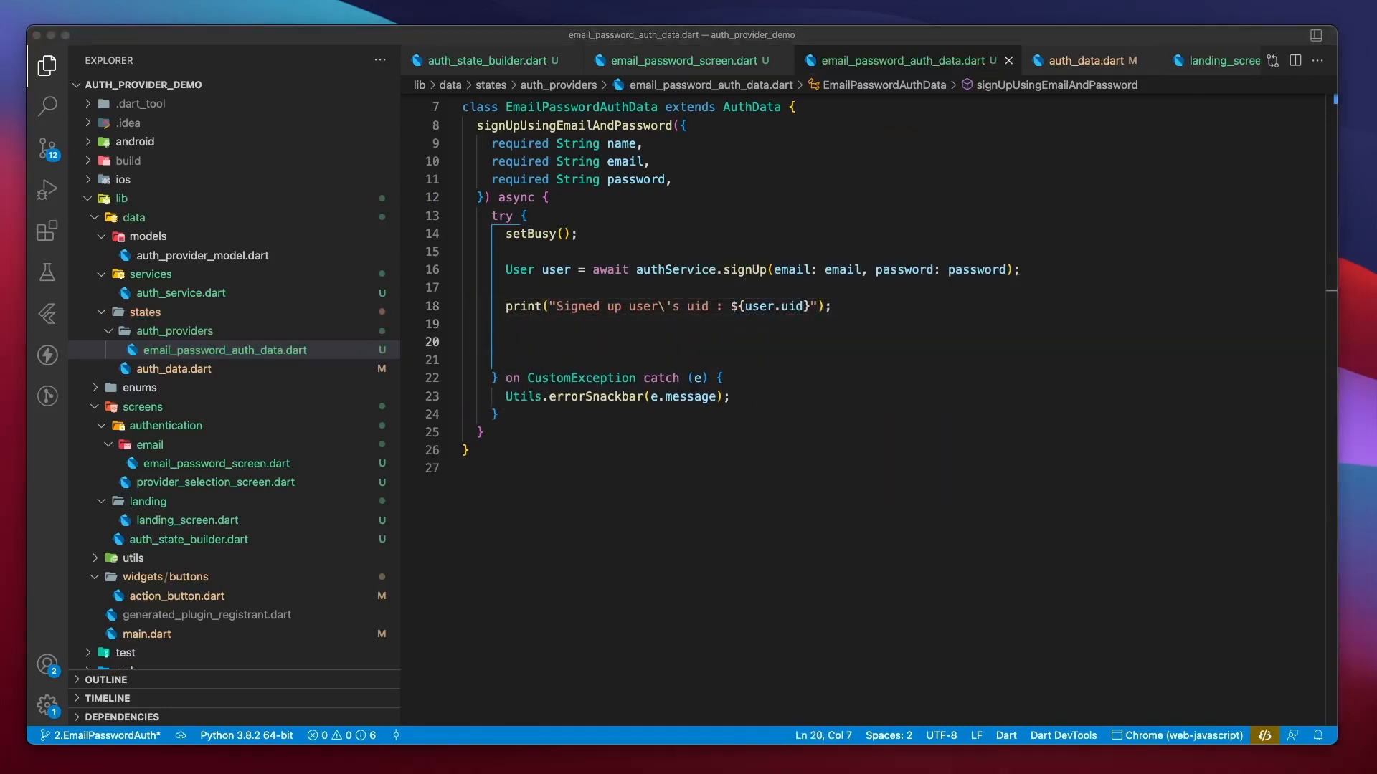
Call setFree() after success and failure, and add an EmailPasswordAuthData ChangeNotifierProvider in main.dart.
type("setFree();")
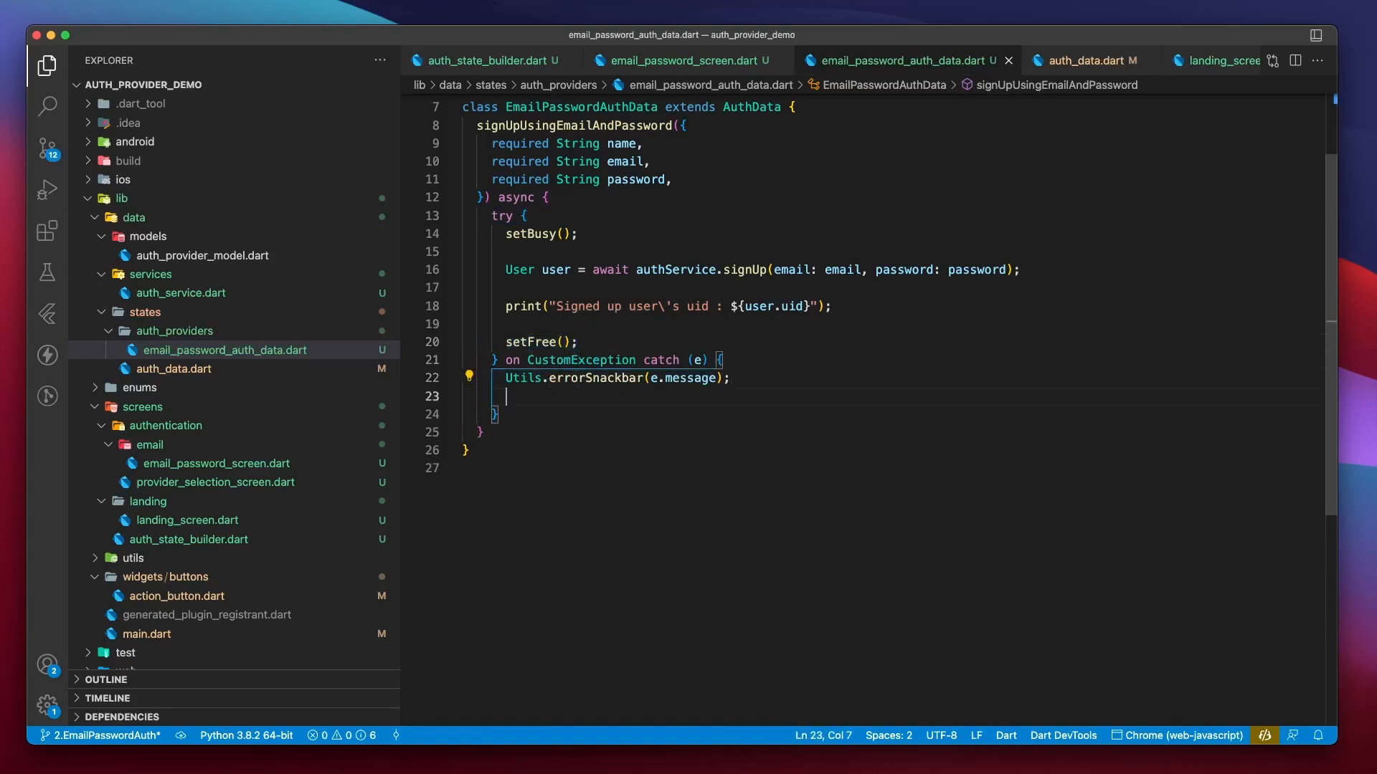
type("setFree();")
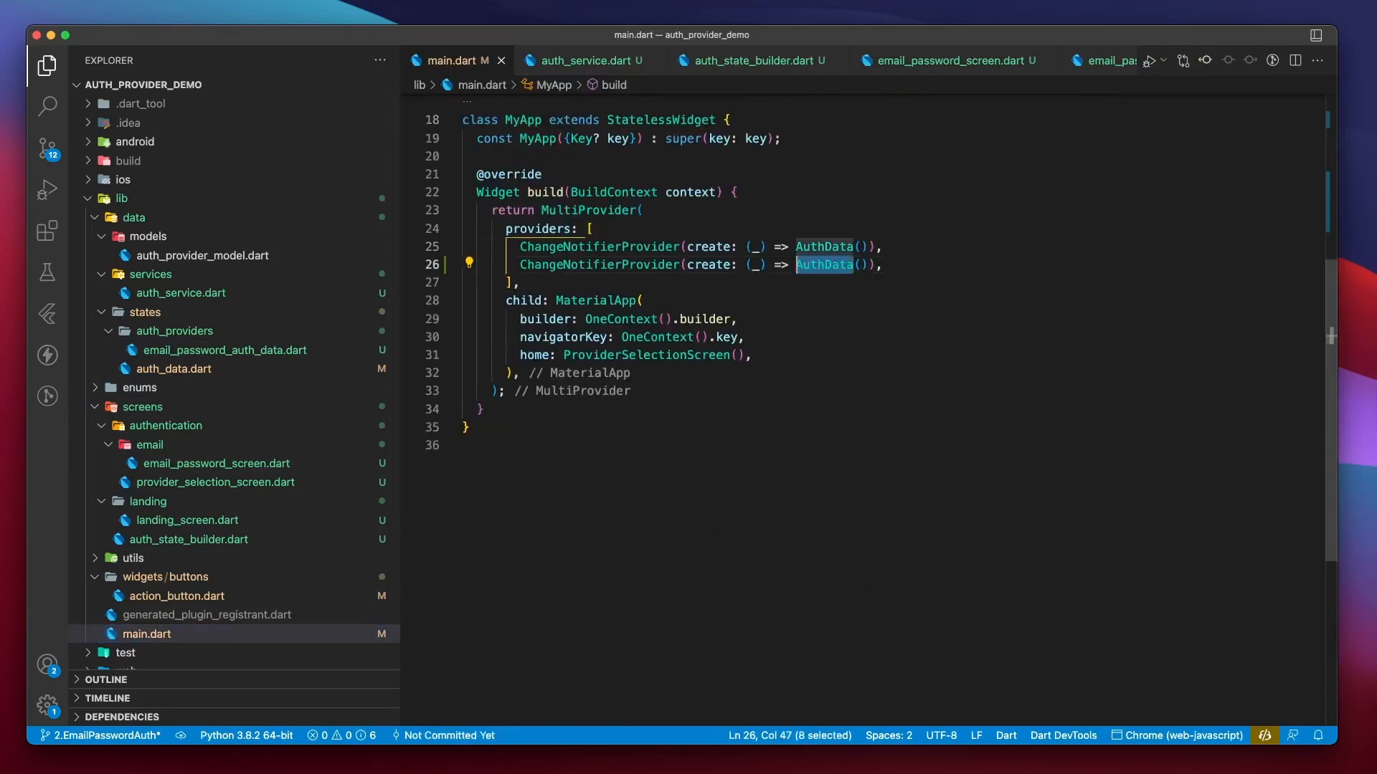
type("EmailPasswordAuthData")
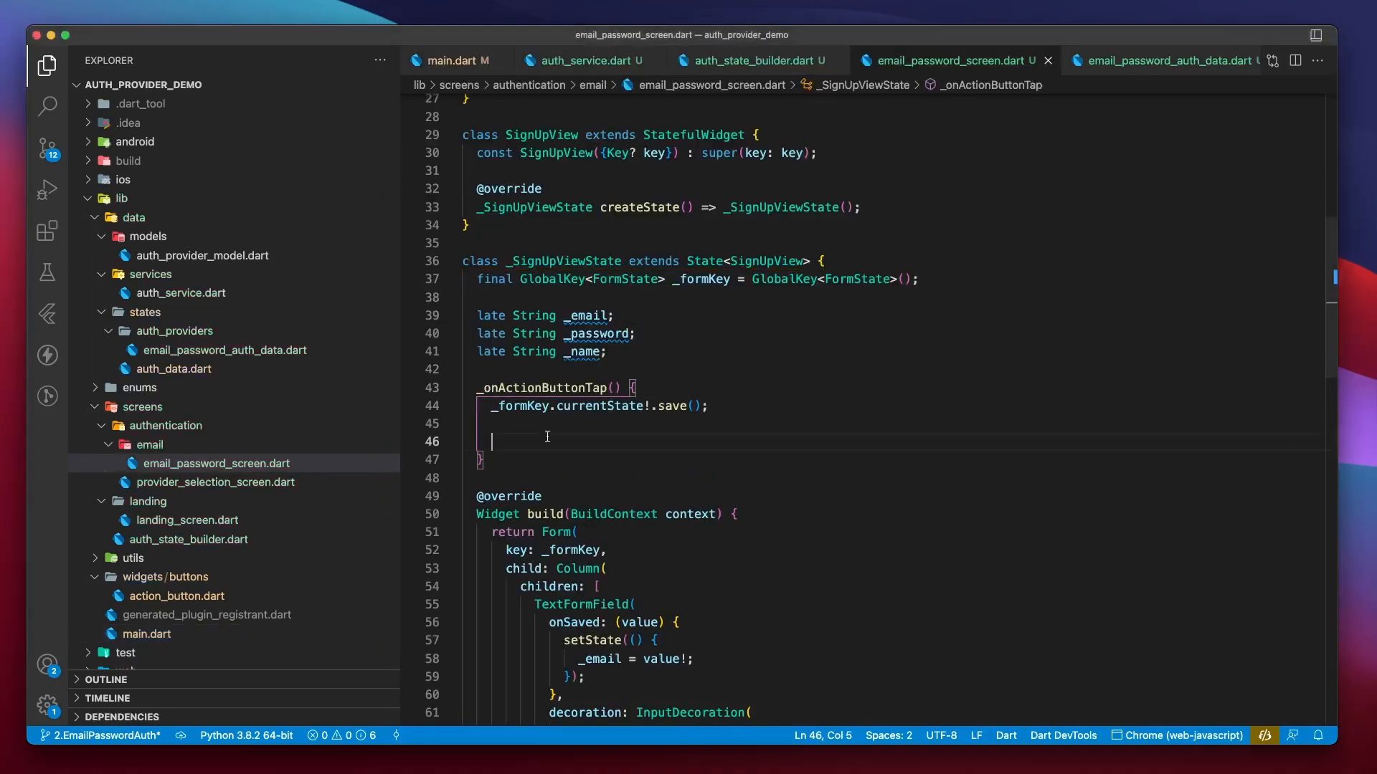
Declare _emailPasswordAuthData via Provider.of<EmailPasswordAuthData>(context, listen: false) in the button handler.
type("EmailPasswordAuthData _emailPasswordAuthData")
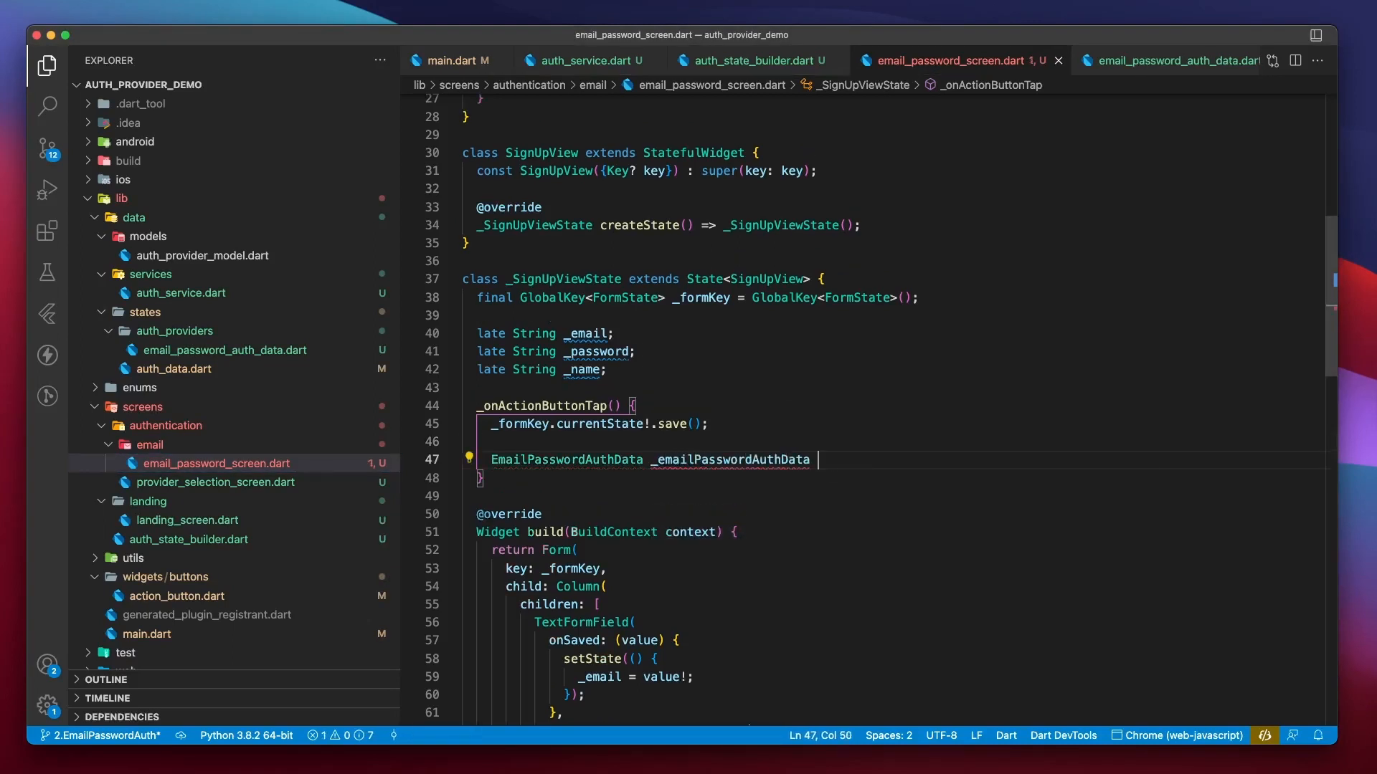
type("= Provider.of<")
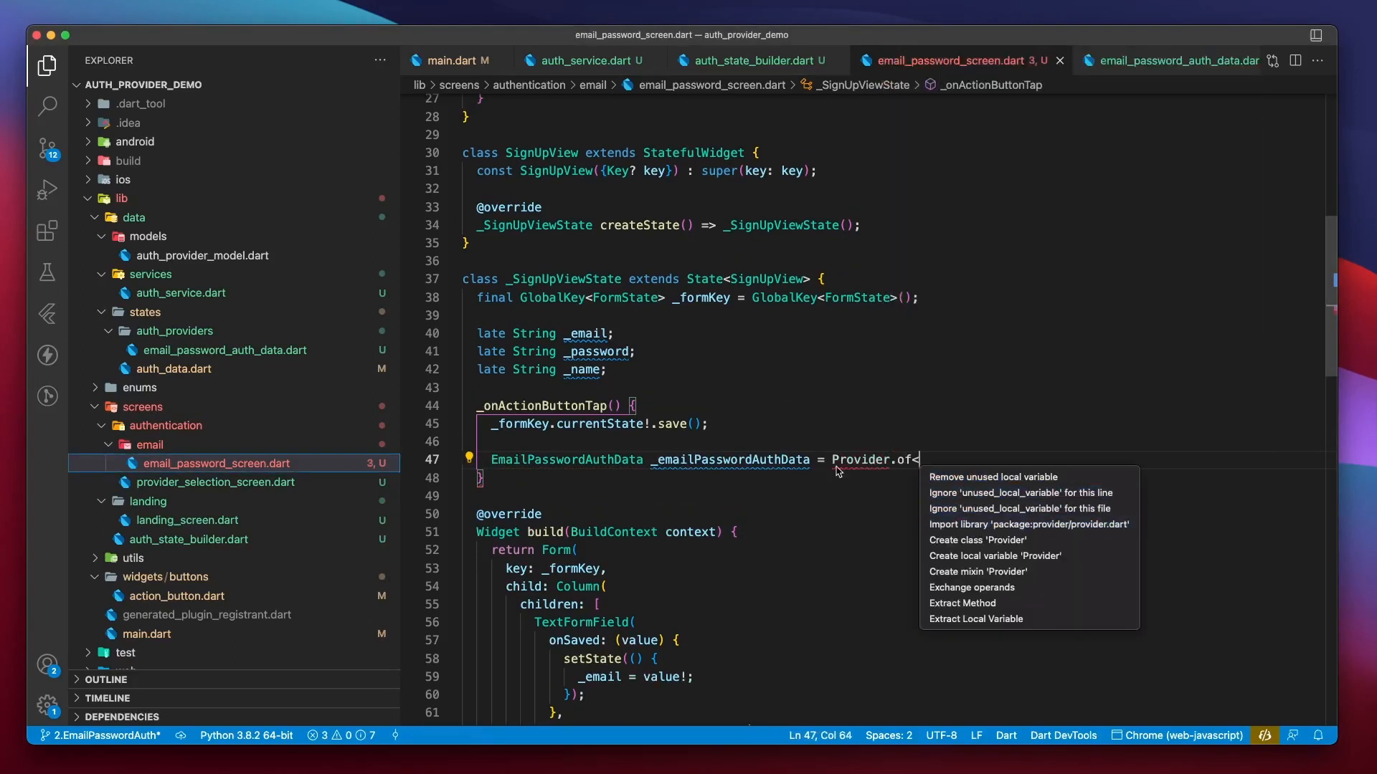
type("EmailPasswordAuthData>(con")
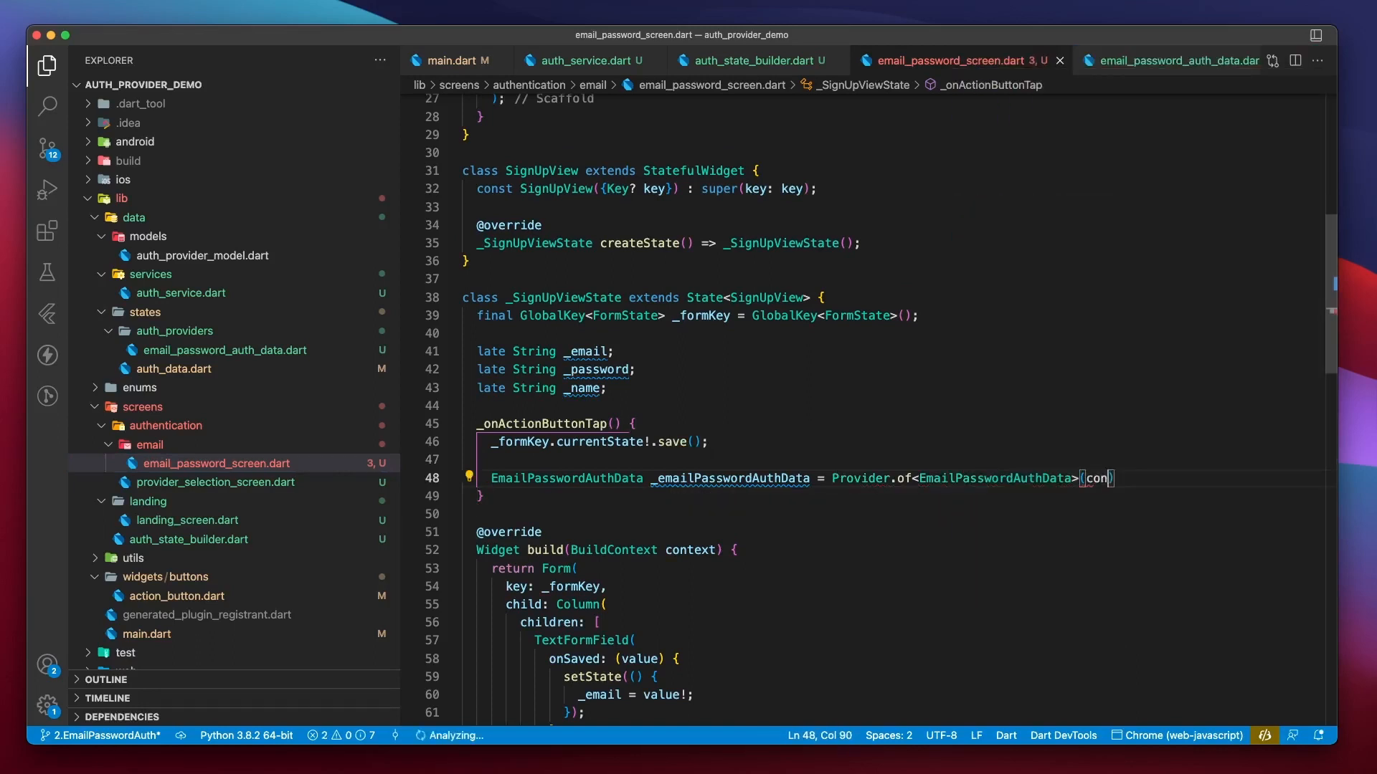
type("context, listen: false")
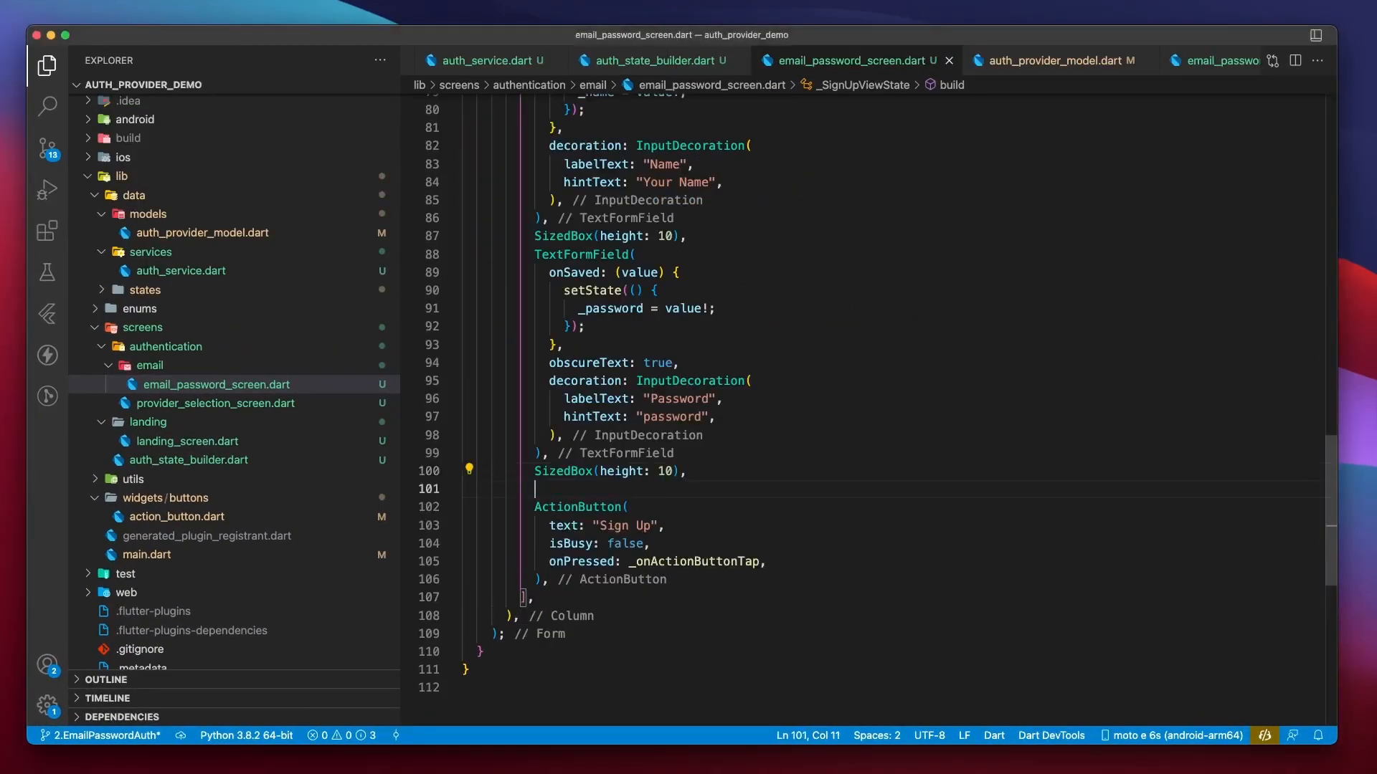
Wrap the ActionButton in Consumer<EmailPasswordAuthData> with a builder (context, emailPasswordAuthData, _).
type("Consume")
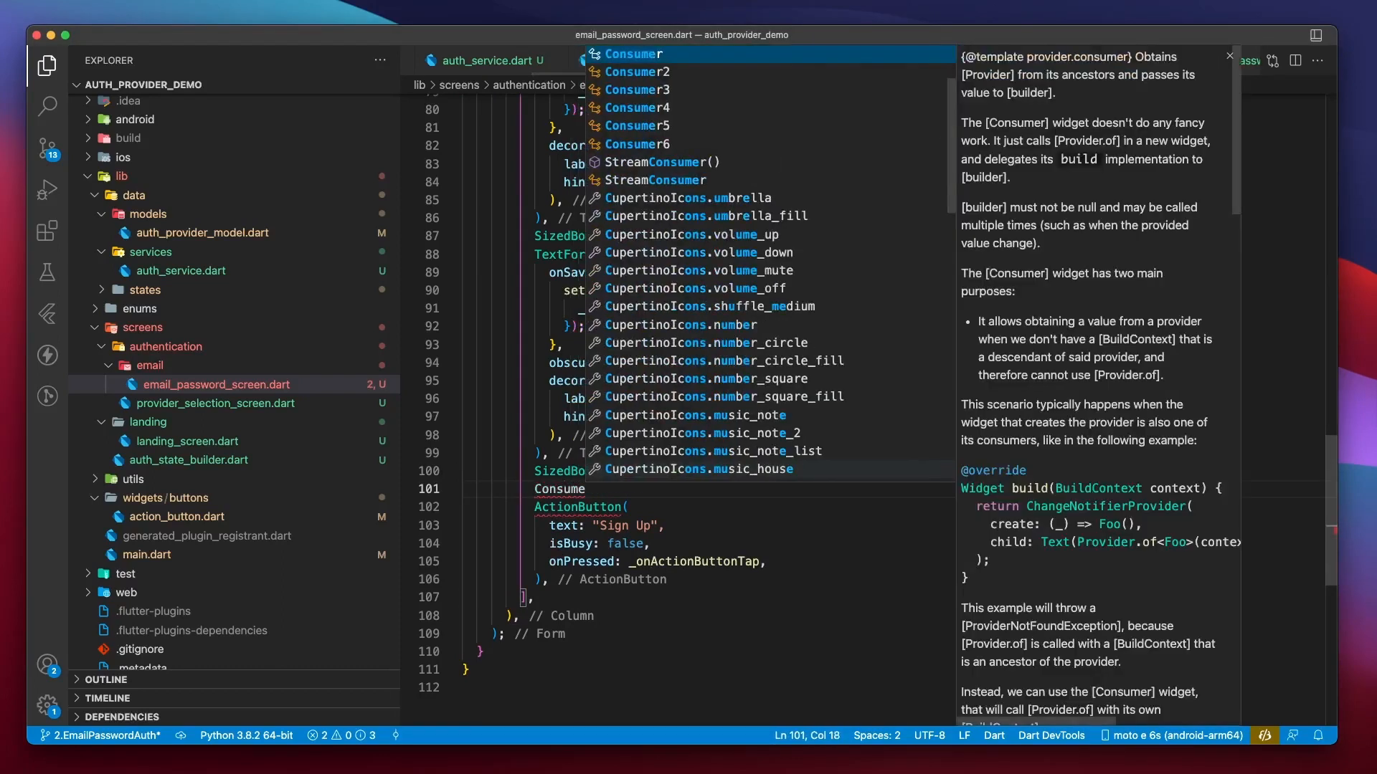
type("r<EmailPasswordAuthData")
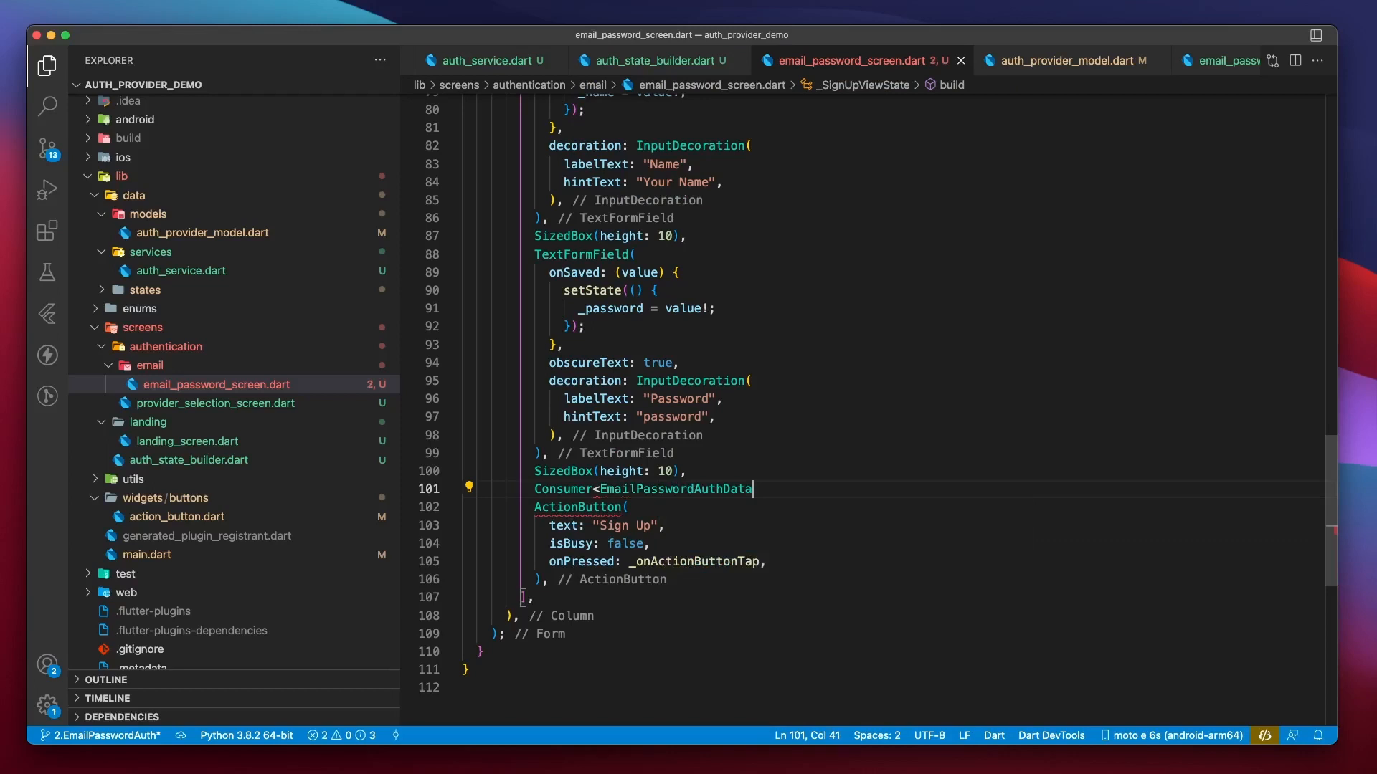
type("()")
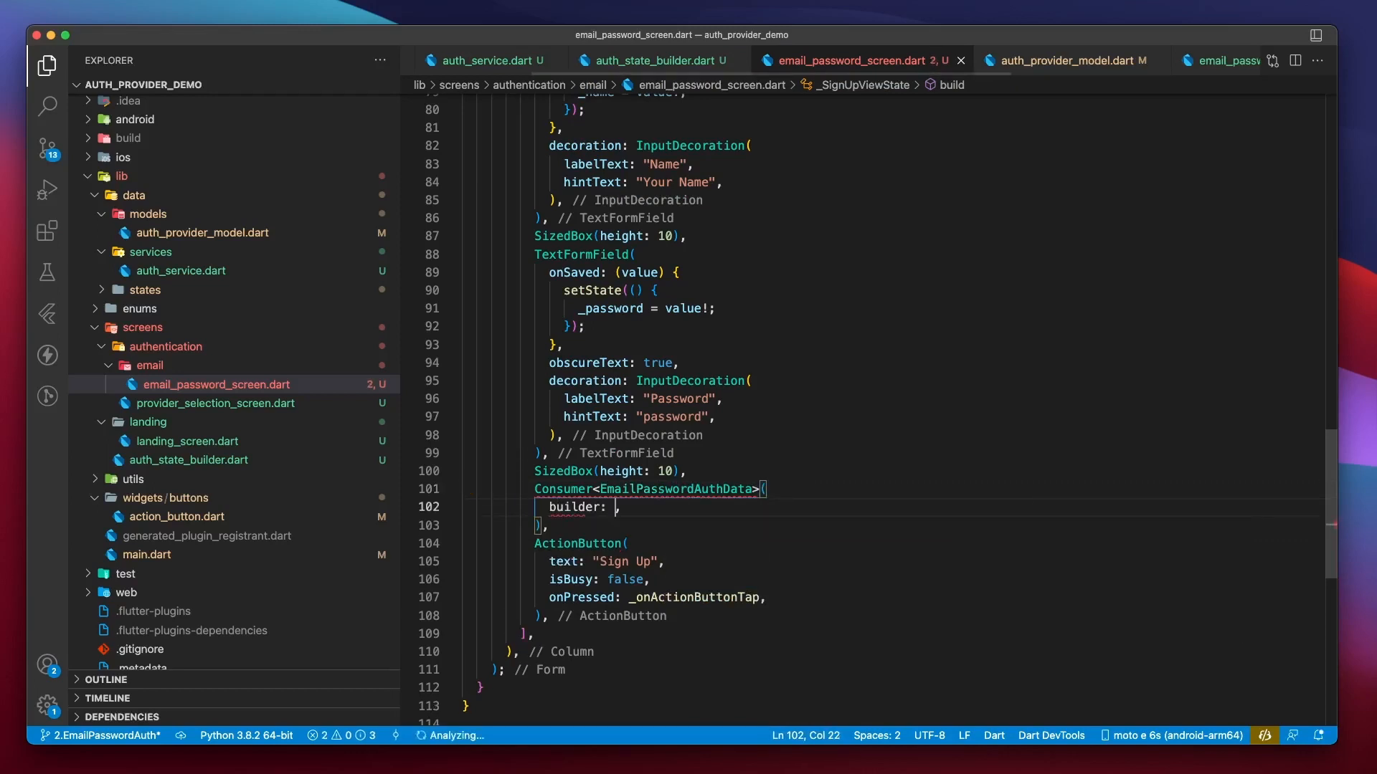
type("(context, emailPasswordAuthData, _){")
left_click(581, 544)
type("return ")
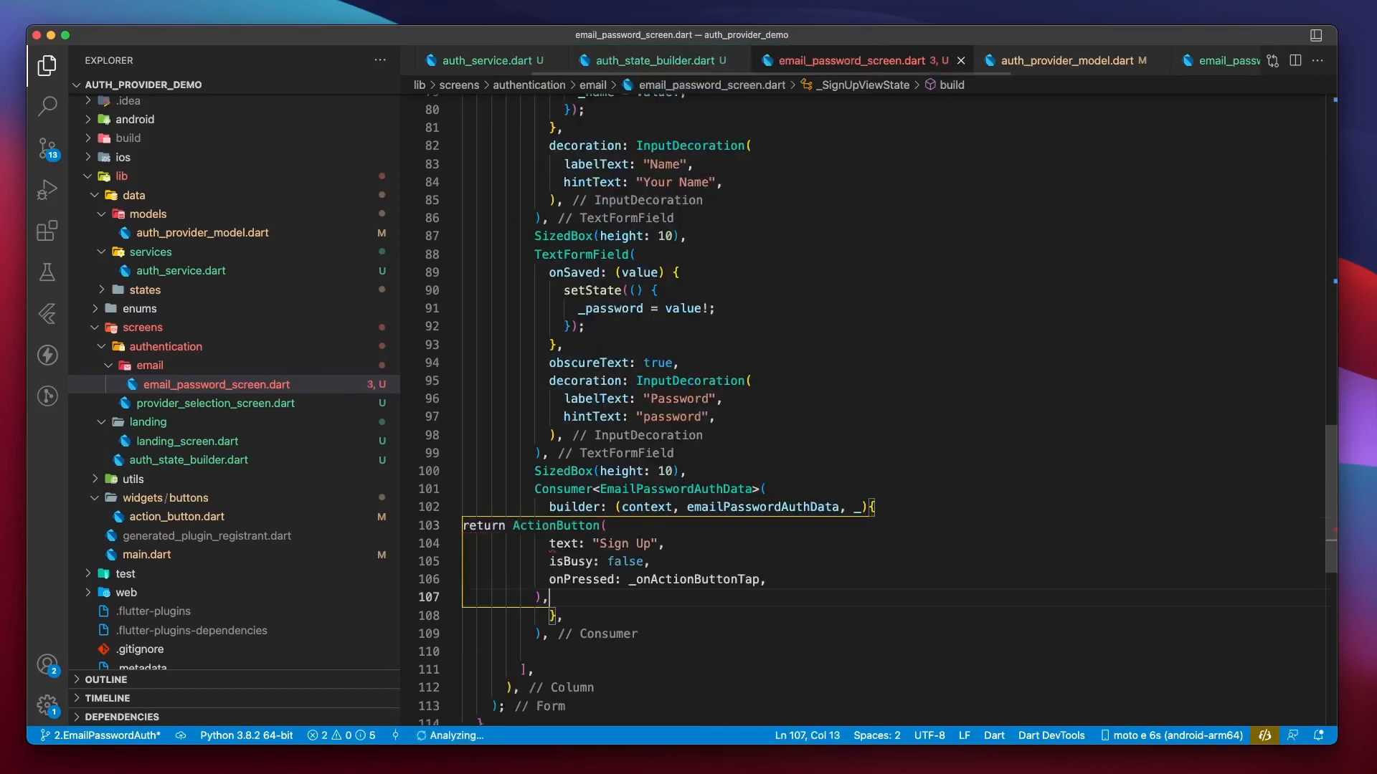
Replace the hardcoded false busy value with emailPasswordAuthData.isBusy.
double_click(624, 561)
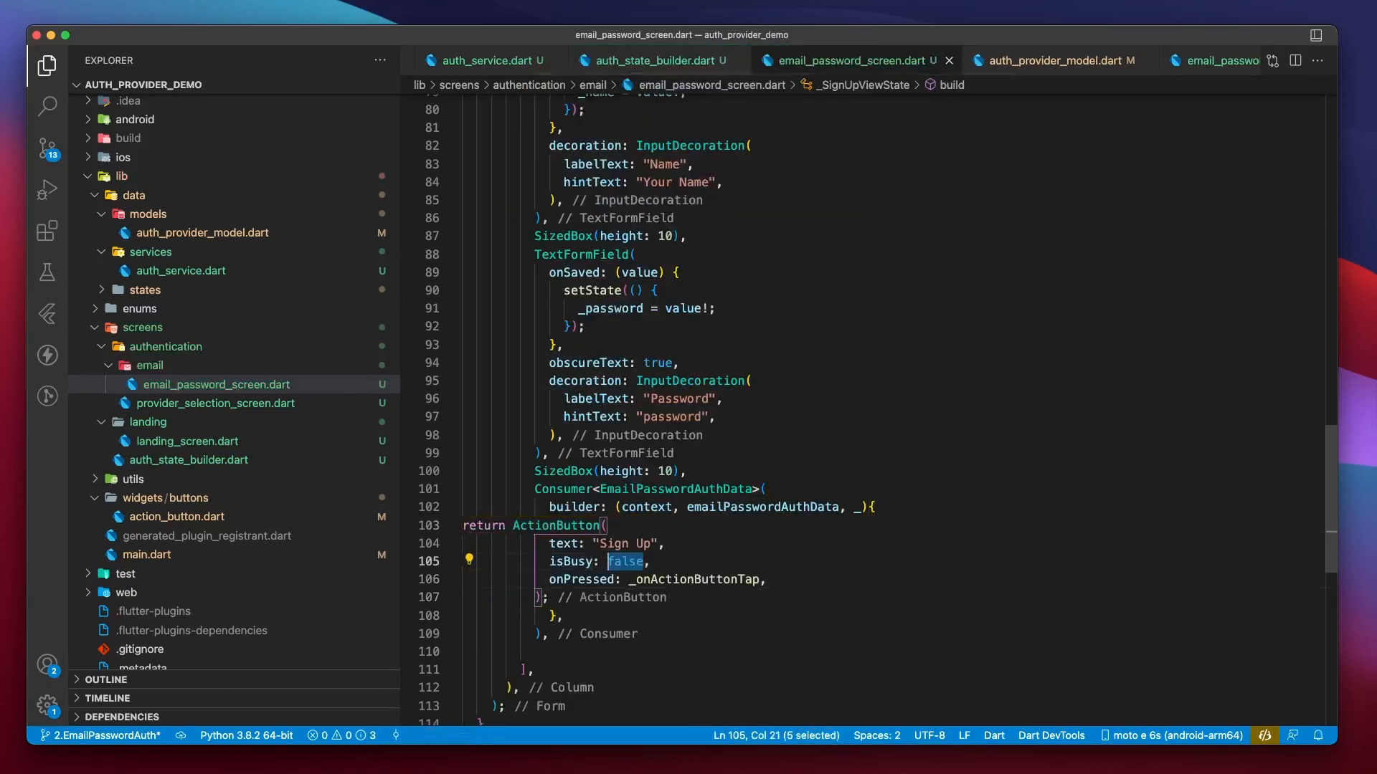
type("emailPasswordAuthData.isBusy")
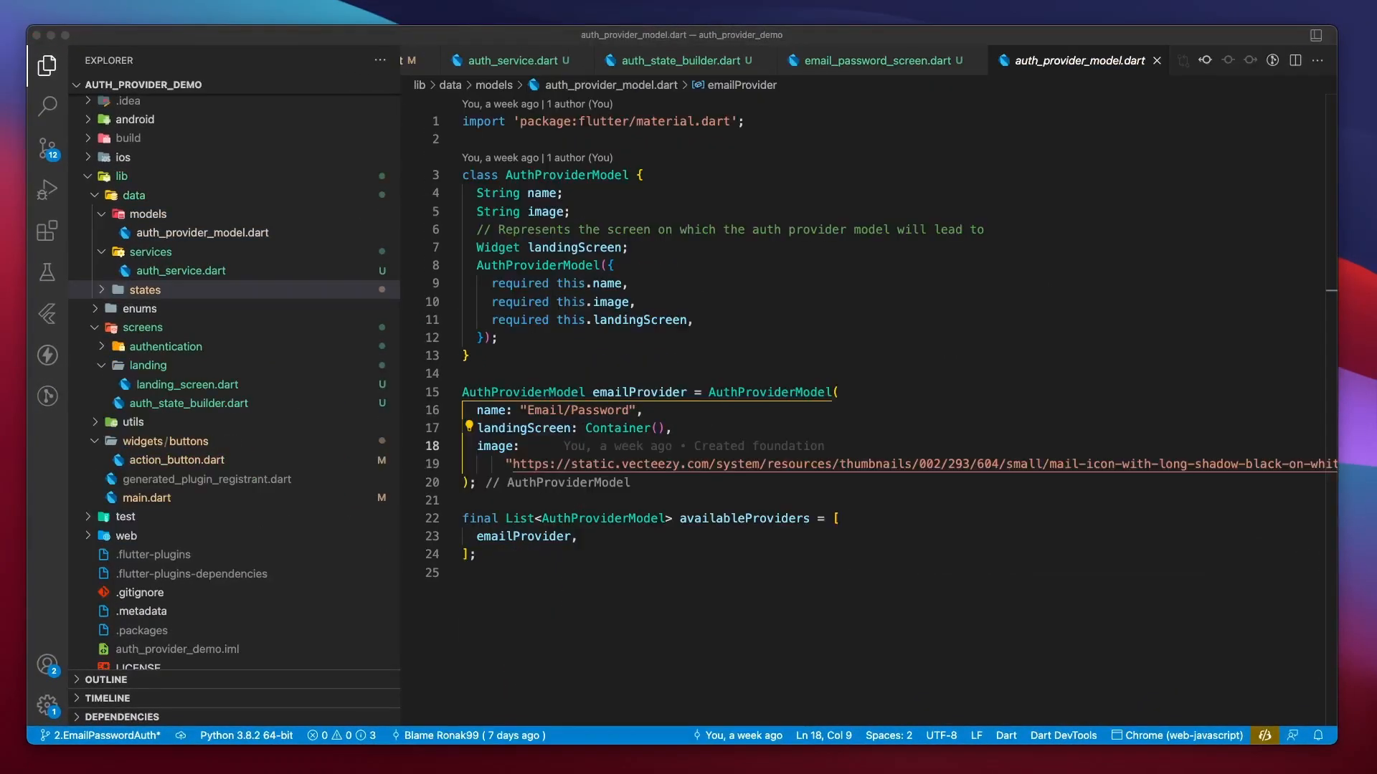
Replace the Container landing screen with EmailPasswordScreen and enter test details on the device.
double_click(617, 429)
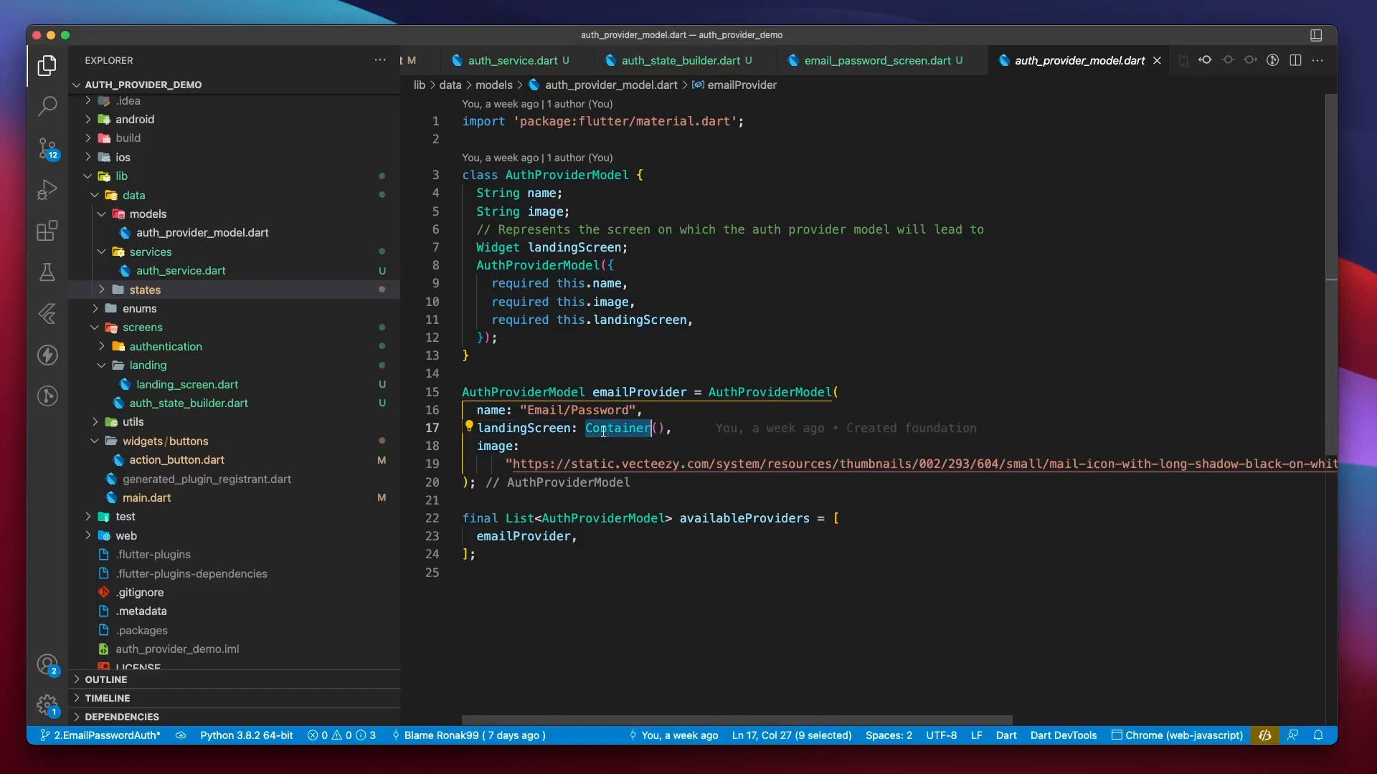
type("EmailPasswordScree")
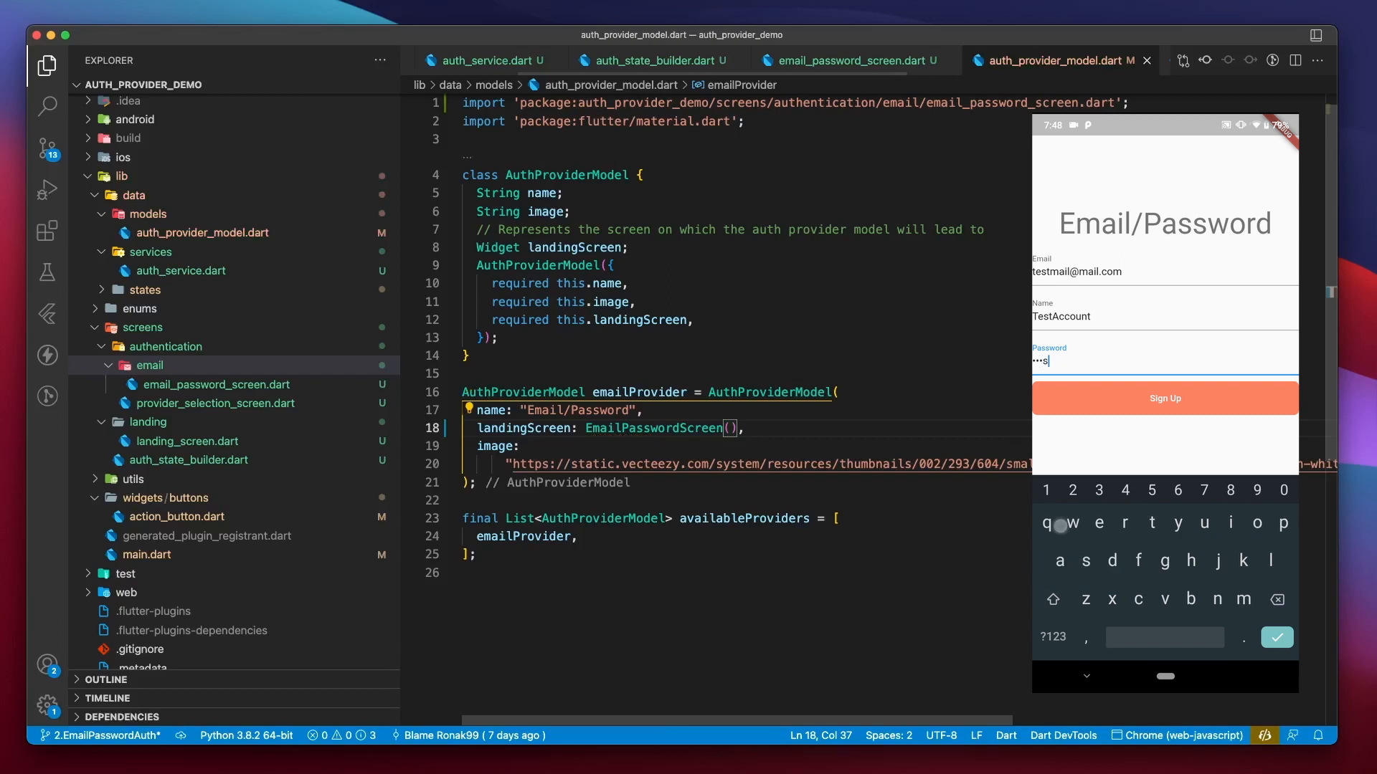
type("3")
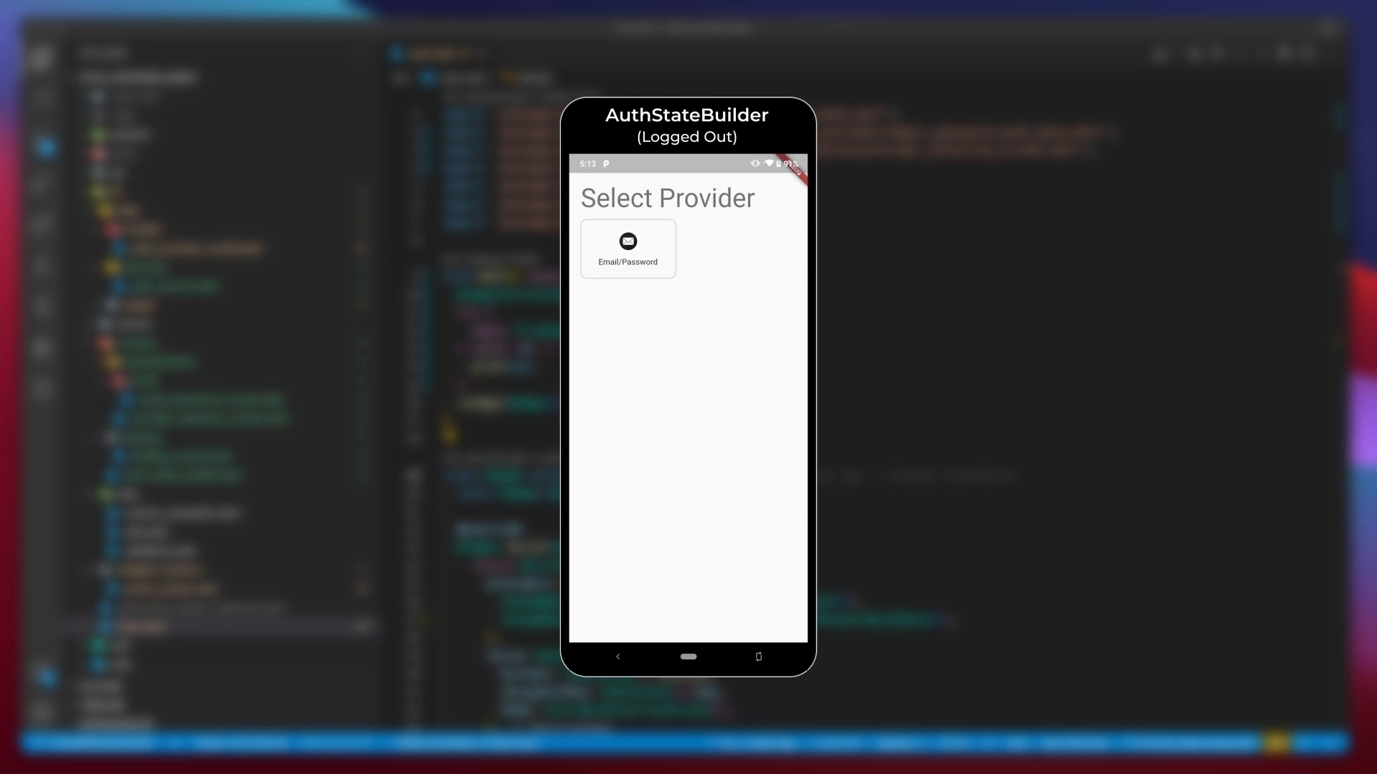
left_click(627, 248)
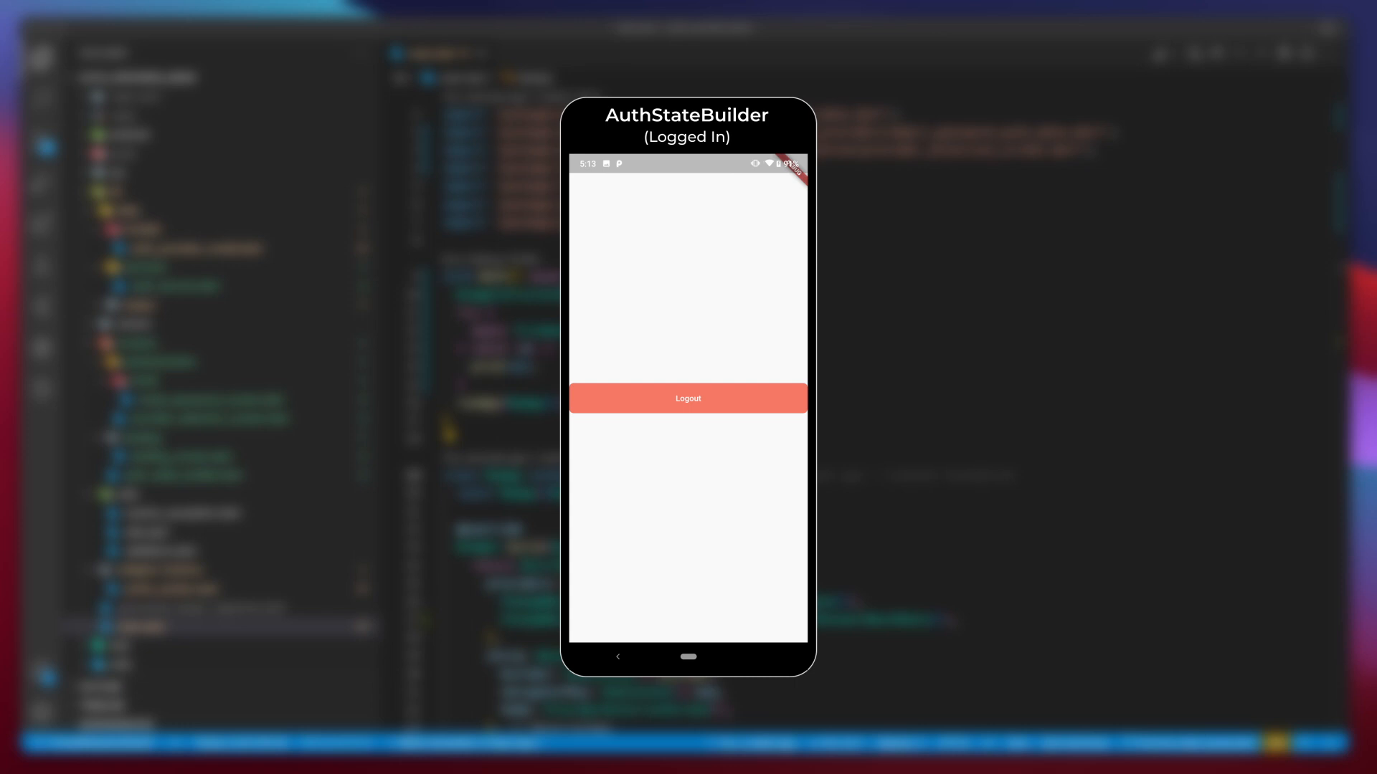
left_click(687, 398)
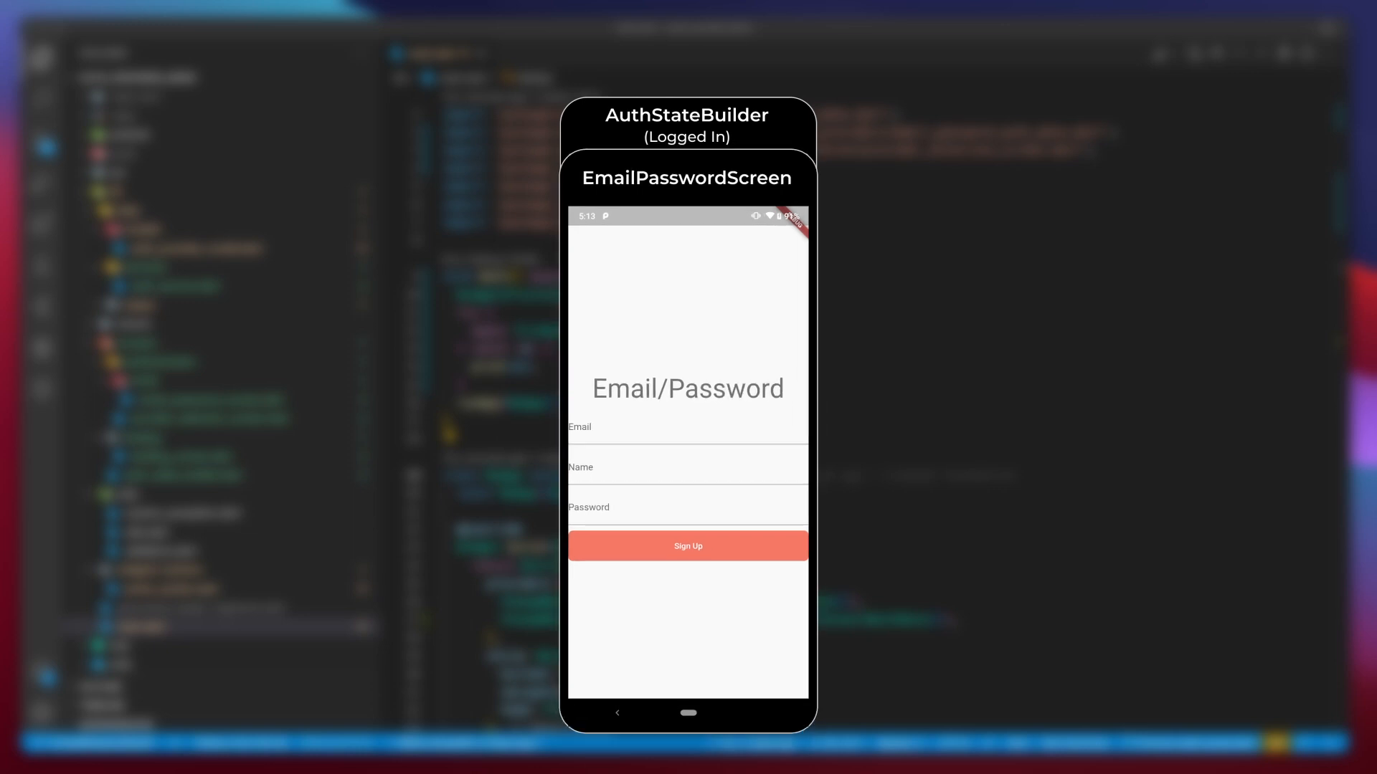
left_click(687, 545)
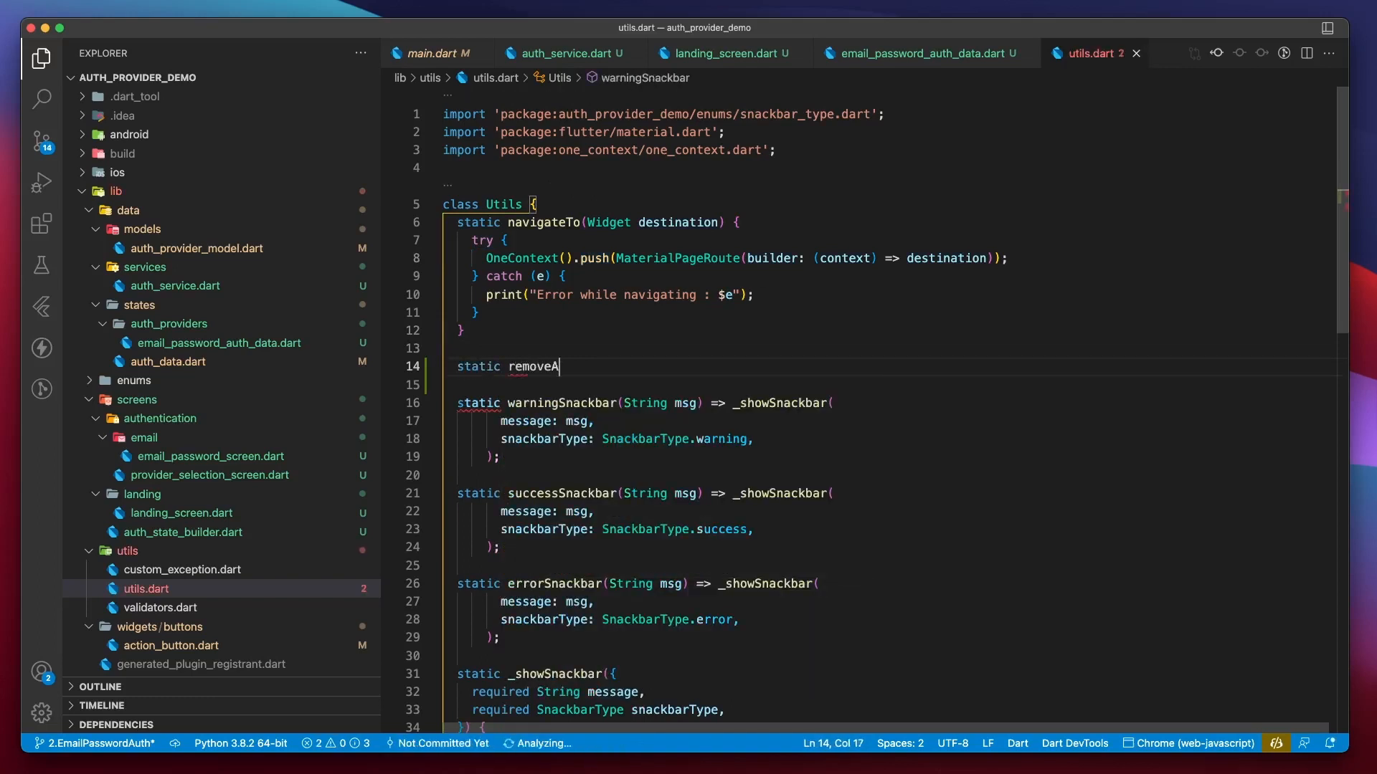
Write removeAllAndPush(Widget destination) using OneContext().pushAndRemoveUntil with a MaterialPageRoute to destination.
type("llAndPush(Widget destination){")
type("try{")
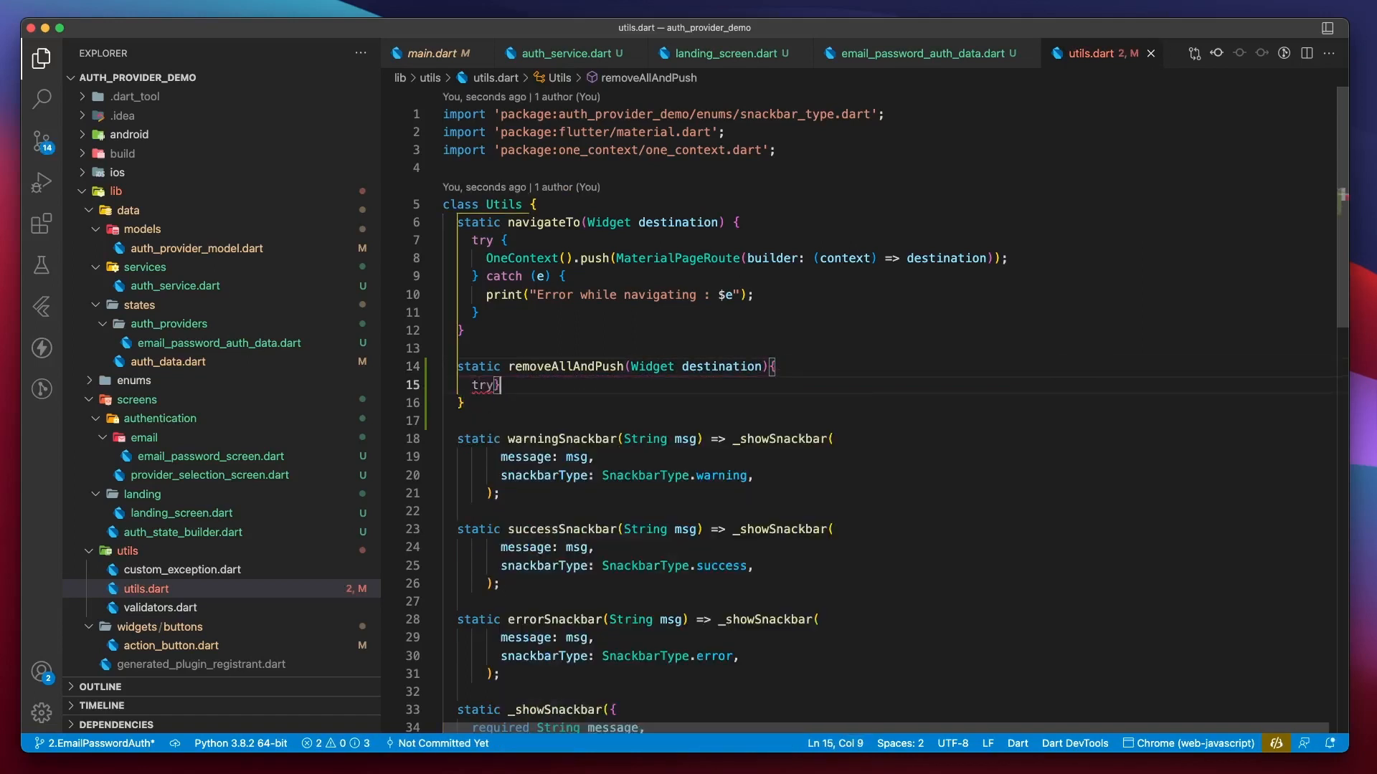
type("OneContext().pushAndRemoveUntil(newRoute, (route) => false")
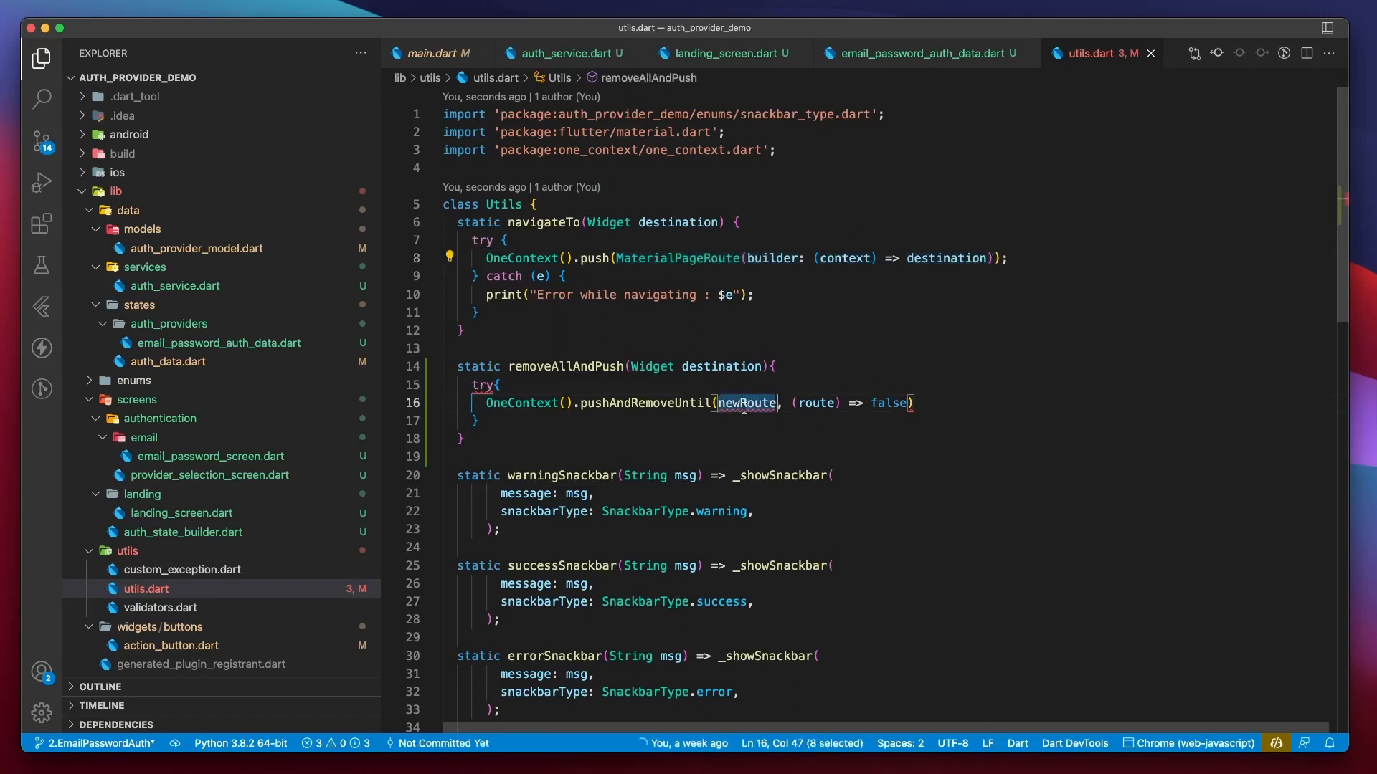
type("MaterialPageRoute(builder: (context) => destination)")
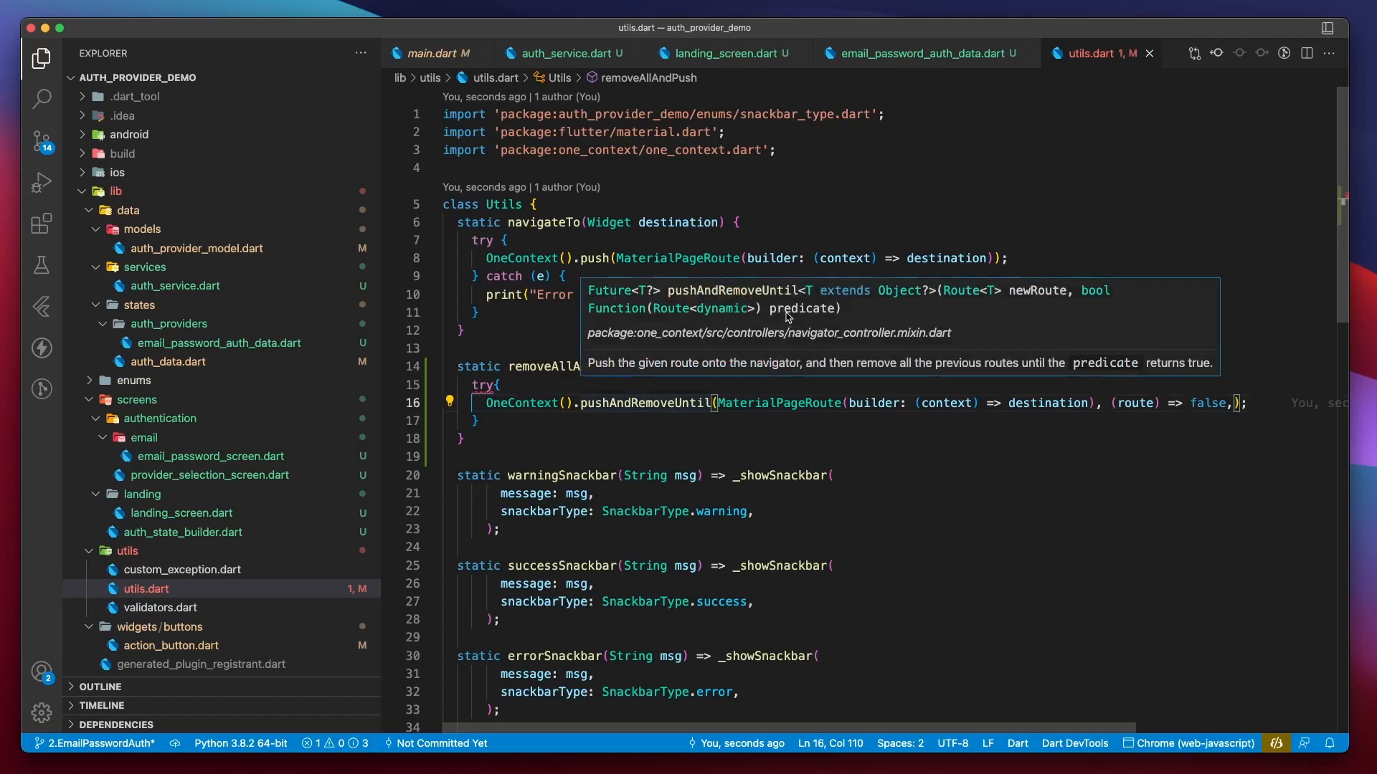
double_click(800, 308)
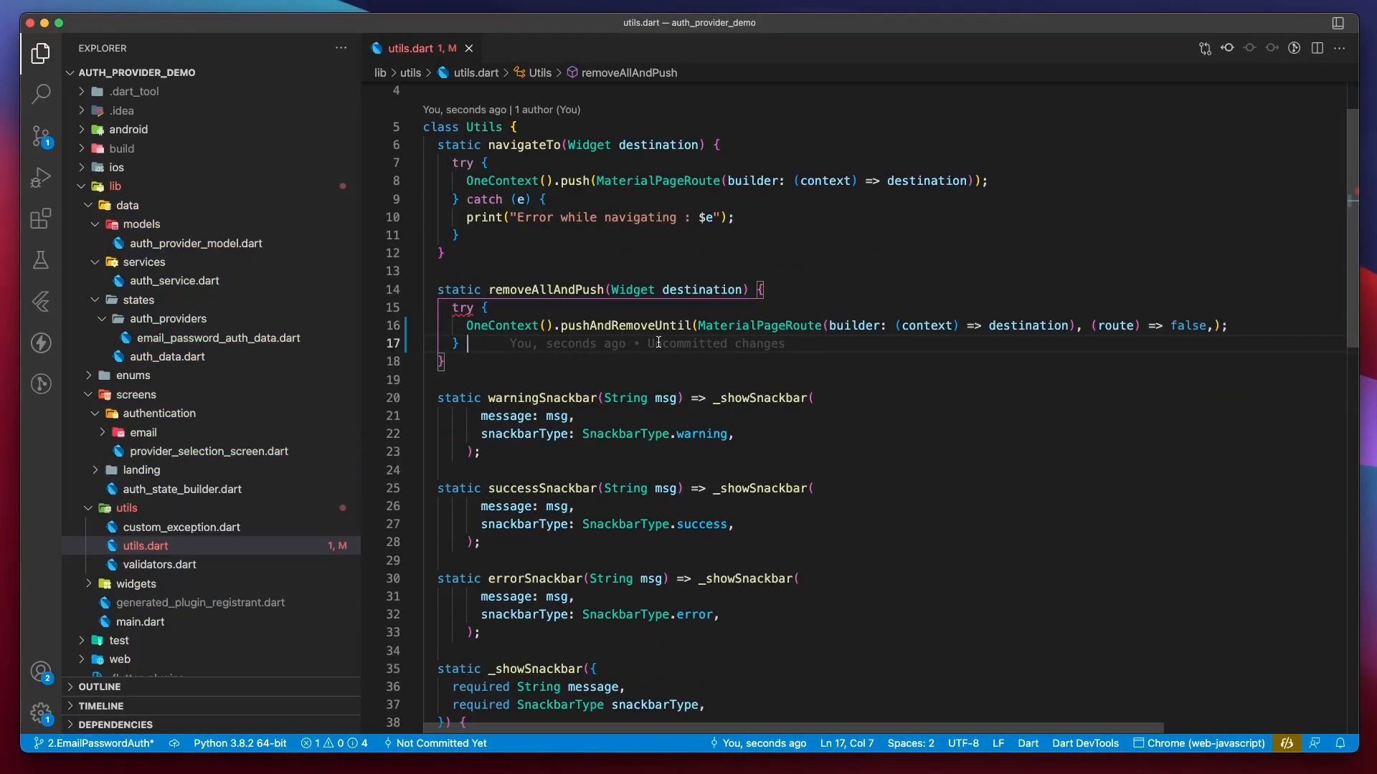
Add a catch(e) that prints "Error while navigating" and format the file.
type("catch(e){")
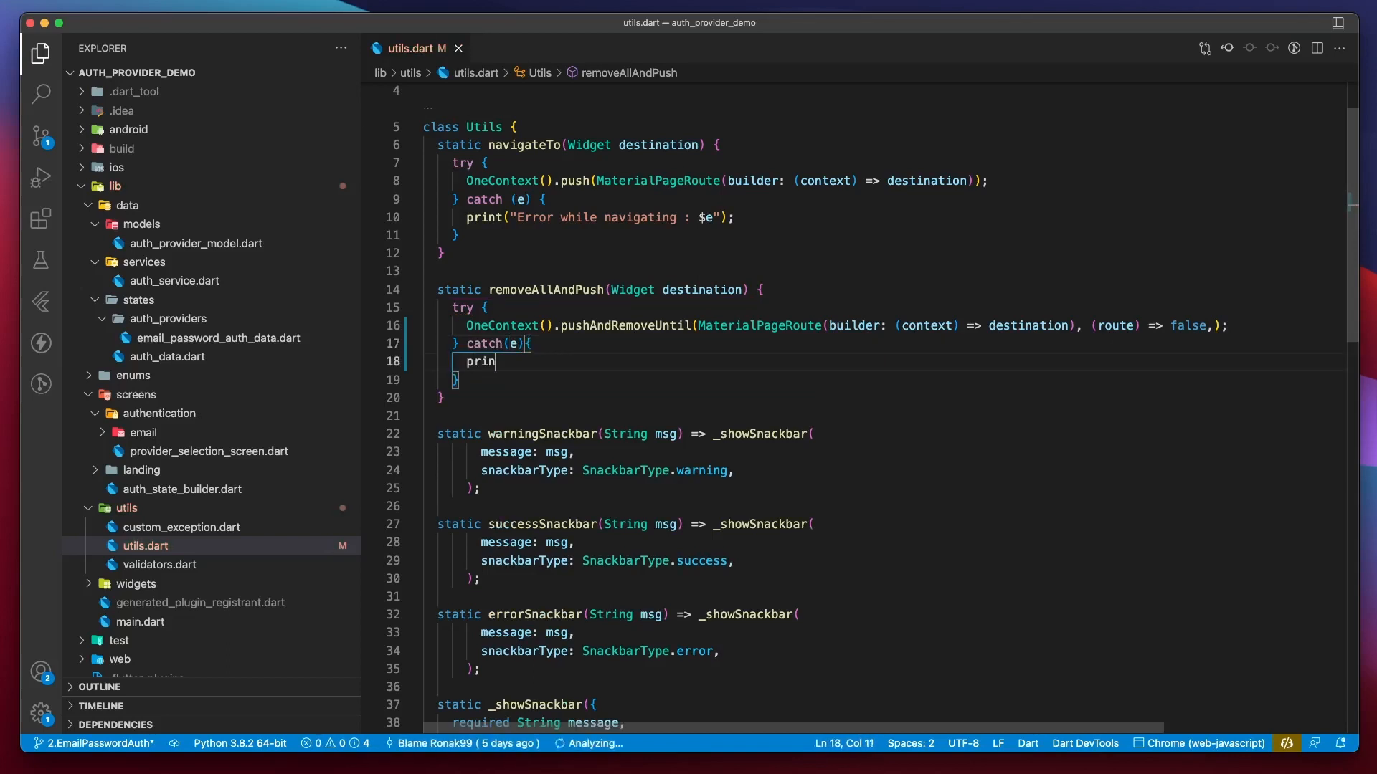
type("t(\"Error while navigating\")")
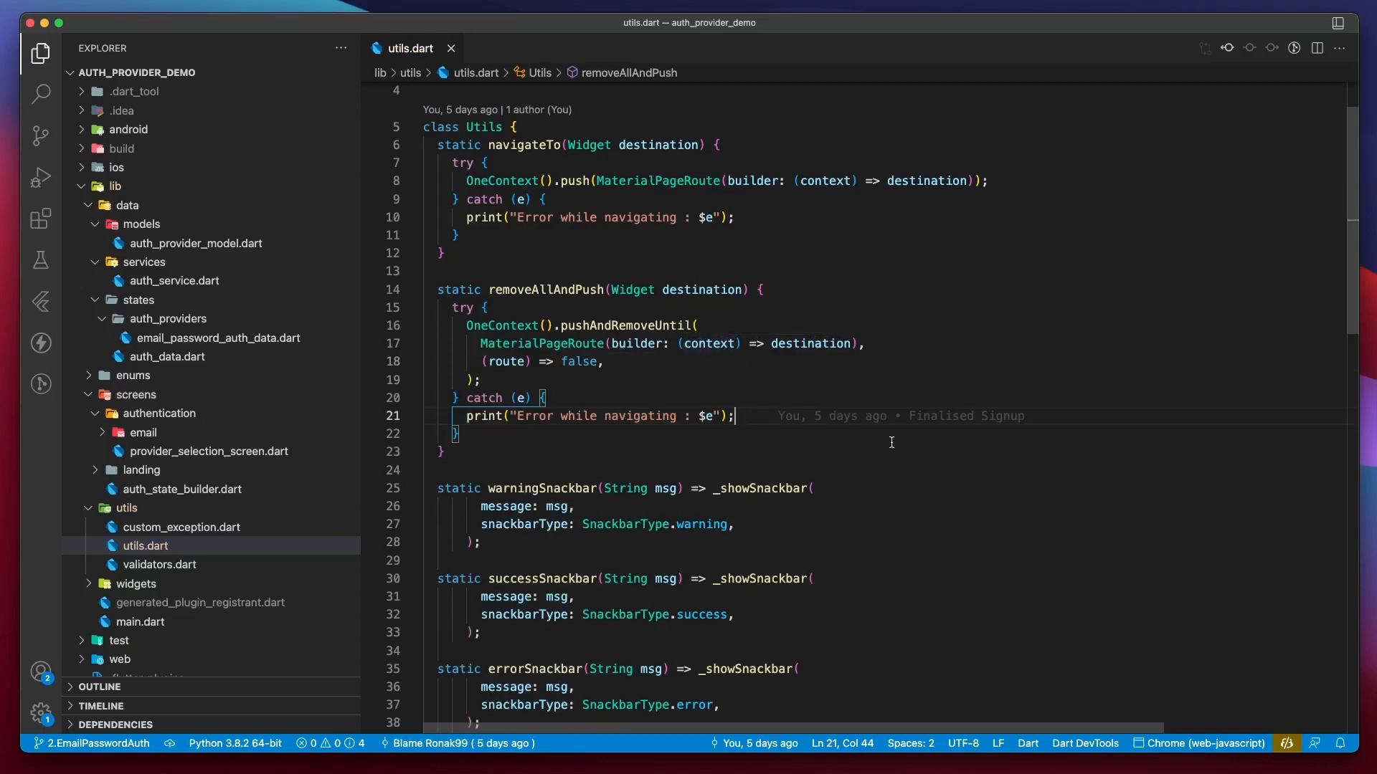
left_click(217, 339)
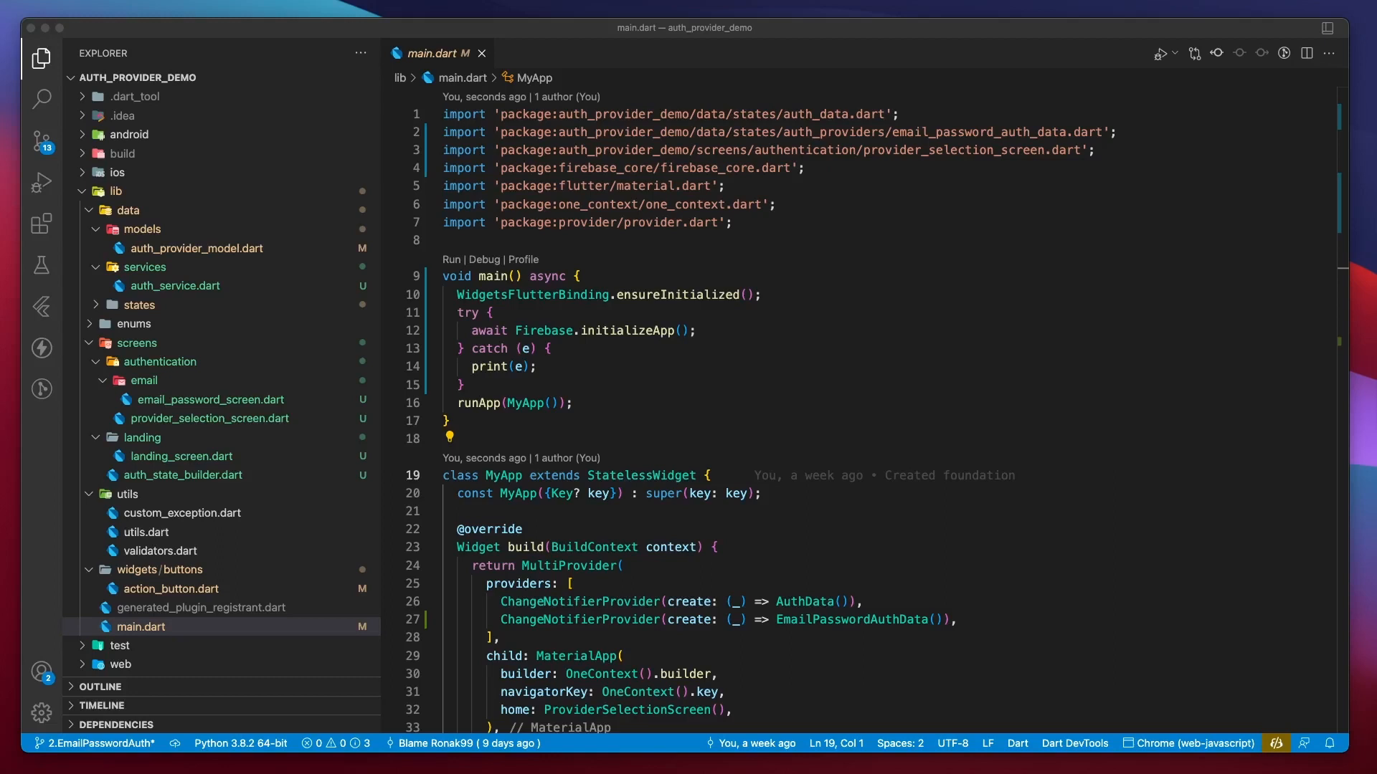
Open auth_service.dart via quick open and add signOut() async {} to AuthService.
type("authser")
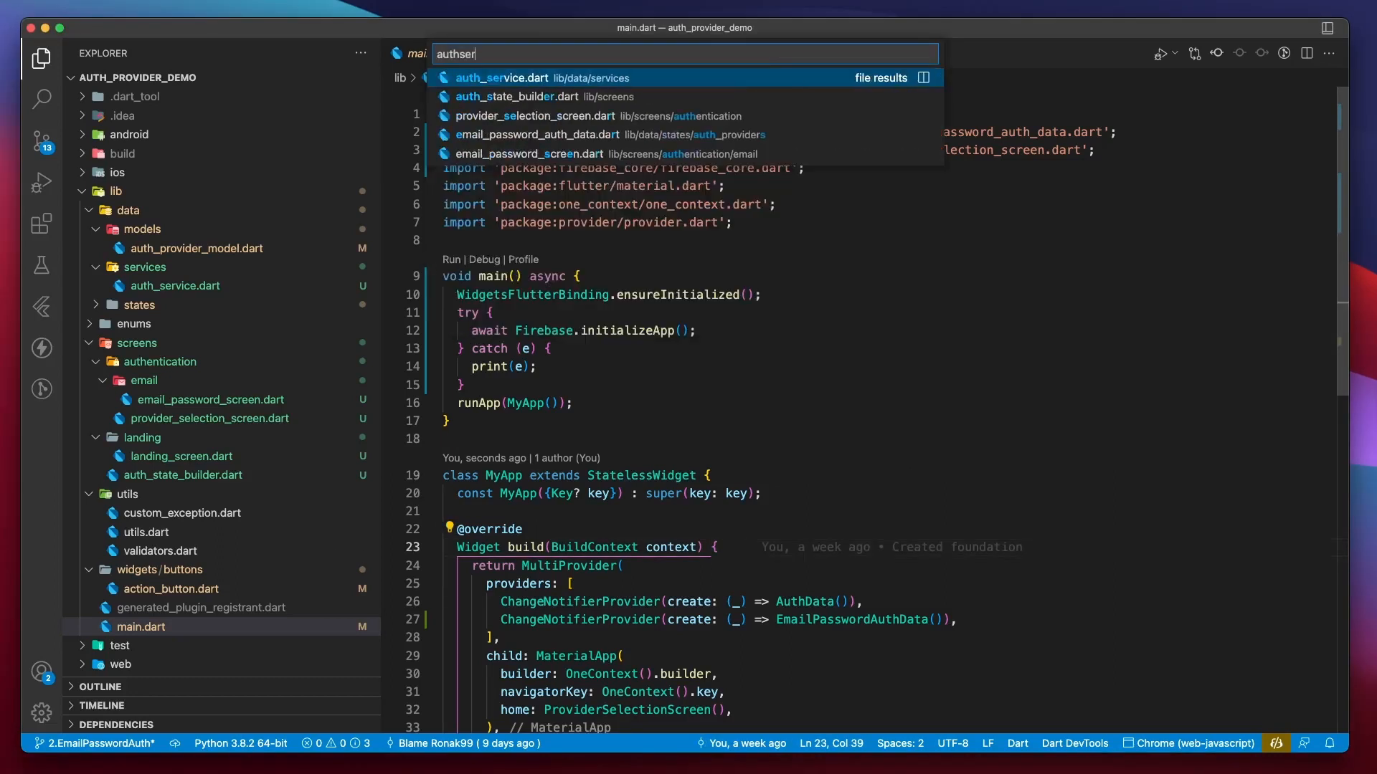
left_click(504, 77)
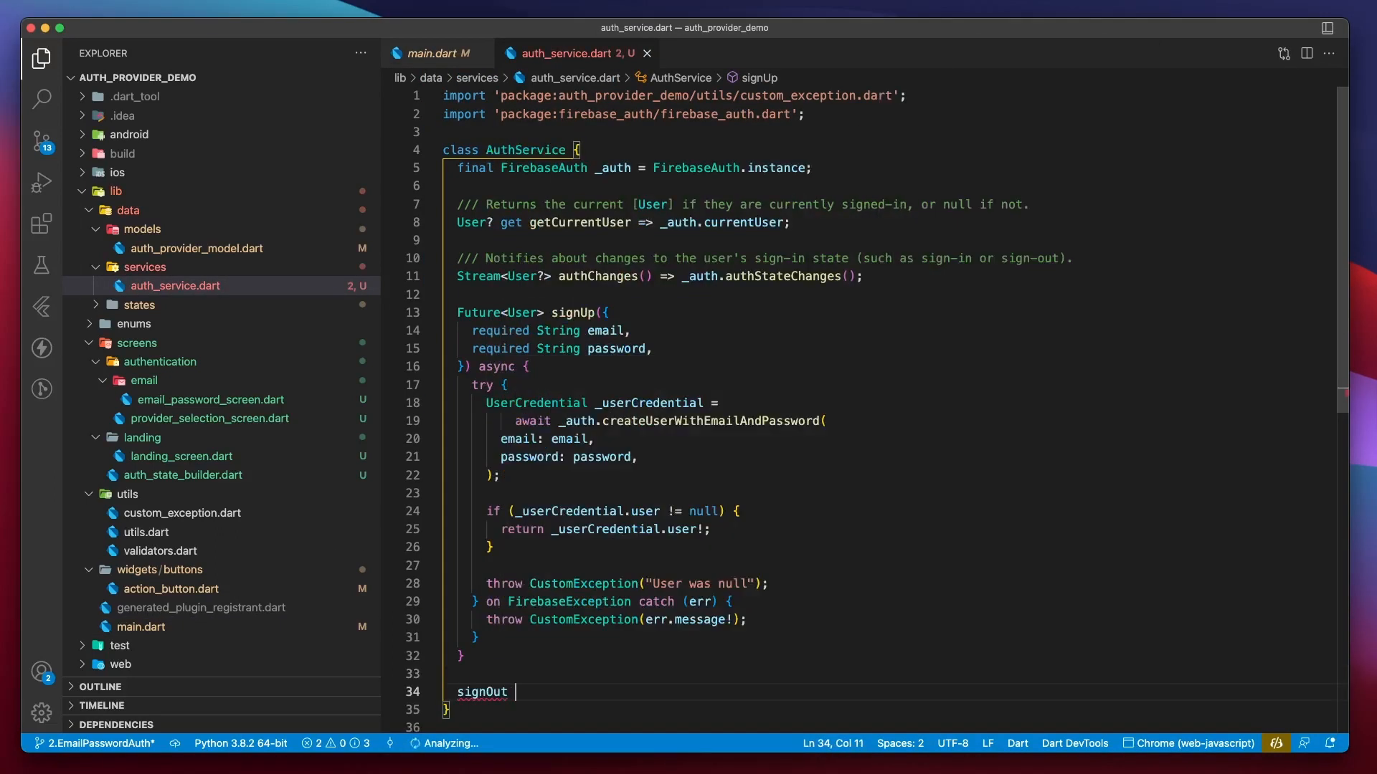
type("() async {}")
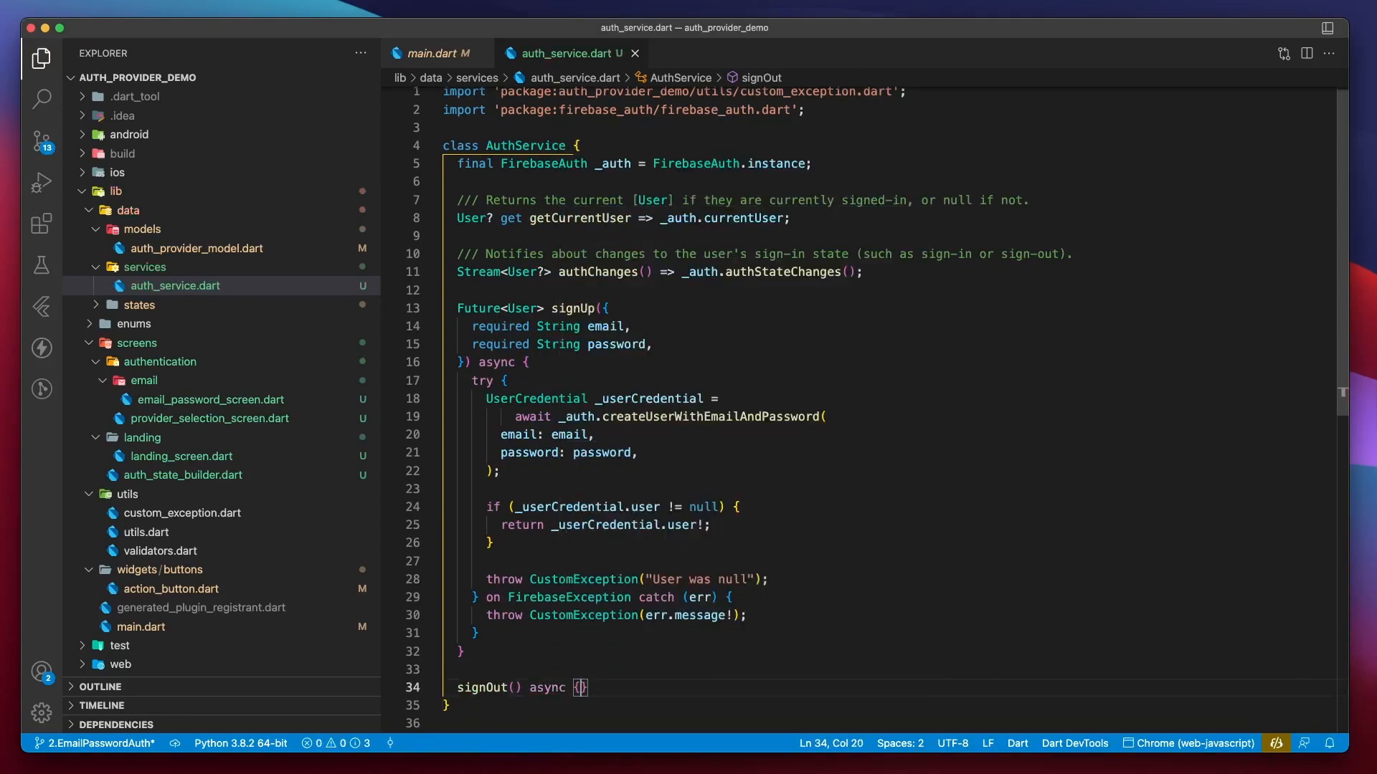
type("awa")
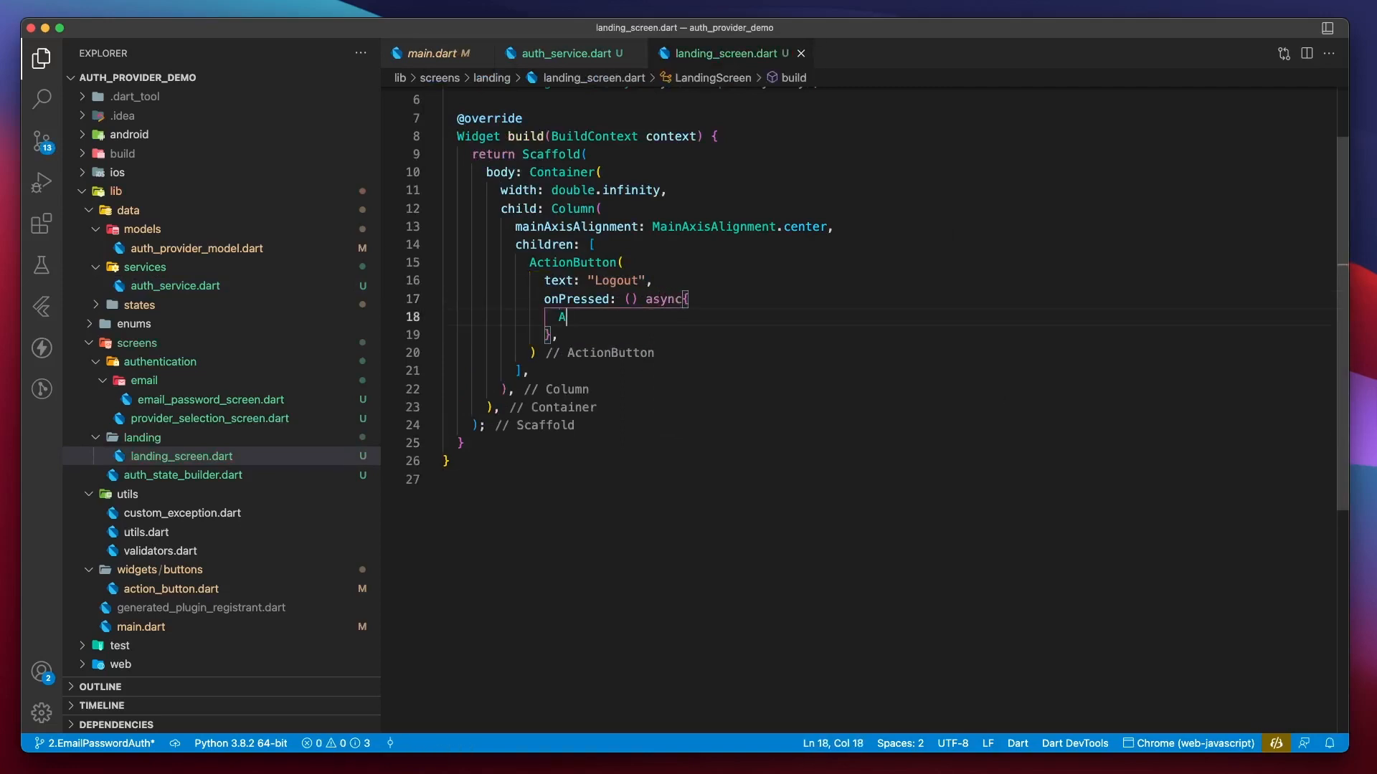
Await AuthService().signOut() and show Utils.successSnackbar("Logged Out") in Logout onPressed.
type("await AuthService")
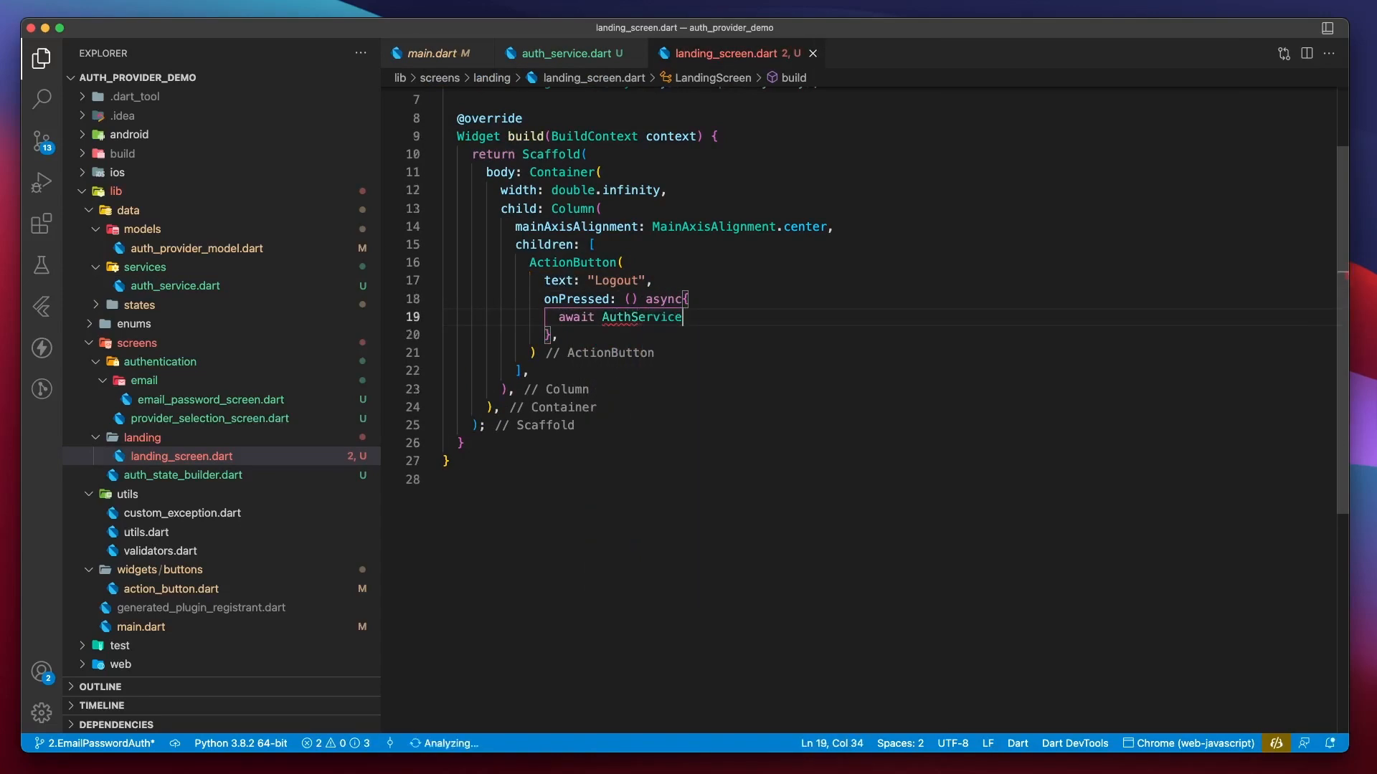
type("().signOut();")
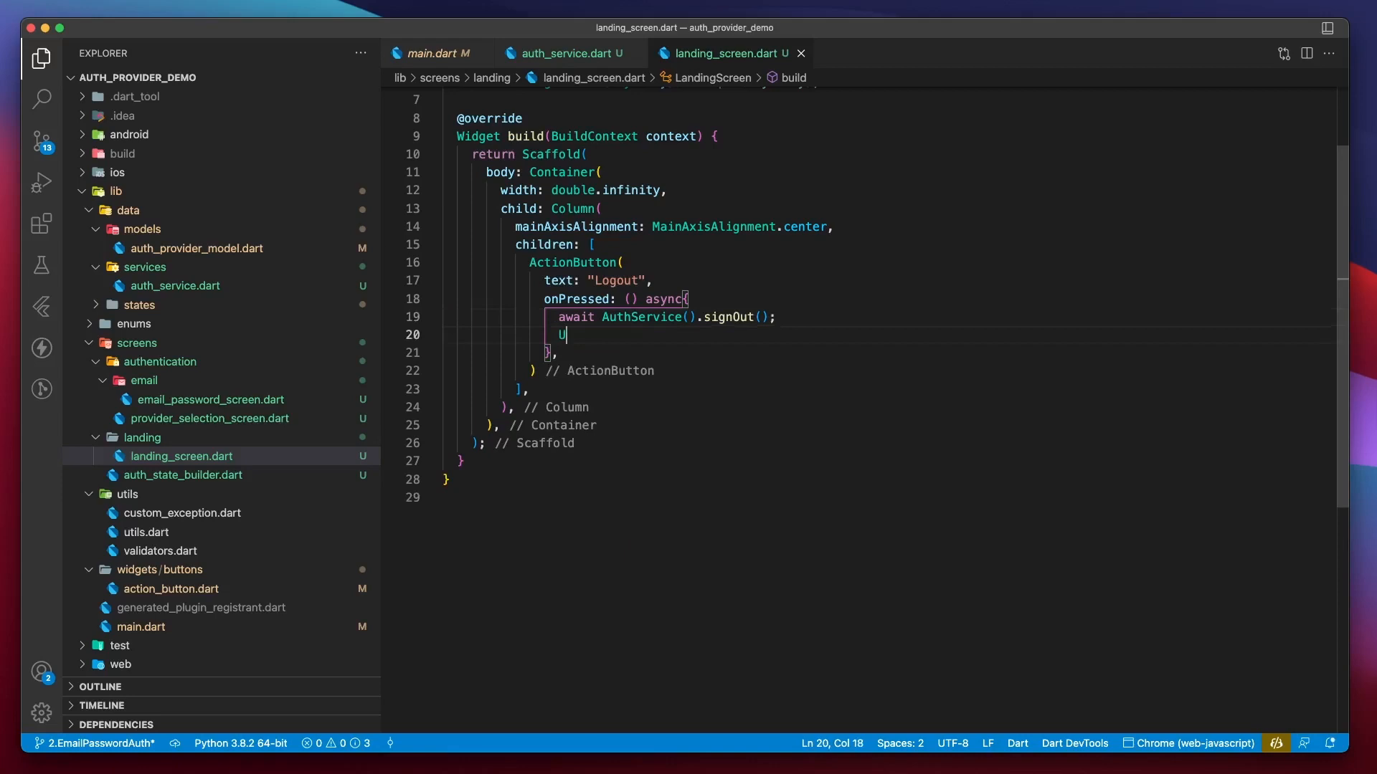
type("tils.successSnackbar(\"msg\")")
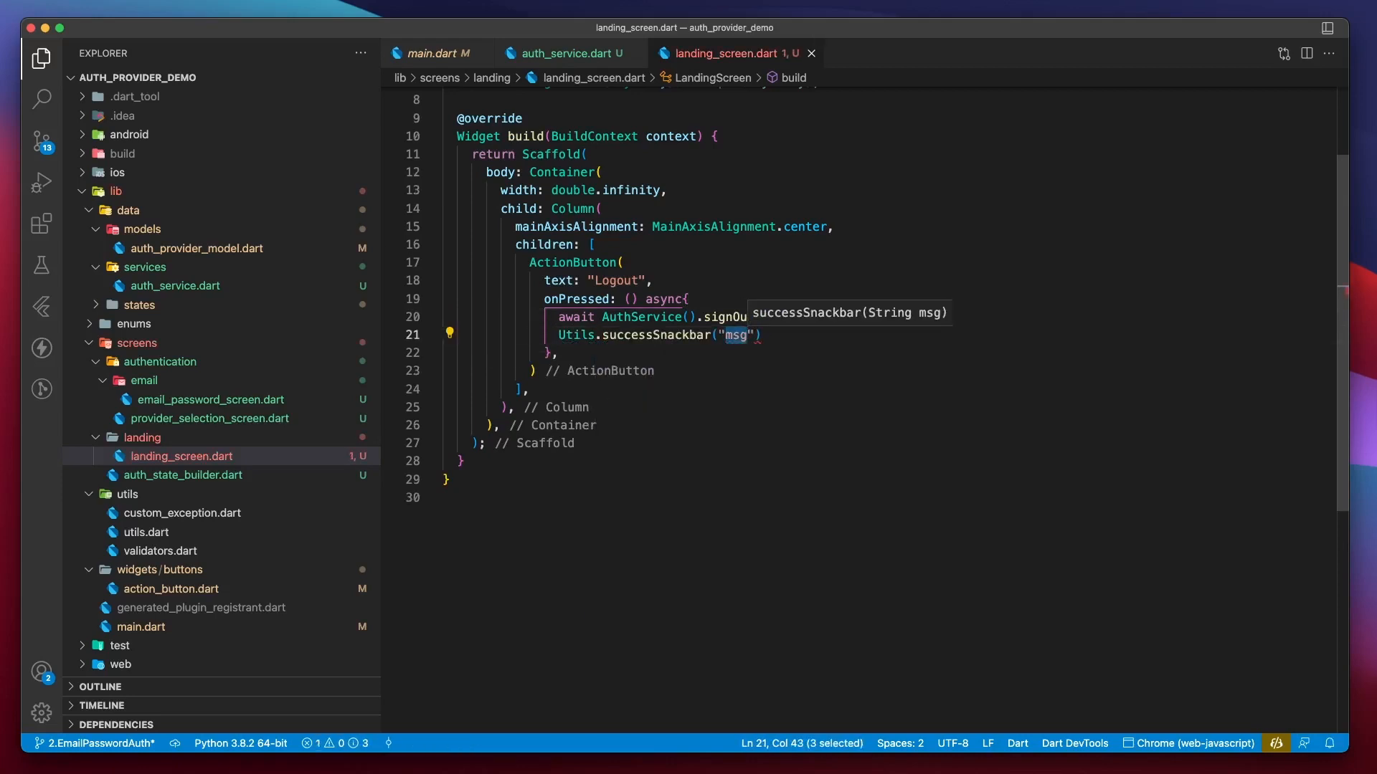
type("Logged Out")
type("try{")
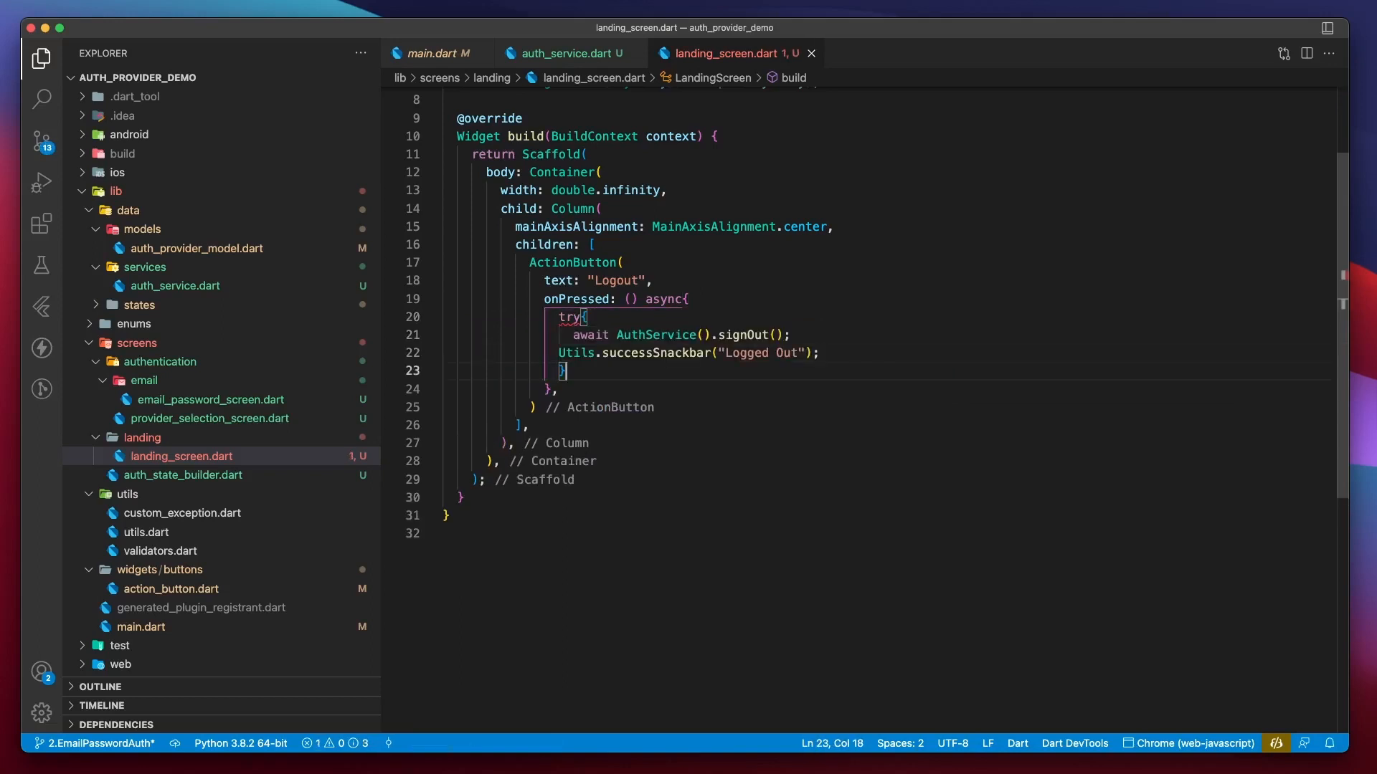
Add an on CustomException catch (e) block after the try.
type("on CustomException catc")
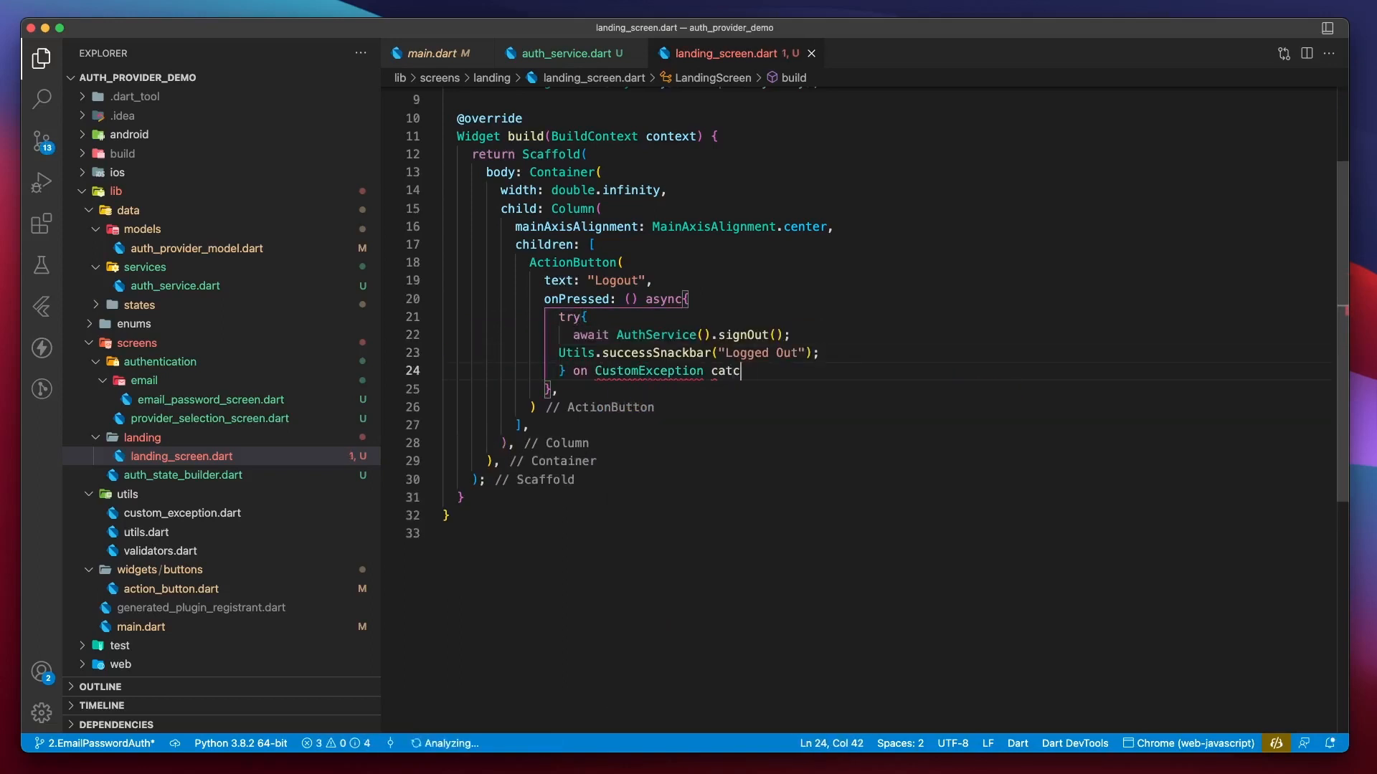
type("(e){")
type("Utils.errorSnackbar(e.message);")
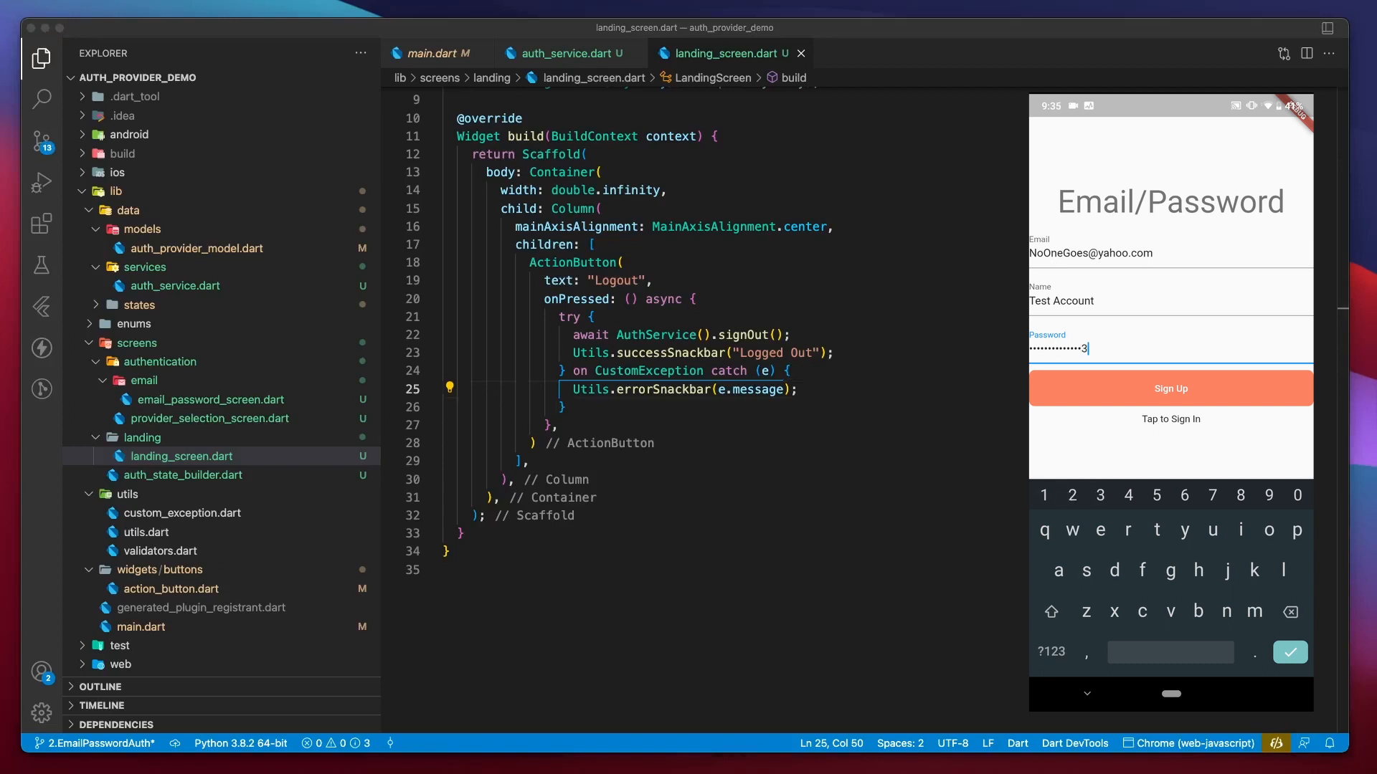
Sign up the test account on the device, then log it out from the landing screen.
left_click(1170, 389)
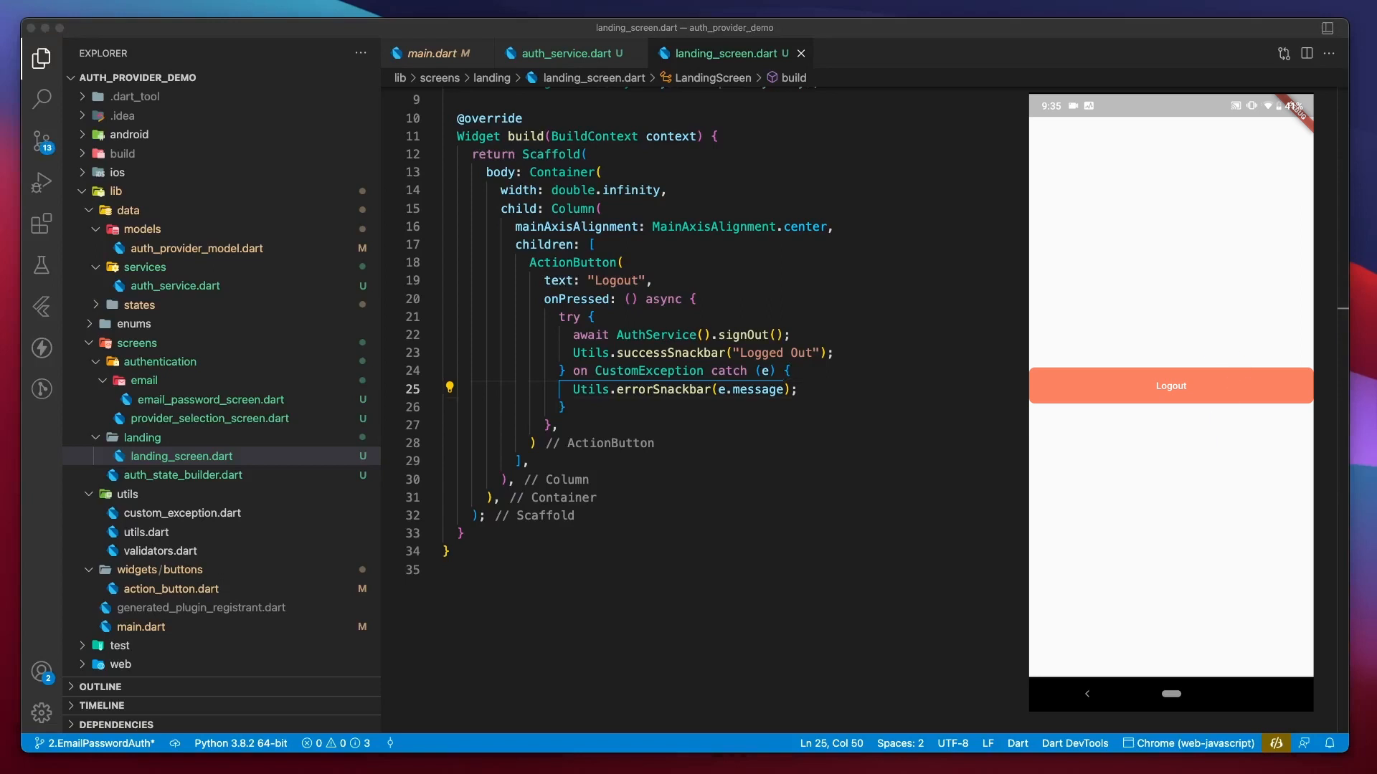
left_click(1170, 385)
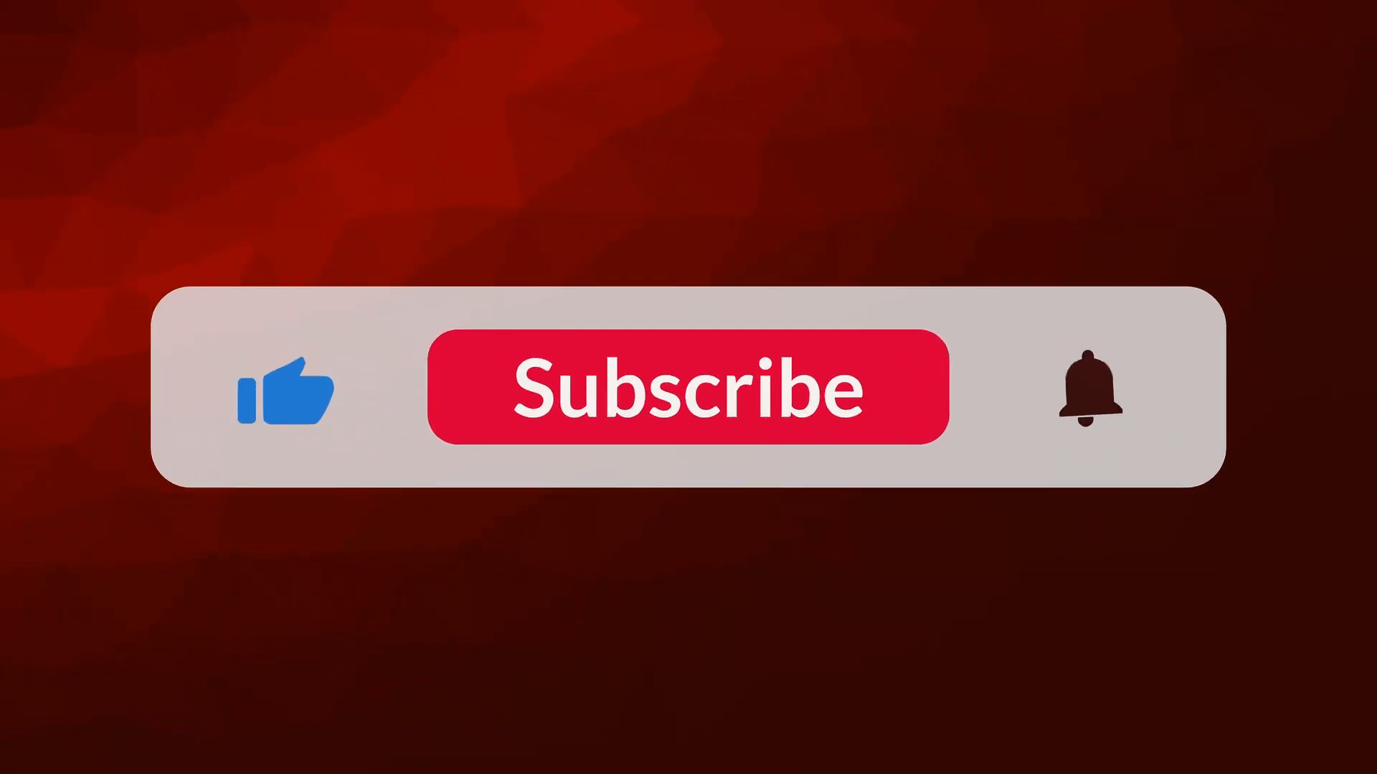
left_click(685, 389)
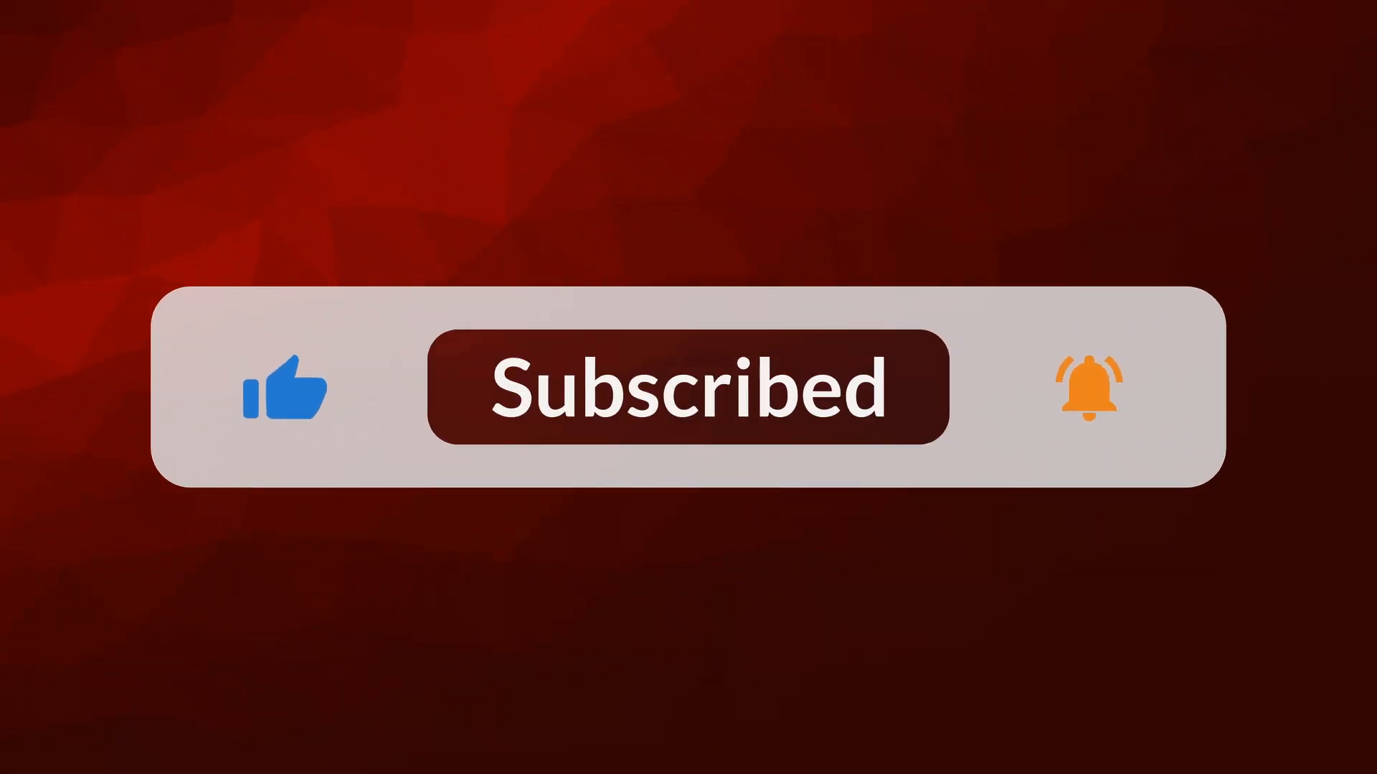